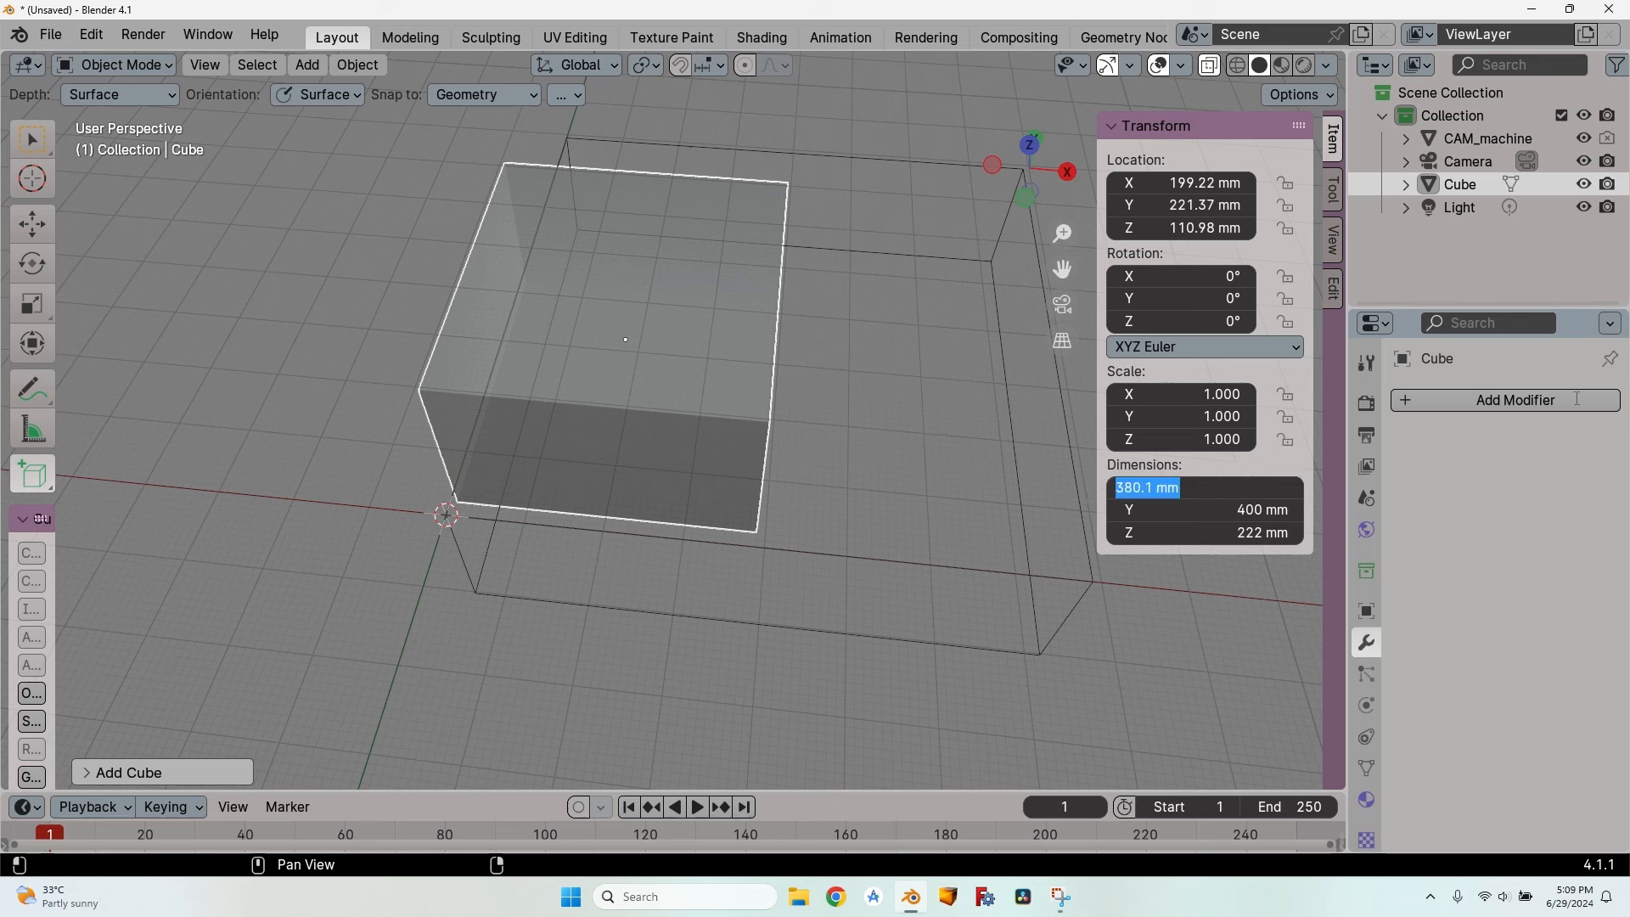
# Step: Resize the cube to 800 × 600 × 450 mm and subdivide its mesh twice
pyautogui.write('800')
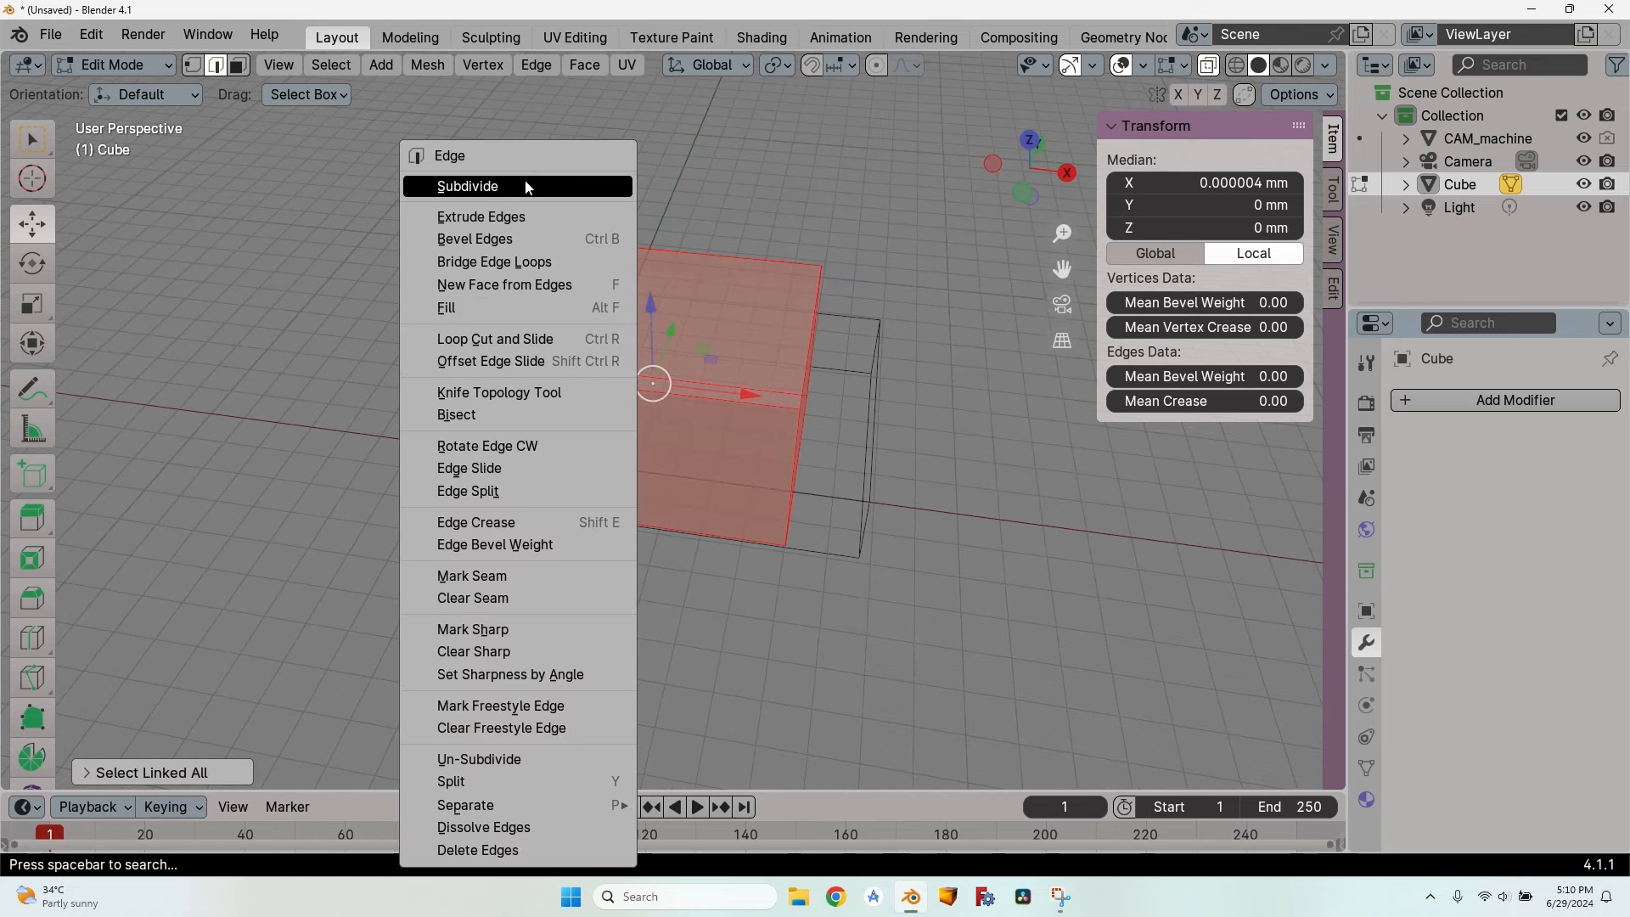
pyautogui.click(467, 186)
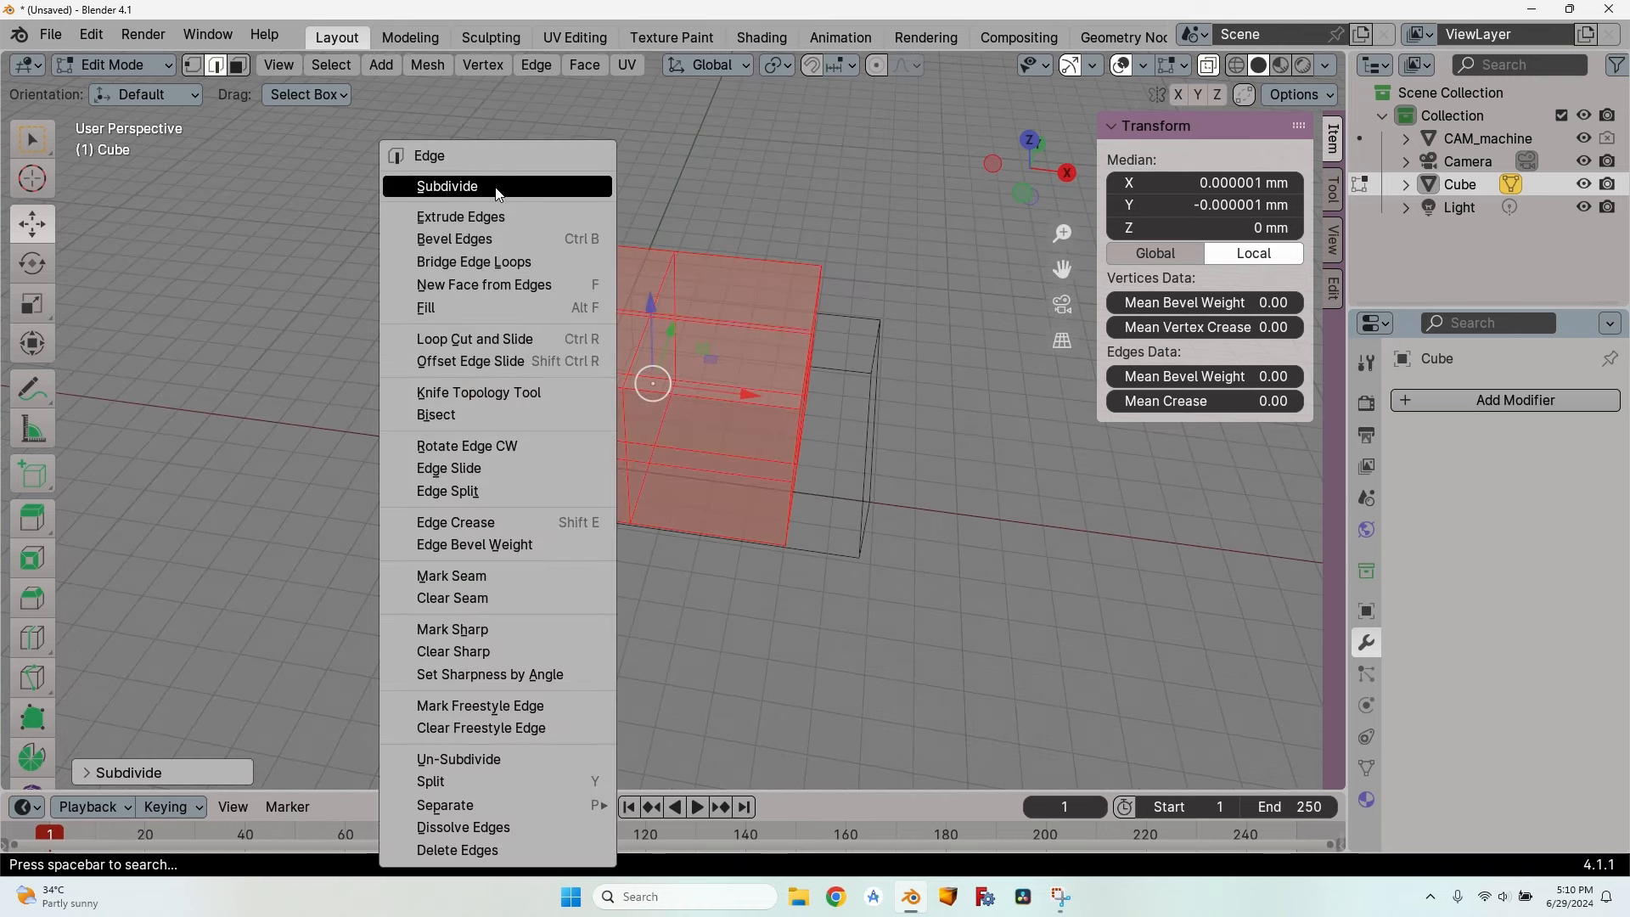
pyautogui.click(447, 186)
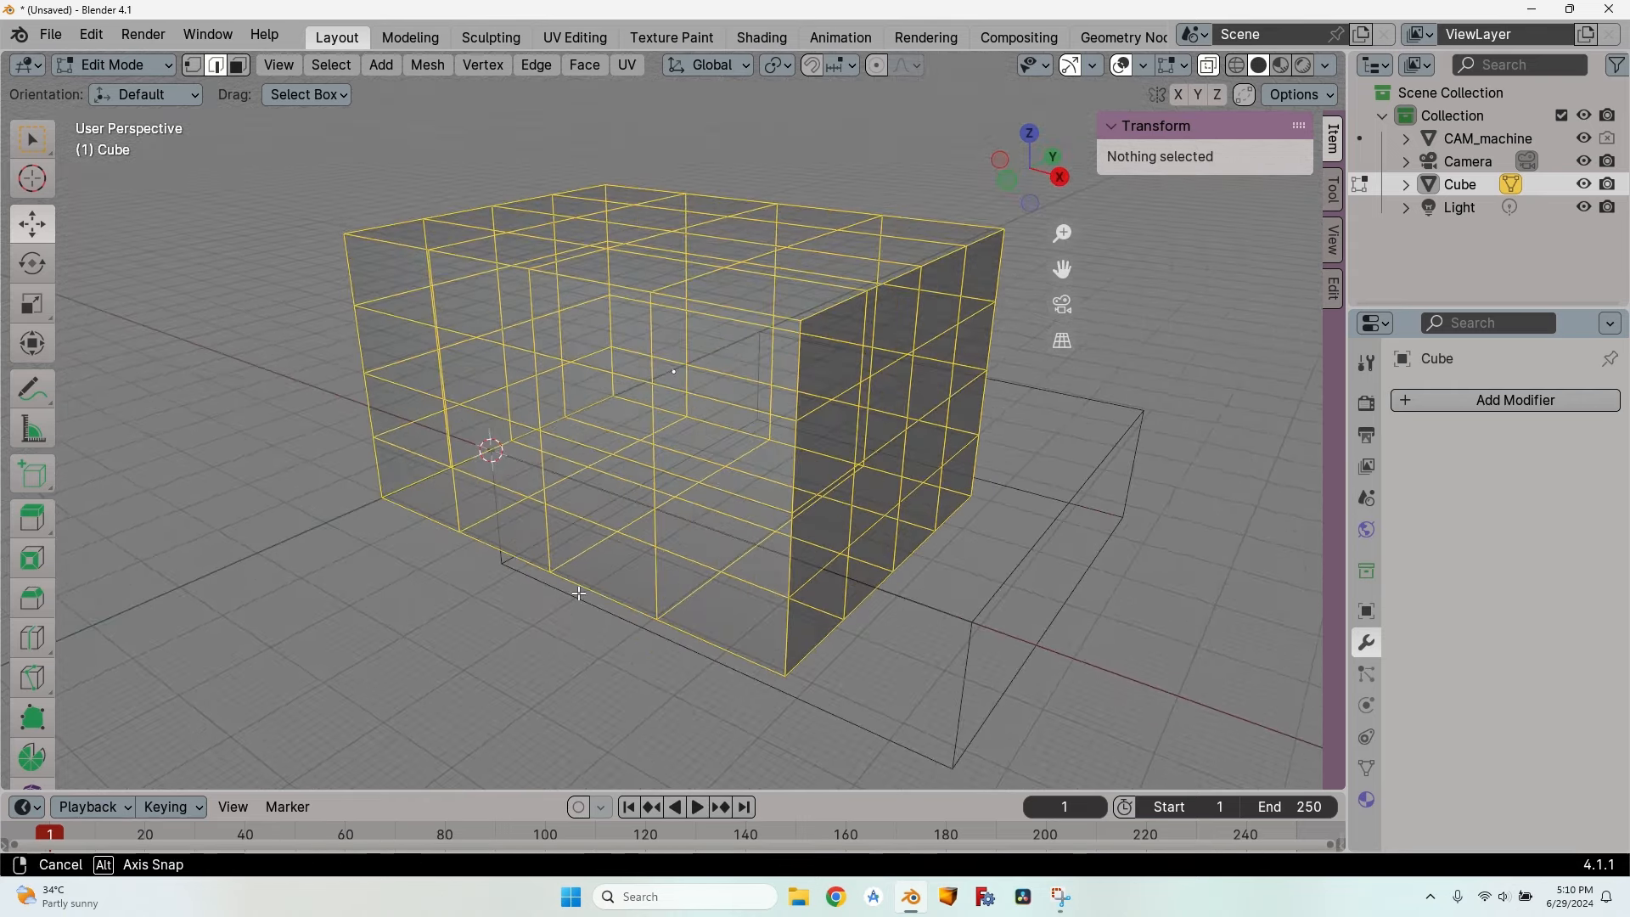
pyautogui.press('Tab')
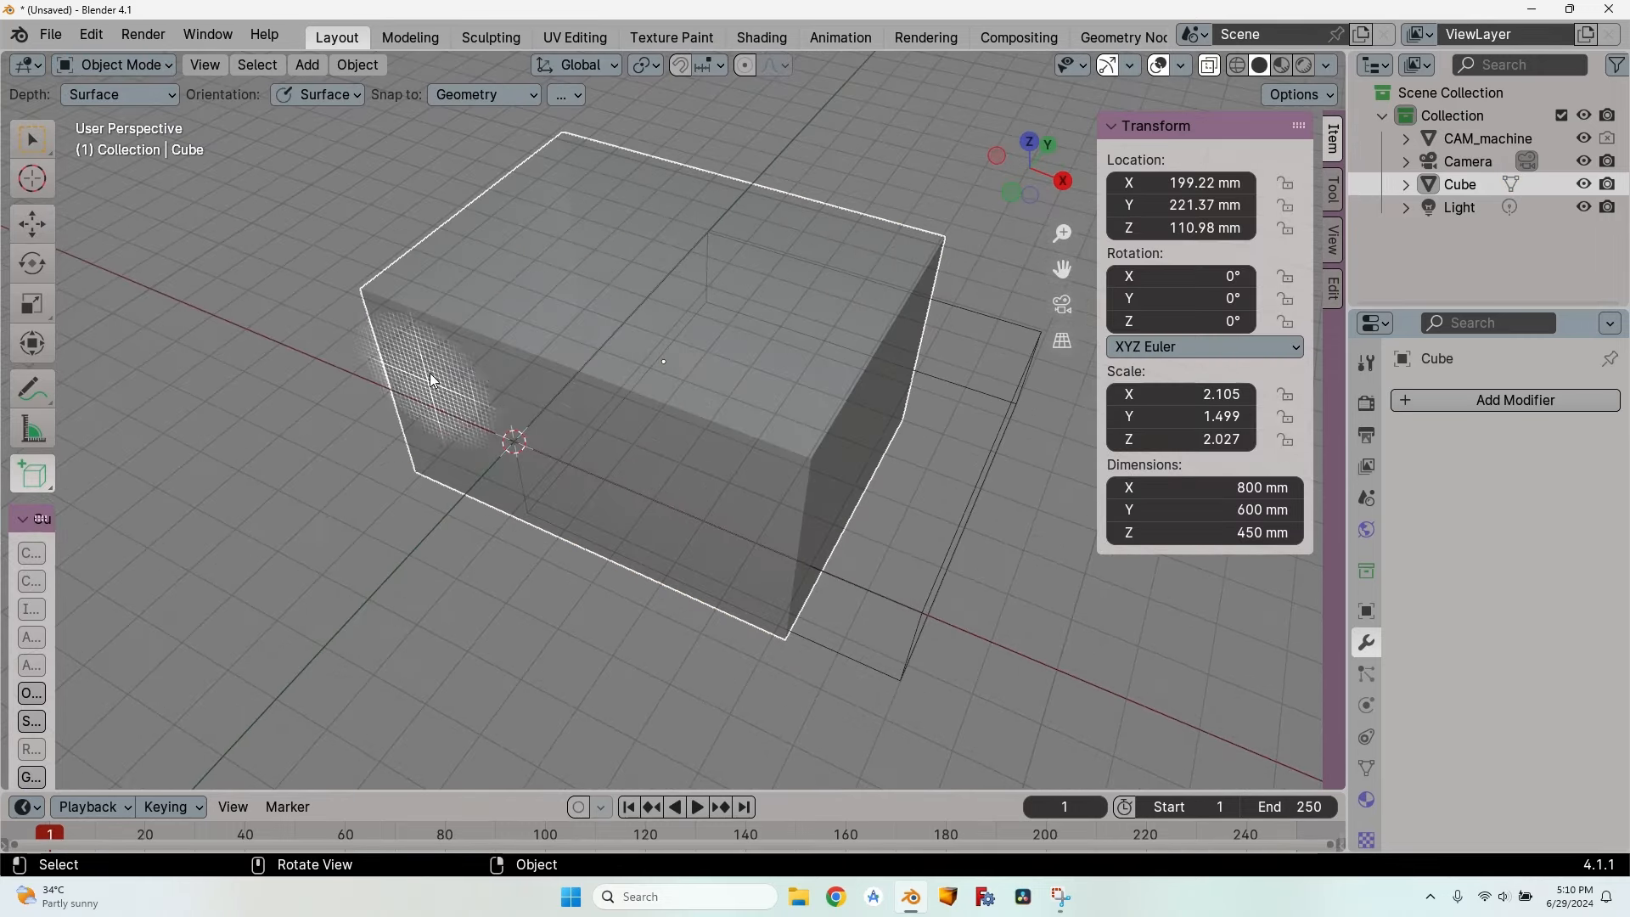
# Step: Round the block with a Subdivision Surface modifier at viewport level 4
pyautogui.click(1366, 644)
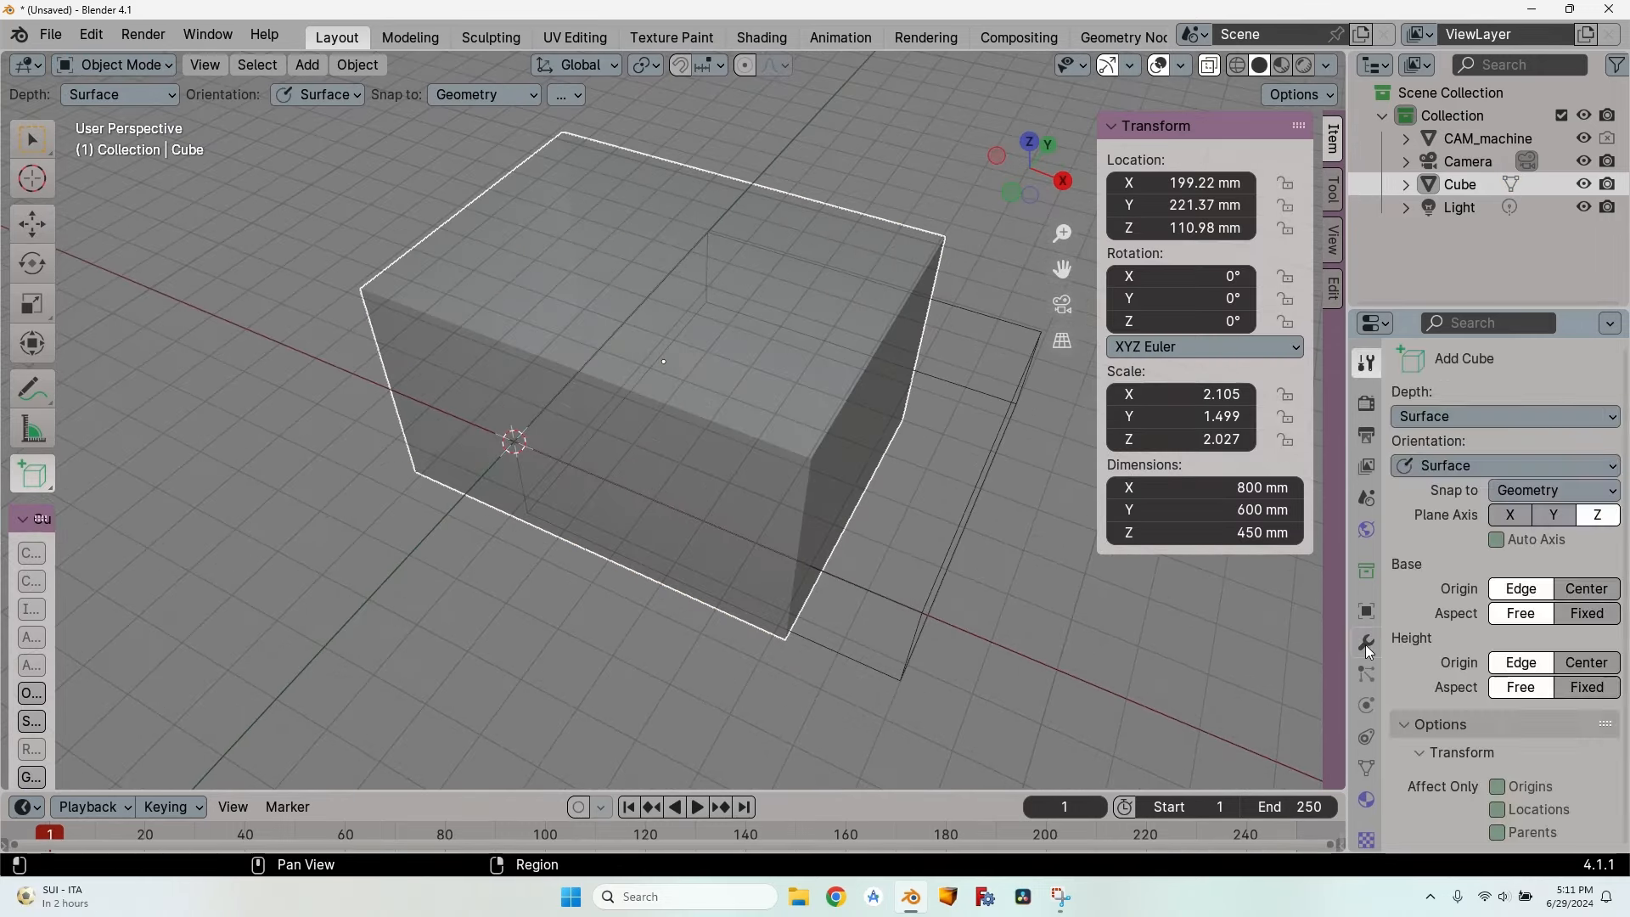
pyautogui.click(1365, 643)
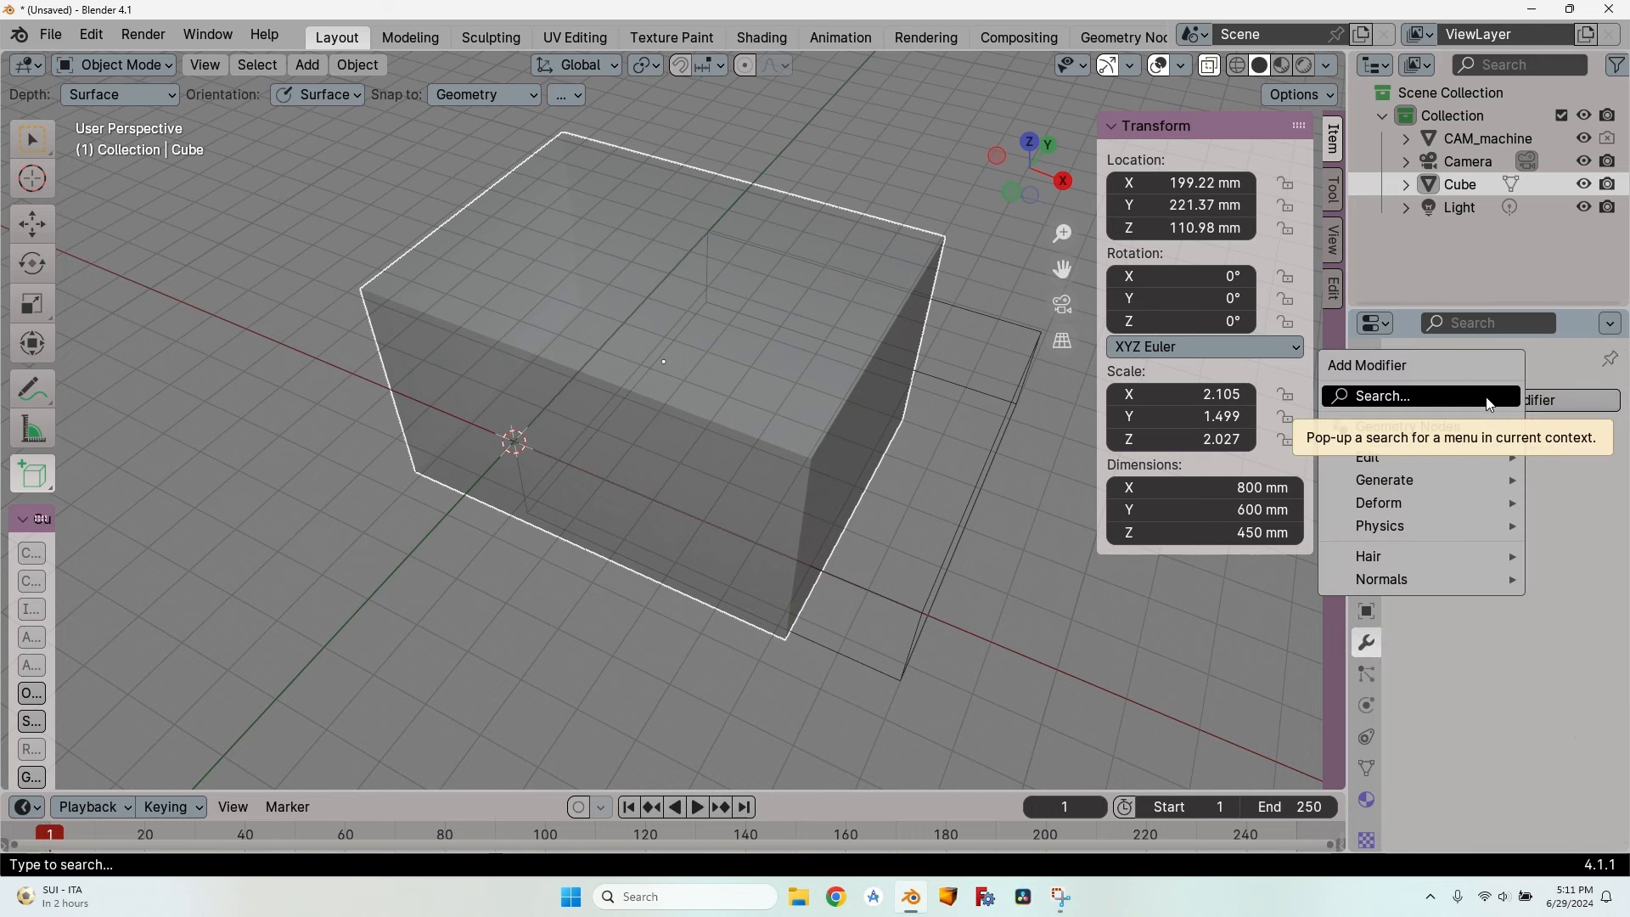
pyautogui.write('sub')
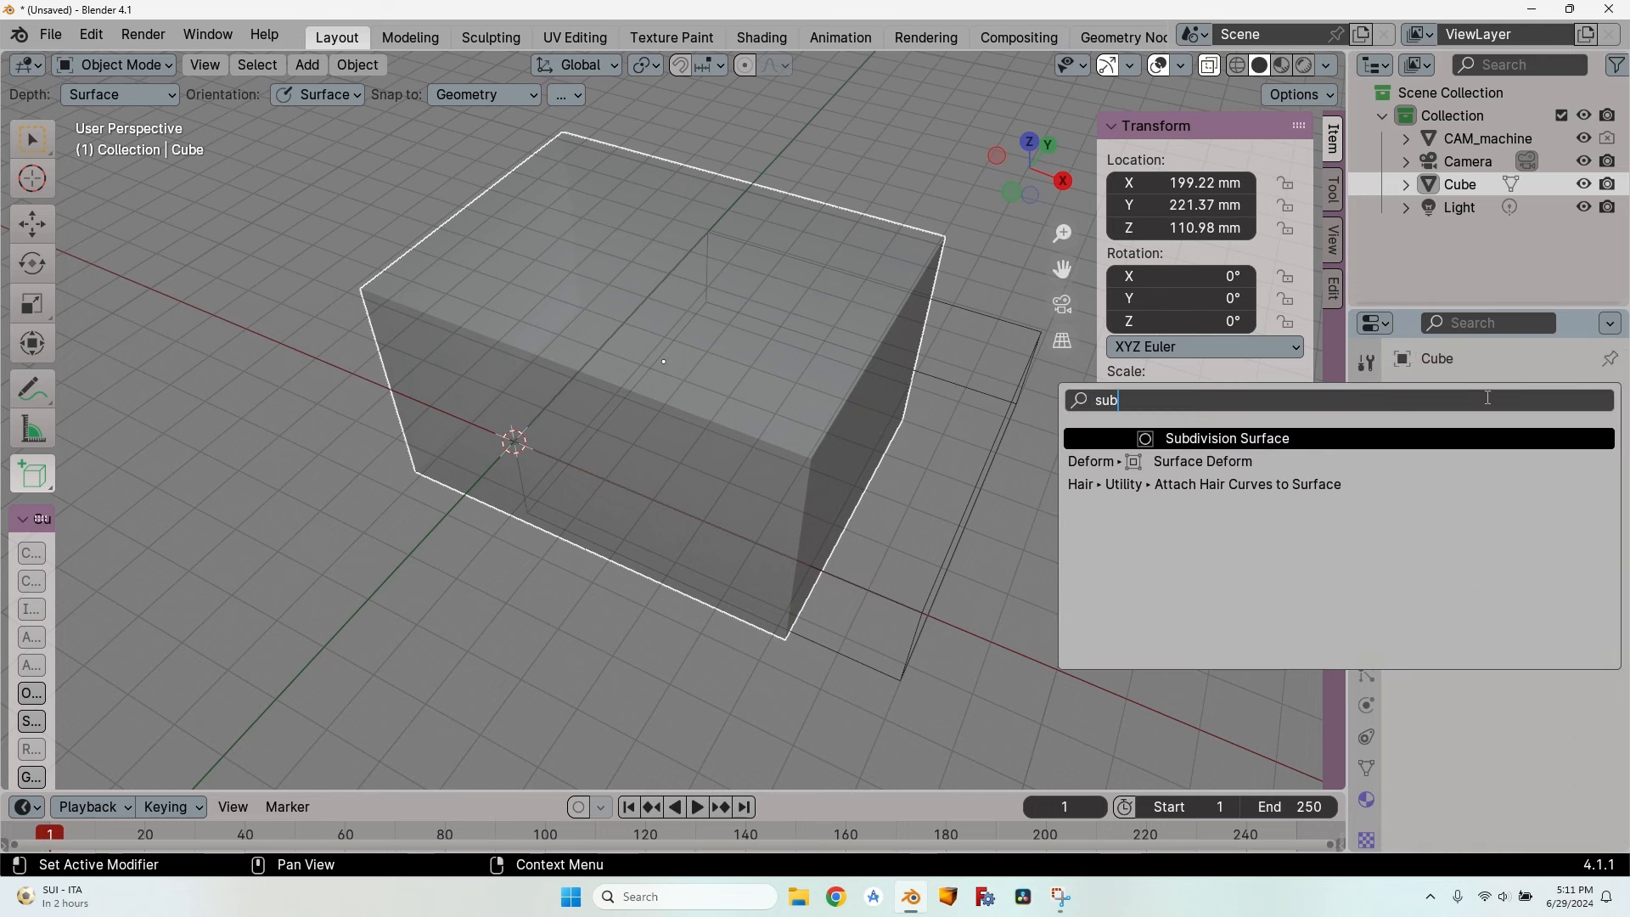
pyautogui.click(1224, 438)
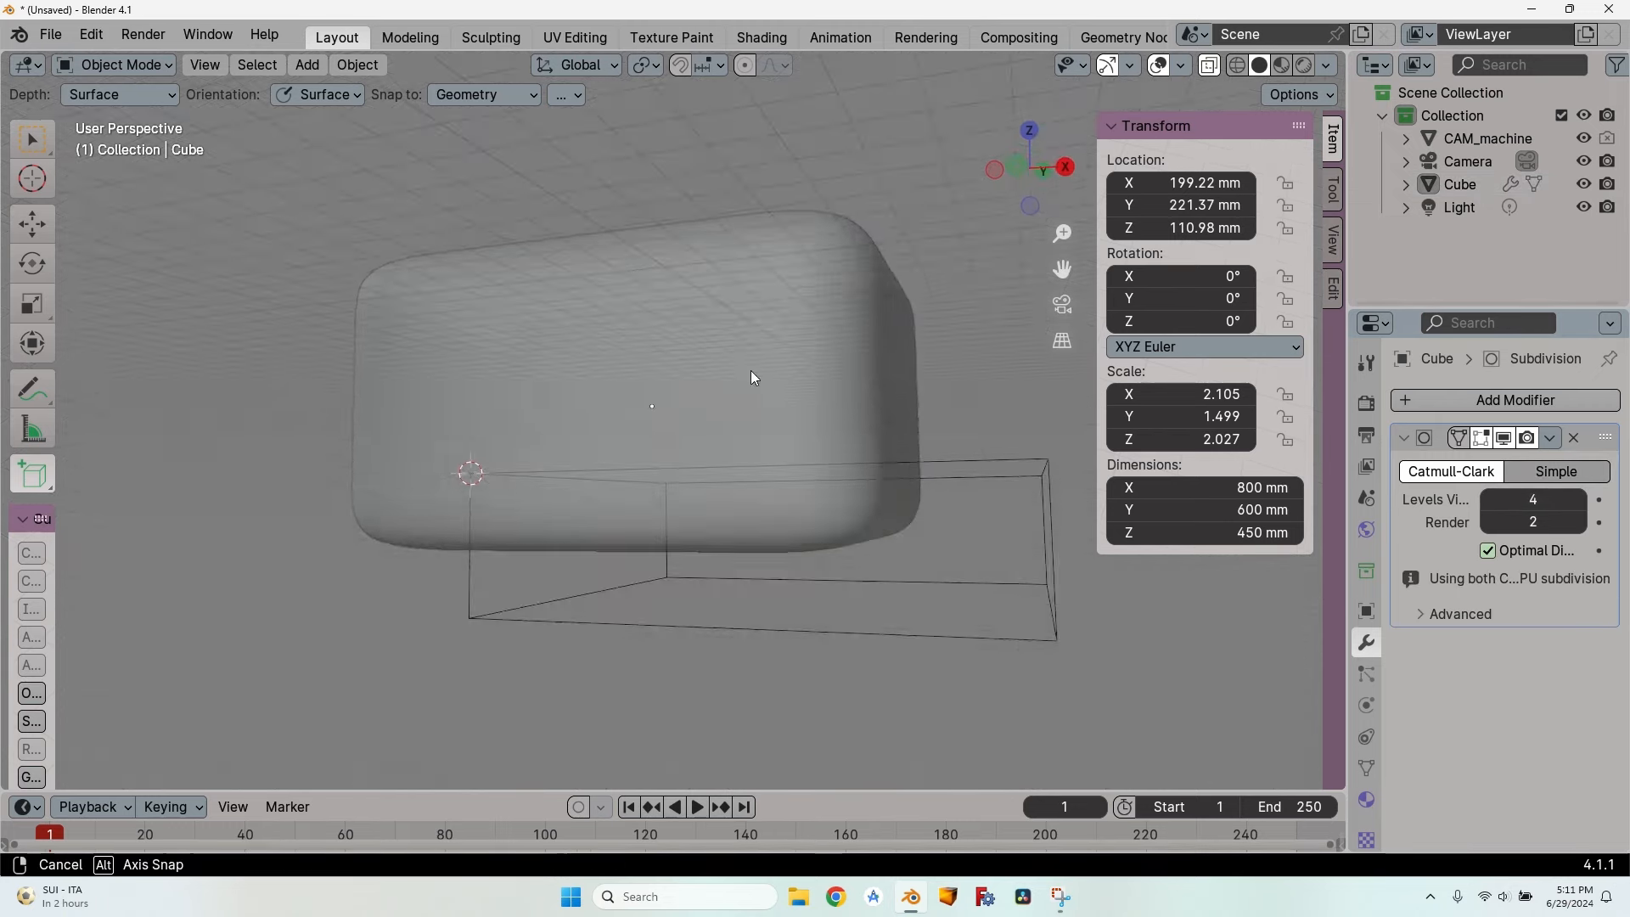
pyautogui.click(117, 64)
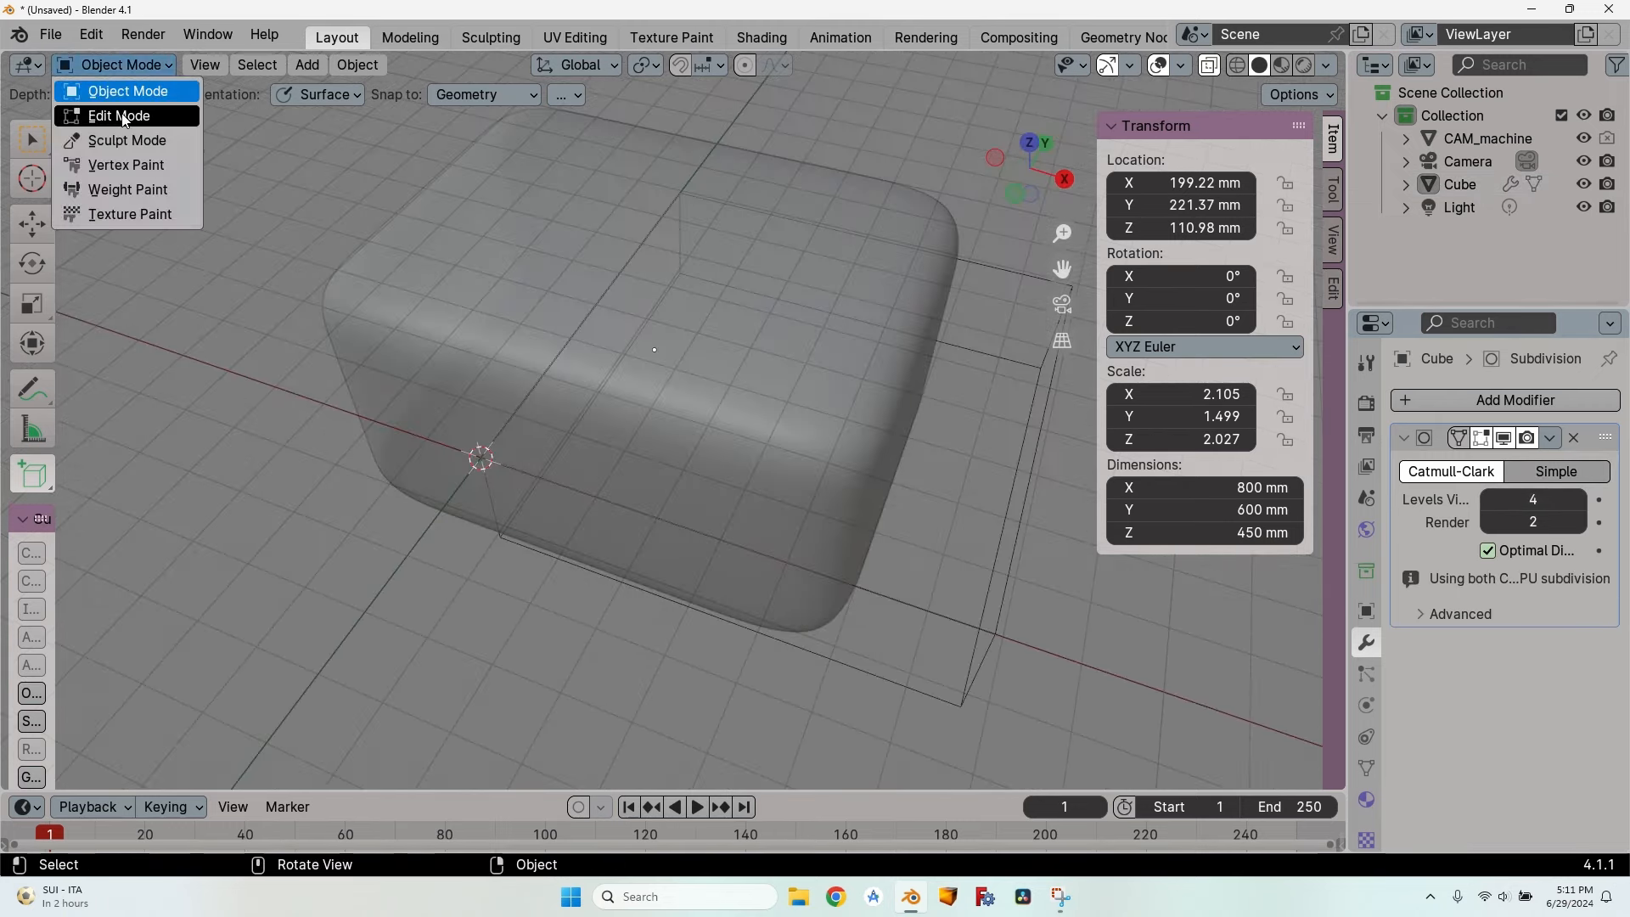
# Step: In Edit Mode, lower the seat and raise the back and ends (1087 × 802 × 450 mm)
pyautogui.click(117, 115)
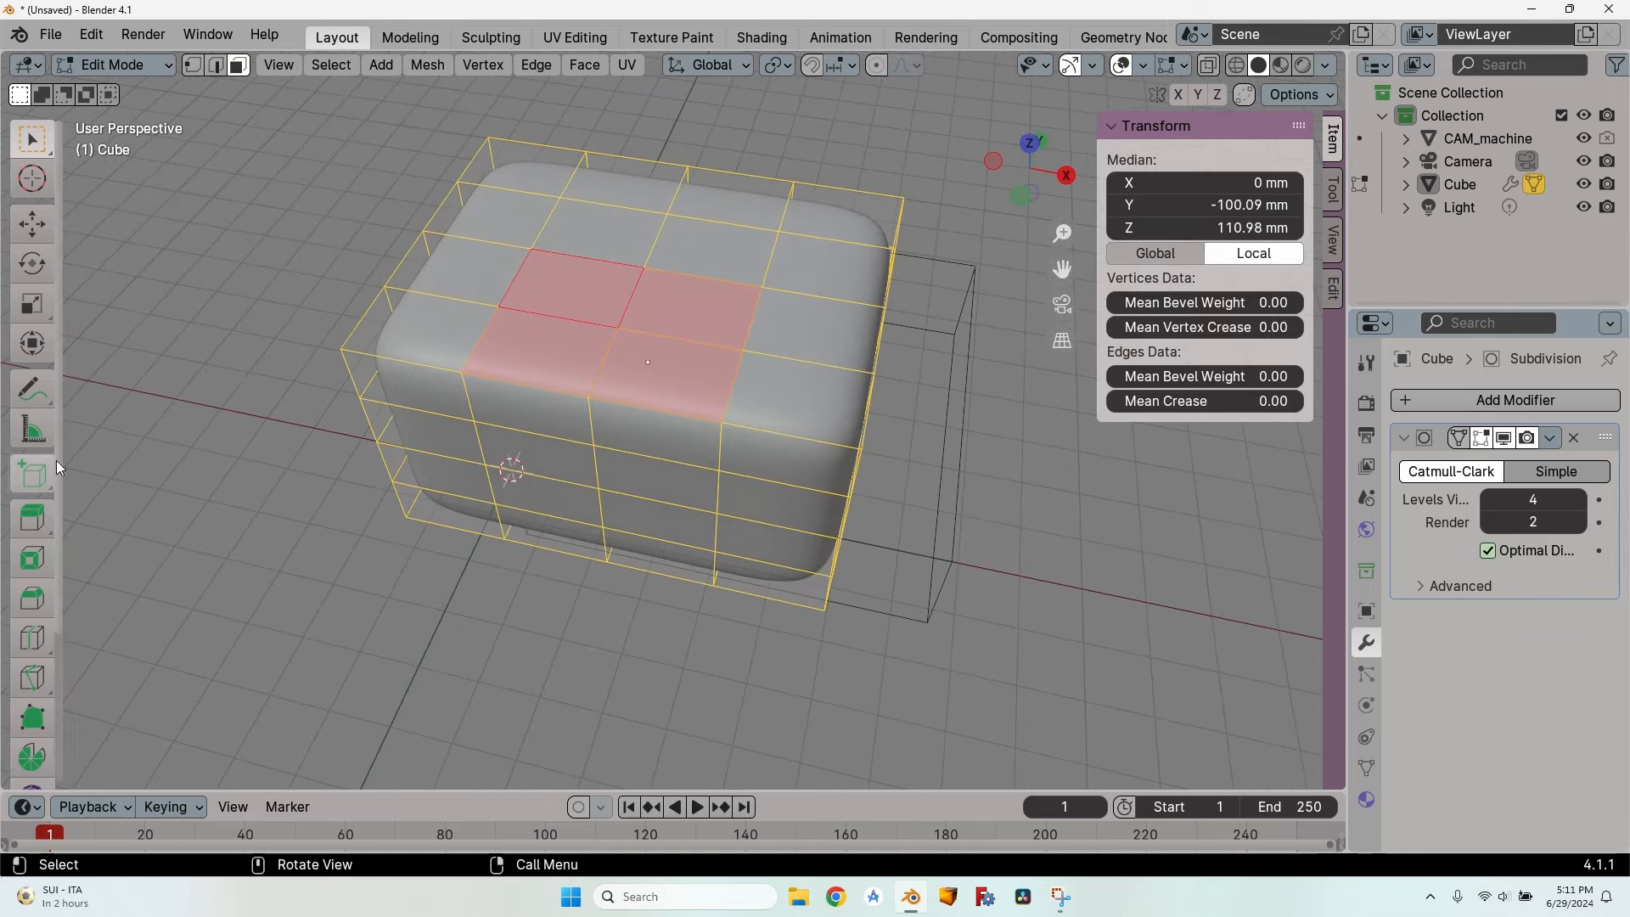
pyautogui.click(31, 224)
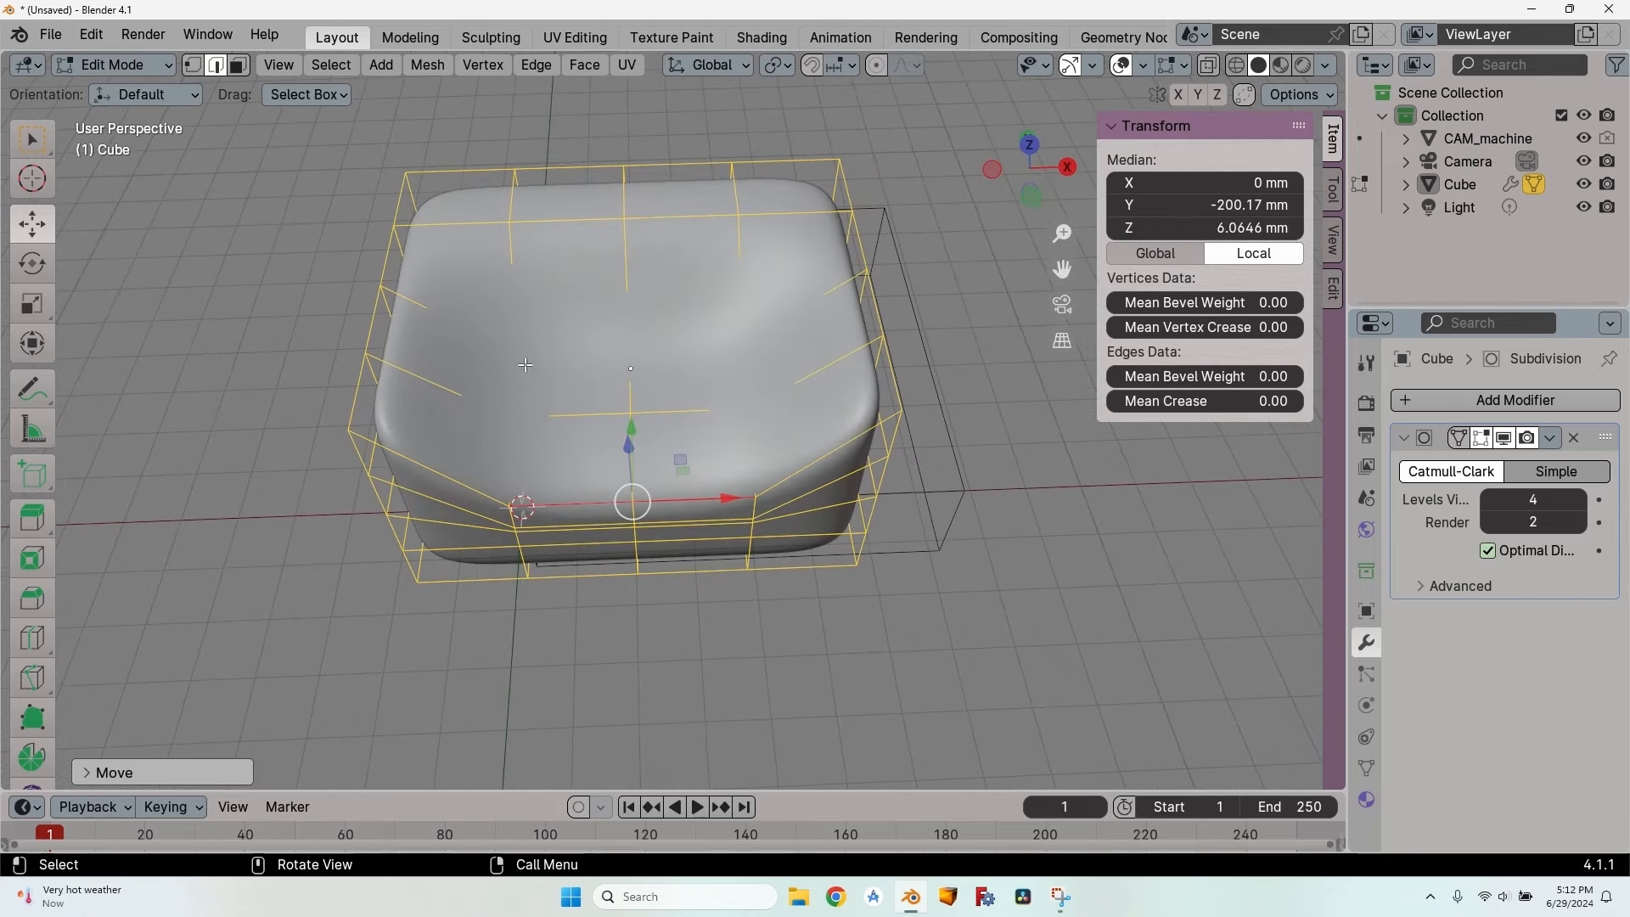
pyautogui.moveTo(594, 288)
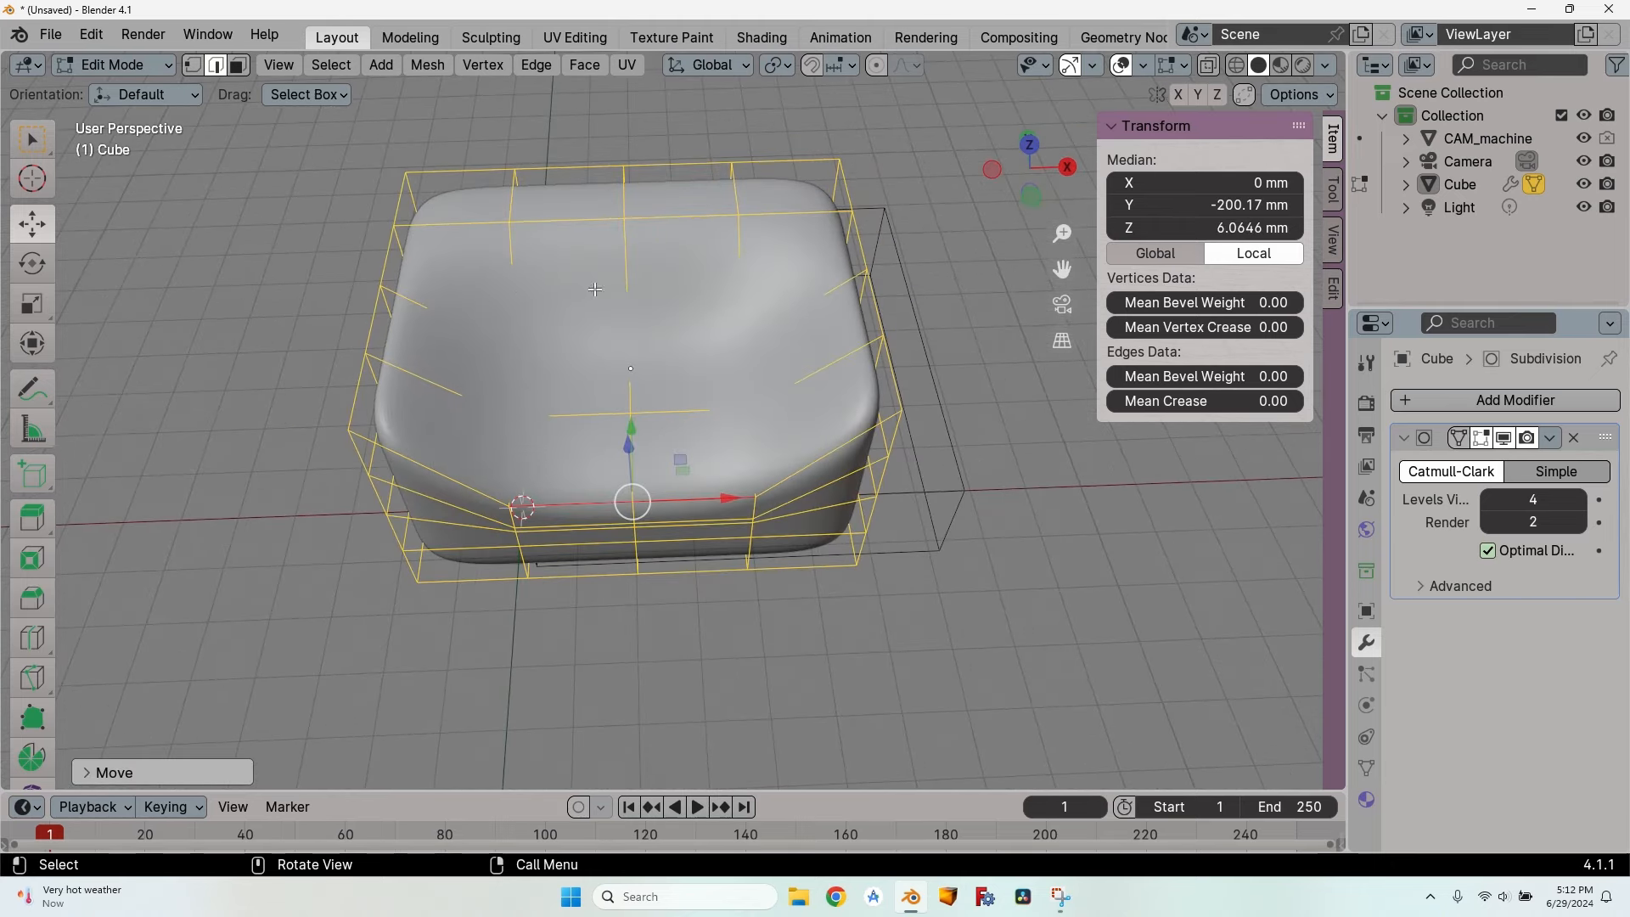
pyautogui.click(1324, 64)
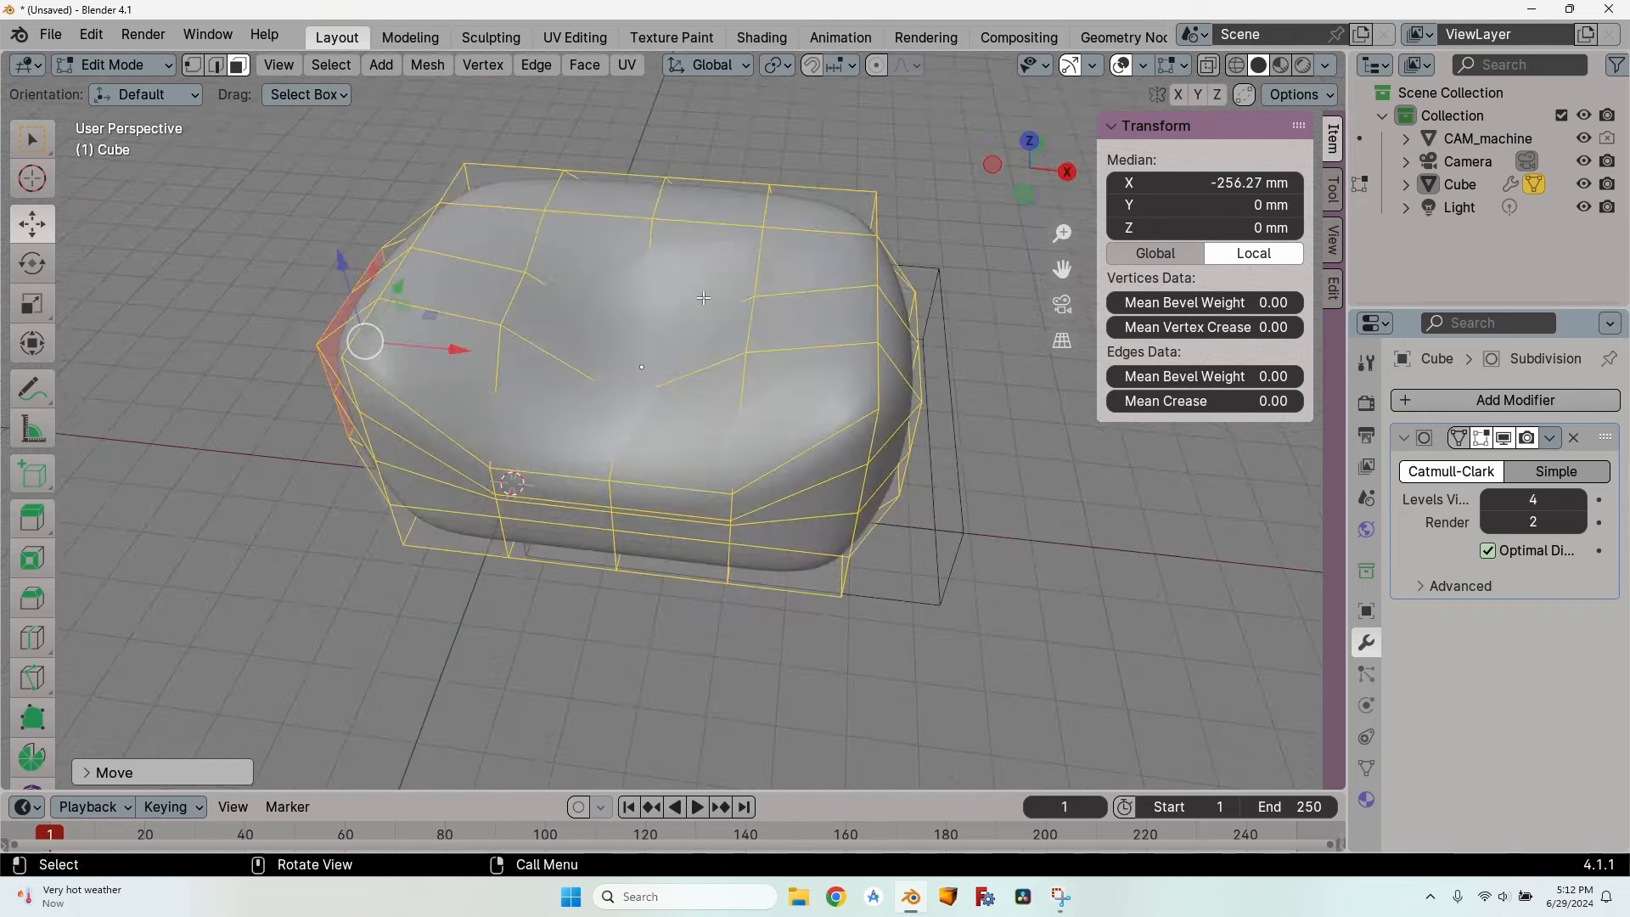
pyautogui.scroll(3)
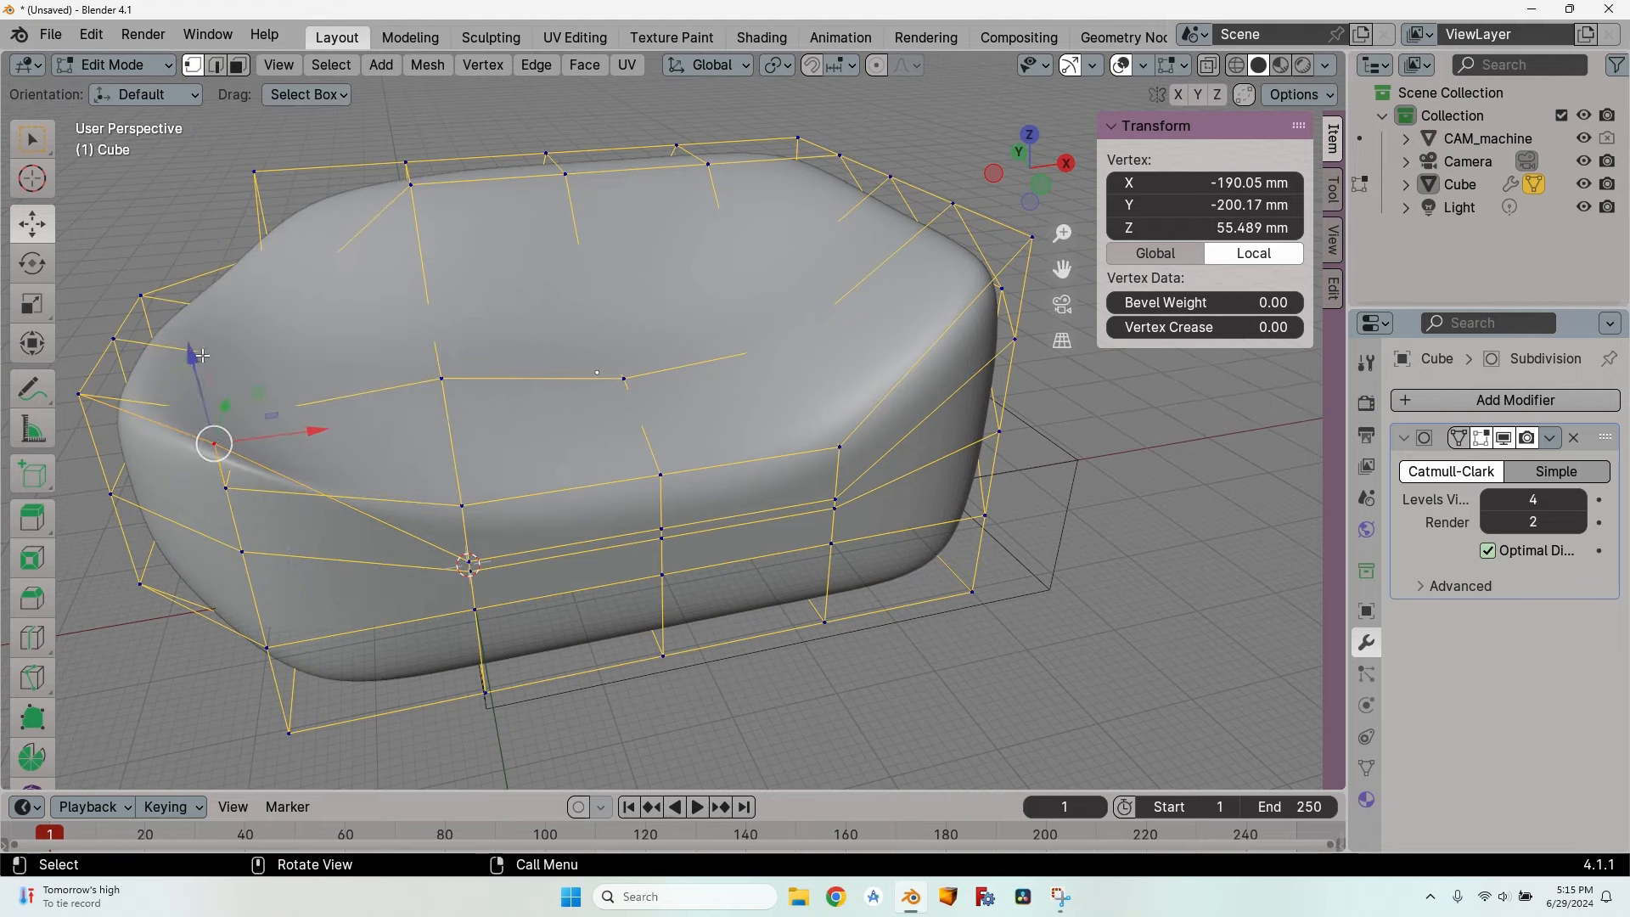
pyautogui.moveTo(213, 441); pyautogui.dragTo(364, 620)
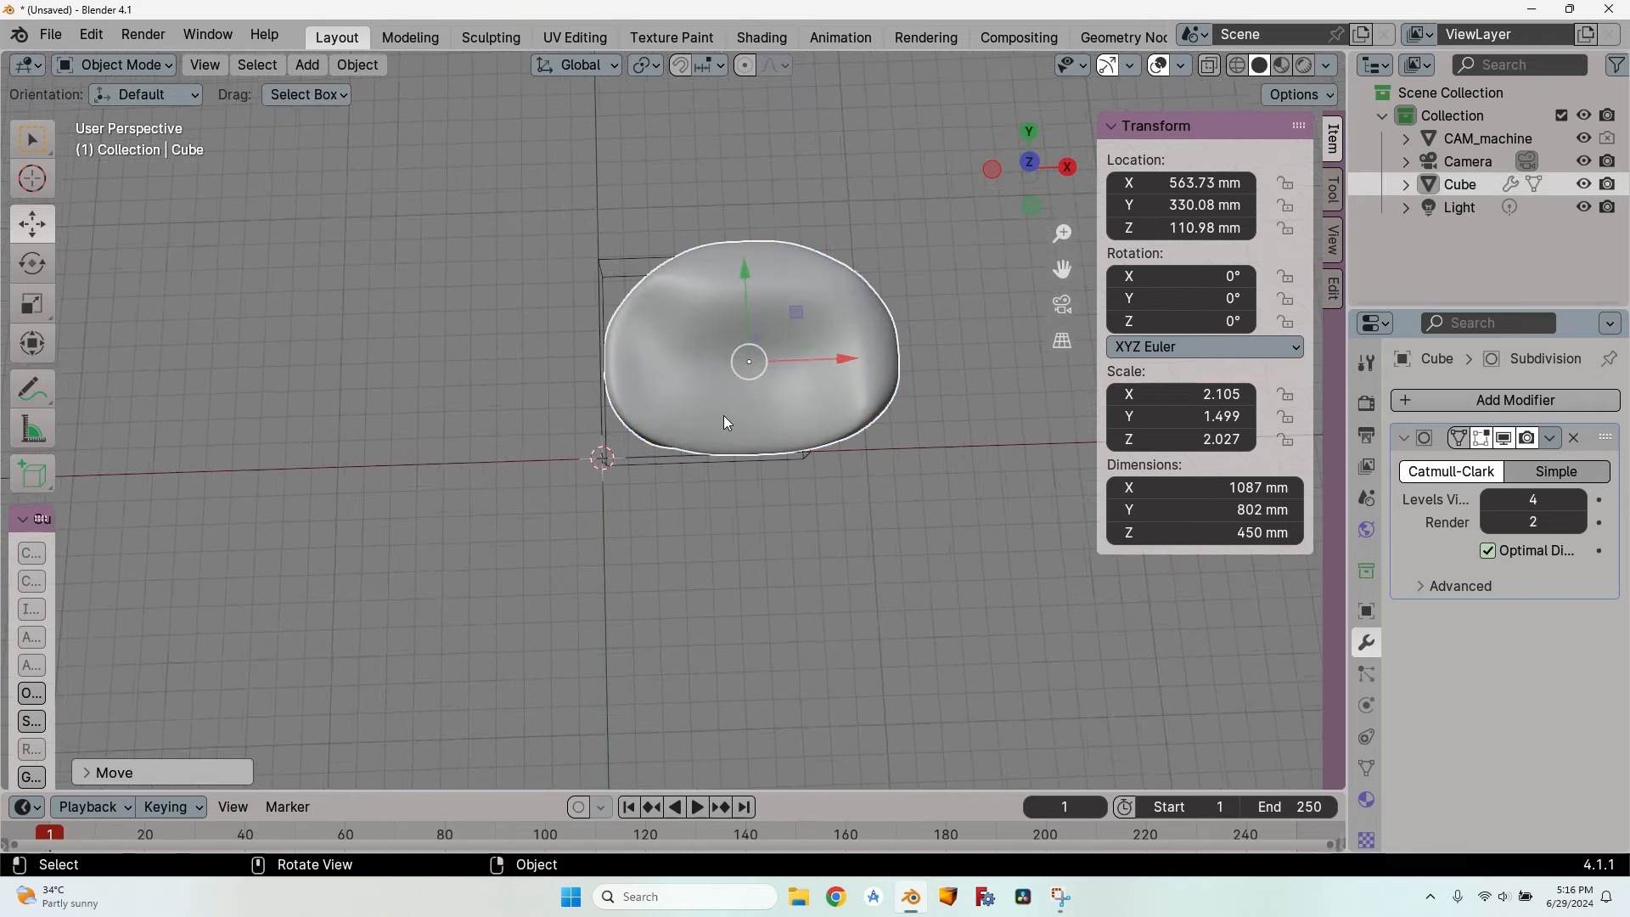
# Step: Move the finished couch to a new spot from top view
pyautogui.click(1029, 167)
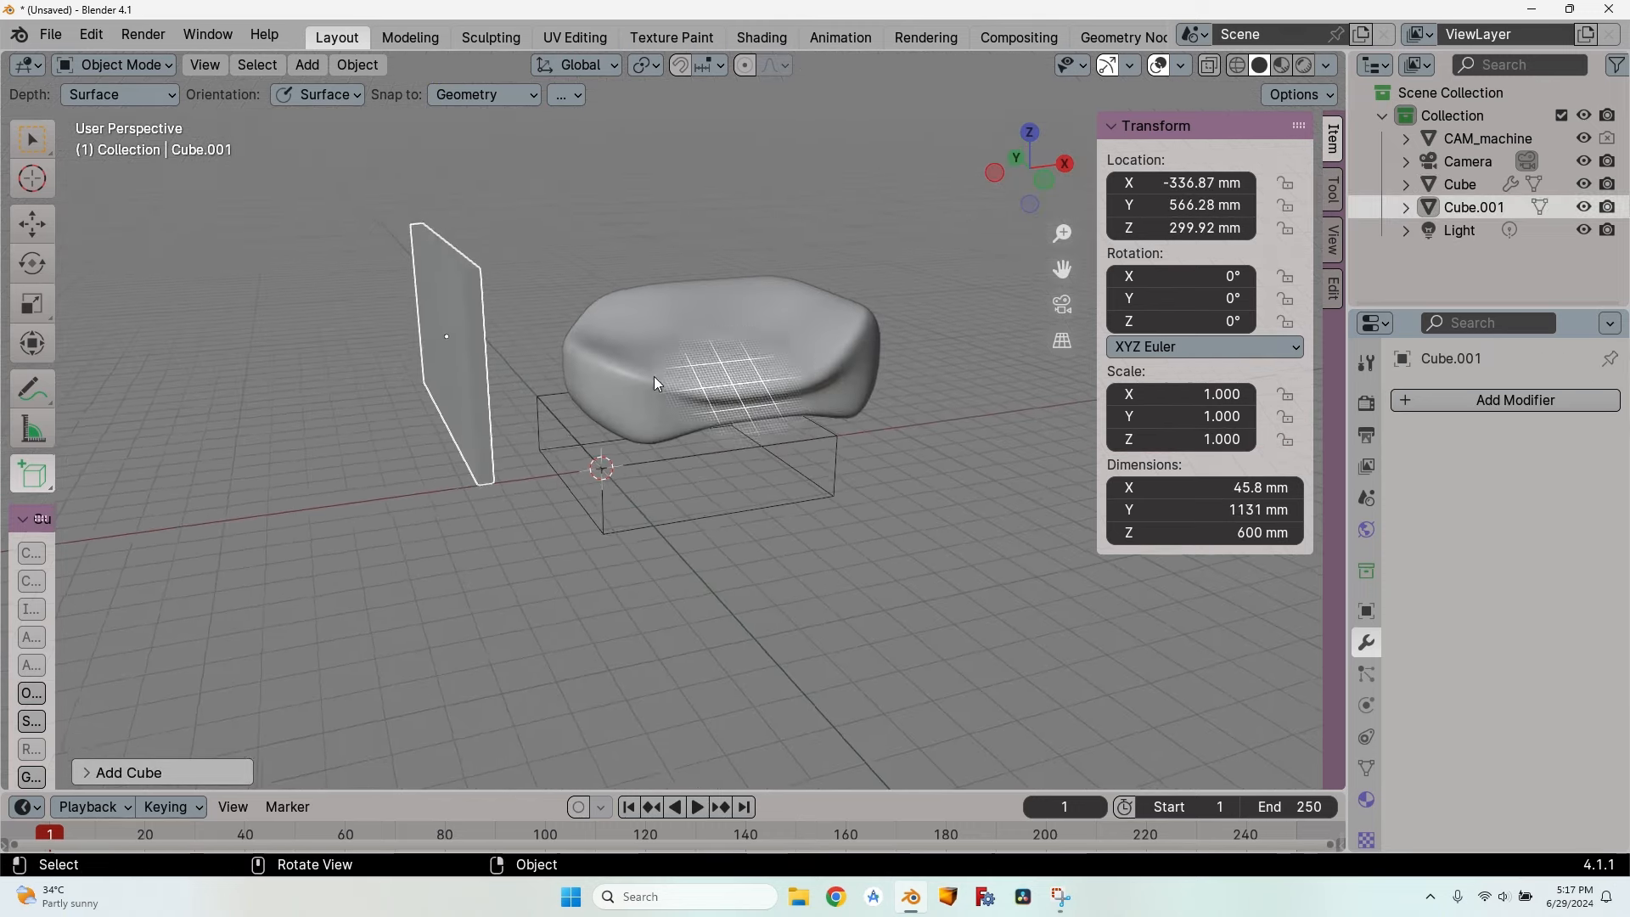
# Step: Size the new slab Cube.001 to 18 × 900 × 600 mm
pyautogui.moveTo(655, 385); pyautogui.dragTo(457, 317)
pyautogui.write('1')
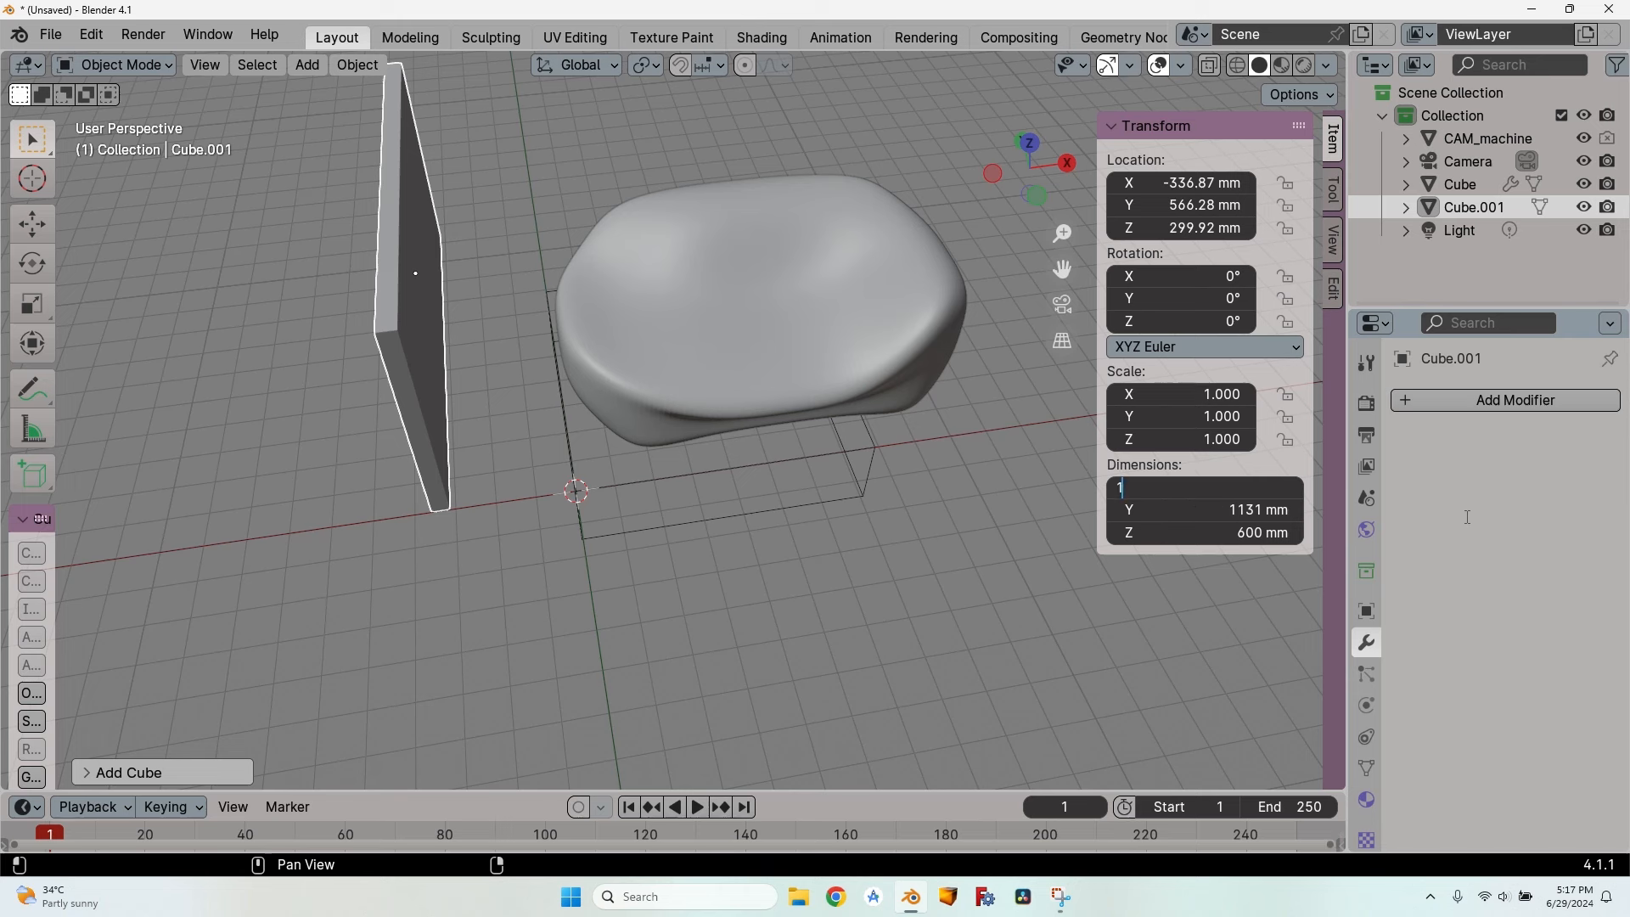
pyautogui.write('8')
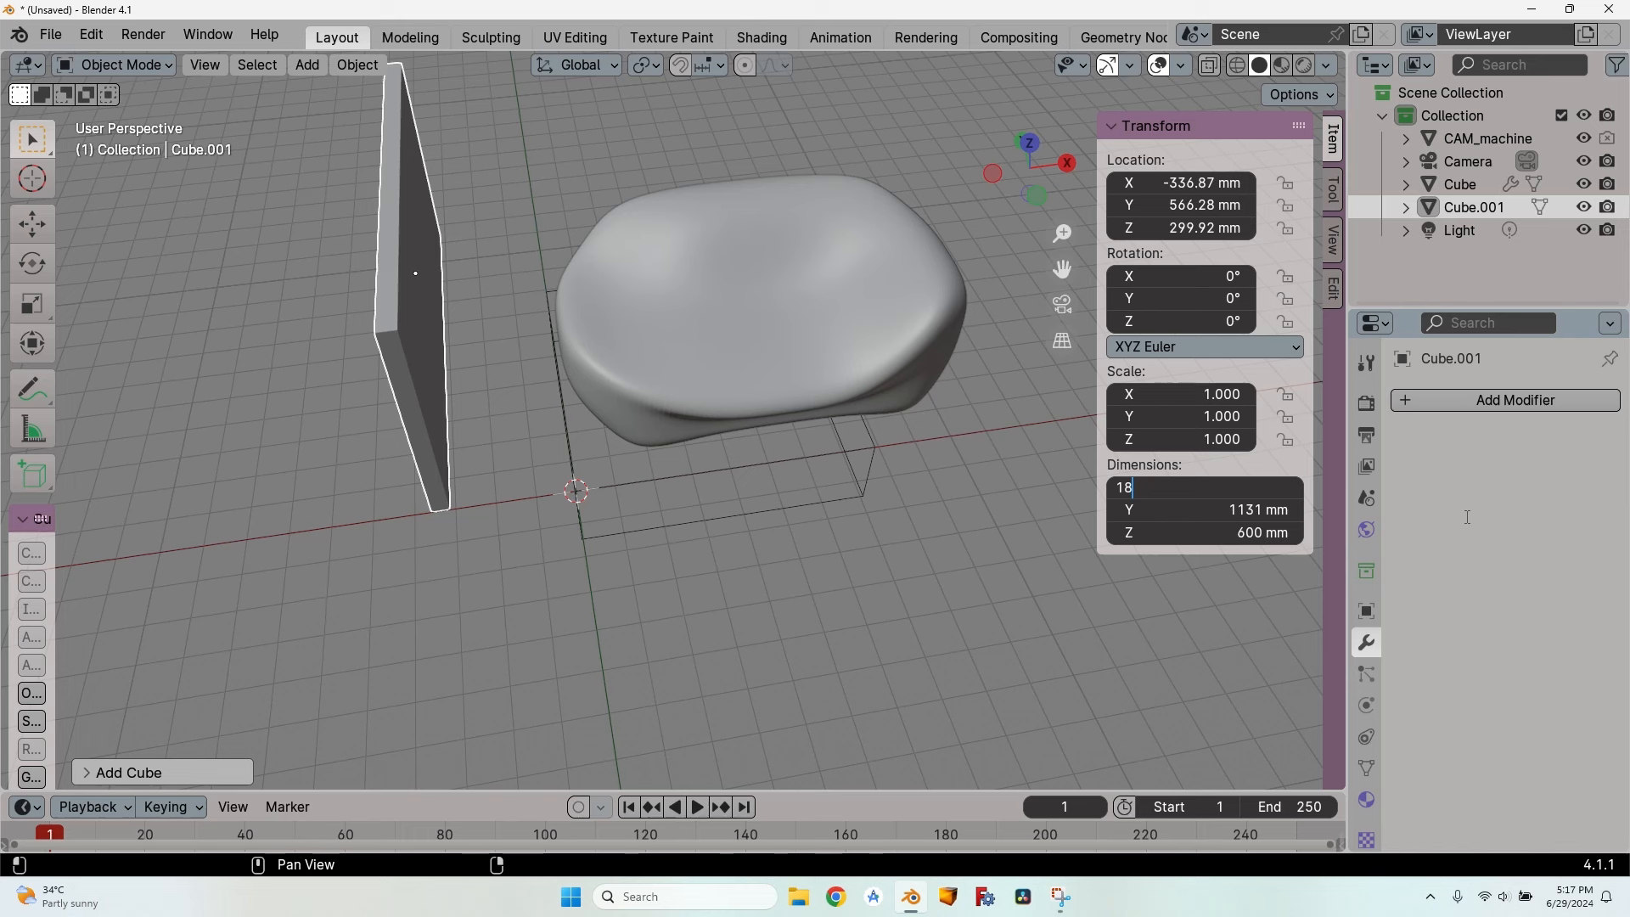
pyautogui.press('Enter')
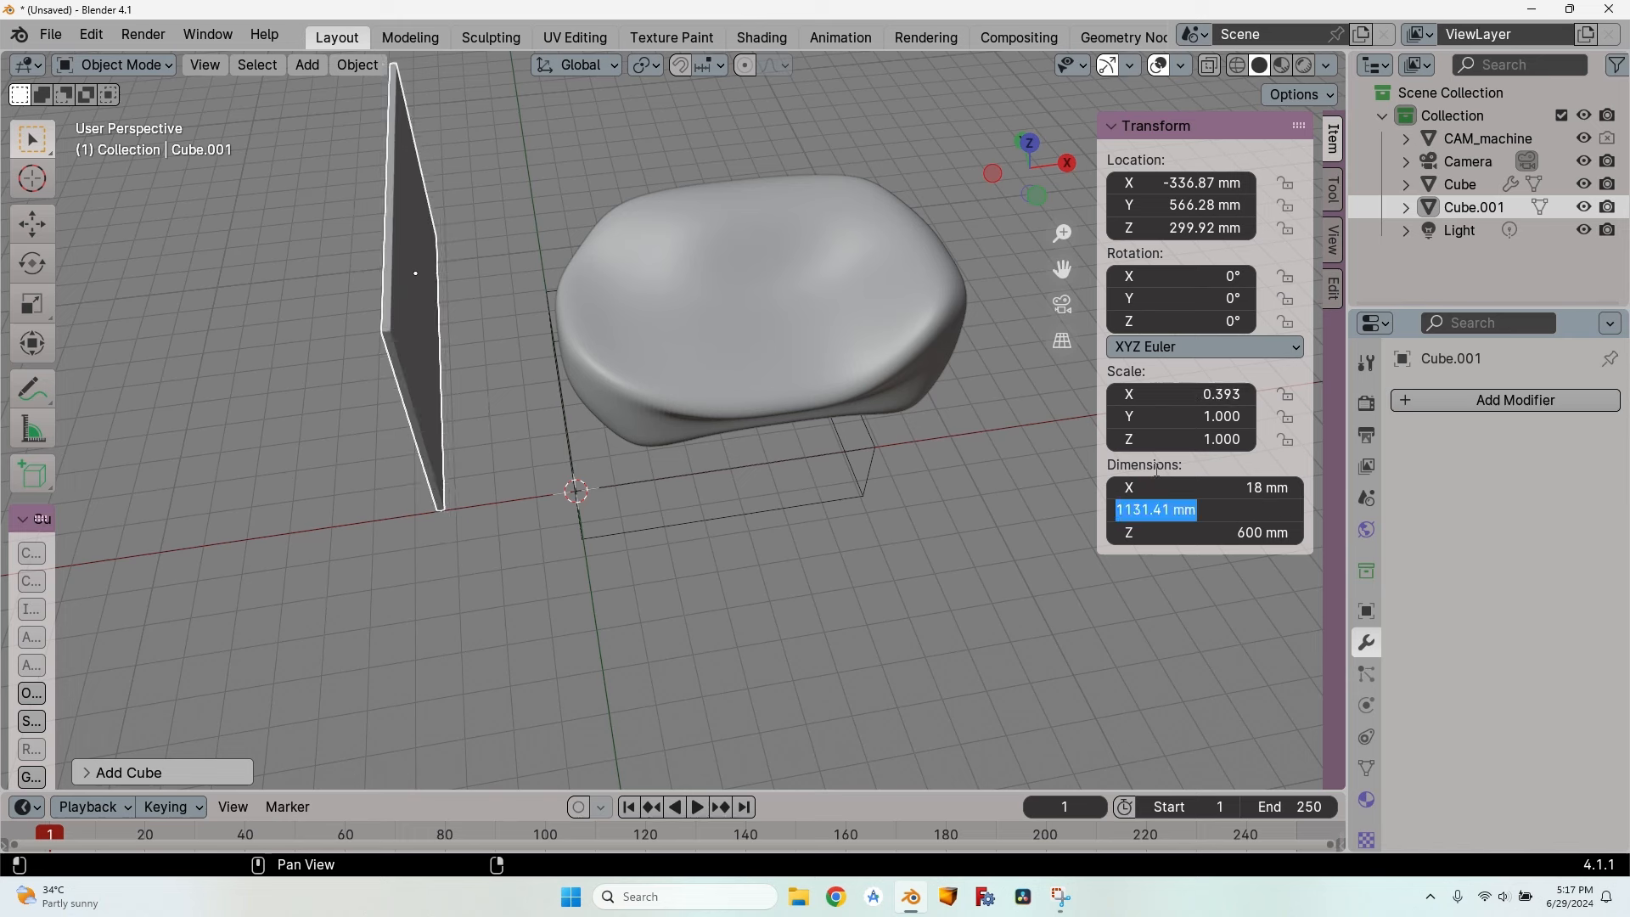
pyautogui.write('1131')
pyautogui.press('Return')
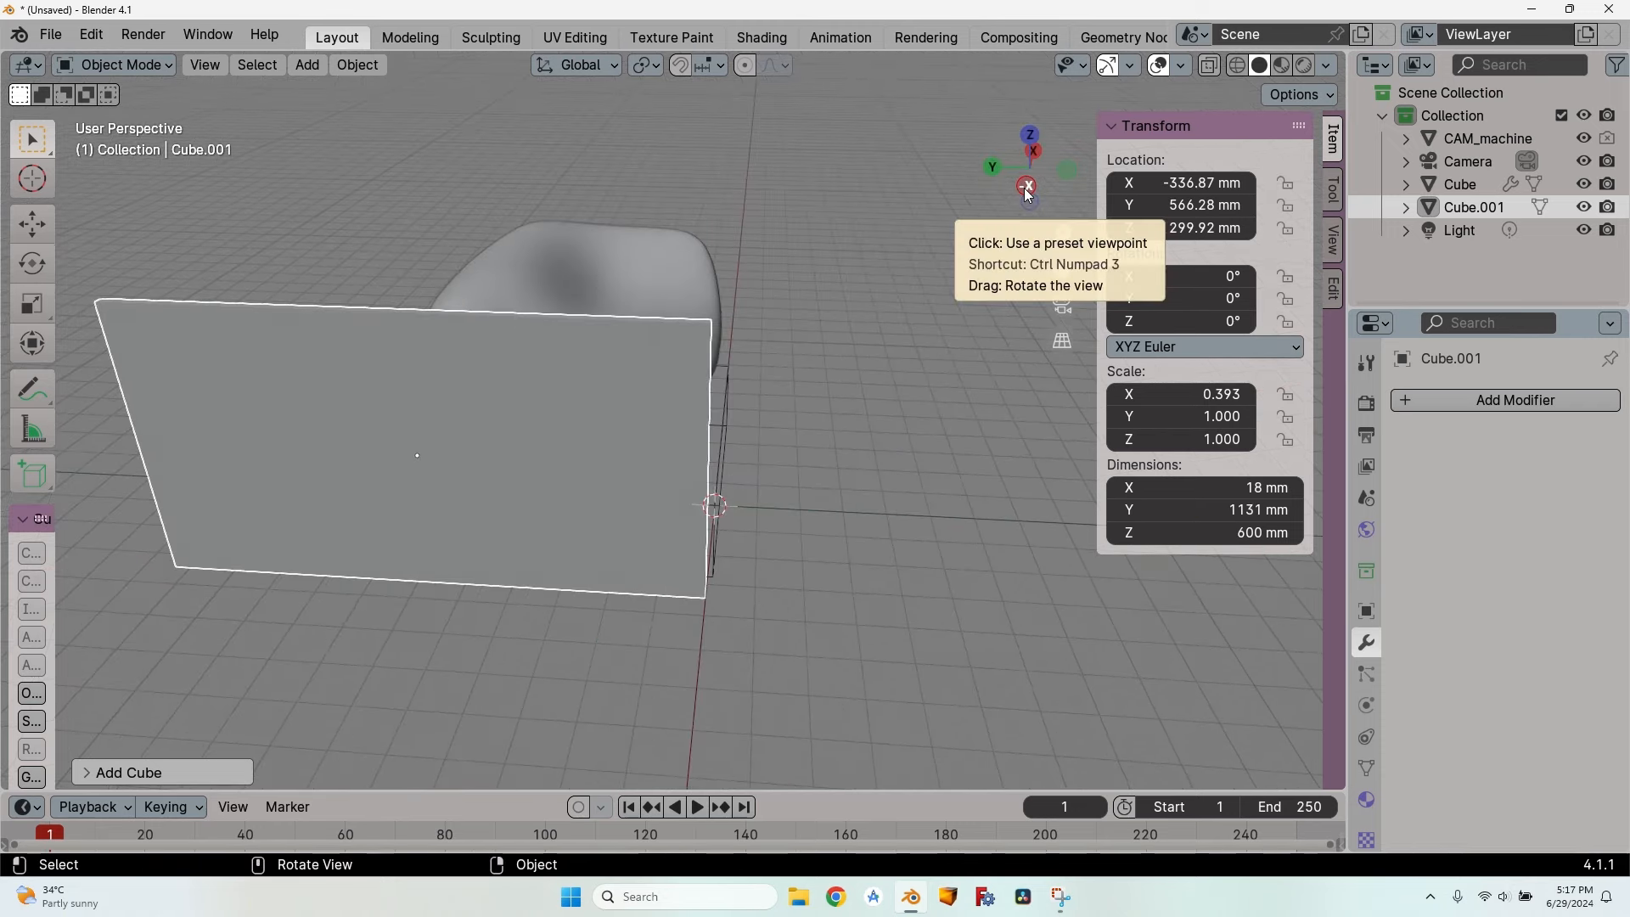
# Step: In side view with X-Ray, slide the slab against one end of the couch
pyautogui.click(1325, 64)
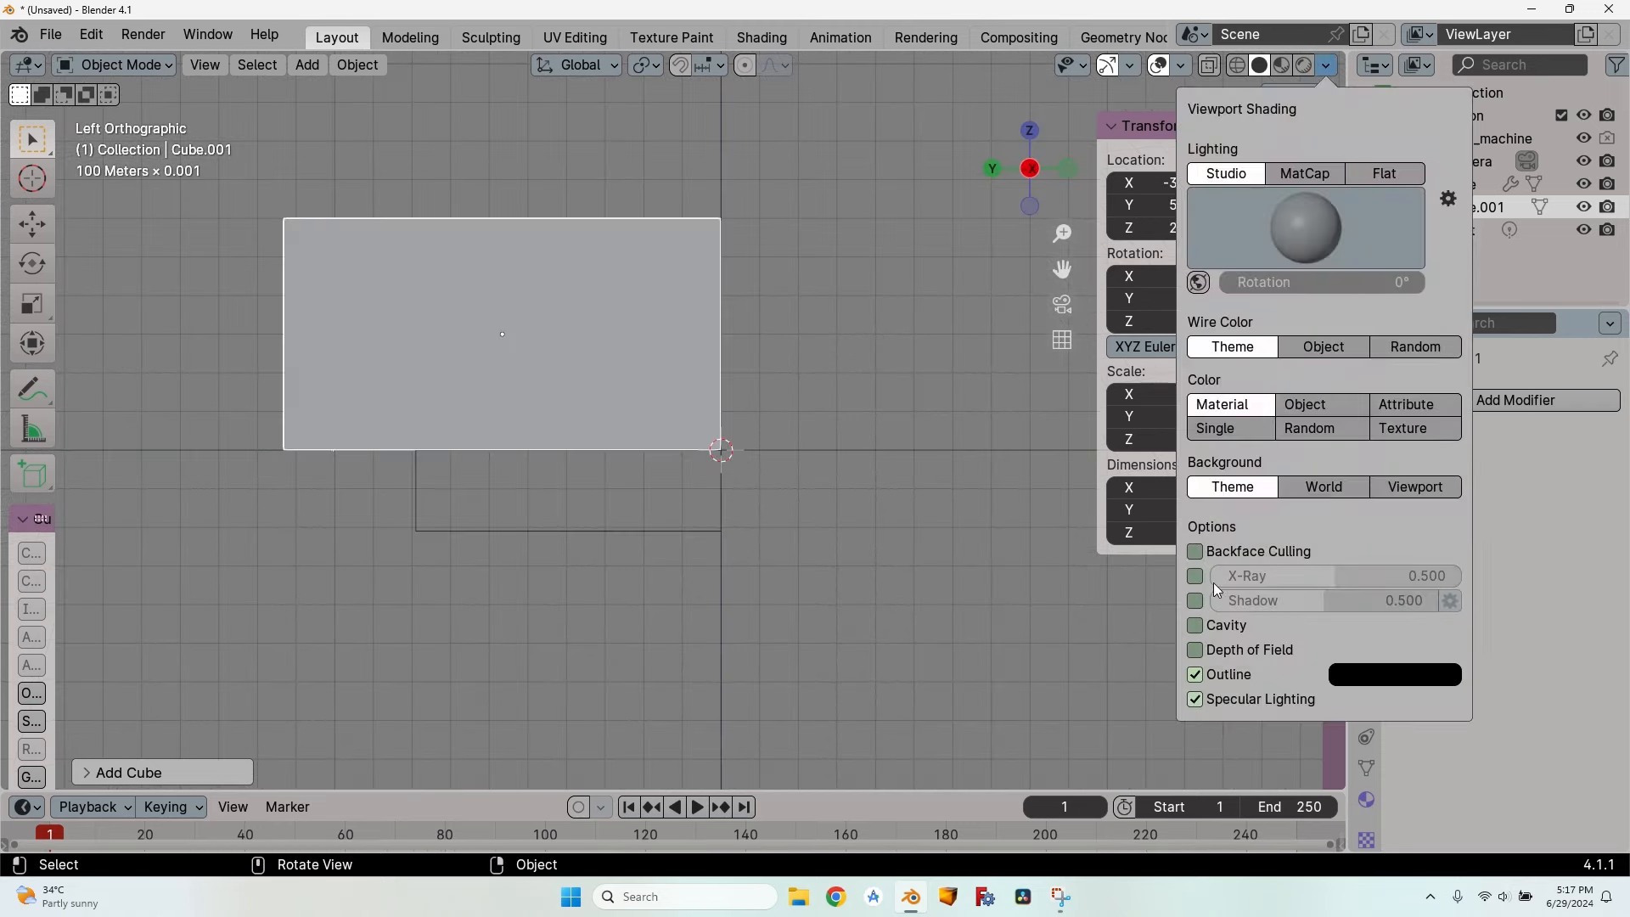
pyautogui.click(889, 368)
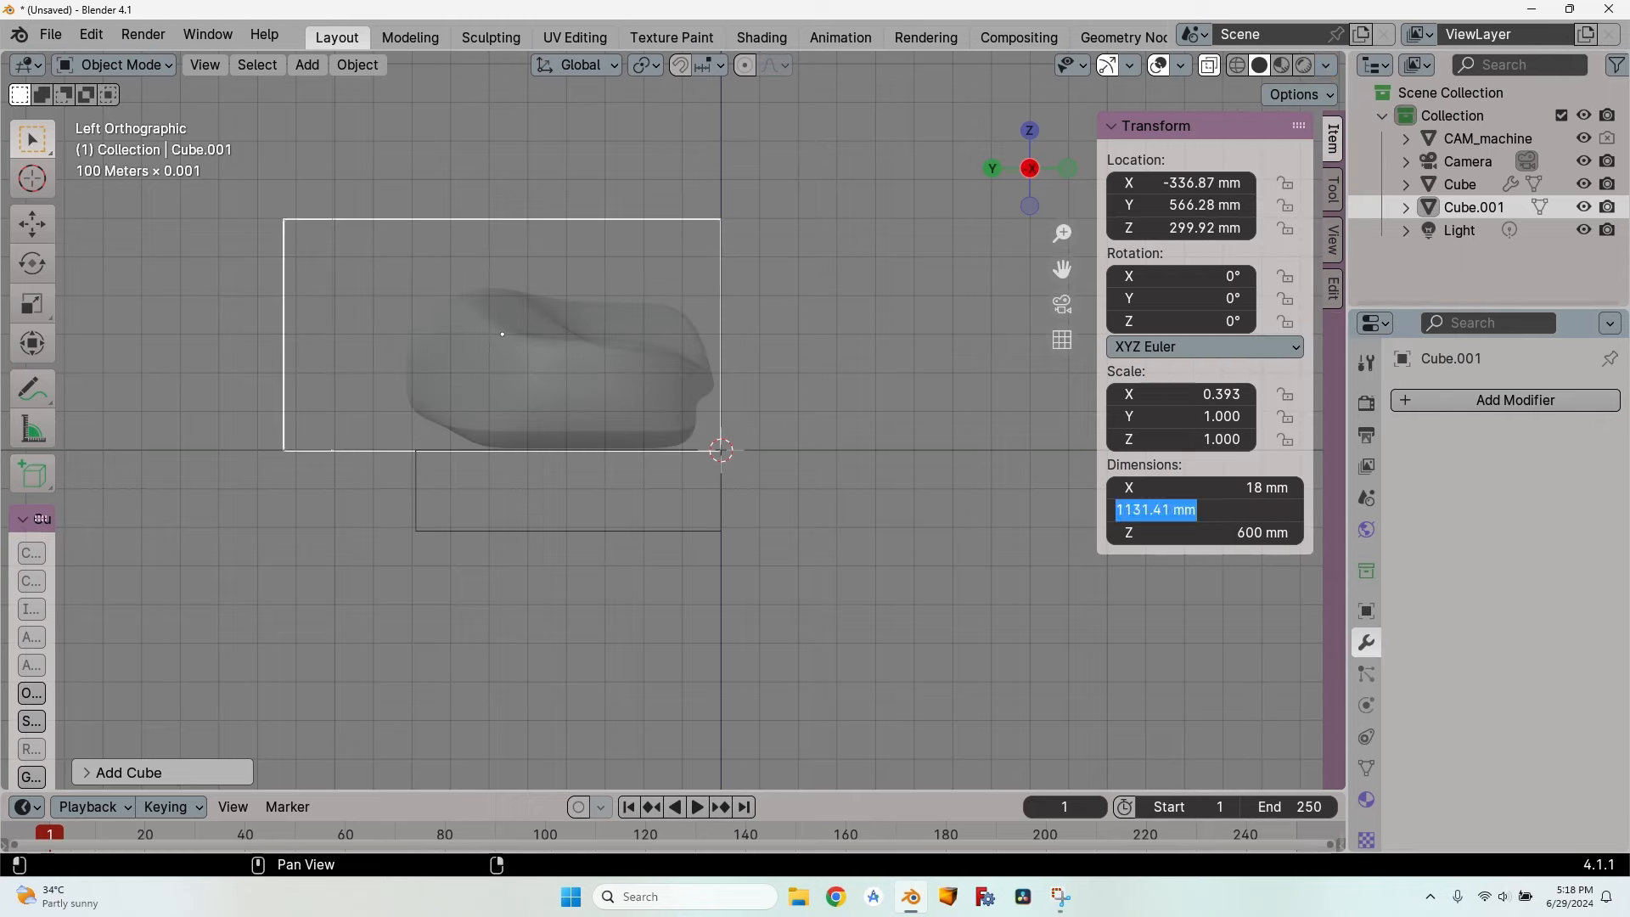
pyautogui.press('Return')
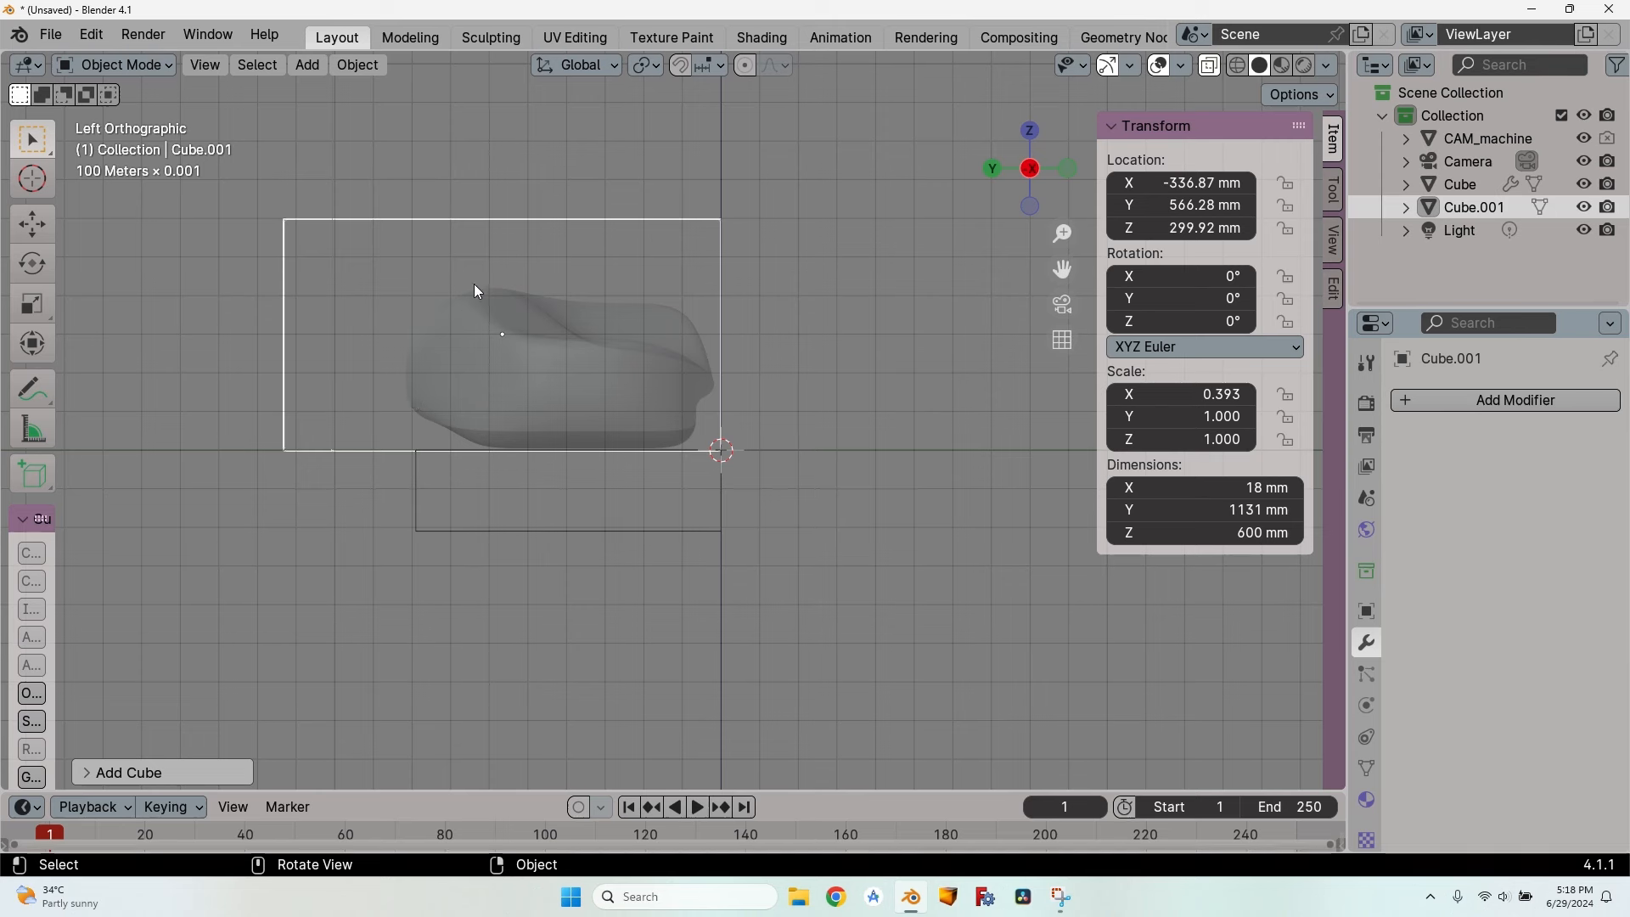
pyautogui.doubleClick(1201, 509)
pyautogui.write('800')
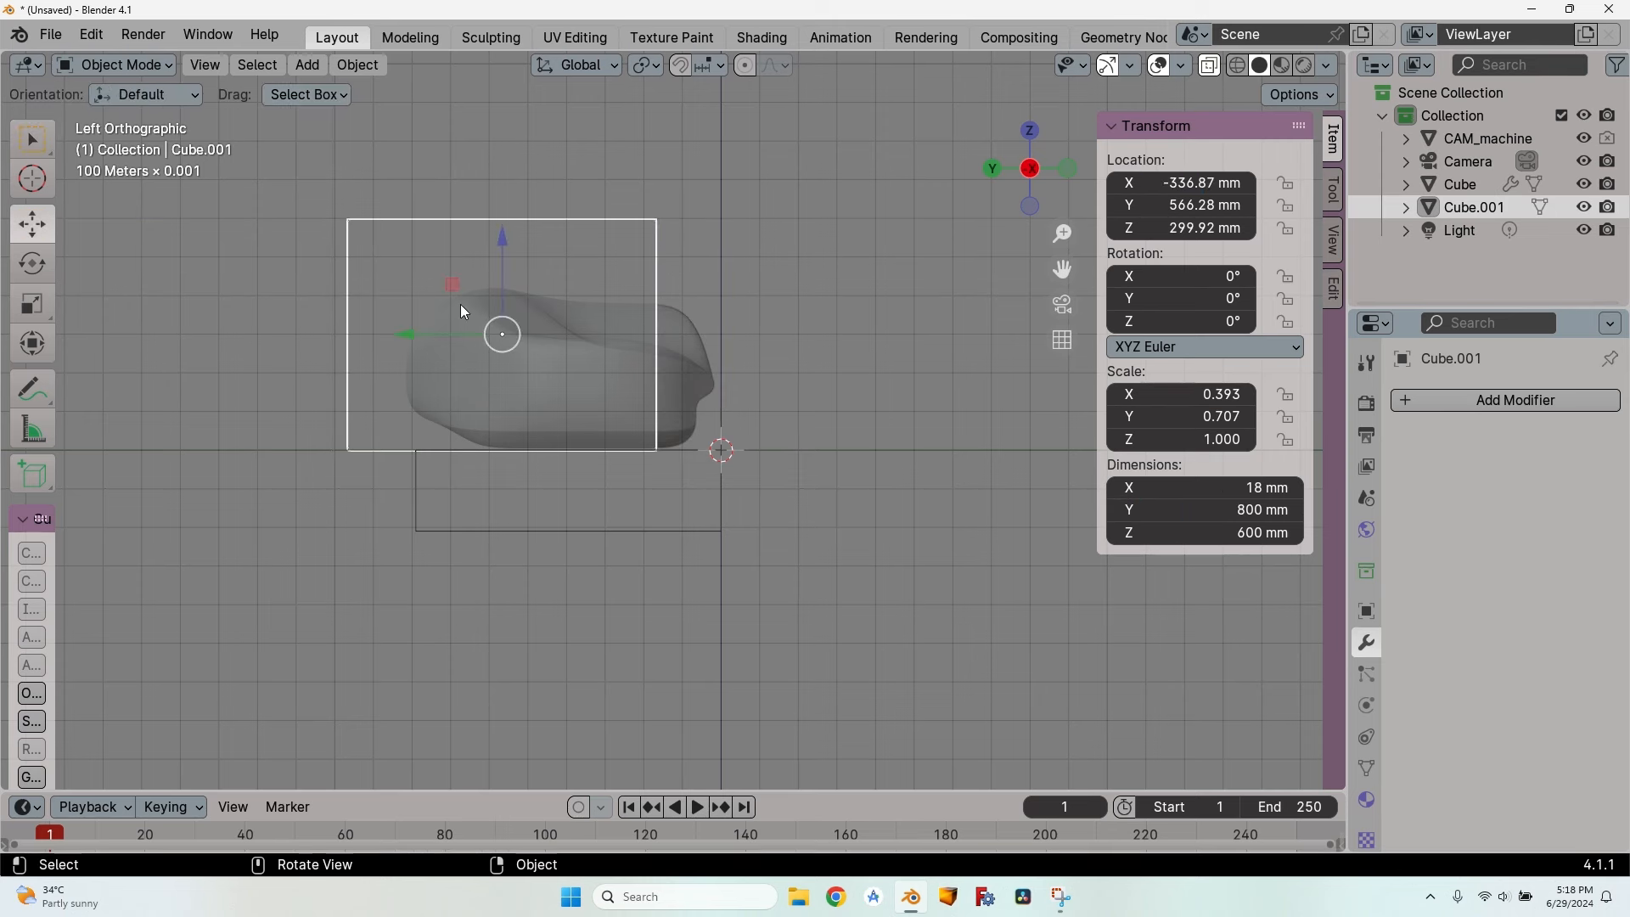
pyautogui.moveTo(407, 335)
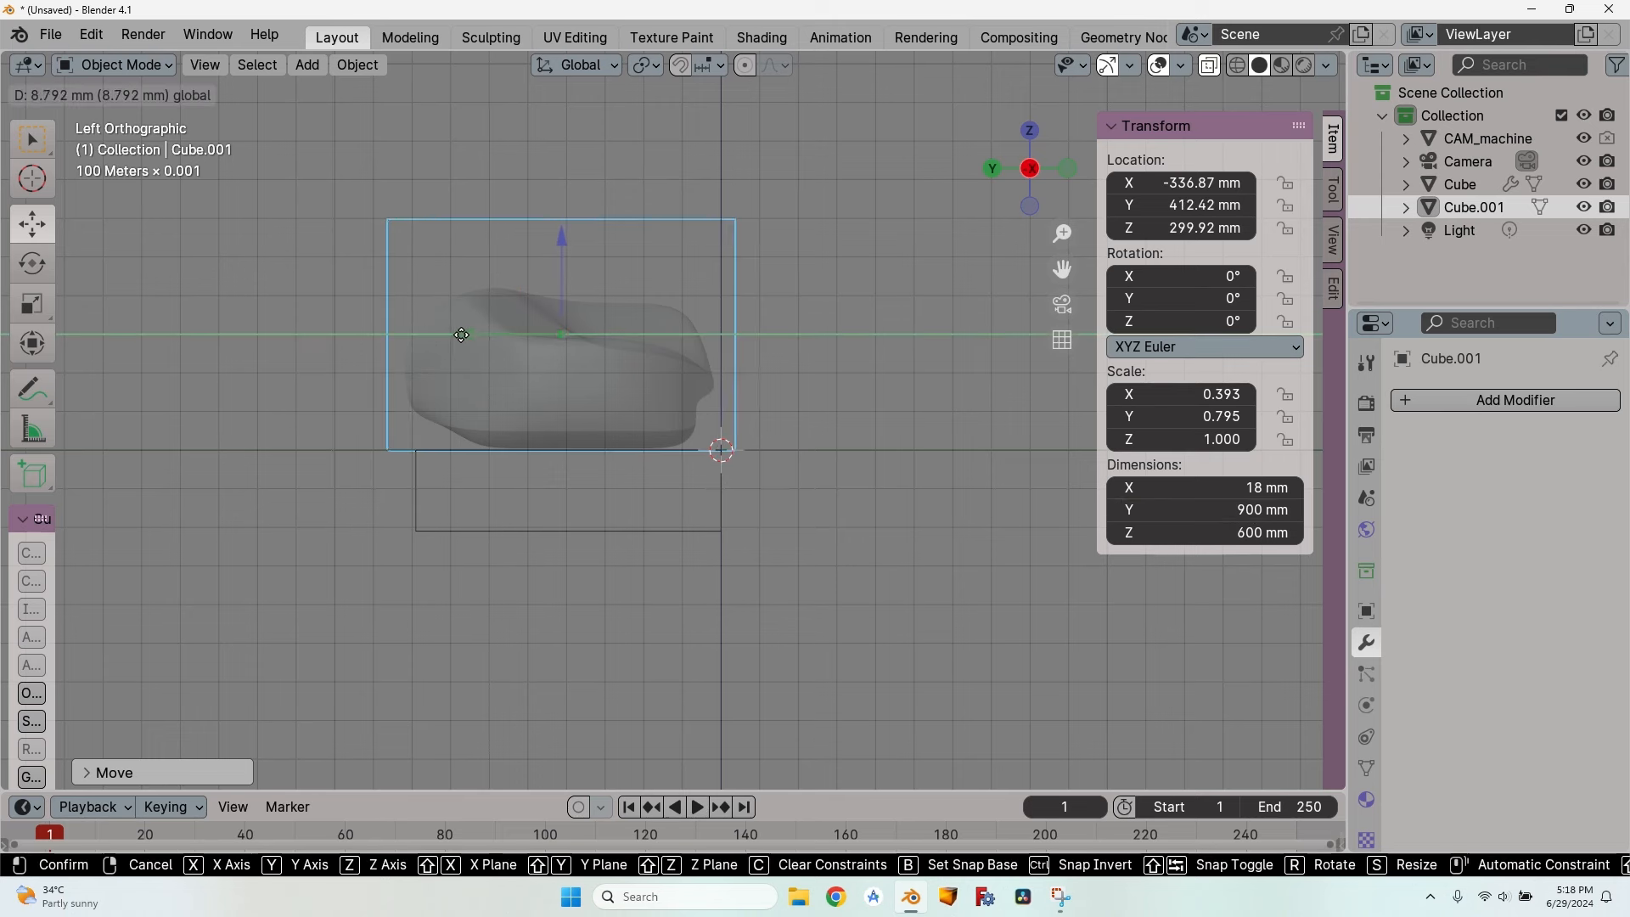
pyautogui.moveTo(460, 333); pyautogui.dragTo(556, 260)
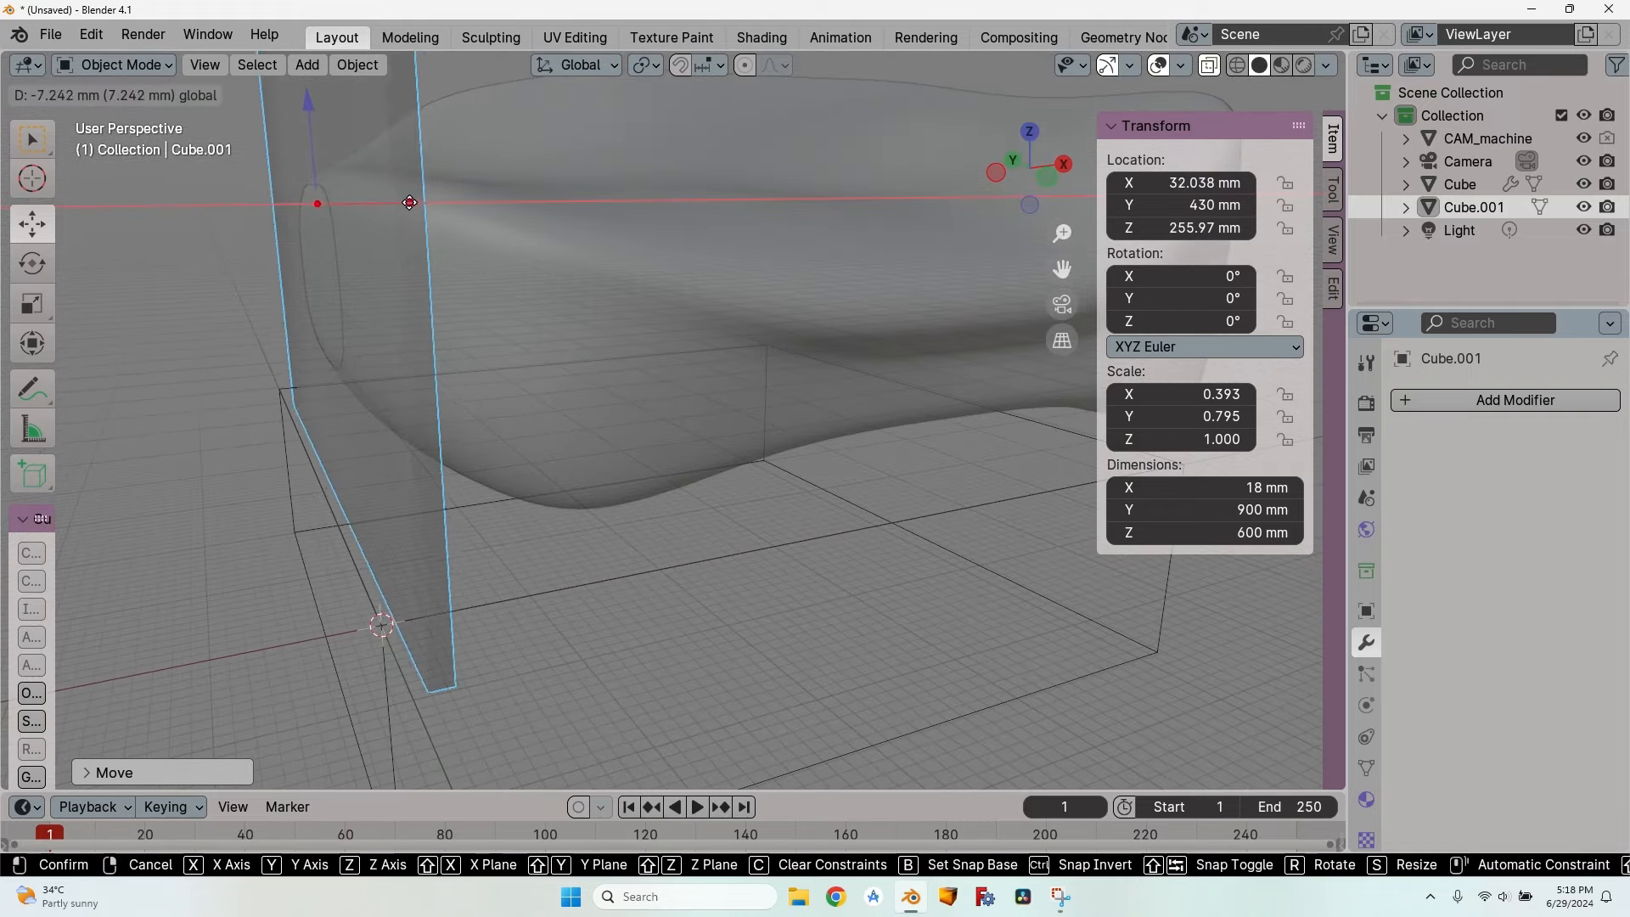
pyautogui.moveTo(406, 203); pyautogui.dragTo(398, 204)
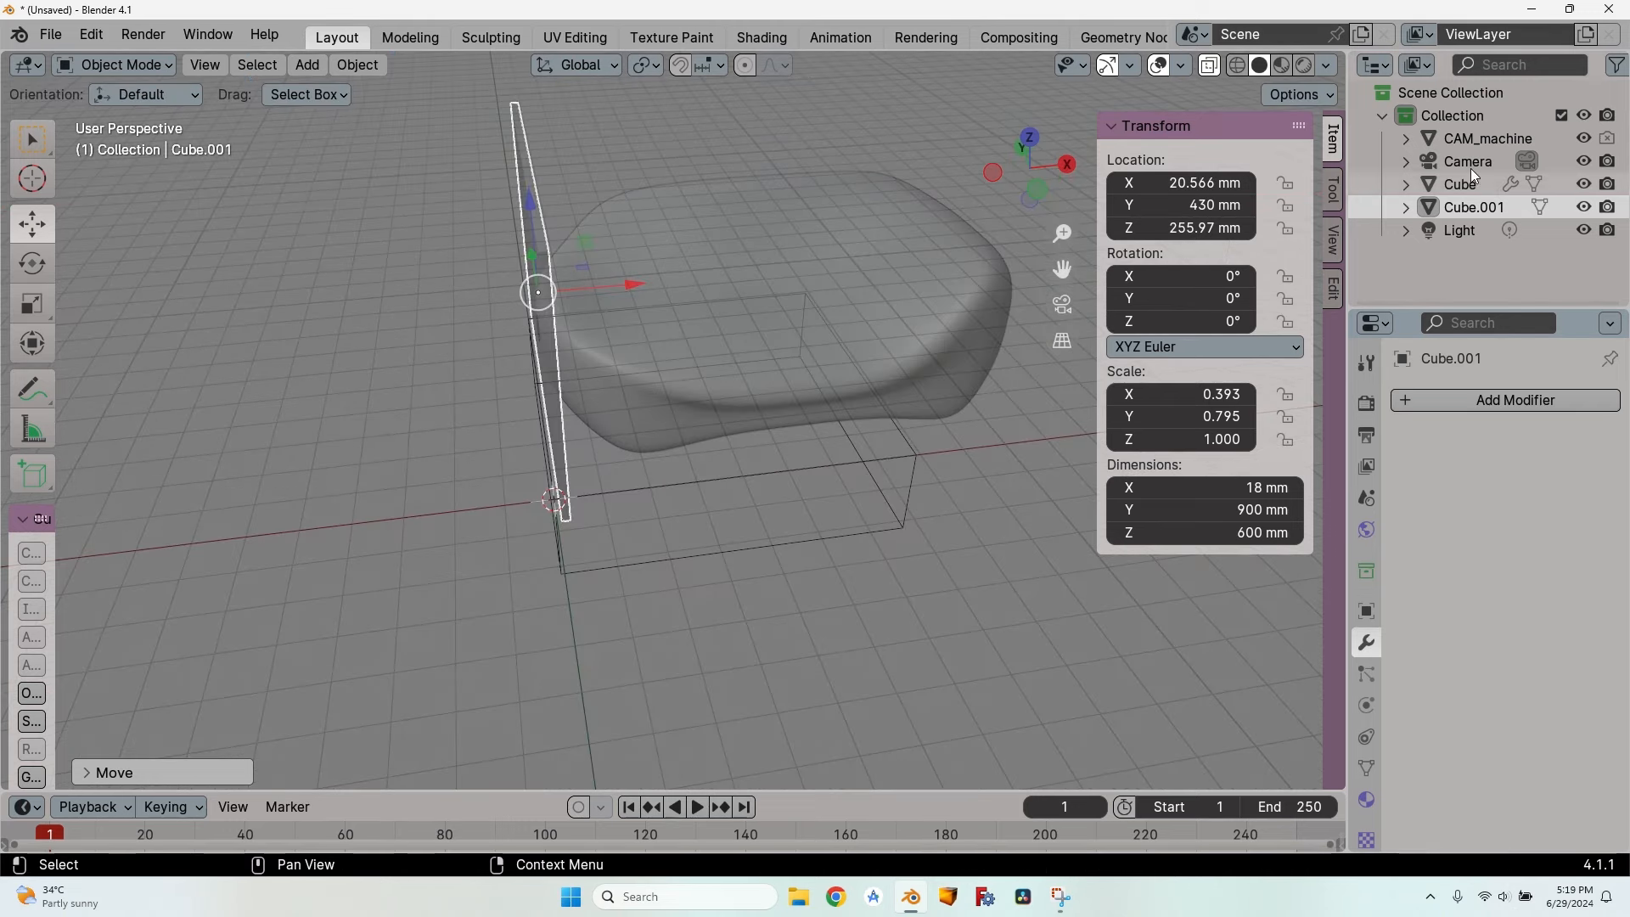
# Step: Add an Array modifier to the slab with Fit Type set to Fit Length
pyautogui.click(1513, 404)
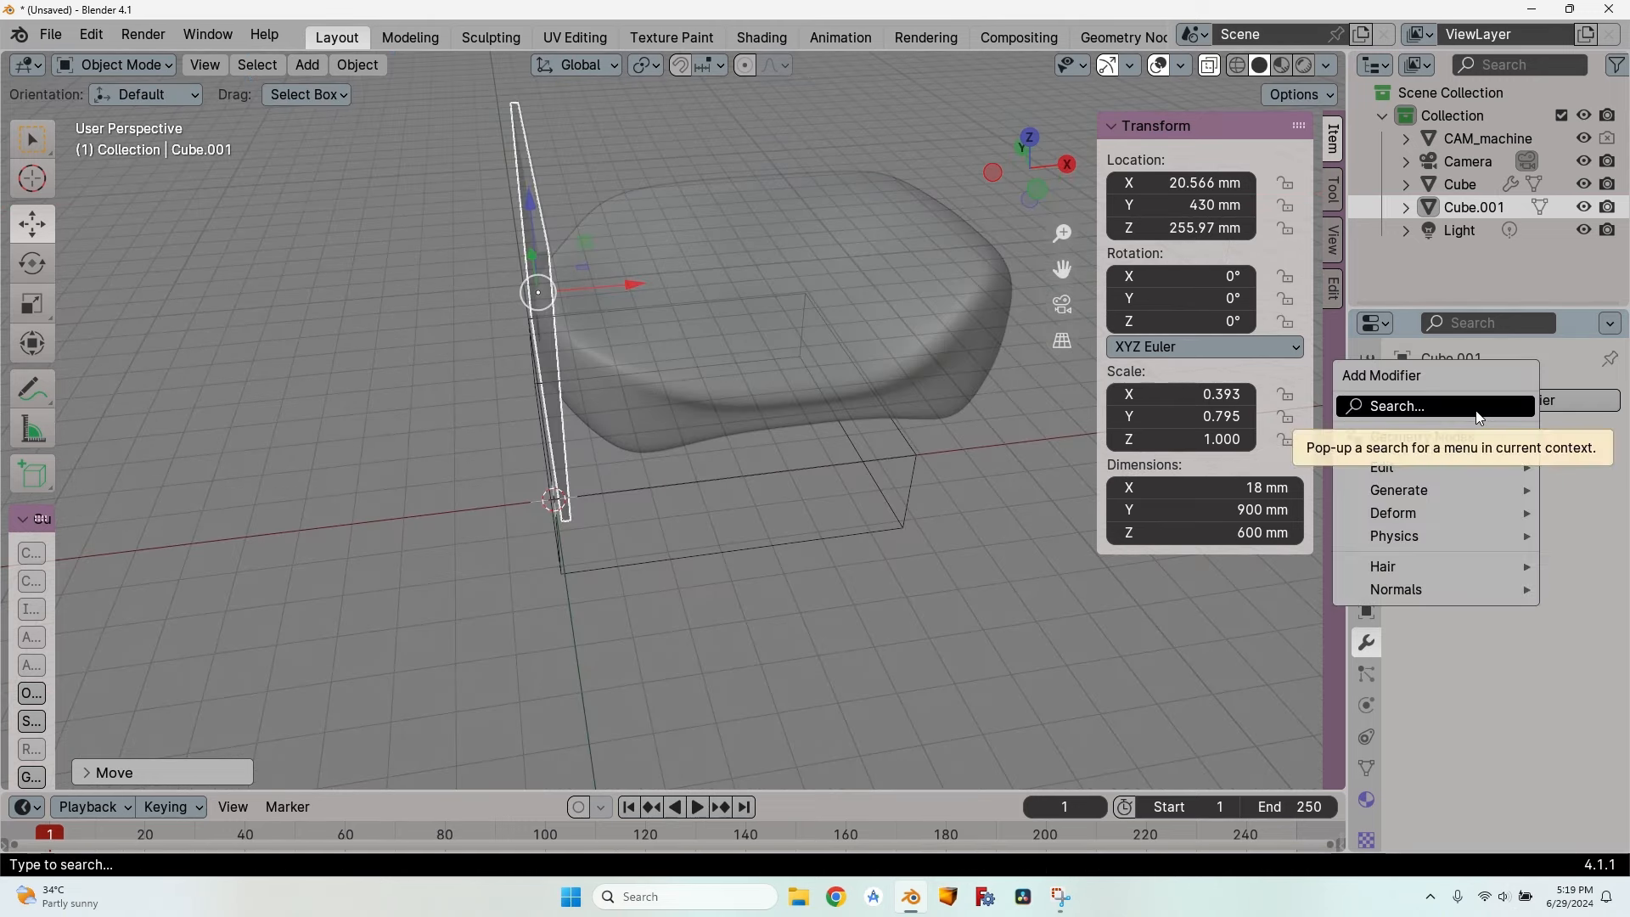
pyautogui.write('arra')
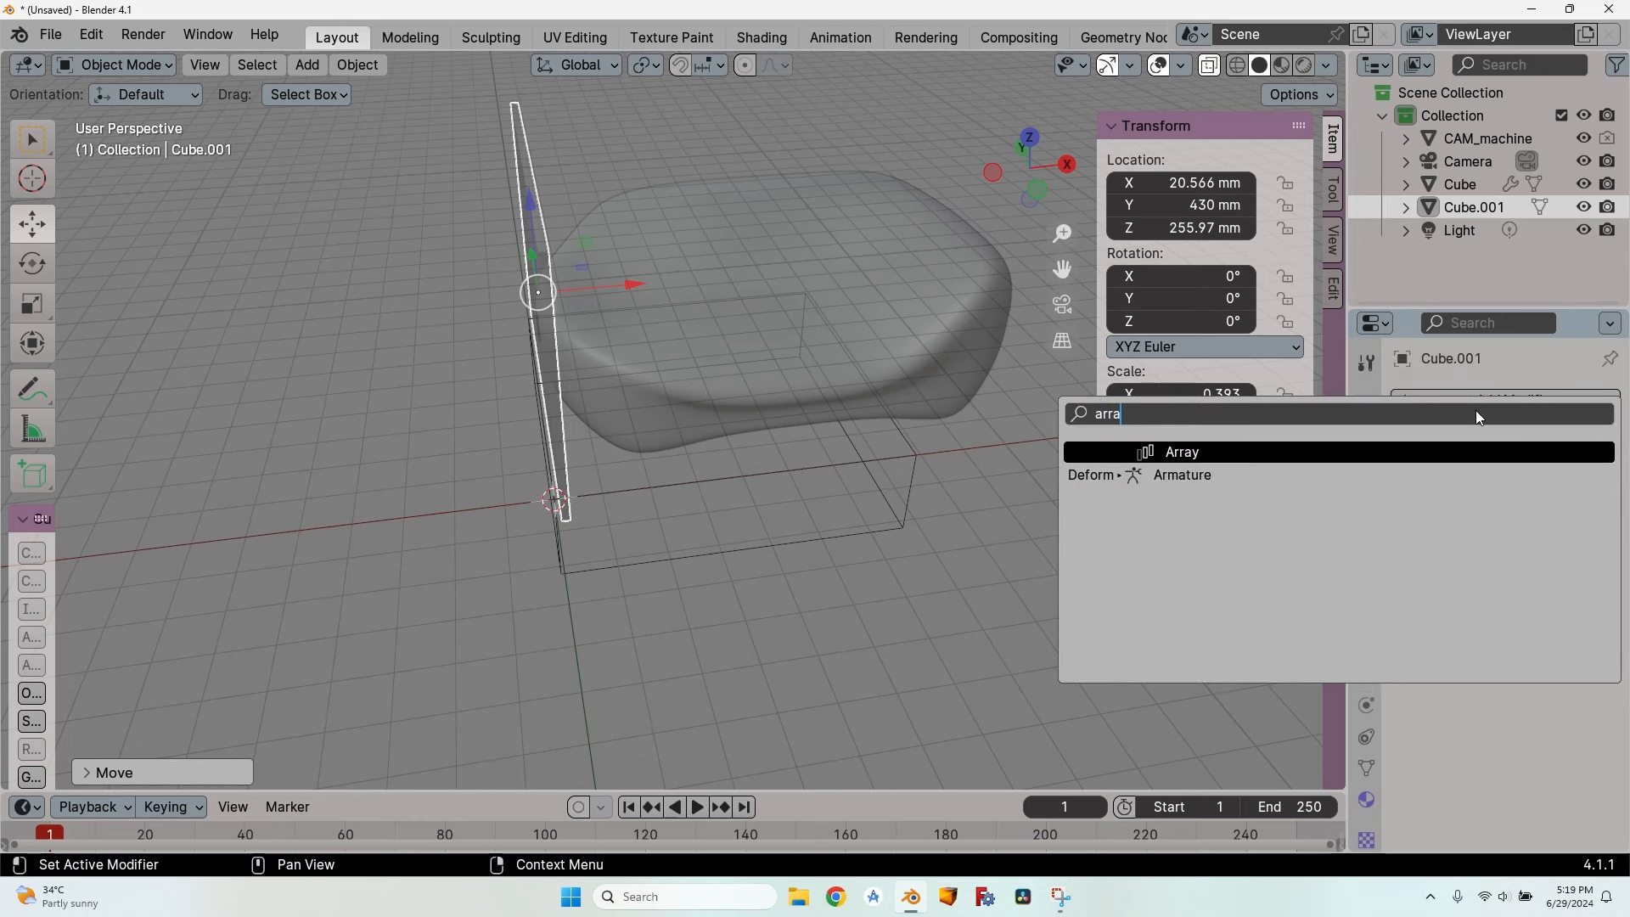
pyautogui.click(1179, 450)
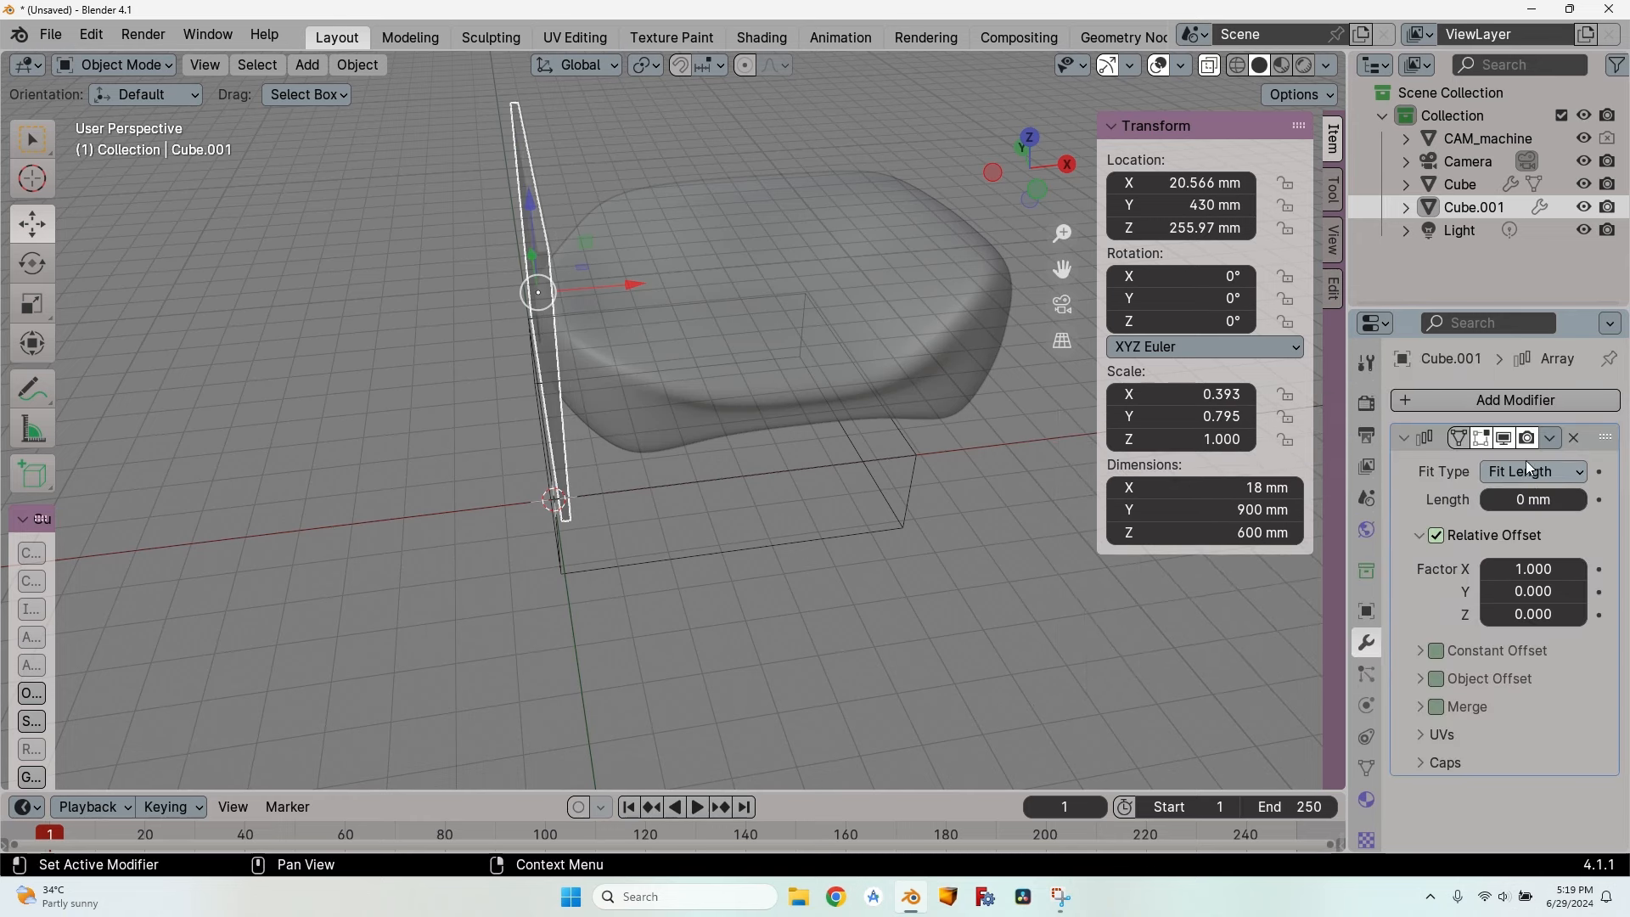
pyautogui.click(1529, 500)
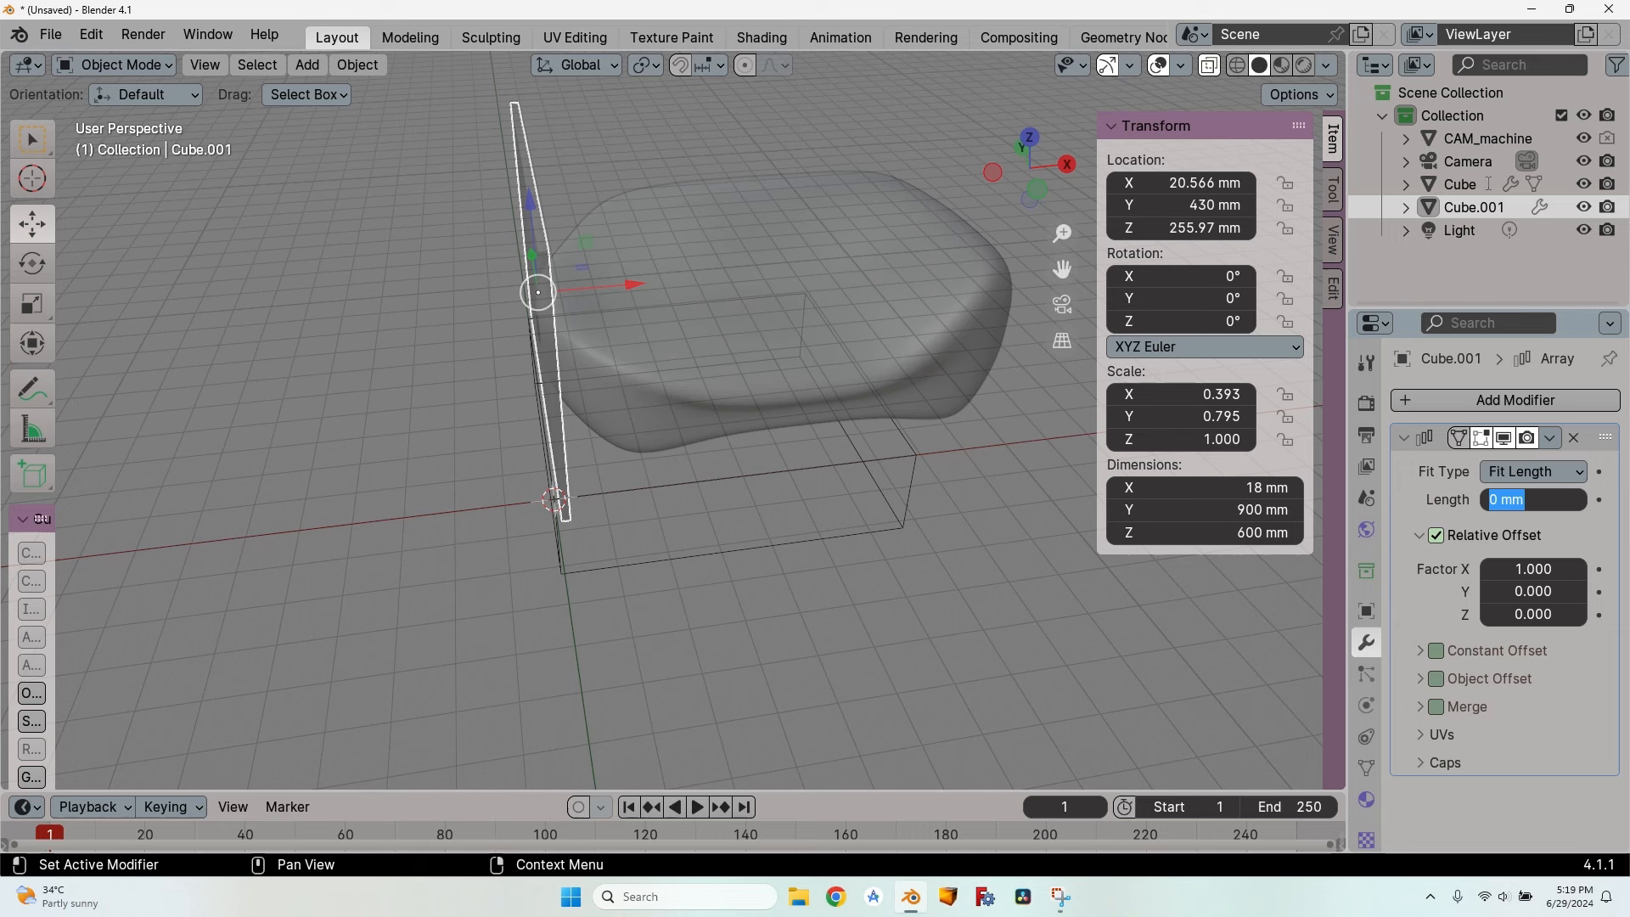
# Step: Set the array length to 1200/0.393 (3053 mm) and relative offset factor to 2
pyautogui.click(1458, 184)
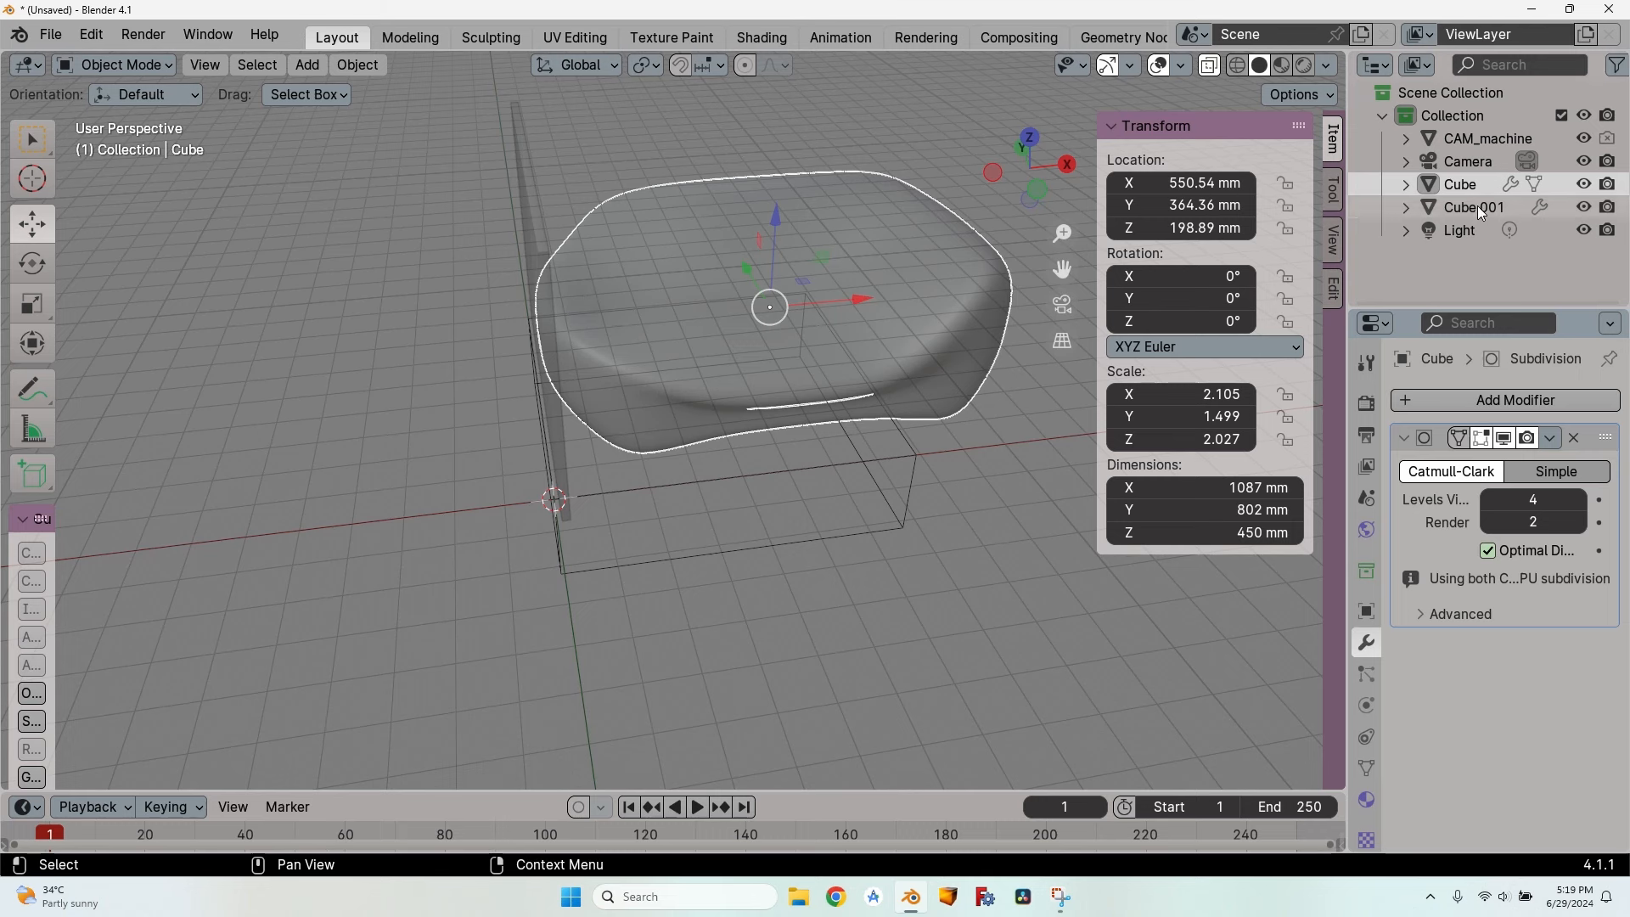
pyautogui.click(1471, 207)
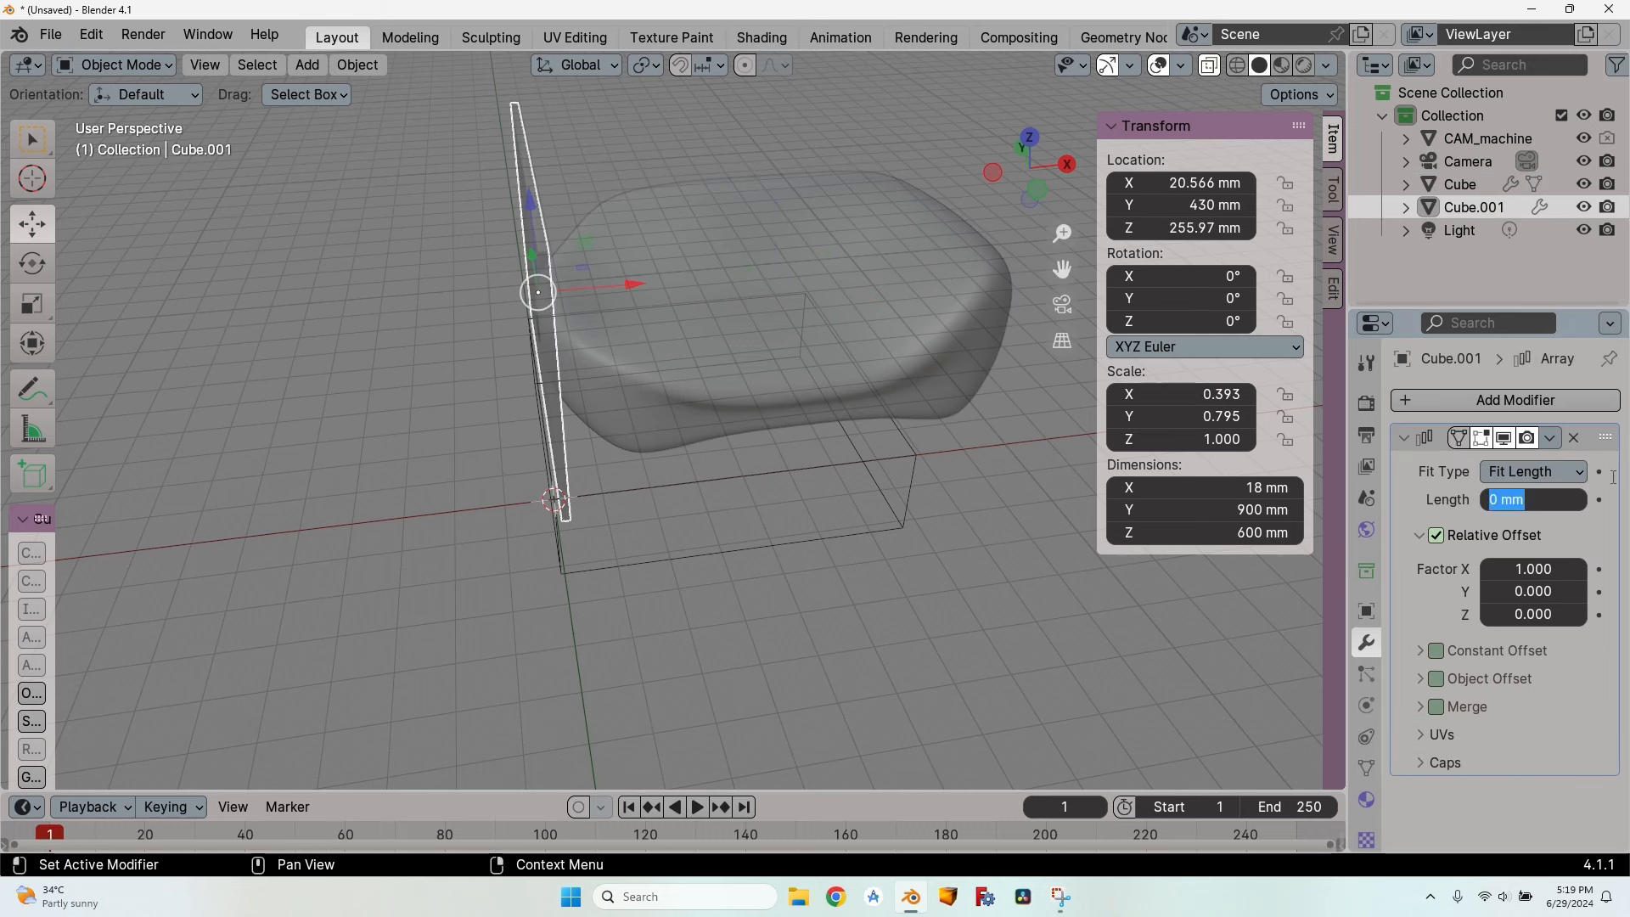
pyautogui.write('1200')
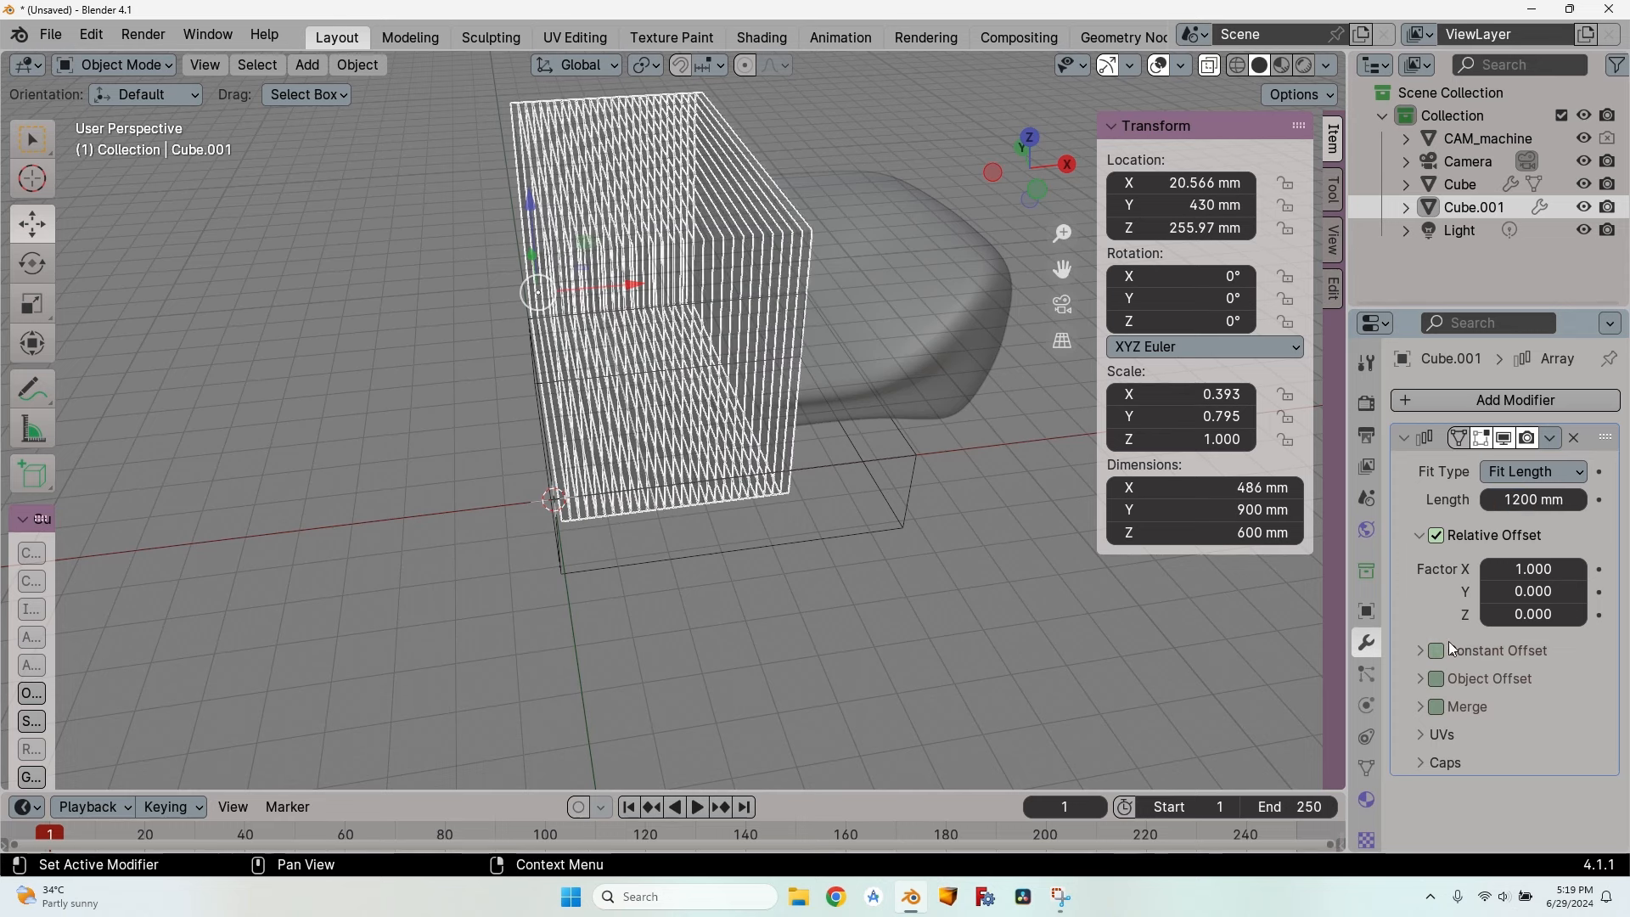
pyautogui.doubleClick(1531, 569)
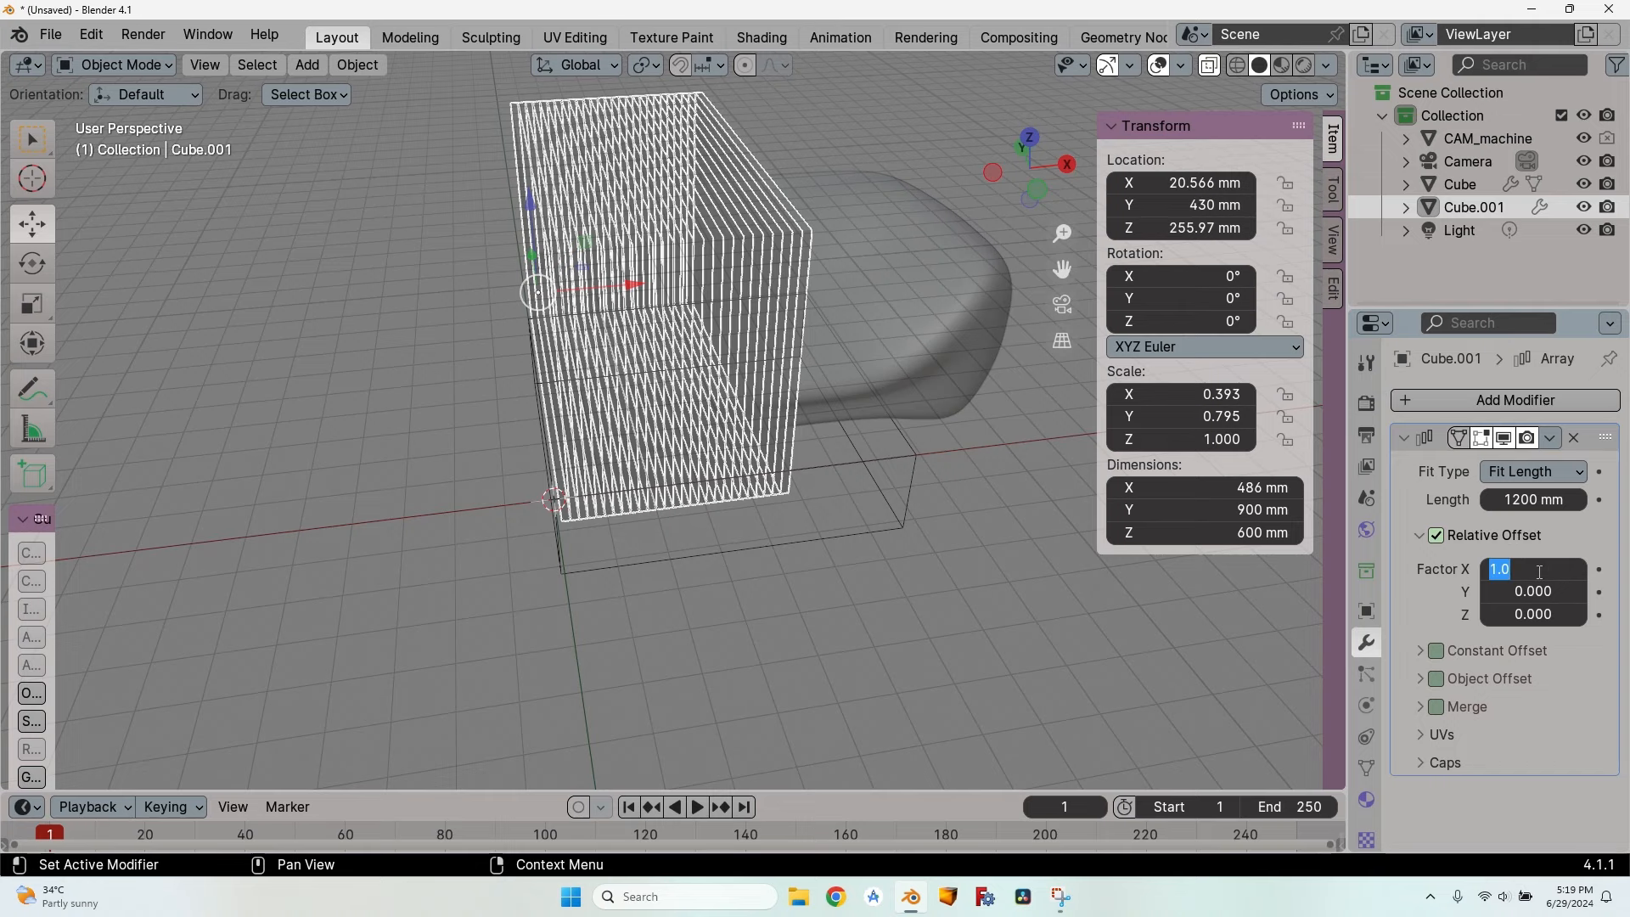
pyautogui.write('2.000')
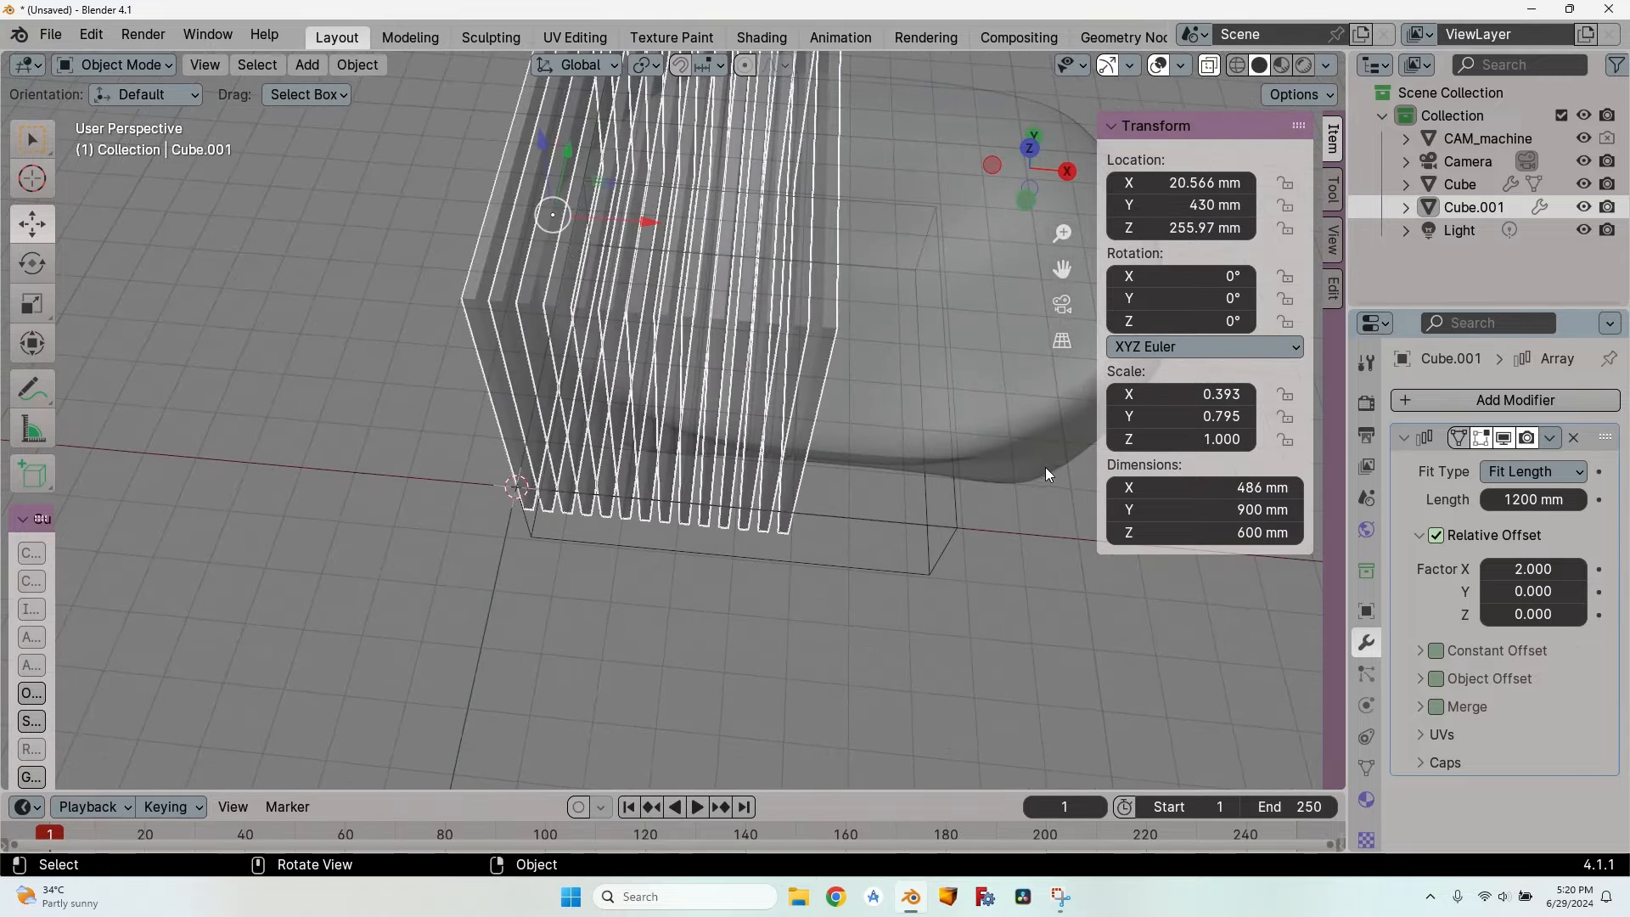
pyautogui.moveTo(787, 387)
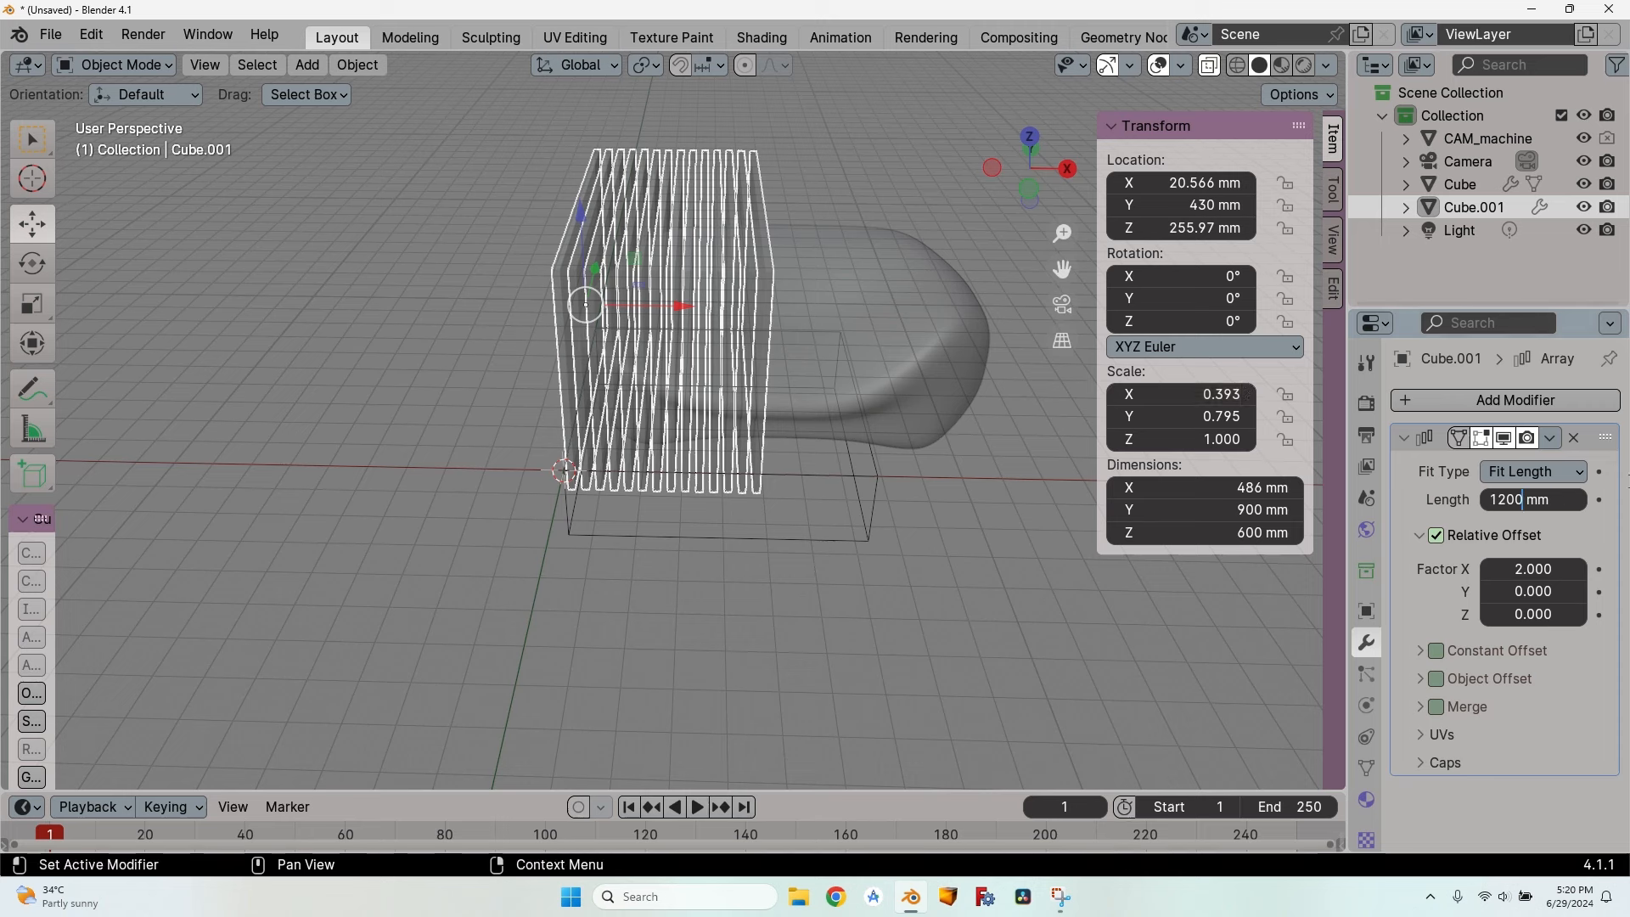
pyautogui.write('/0.')
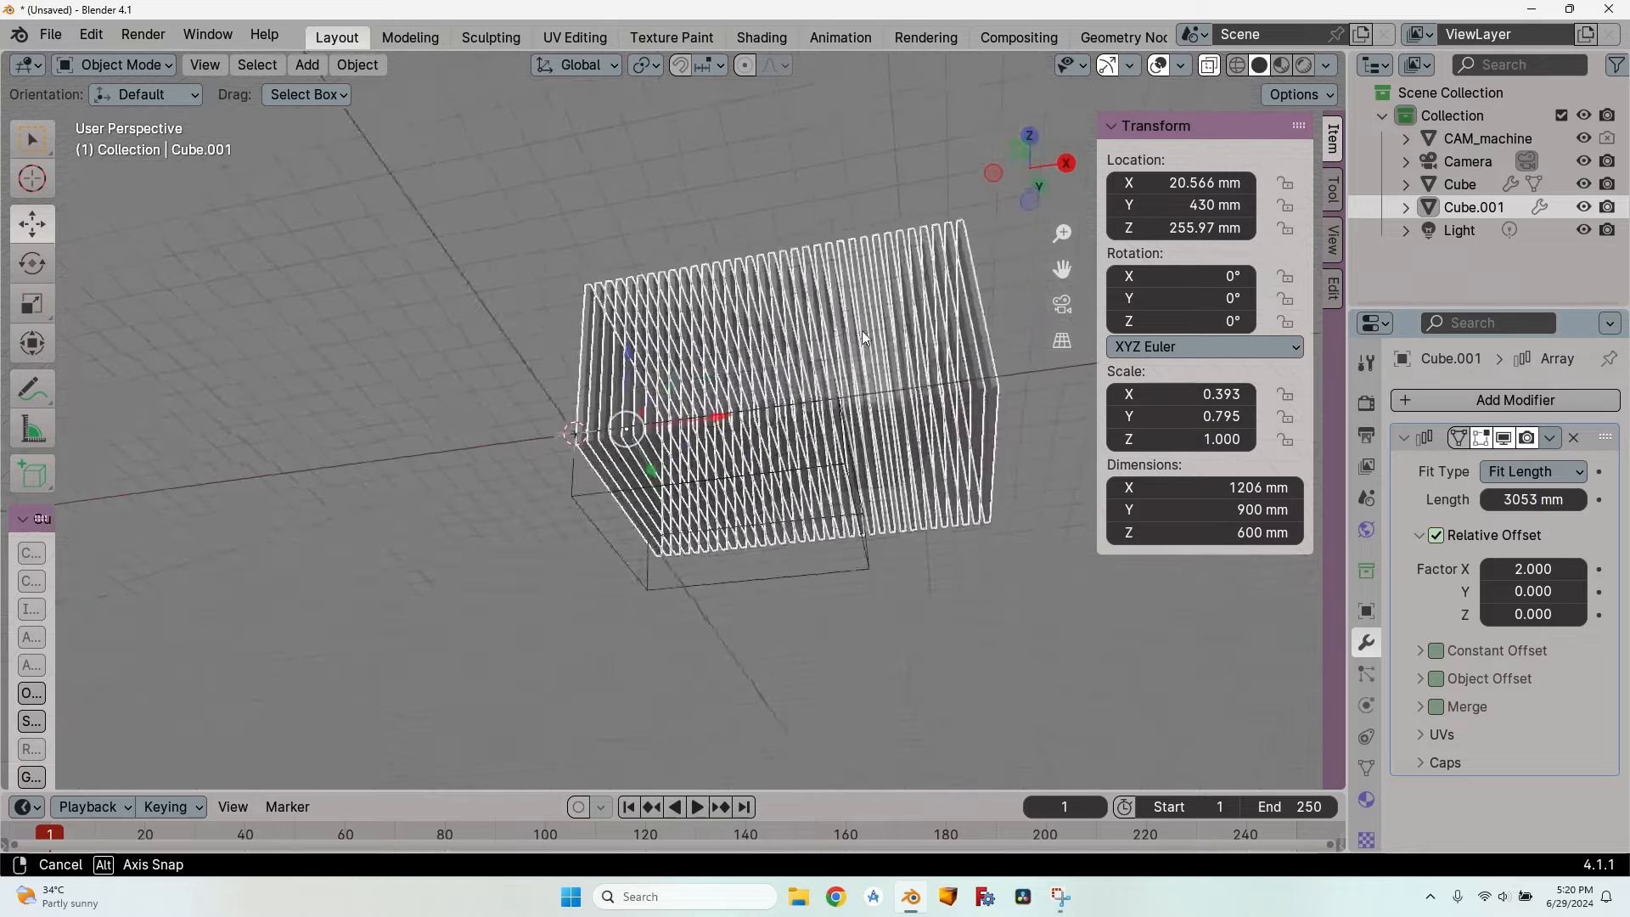
pyautogui.moveTo(863, 338); pyautogui.dragTo(964, 499)
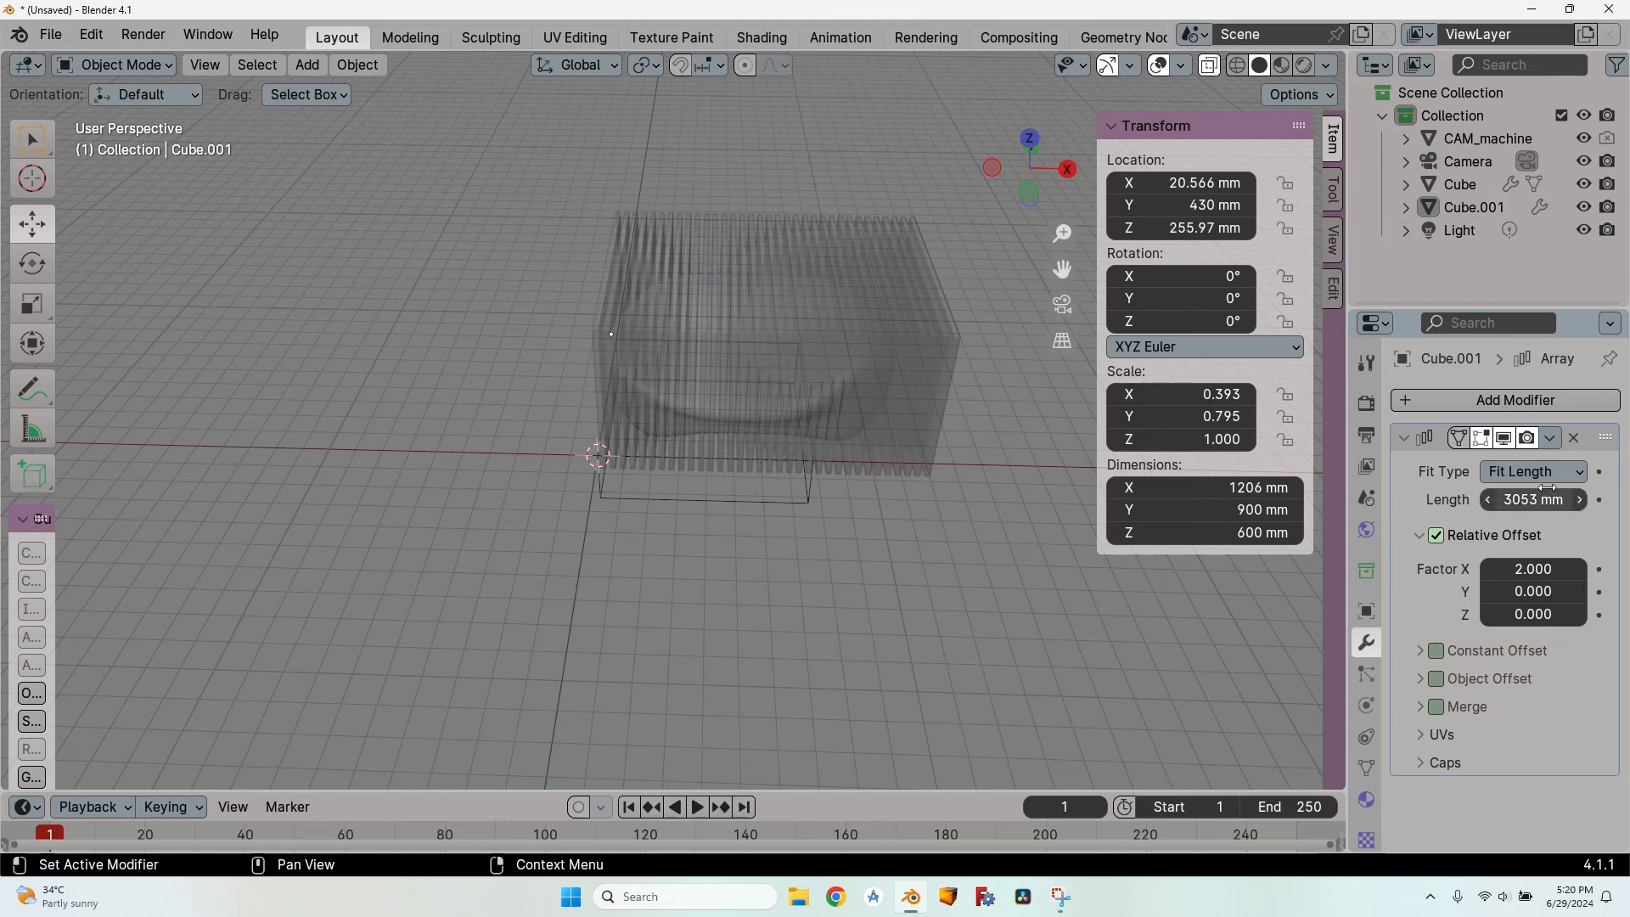
pyautogui.moveTo(755, 566)
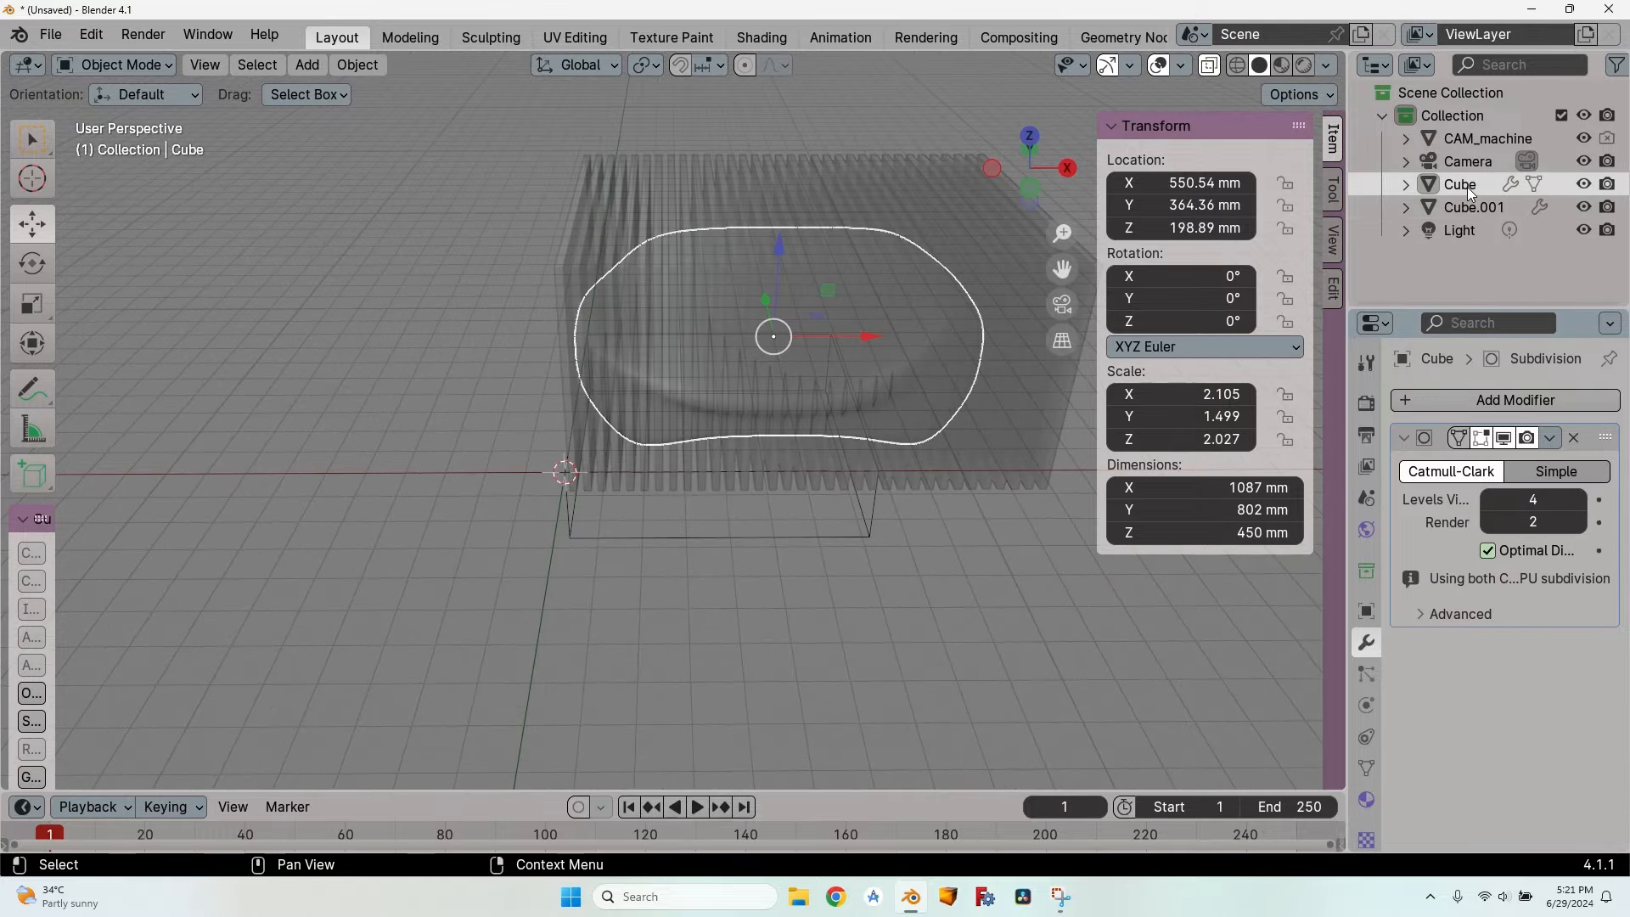
pyautogui.moveTo(1474, 191)
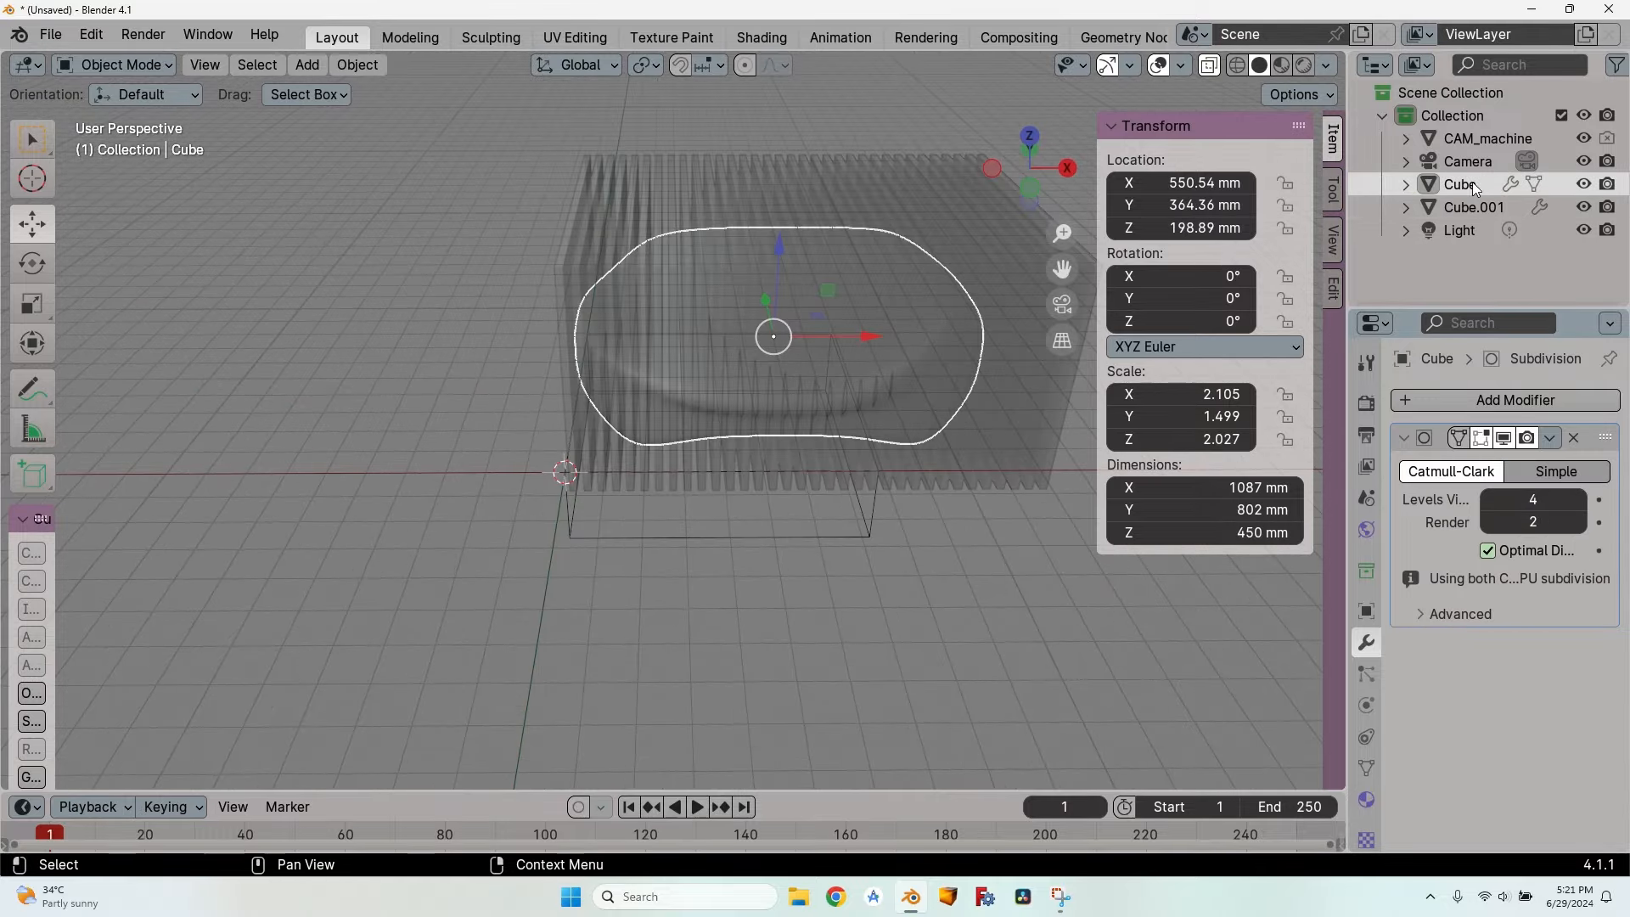
# Step: Rename Cube to Couch and Cube.001 to Cutter in the Outliner
pyautogui.doubleClick(1469, 184)
pyautogui.write('ouch')
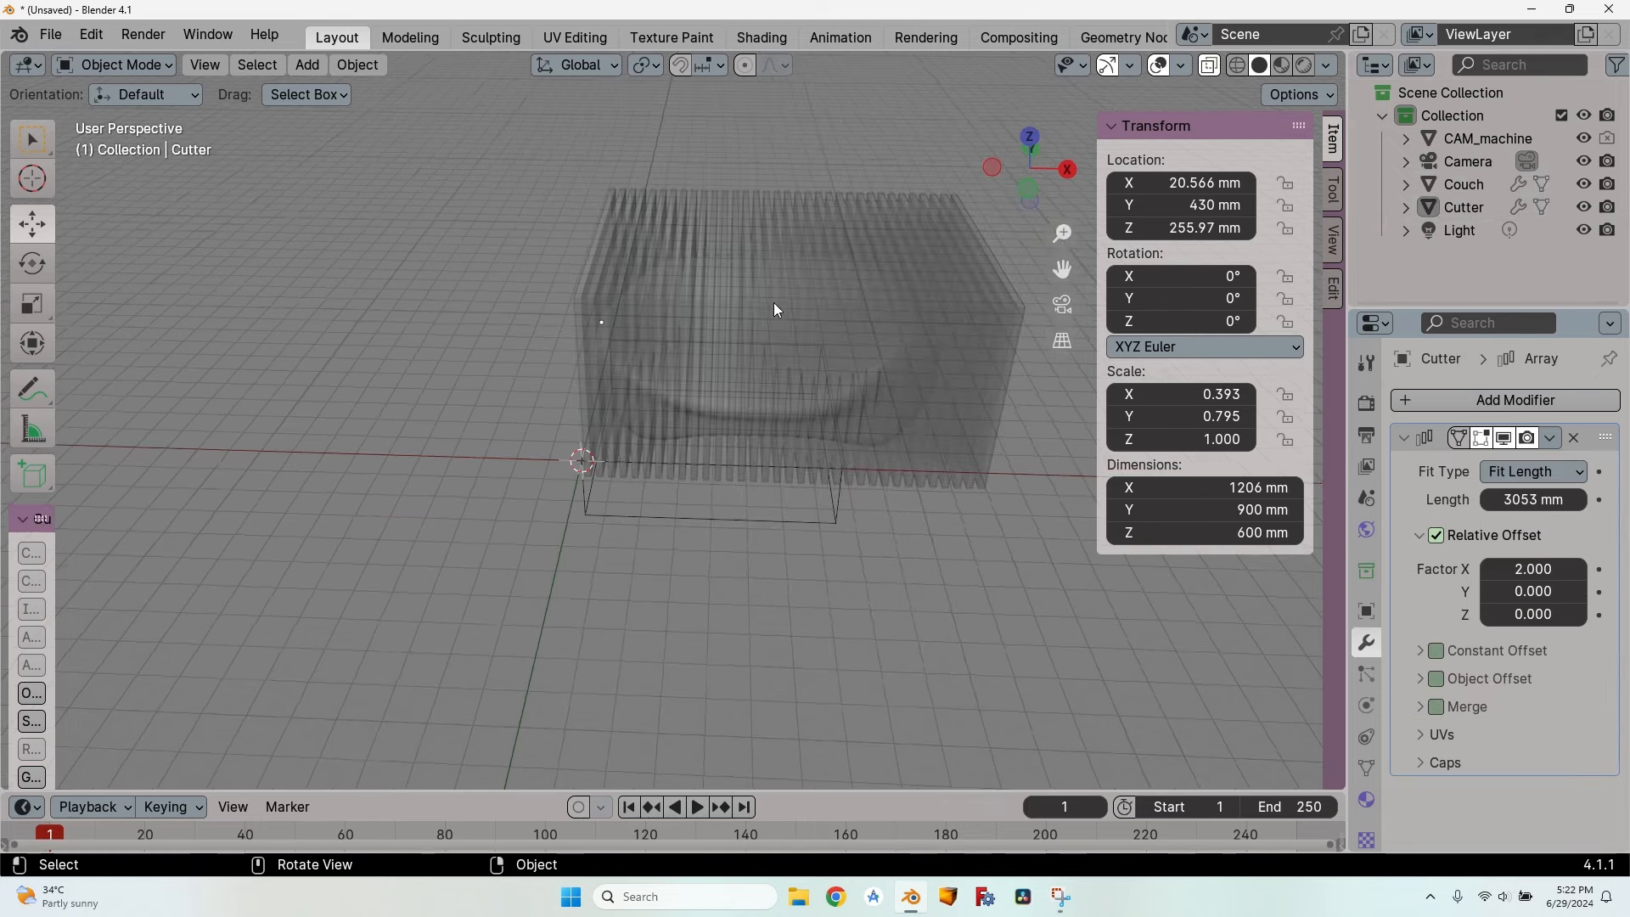
pyautogui.click(1464, 184)
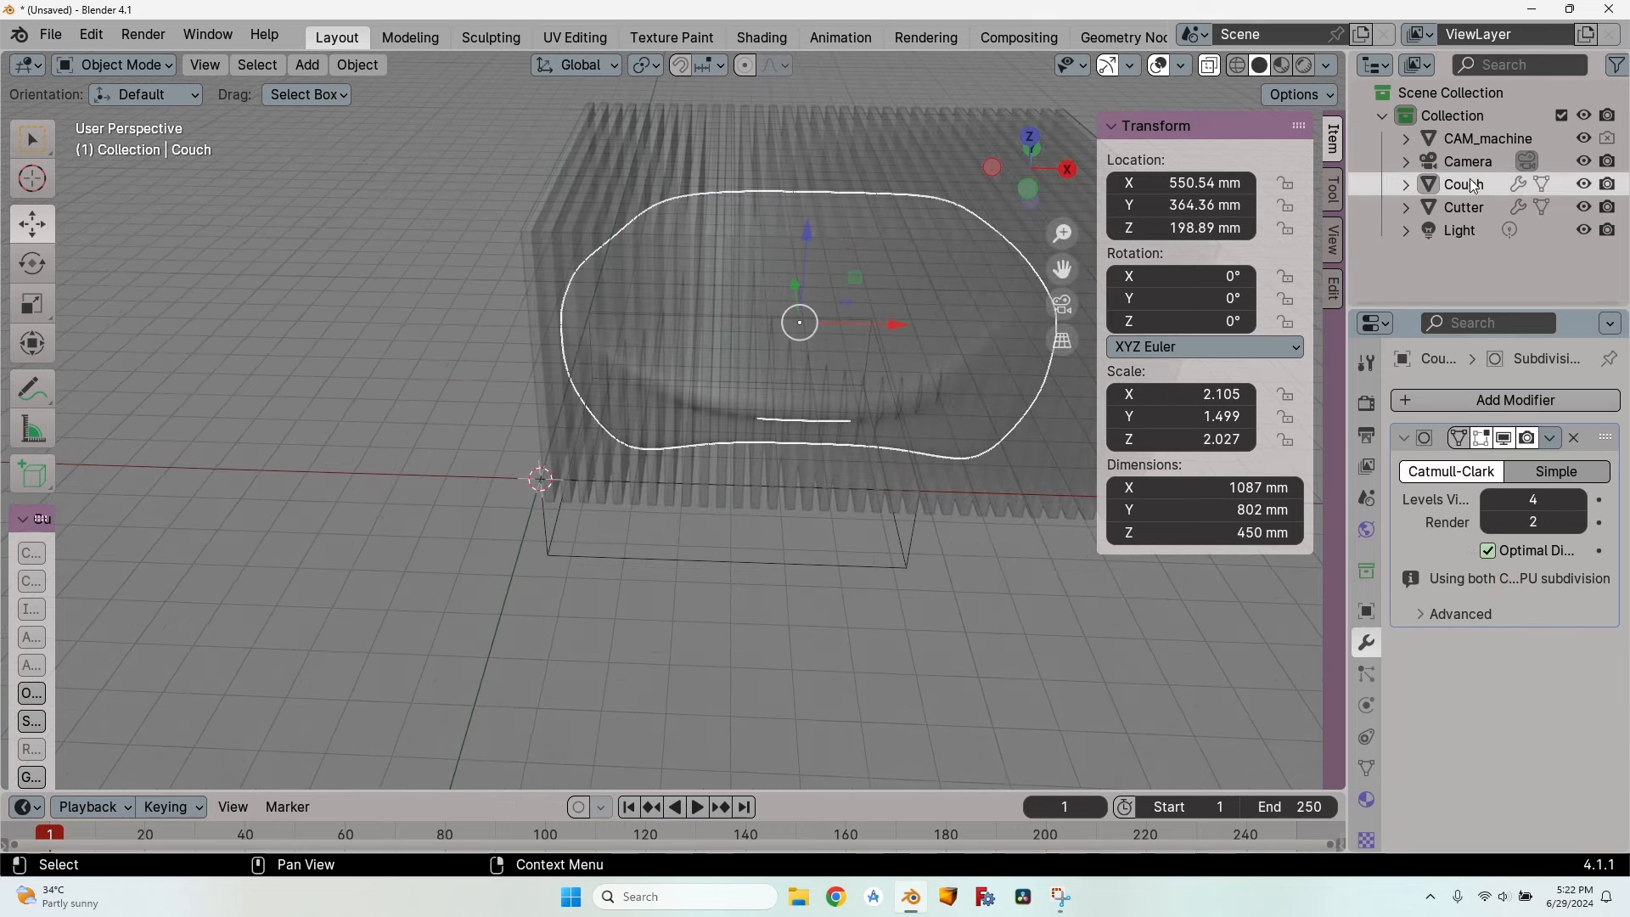
# Step: Add a Boolean Difference modifier to Couch and pick its cutting object
pyautogui.click(1516, 399)
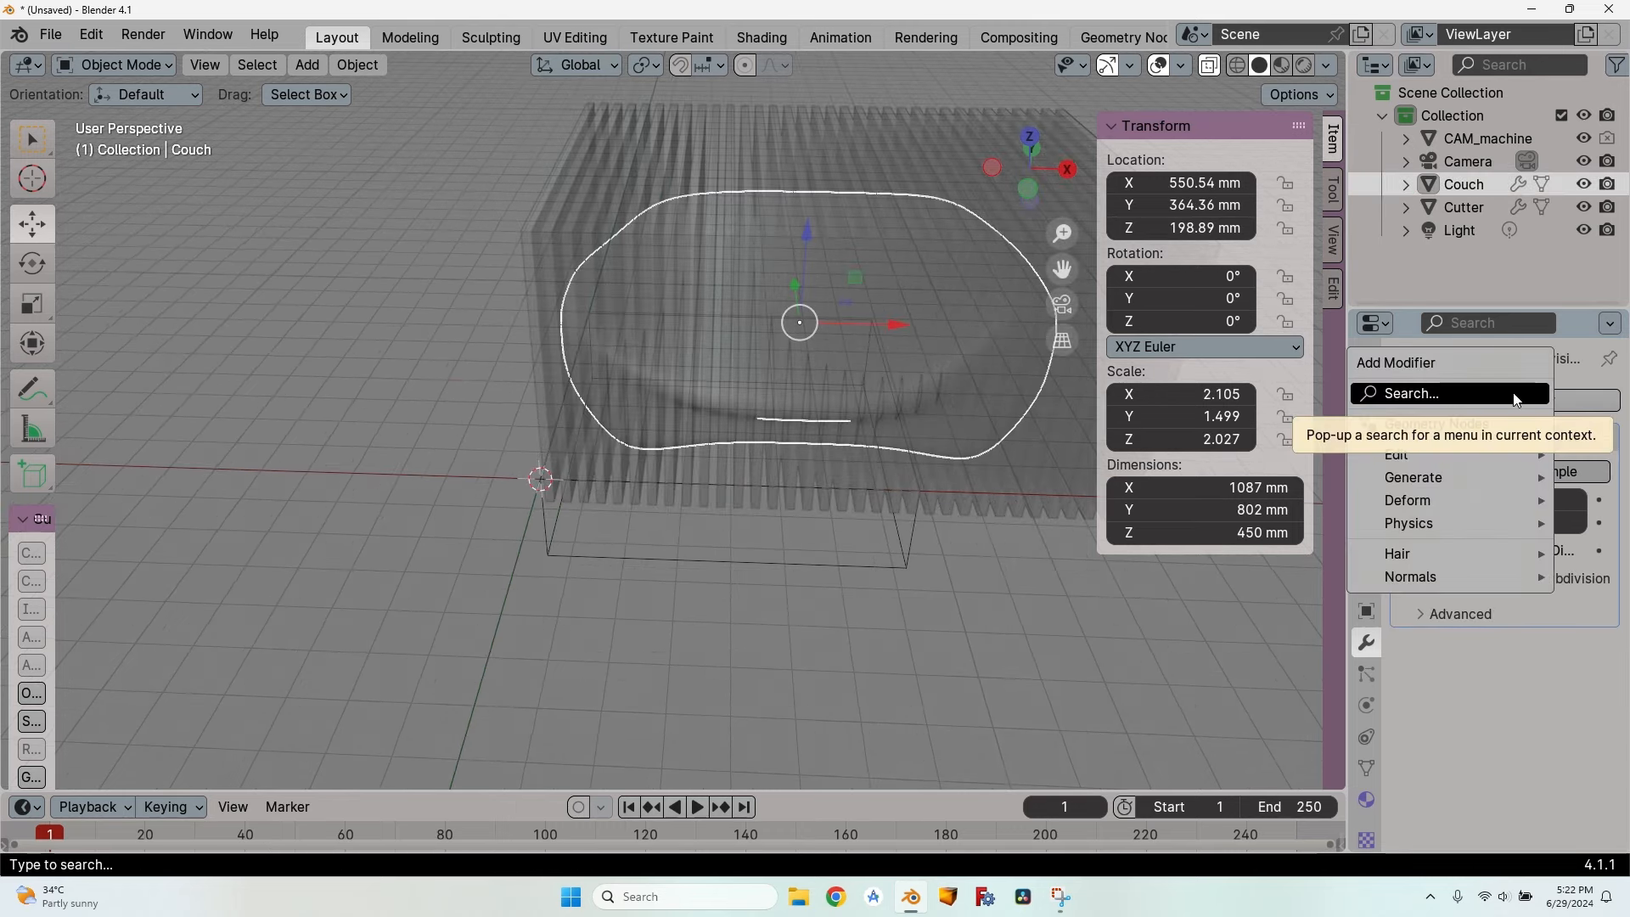
pyautogui.write('bool')
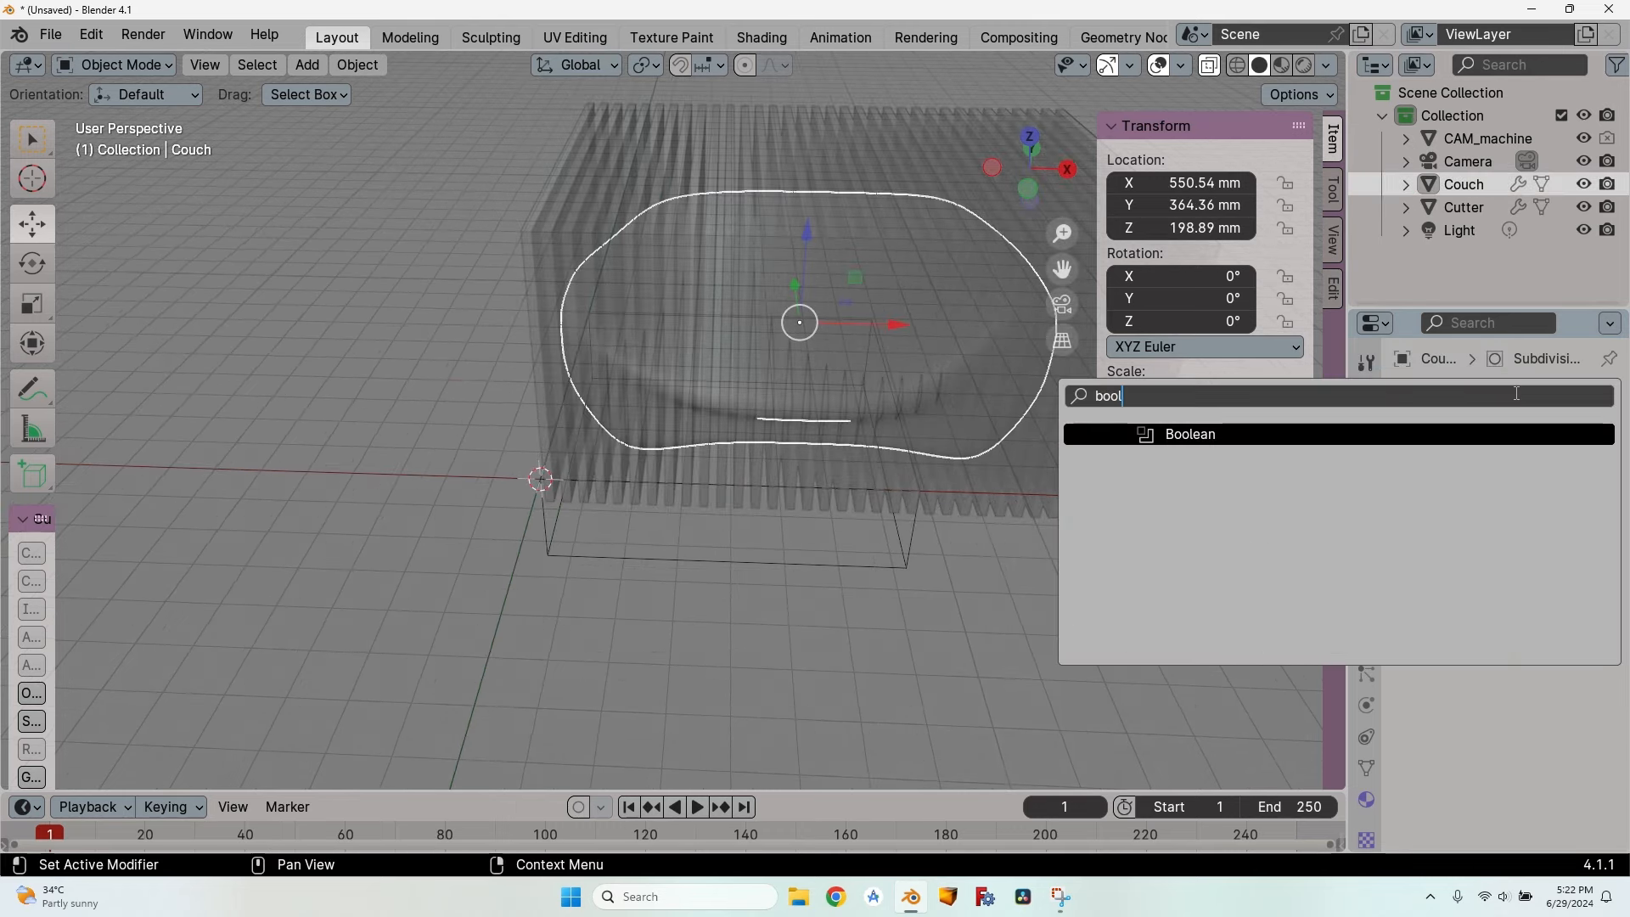
pyautogui.click(1188, 435)
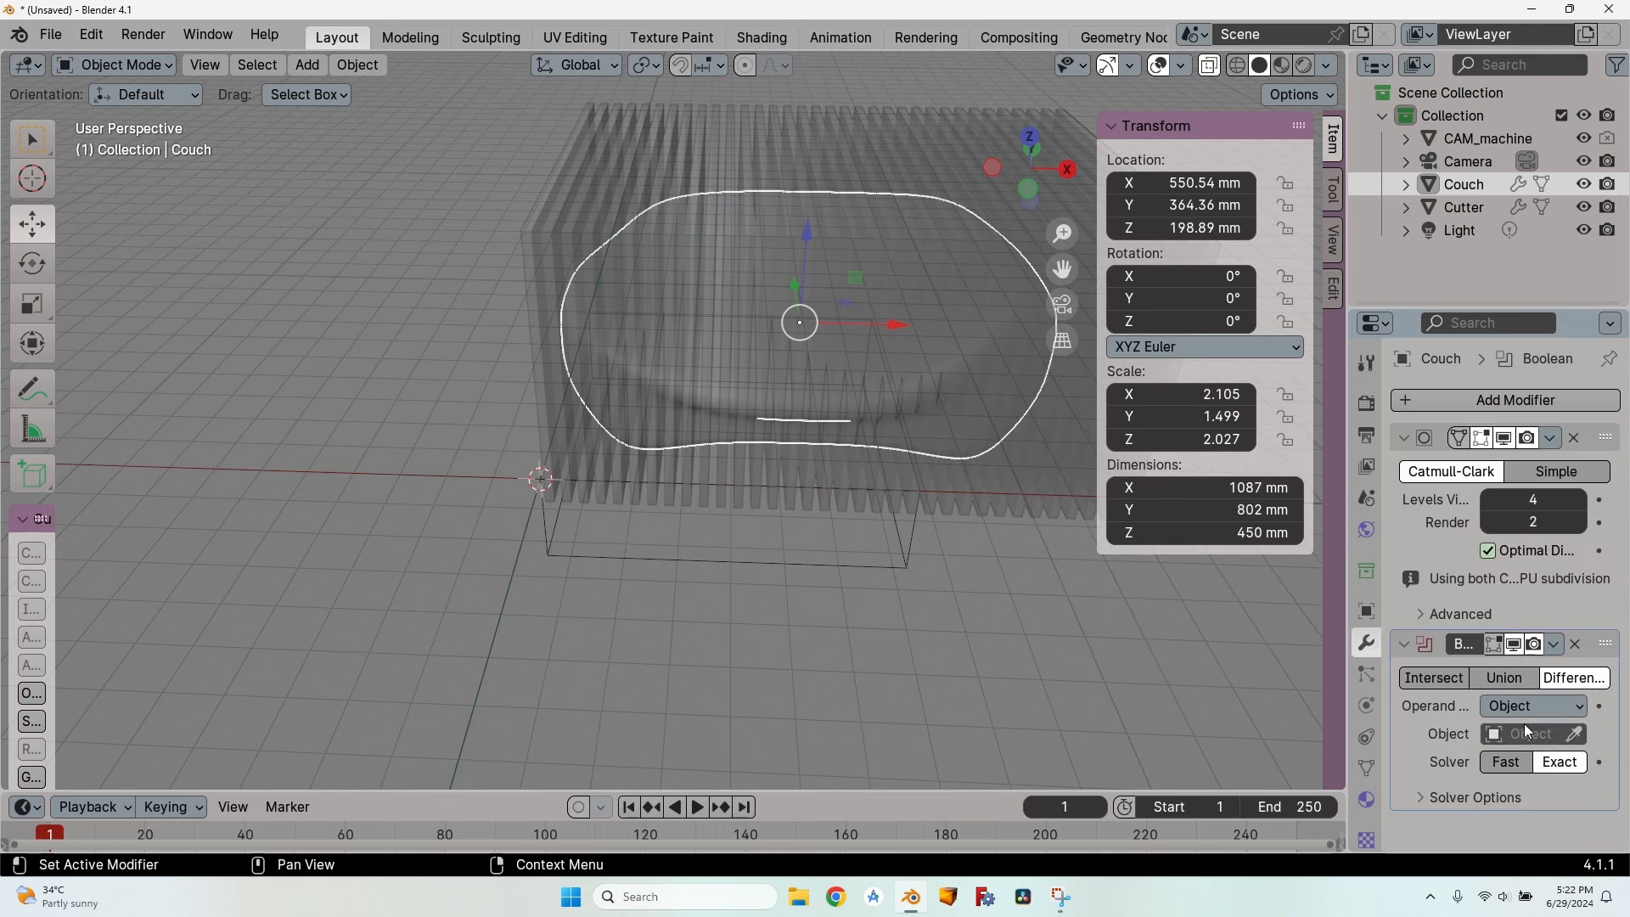
pyautogui.click(1528, 733)
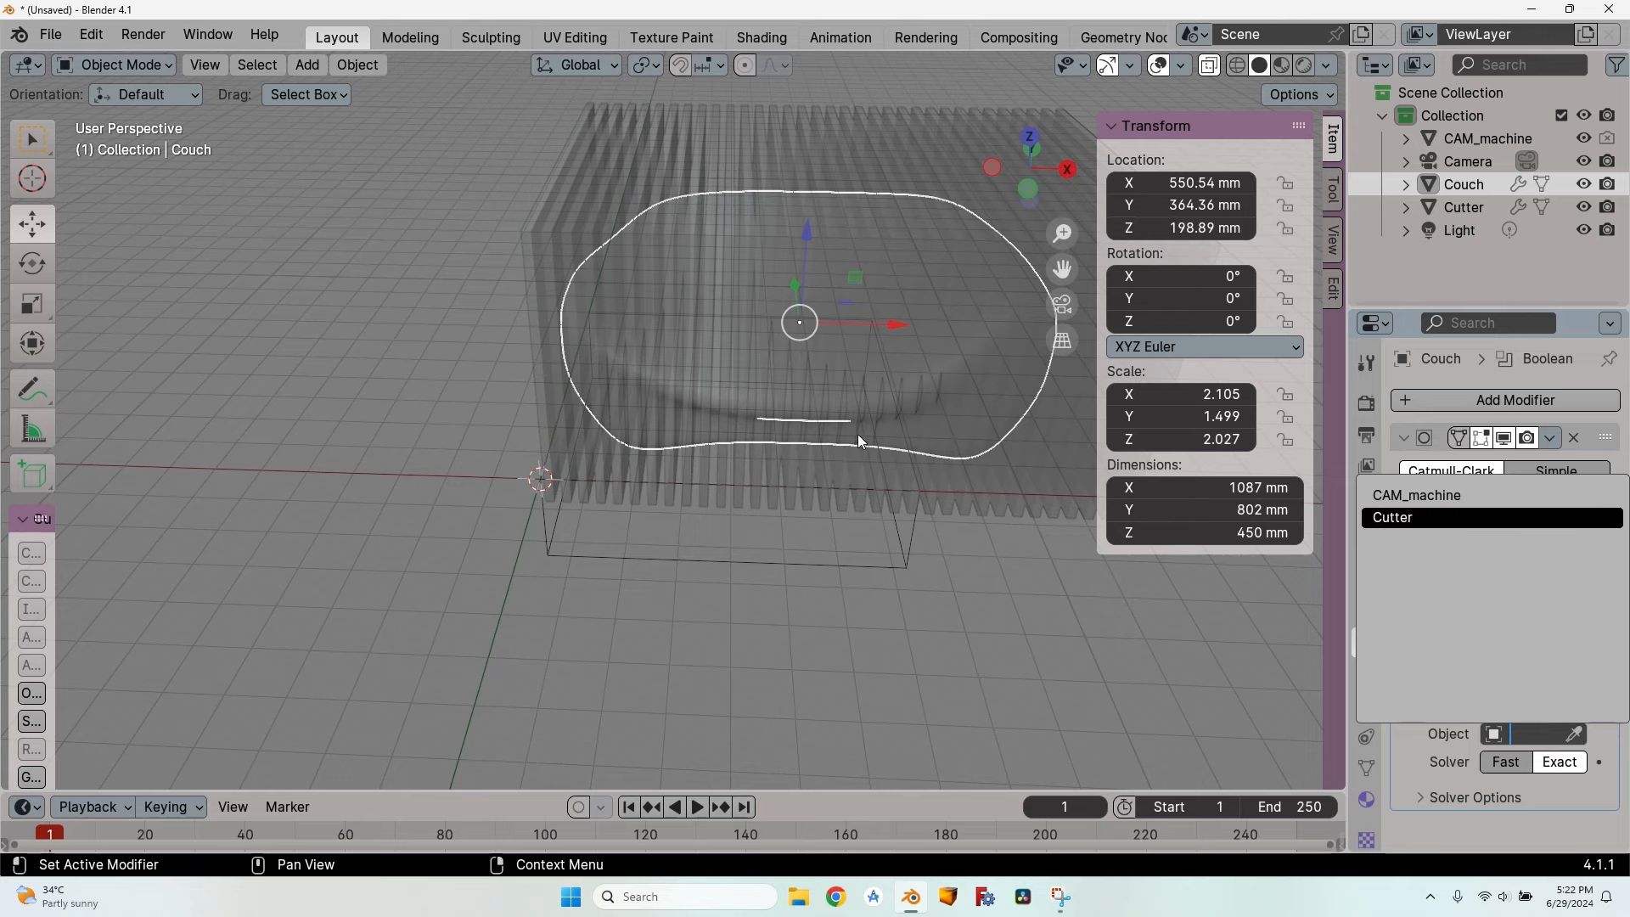
pyautogui.moveTo(693, 307)
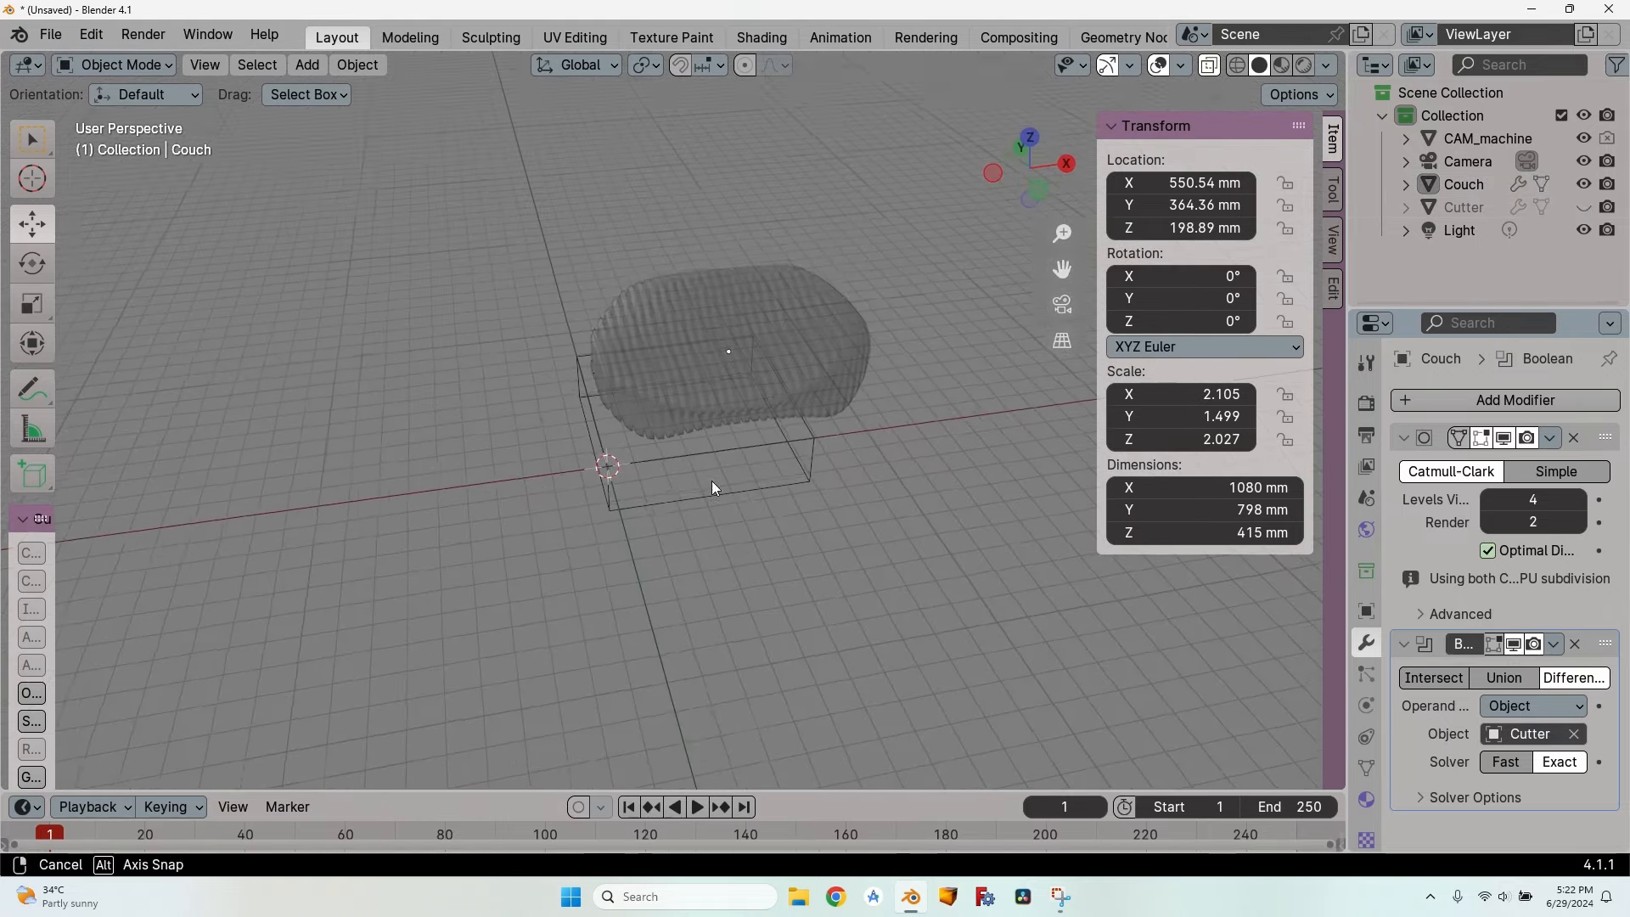
# Step: Select the ribbed Couch (1080 × 798 × 415 mm) and view it from the side
pyautogui.click(1325, 64)
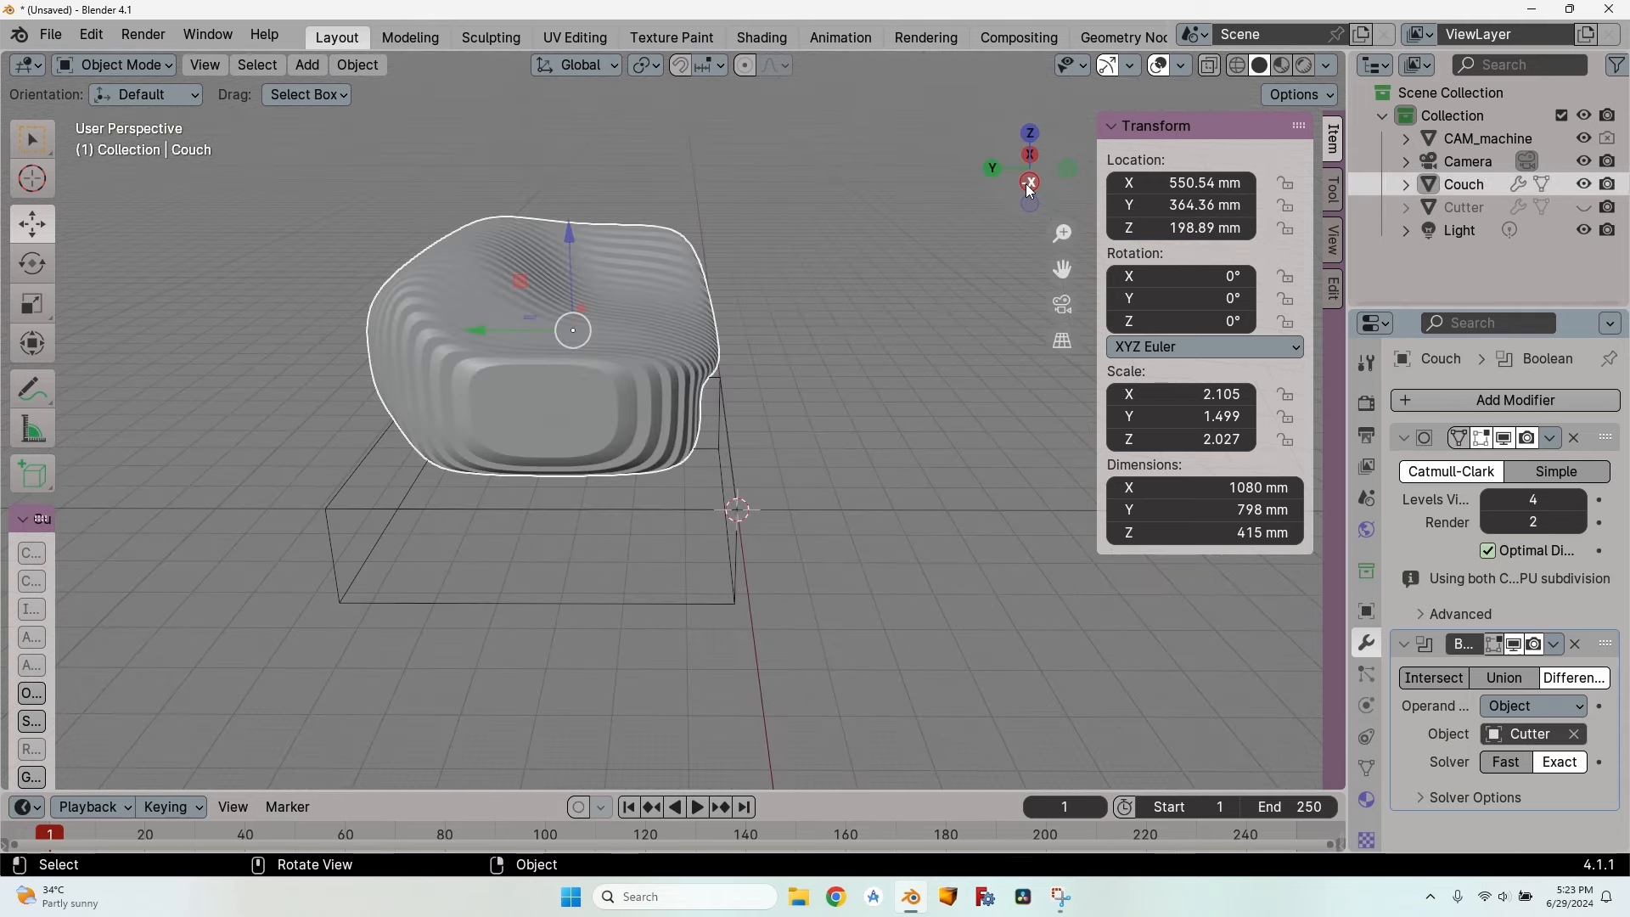
pyautogui.click(1029, 182)
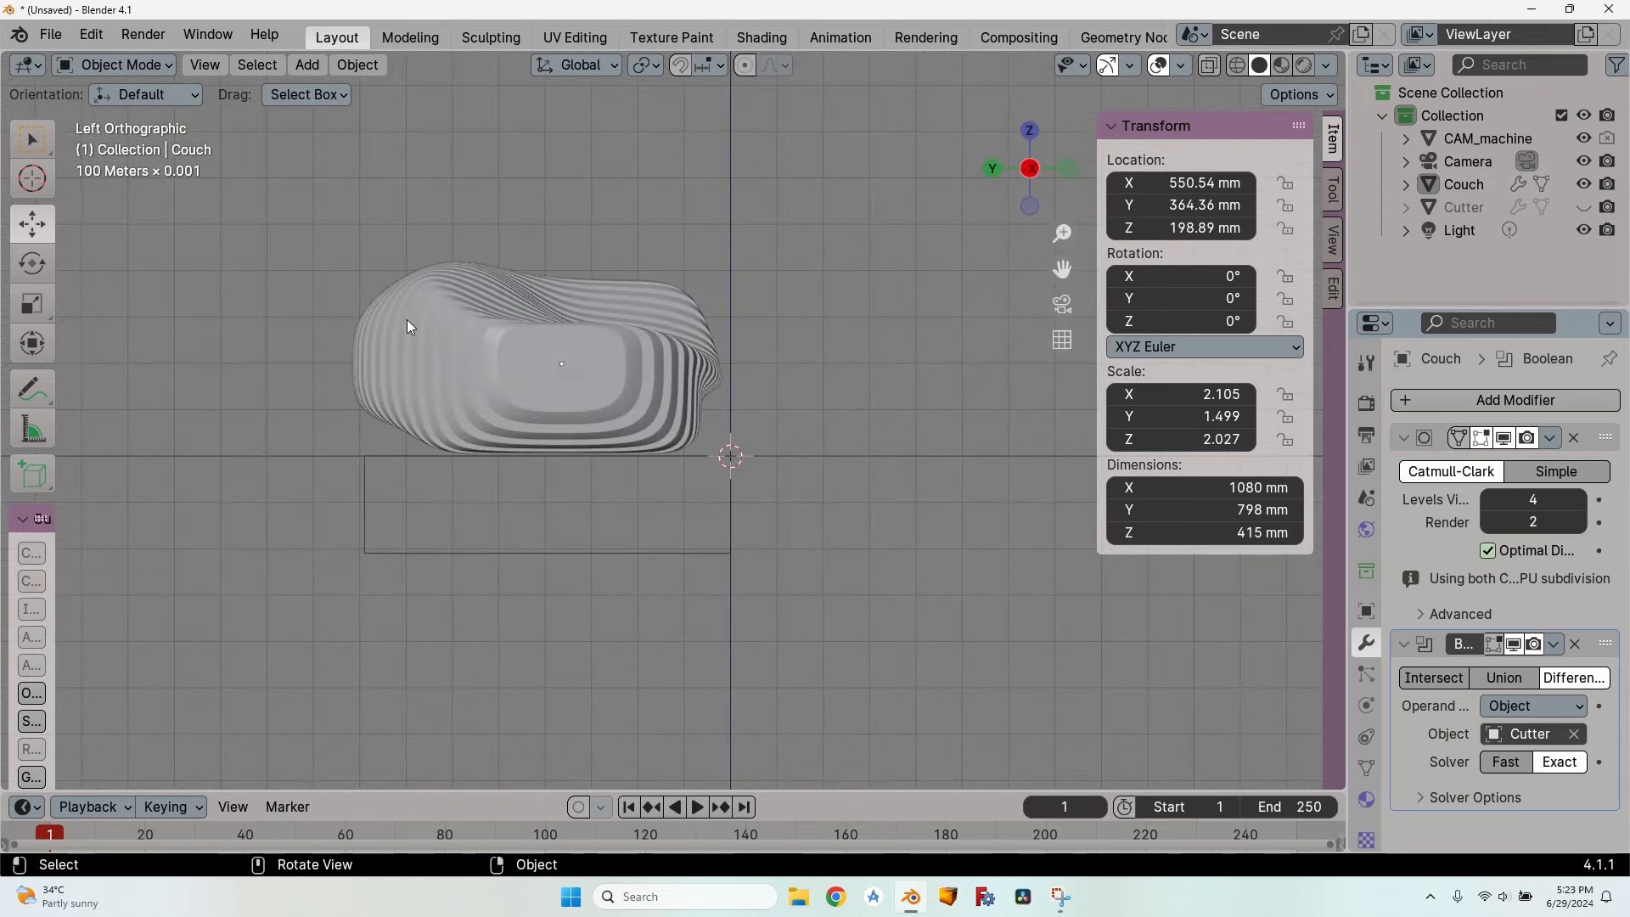
pyautogui.moveTo(31, 474)
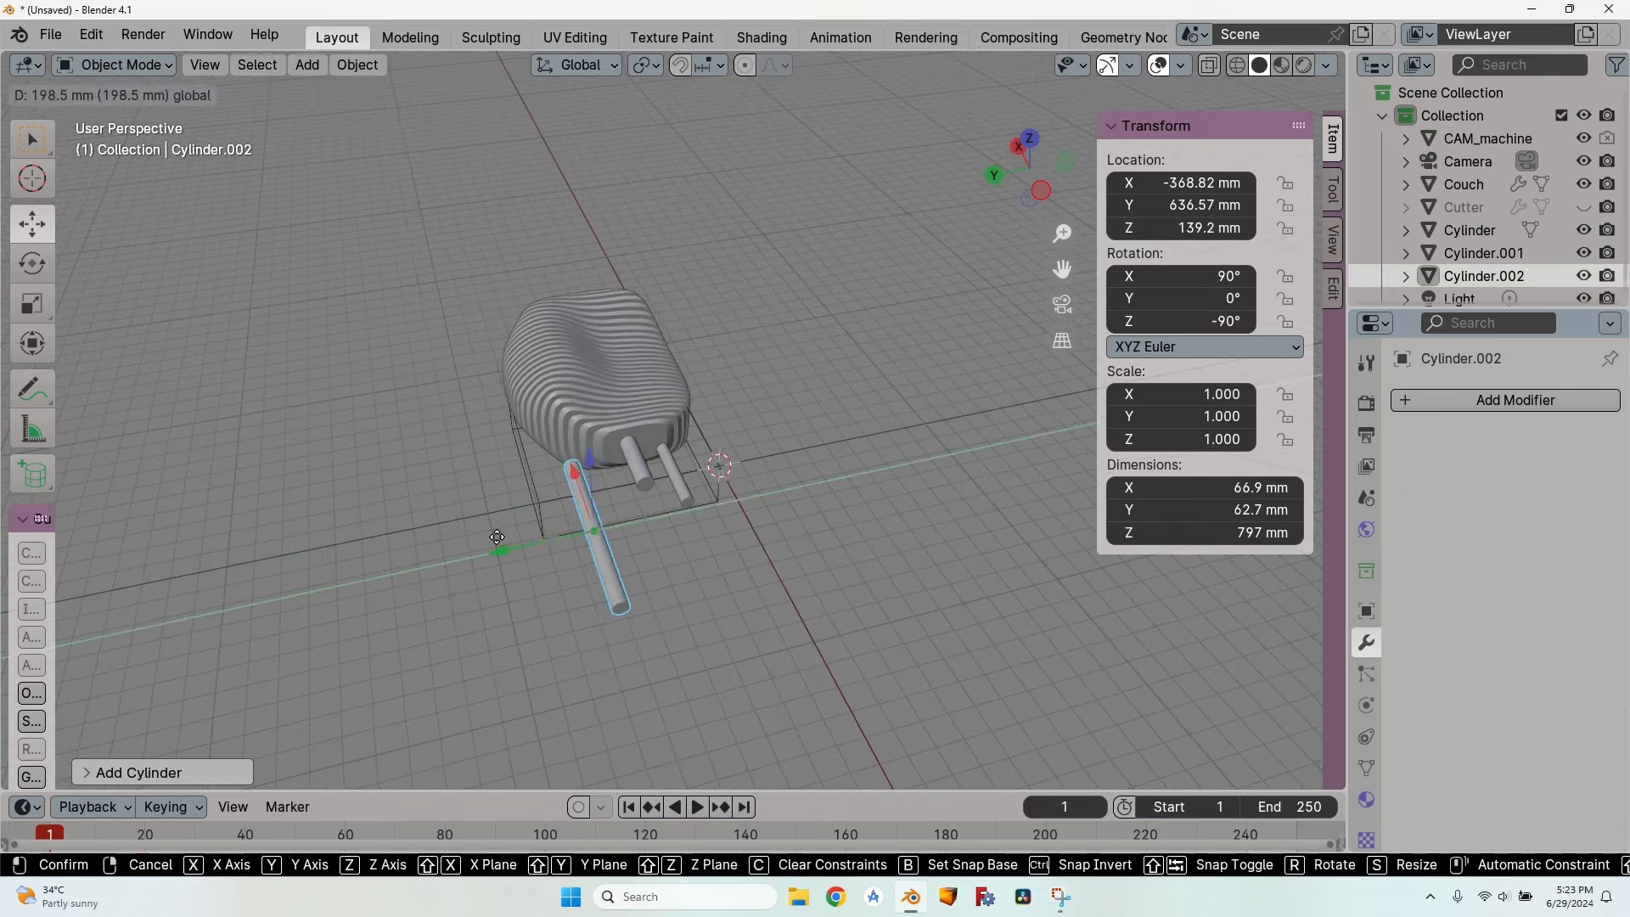
# Step: Move Cylinder.002 into the couch and resize it to 30 × 30 × 797 mm
pyautogui.moveTo(595, 529); pyautogui.dragTo(529, 364)
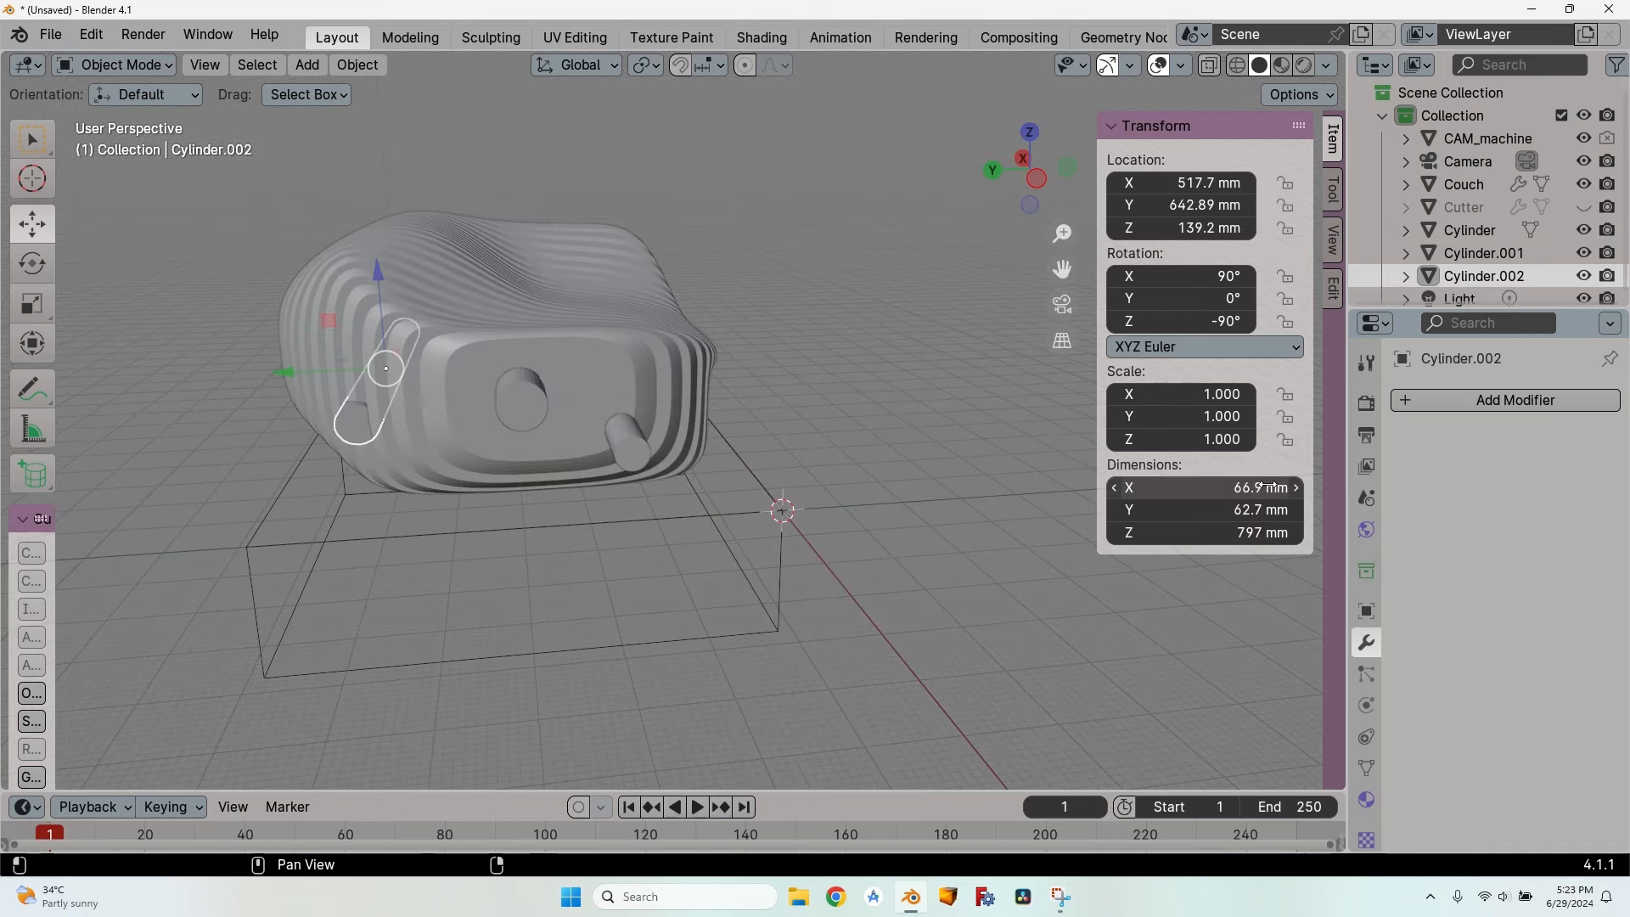
pyautogui.doubleClick(1180, 488)
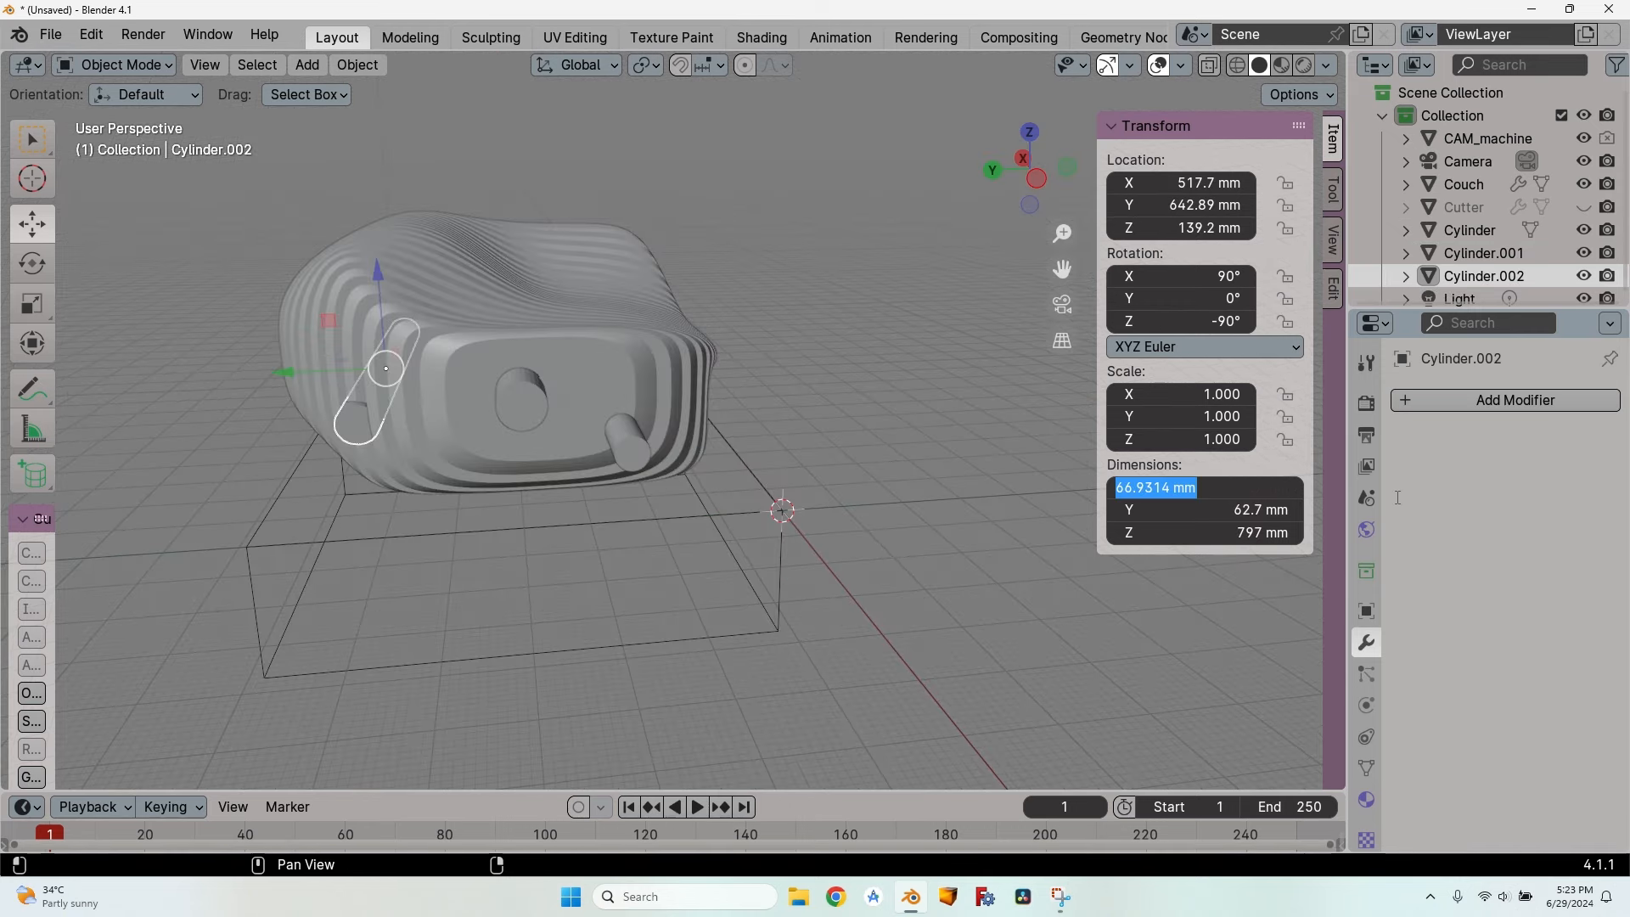
pyautogui.write('30 mm')
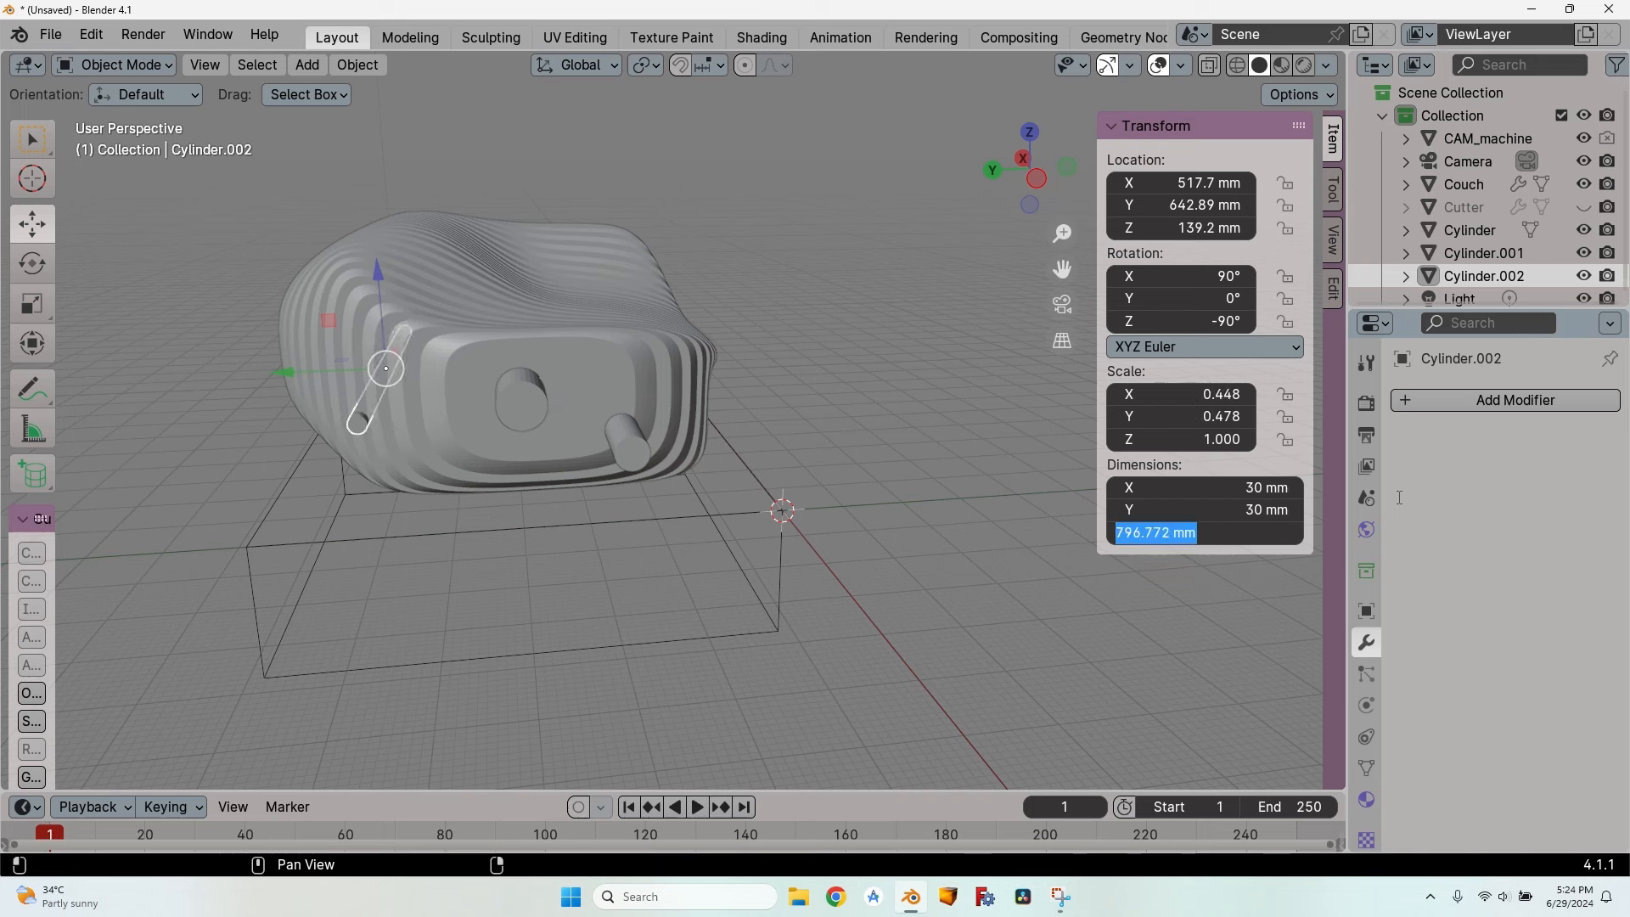
pyautogui.click(1469, 230)
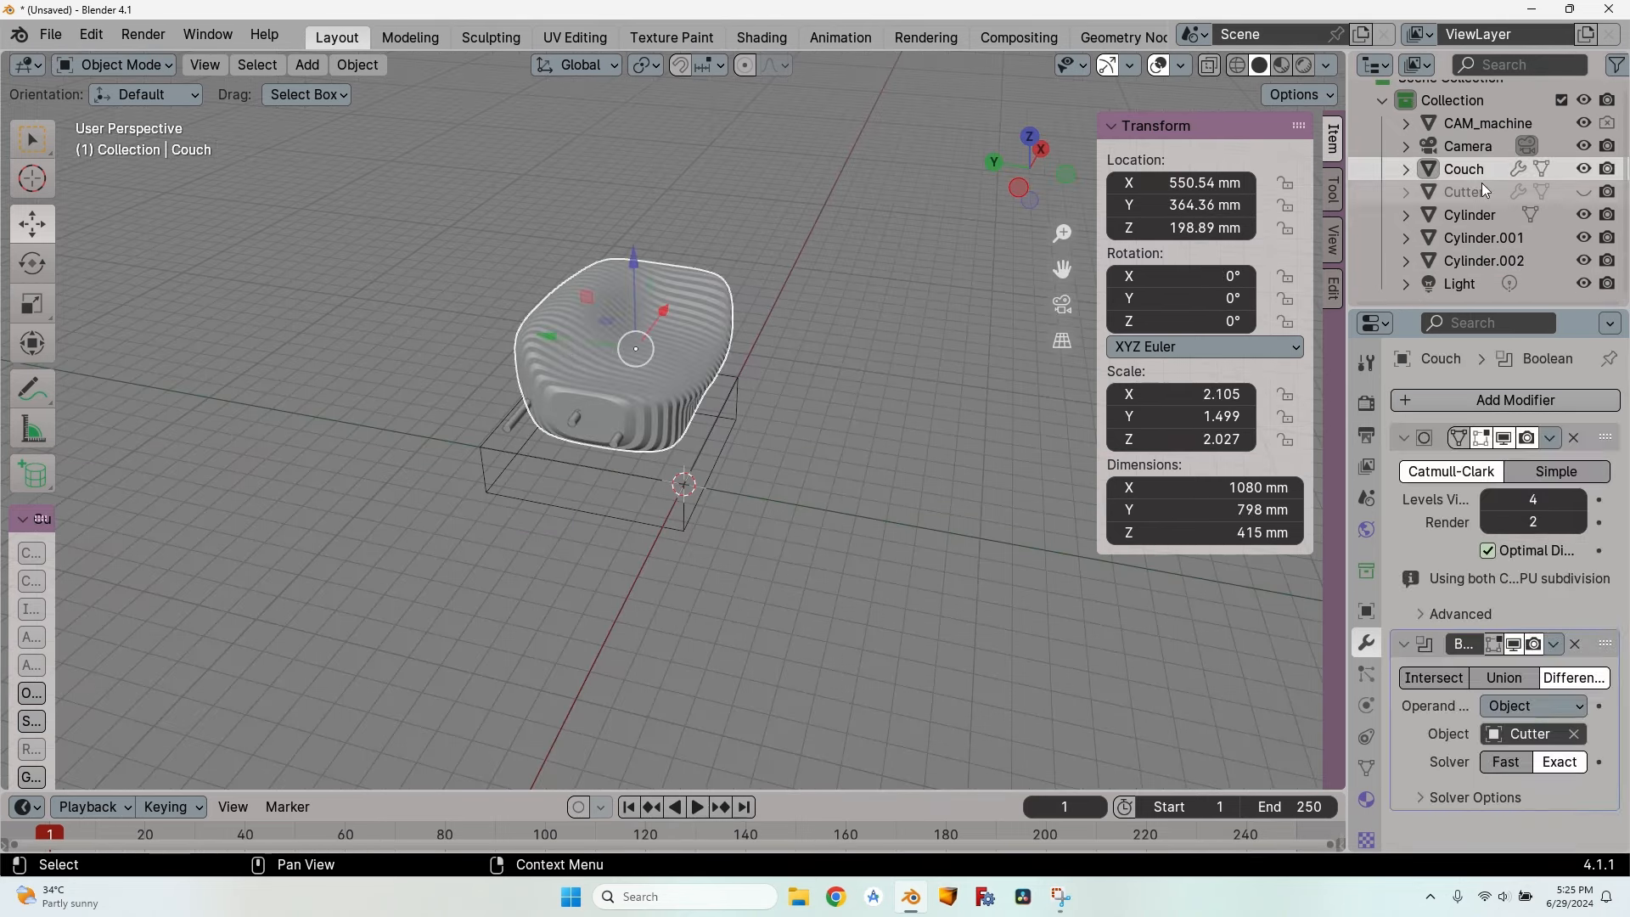
# Step: Add a Boolean modifier to Couch, then gather the three cylinders into a new 'Rods' collection
pyautogui.click(1517, 399)
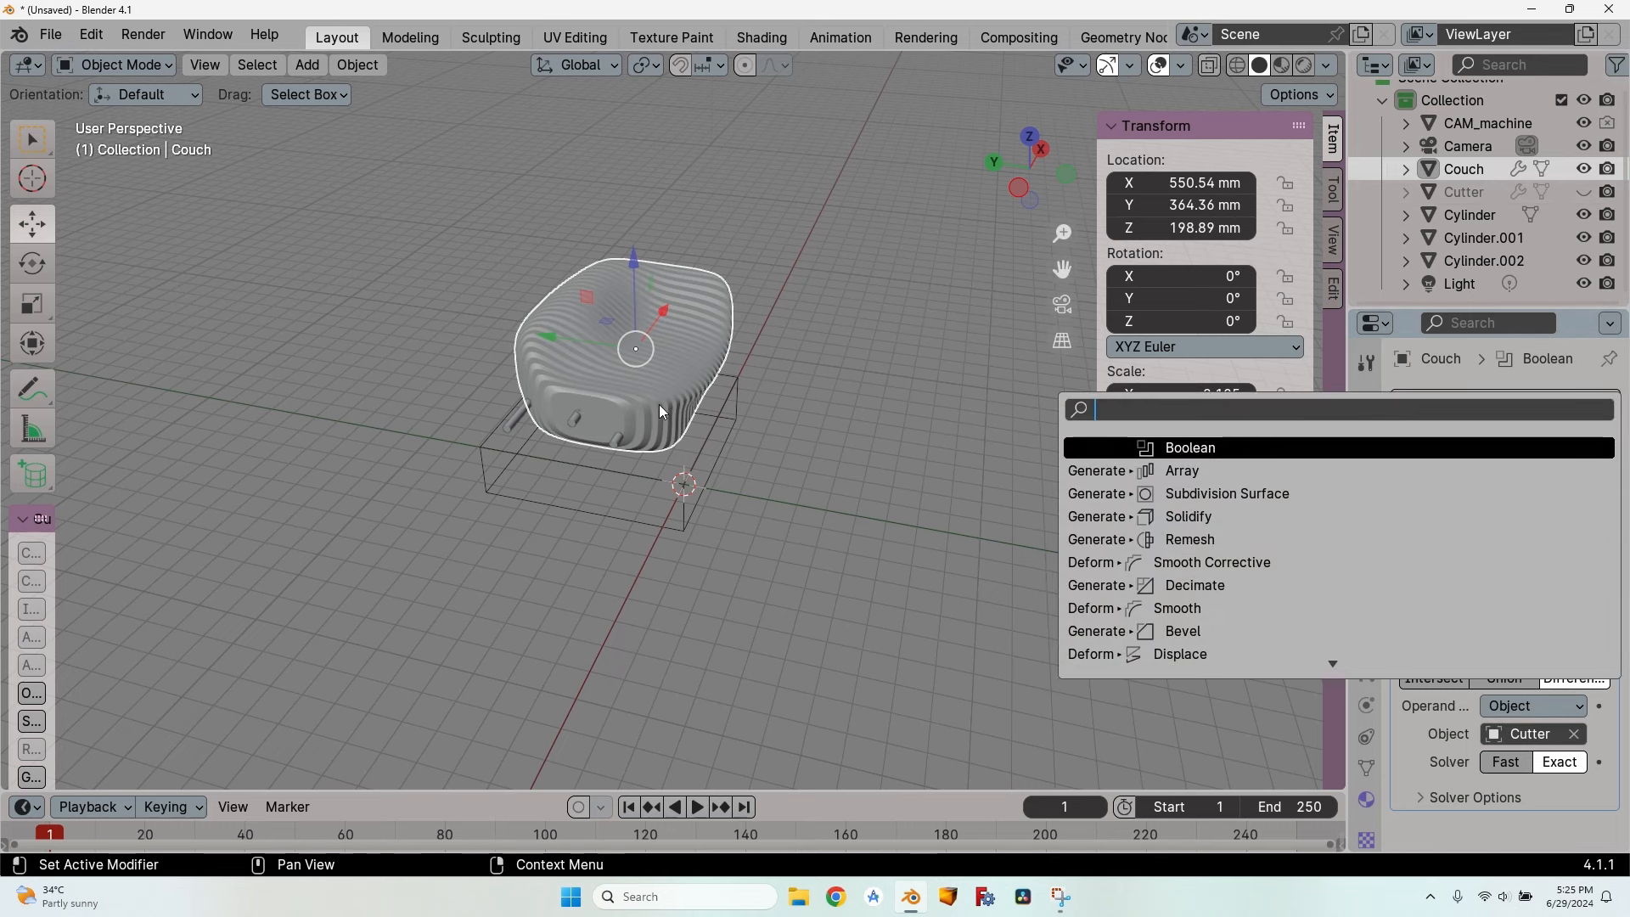
pyautogui.moveTo(662, 408)
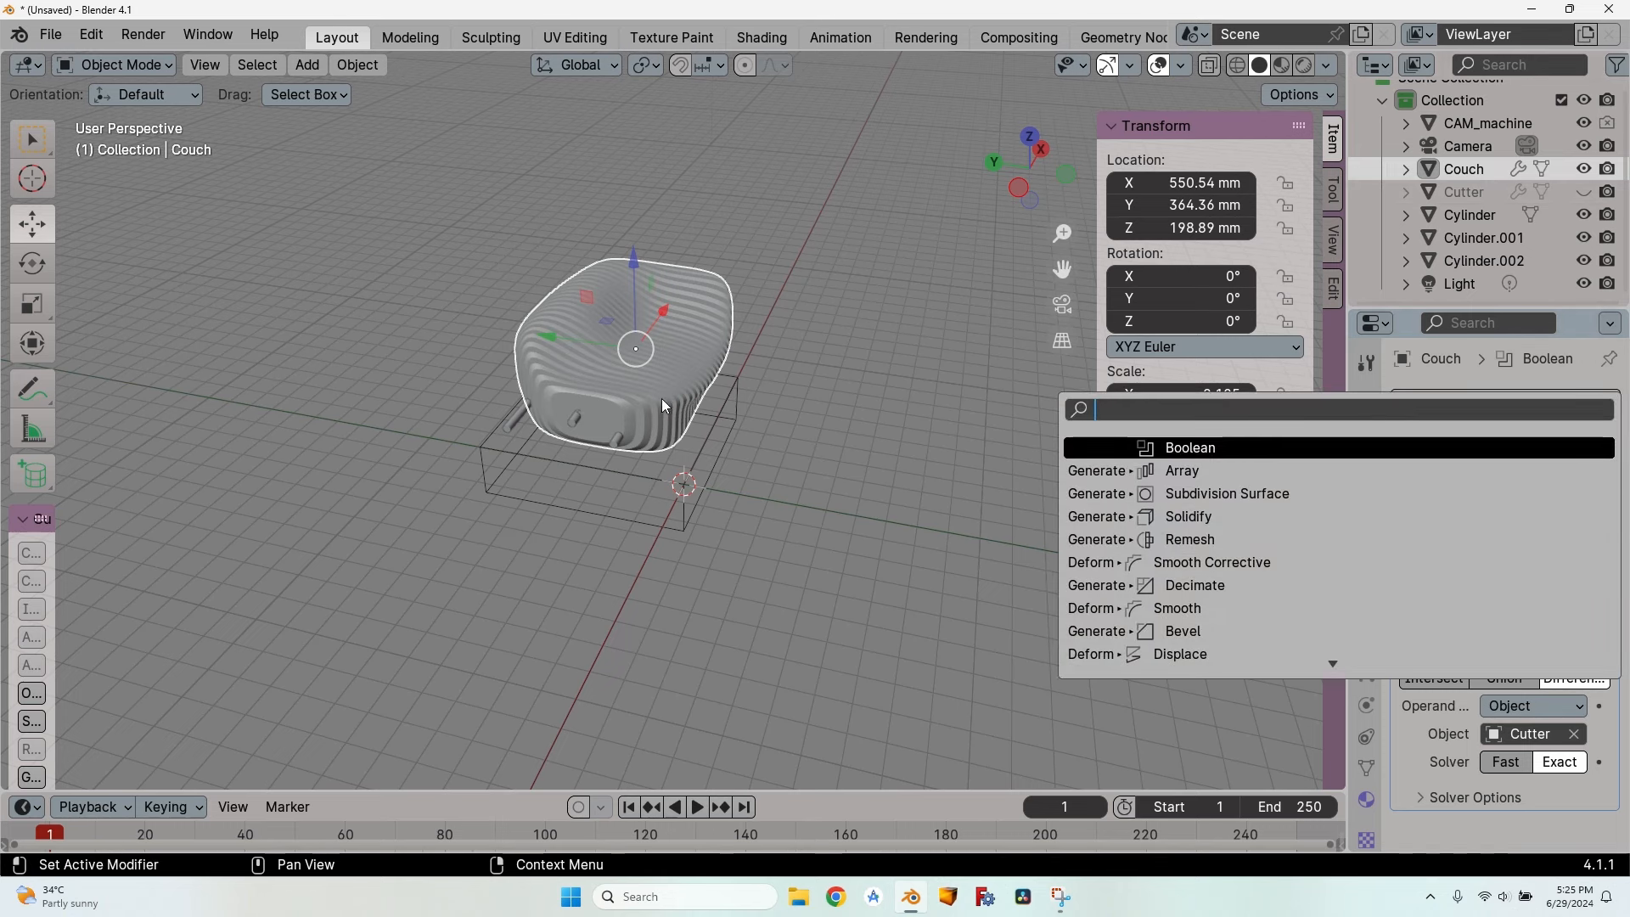
pyautogui.click(1227, 493)
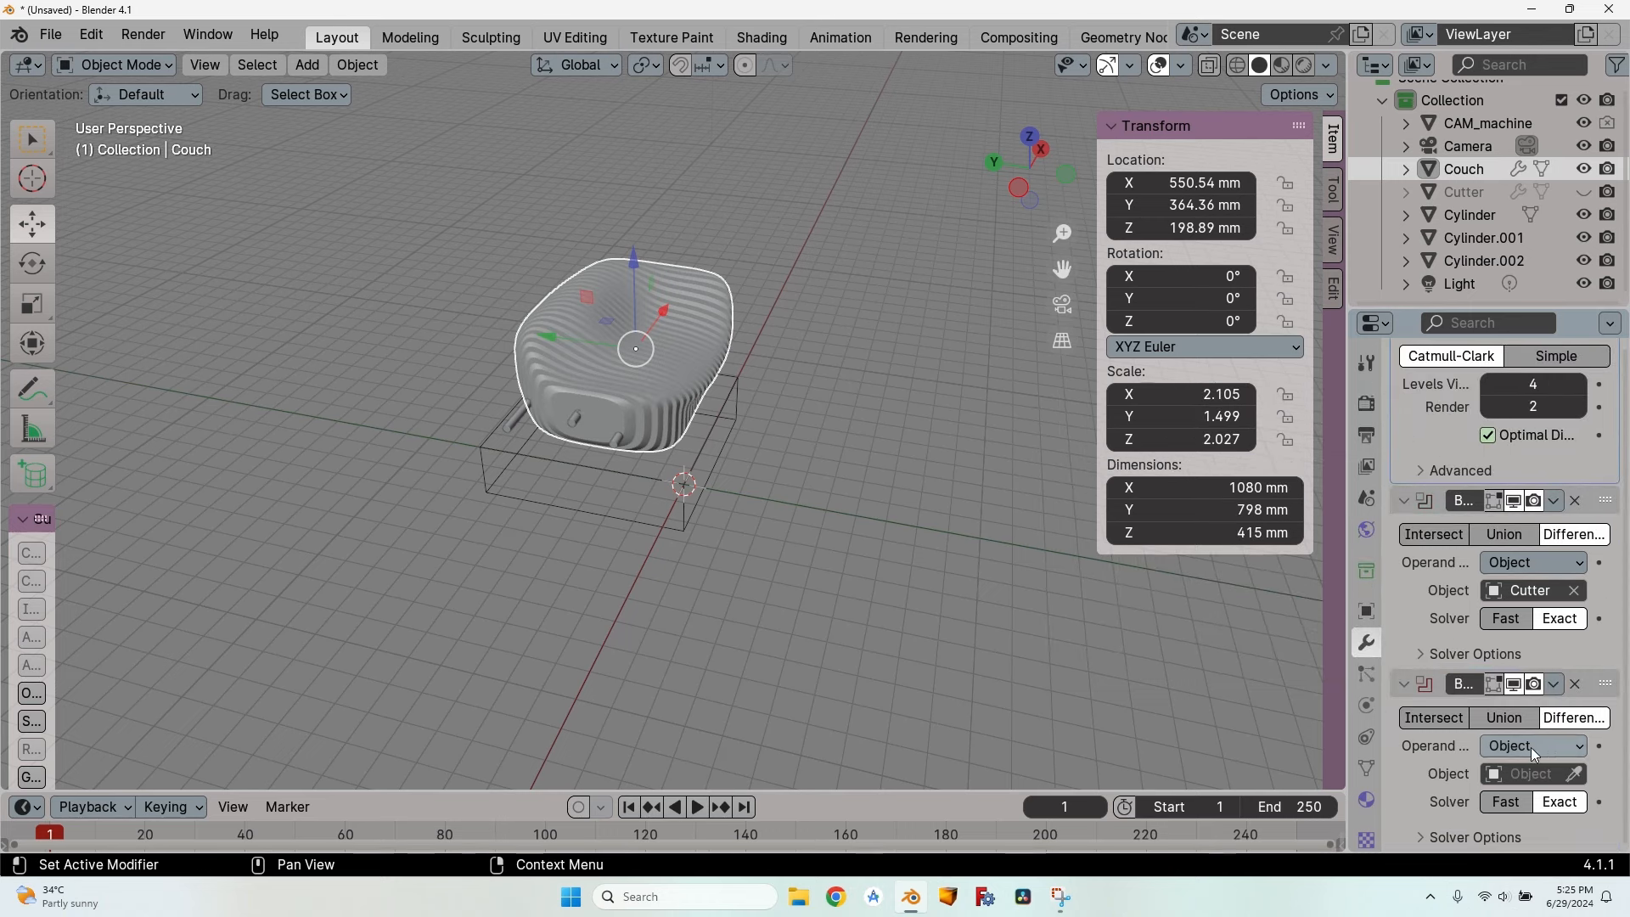
pyautogui.click(1528, 745)
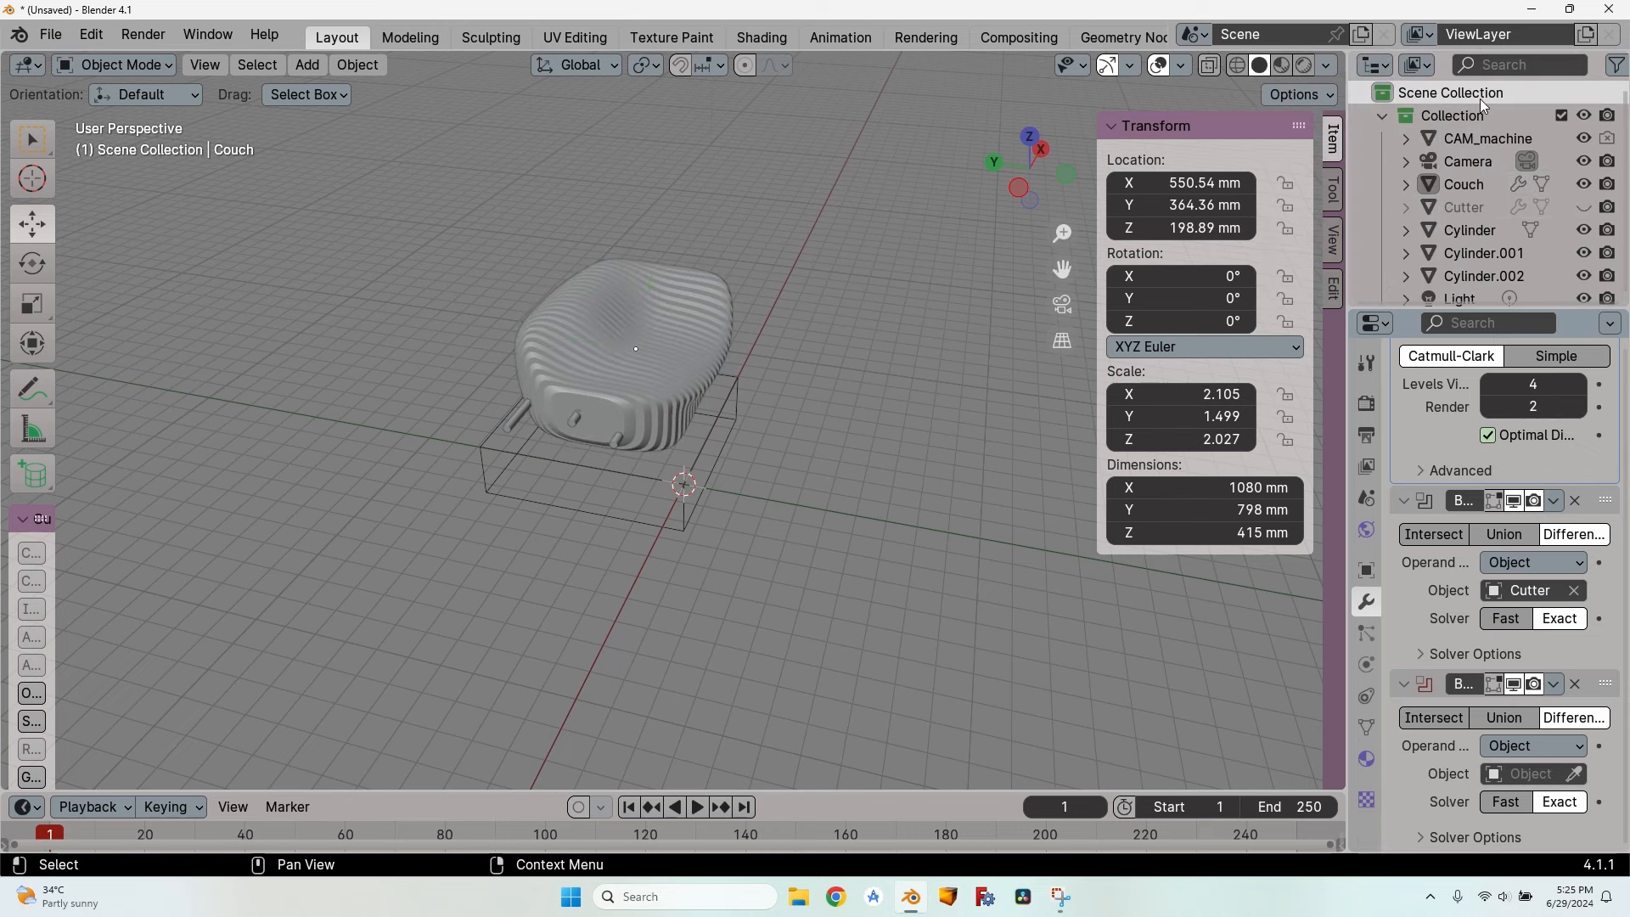
pyautogui.scroll(-3)
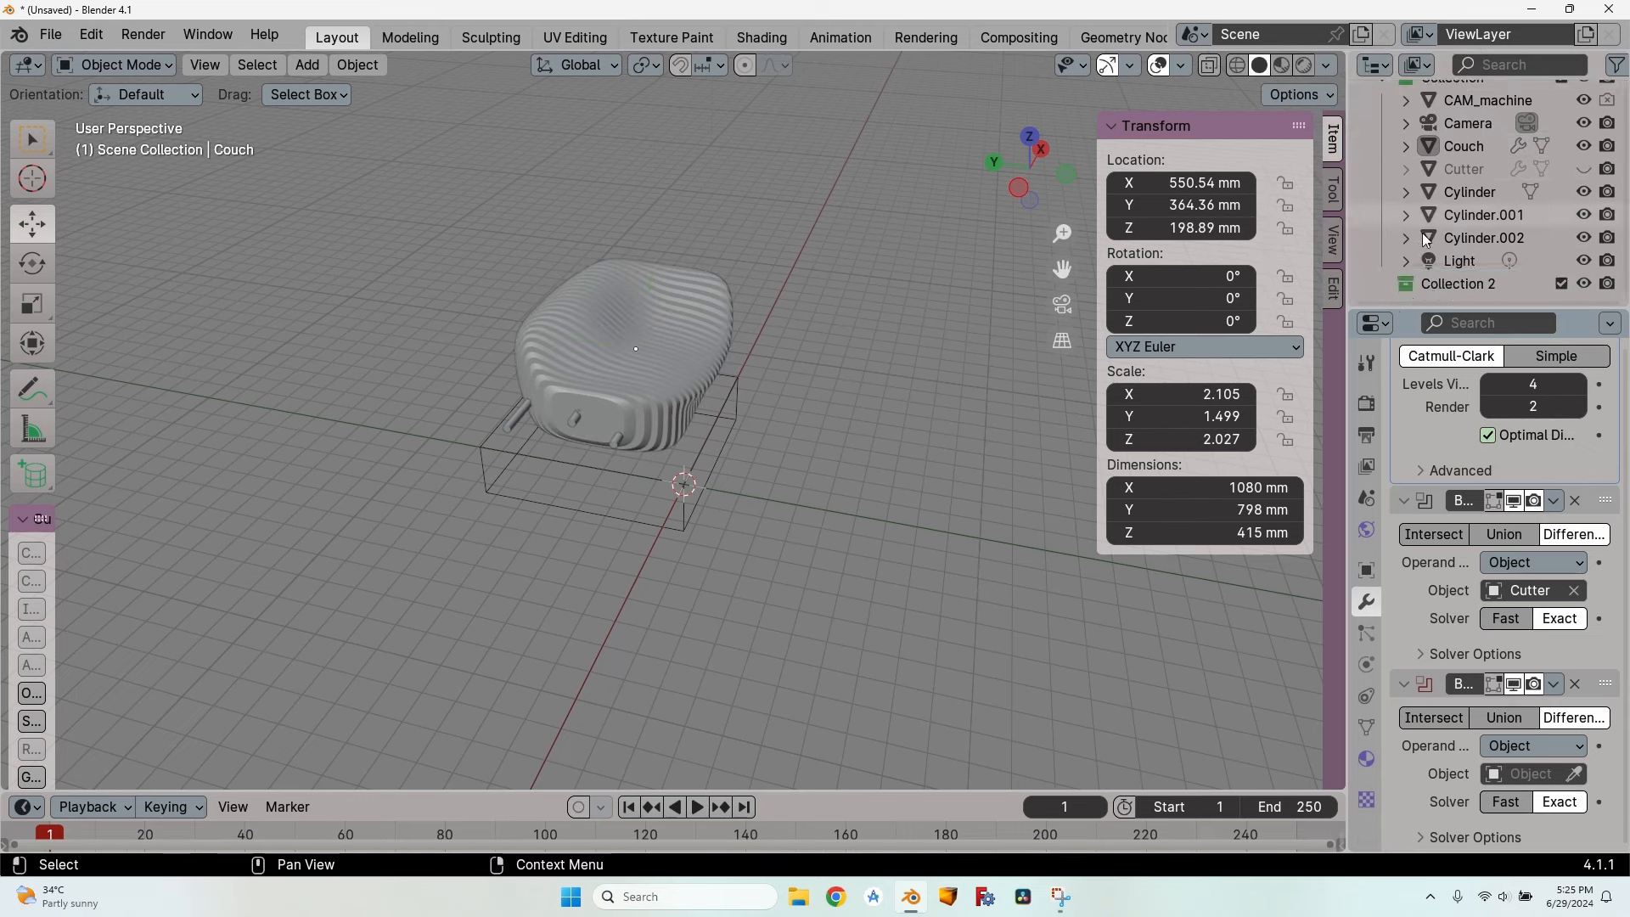
pyautogui.doubleClick(1457, 282)
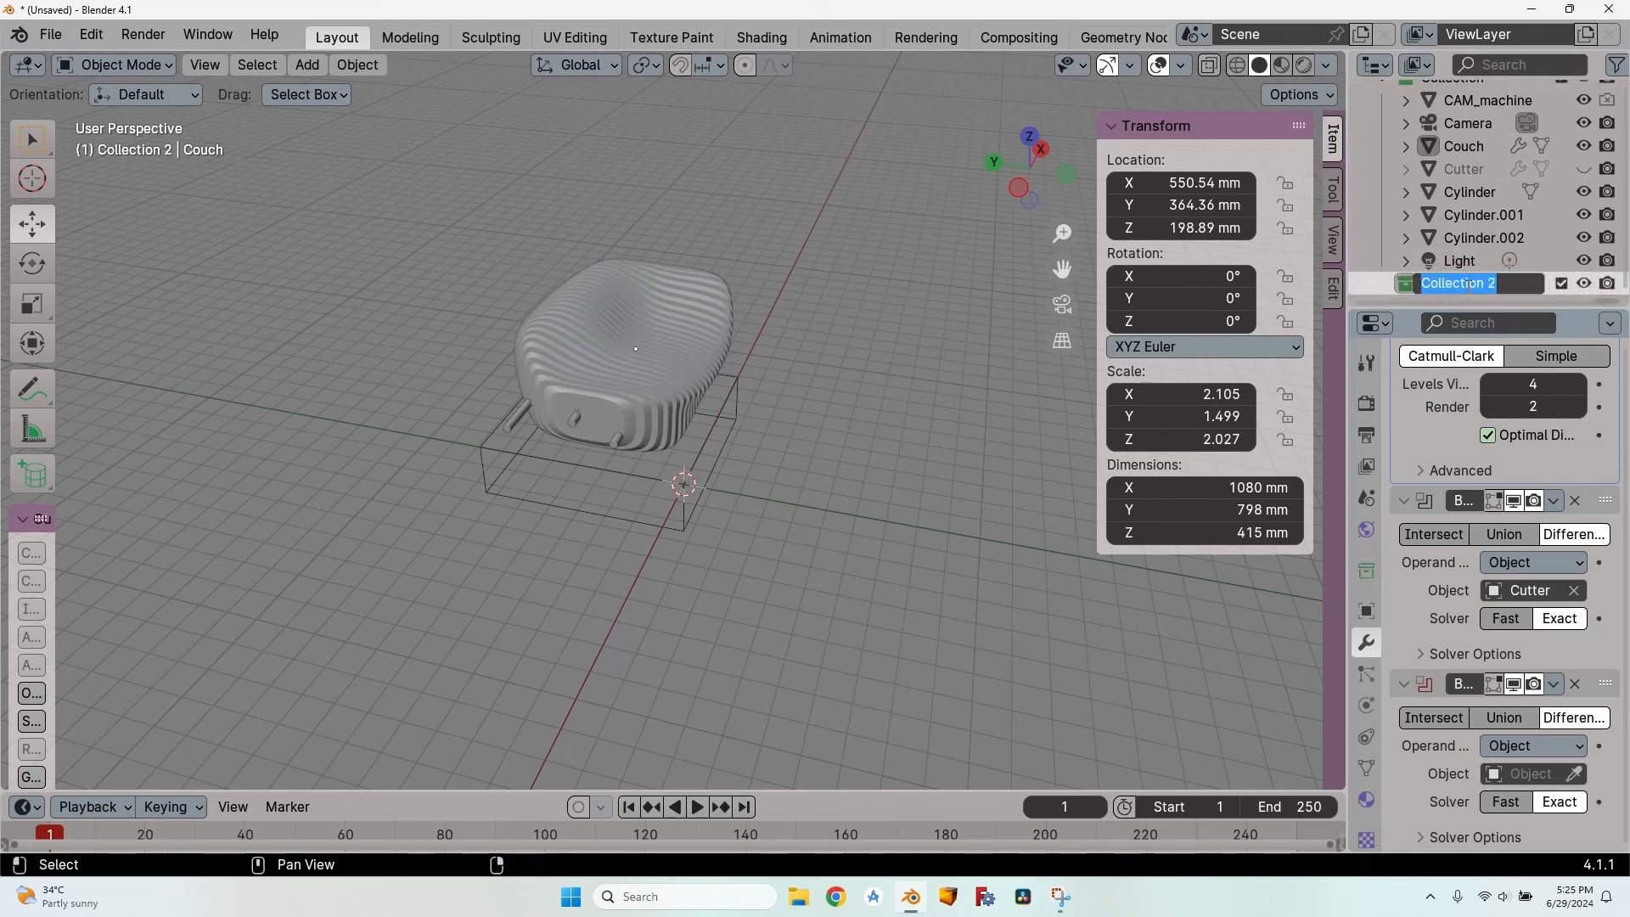
pyautogui.write('Rods')
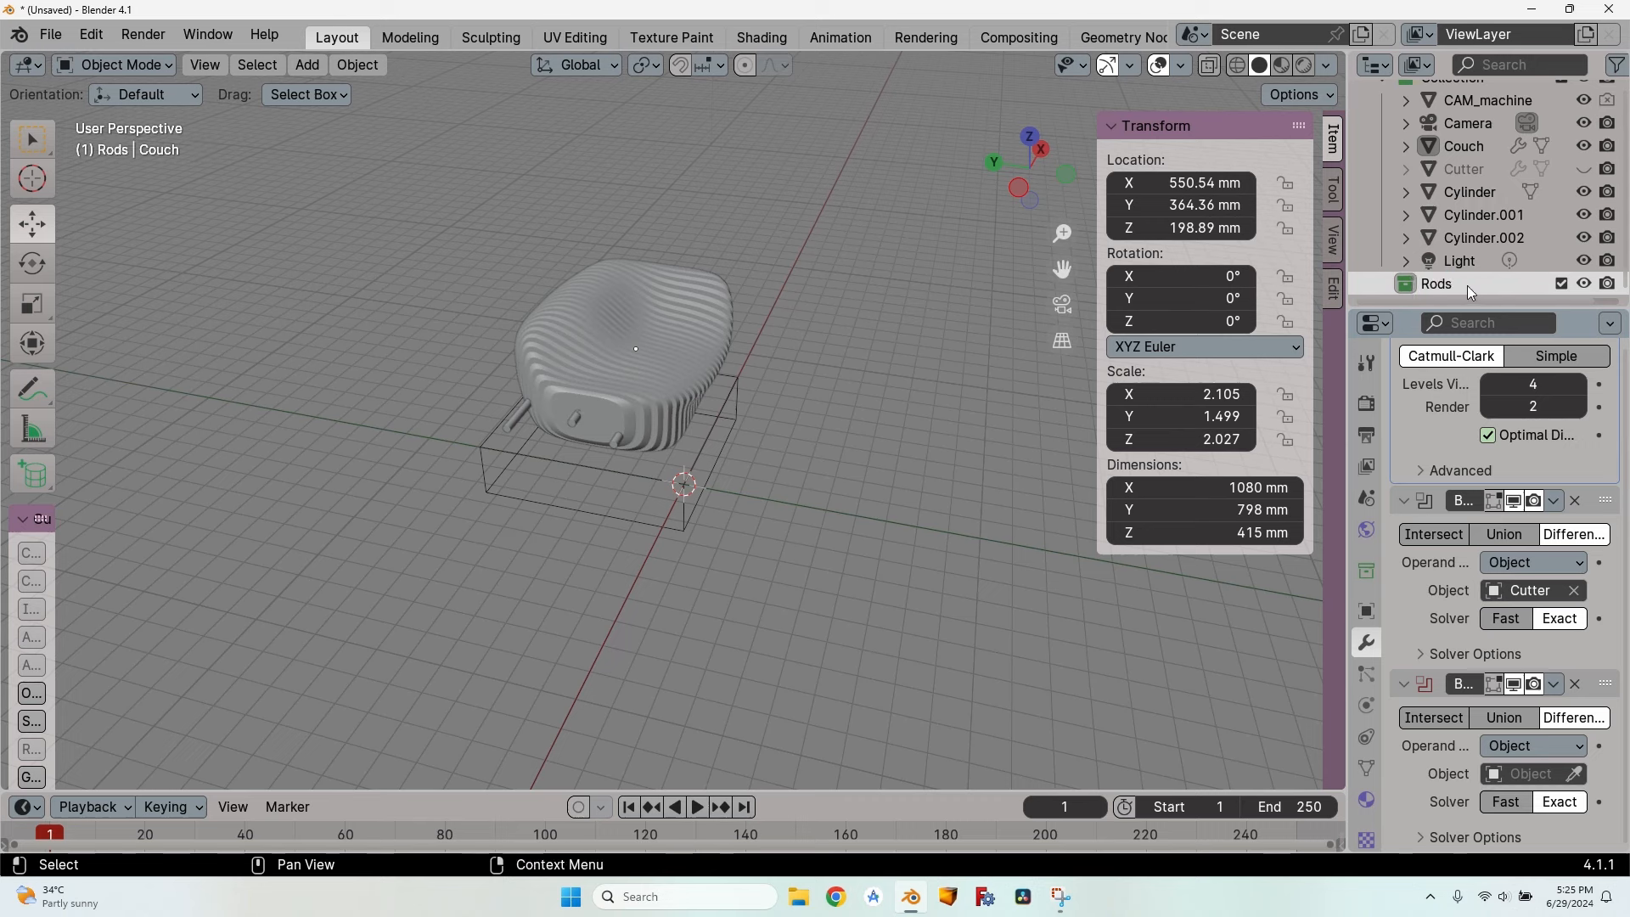
pyautogui.click(1468, 191)
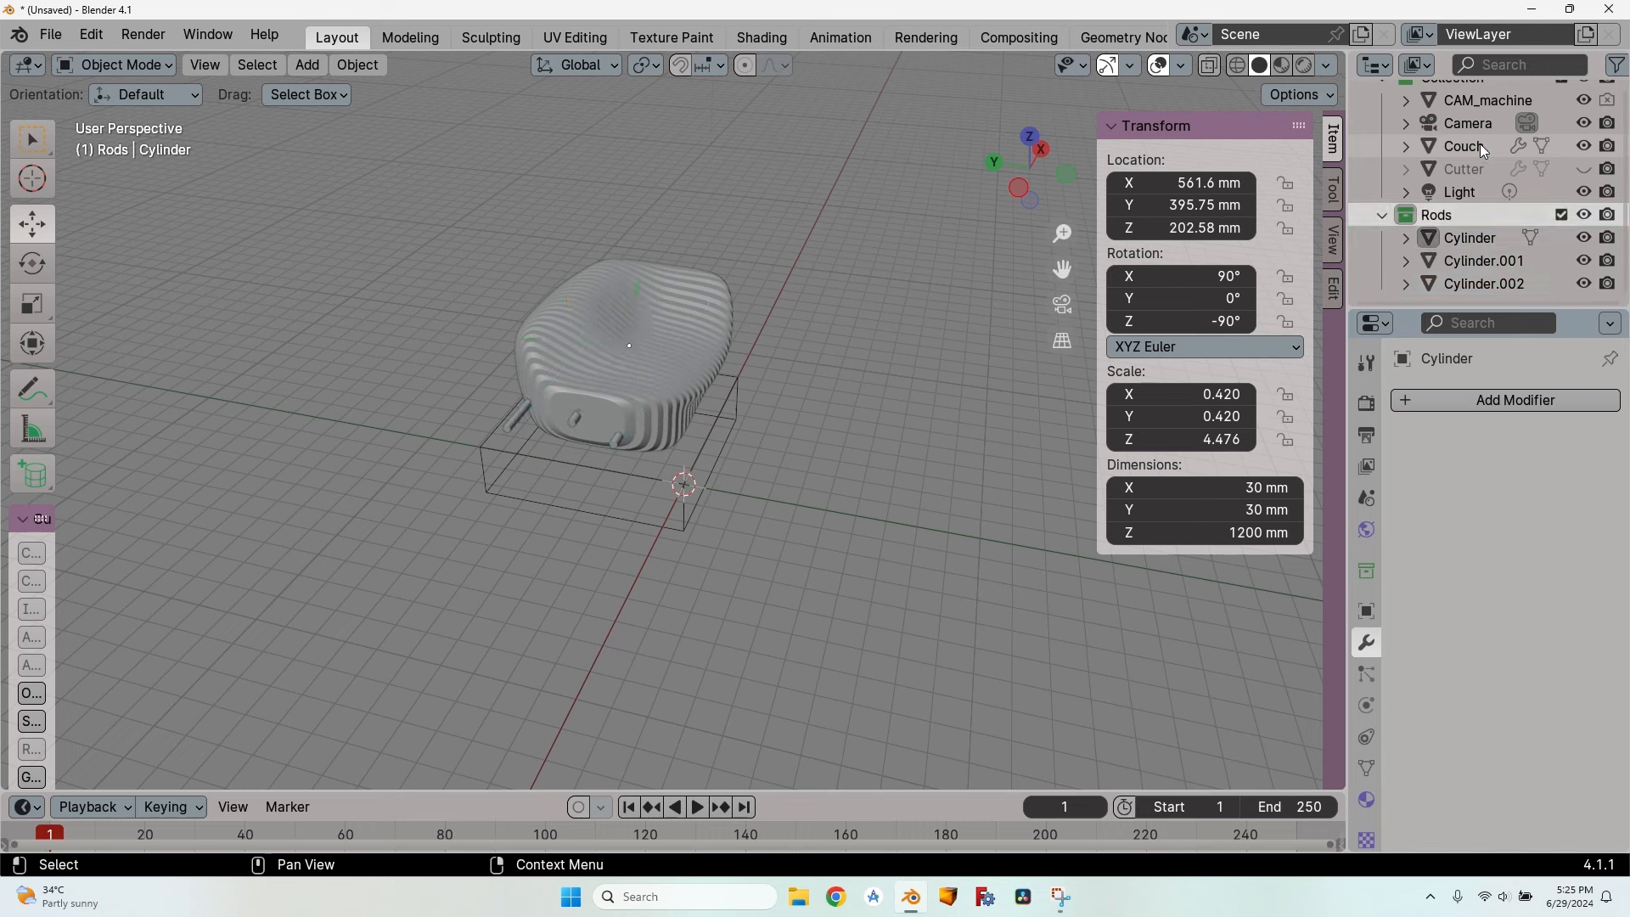
pyautogui.click(1464, 145)
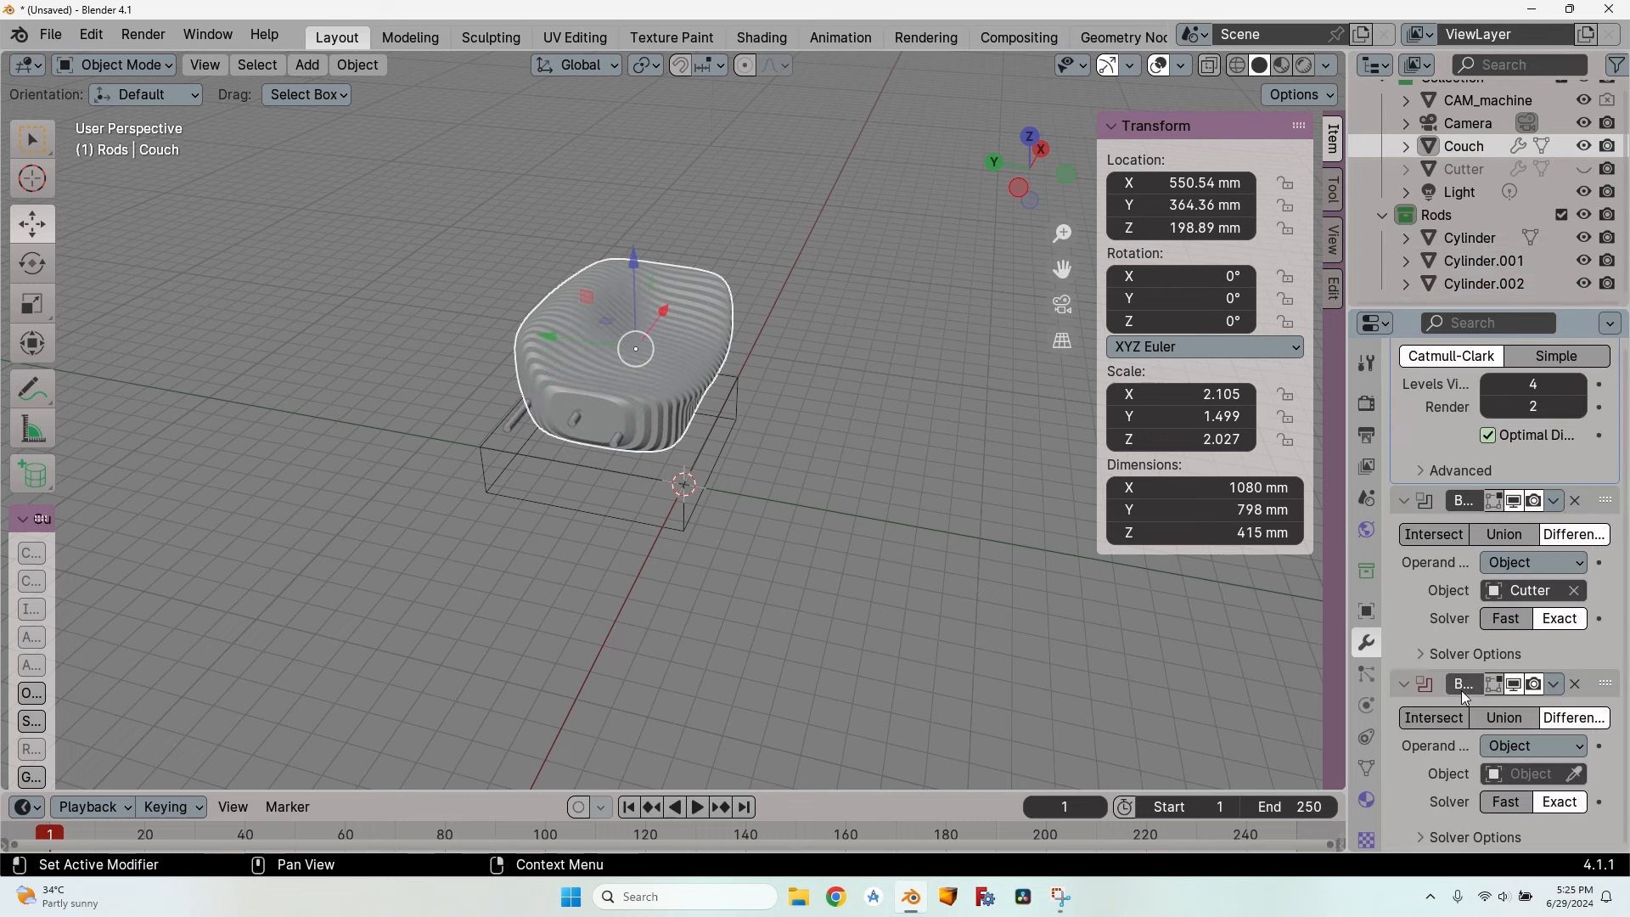
# Step: Set the Boolean operand type to Collection, apply Subdivision Surface, and pick the Rods collection
pyautogui.click(1529, 746)
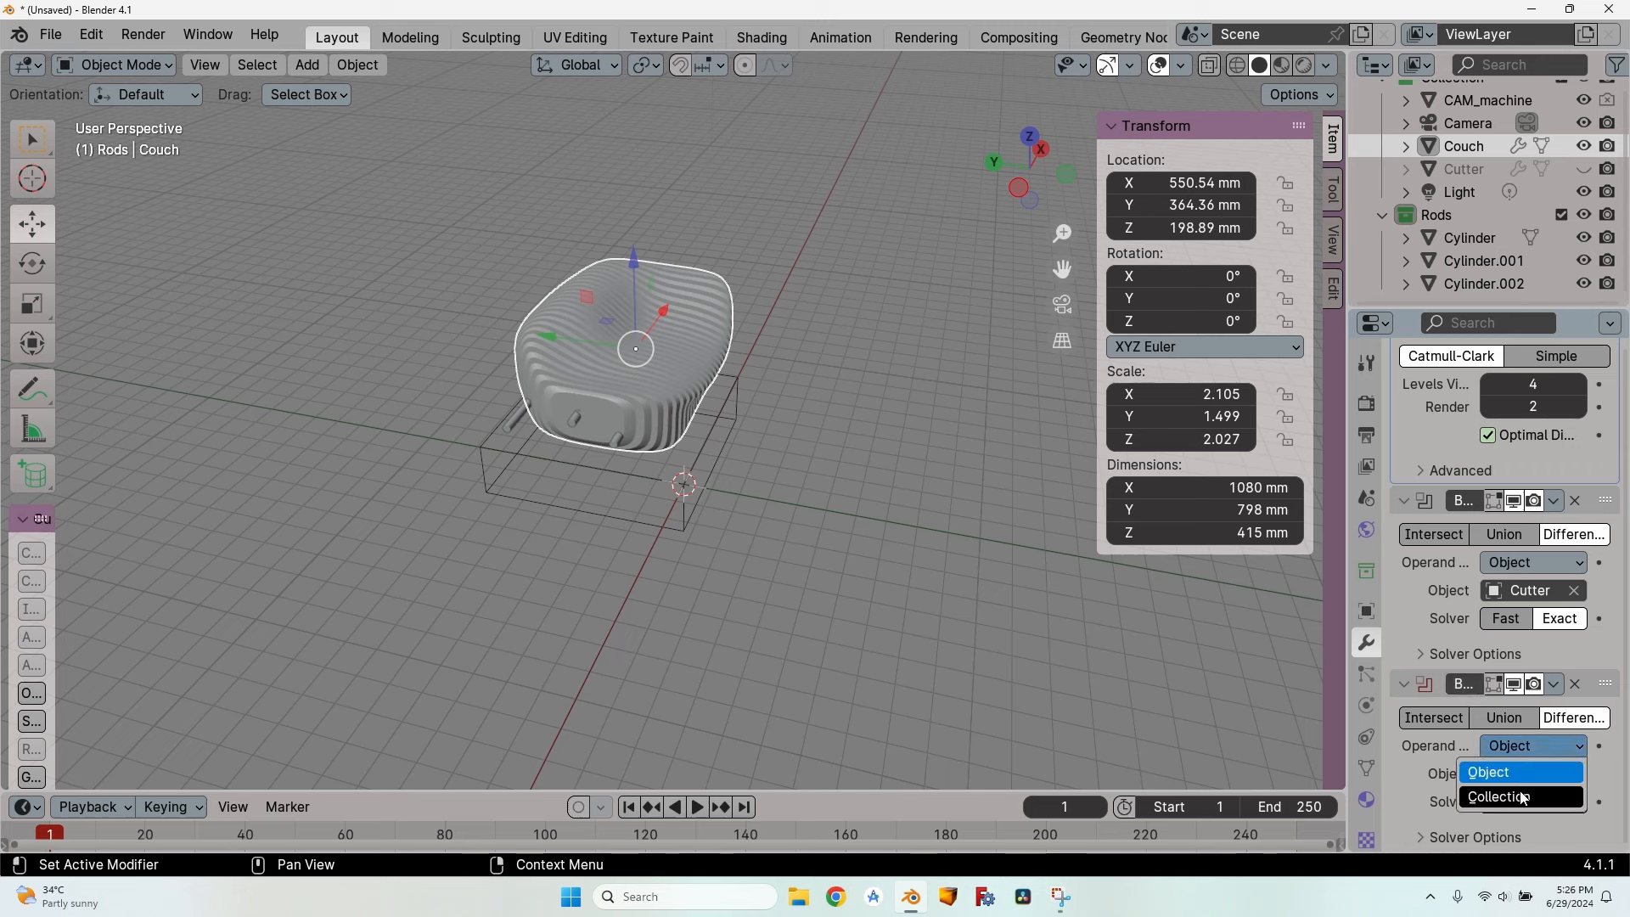
pyautogui.moveTo(842, 896)
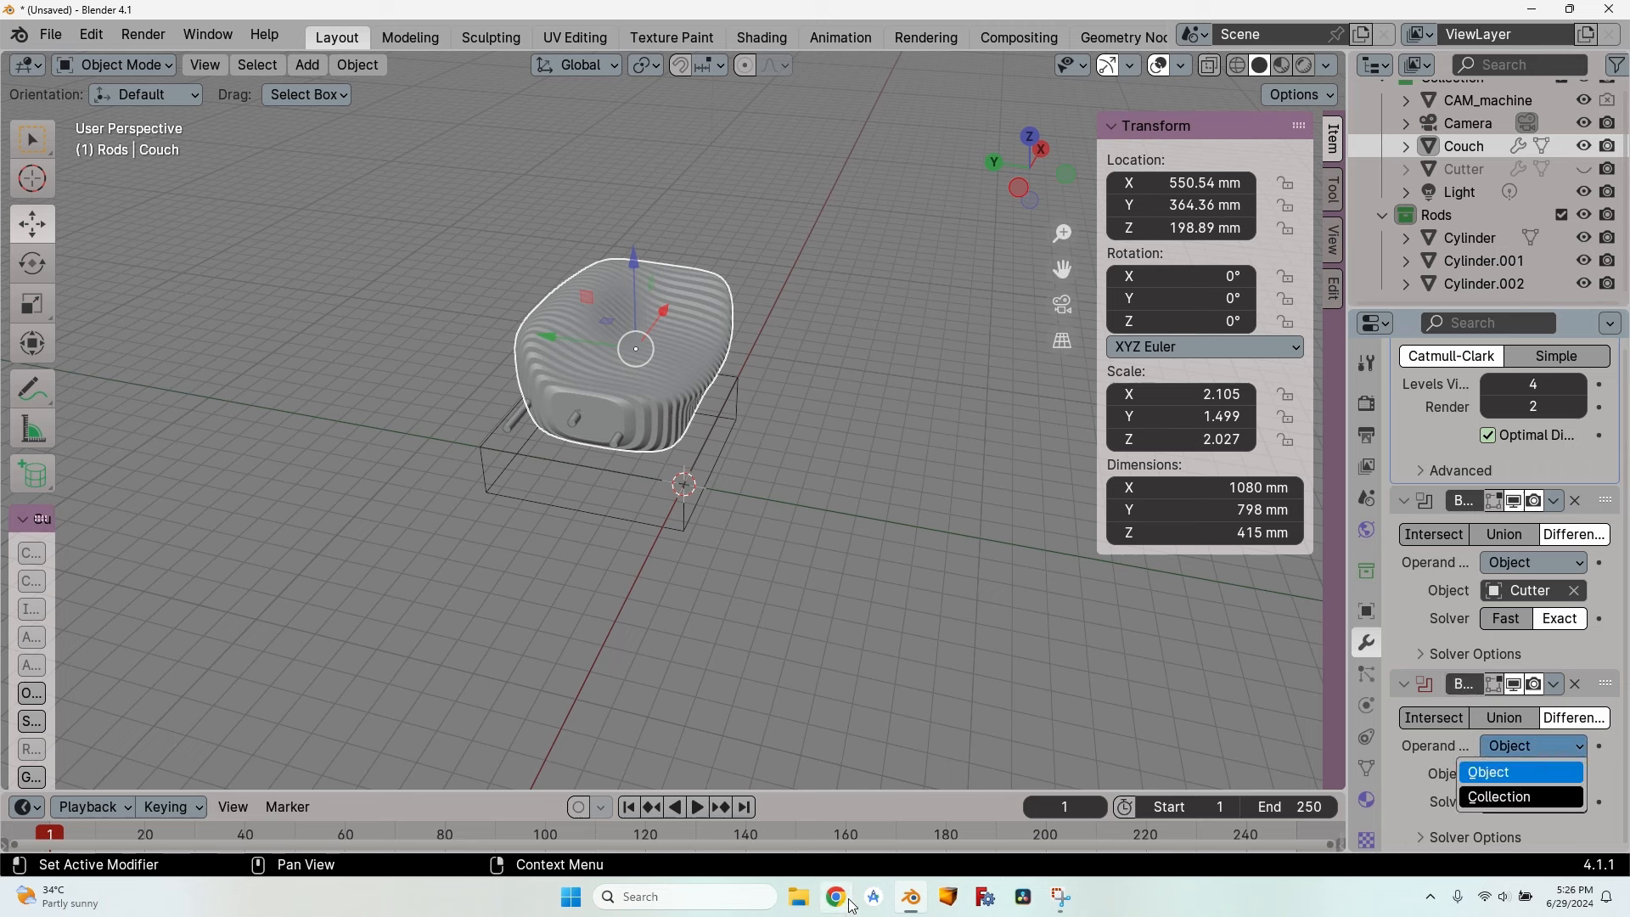
pyautogui.click(1497, 796)
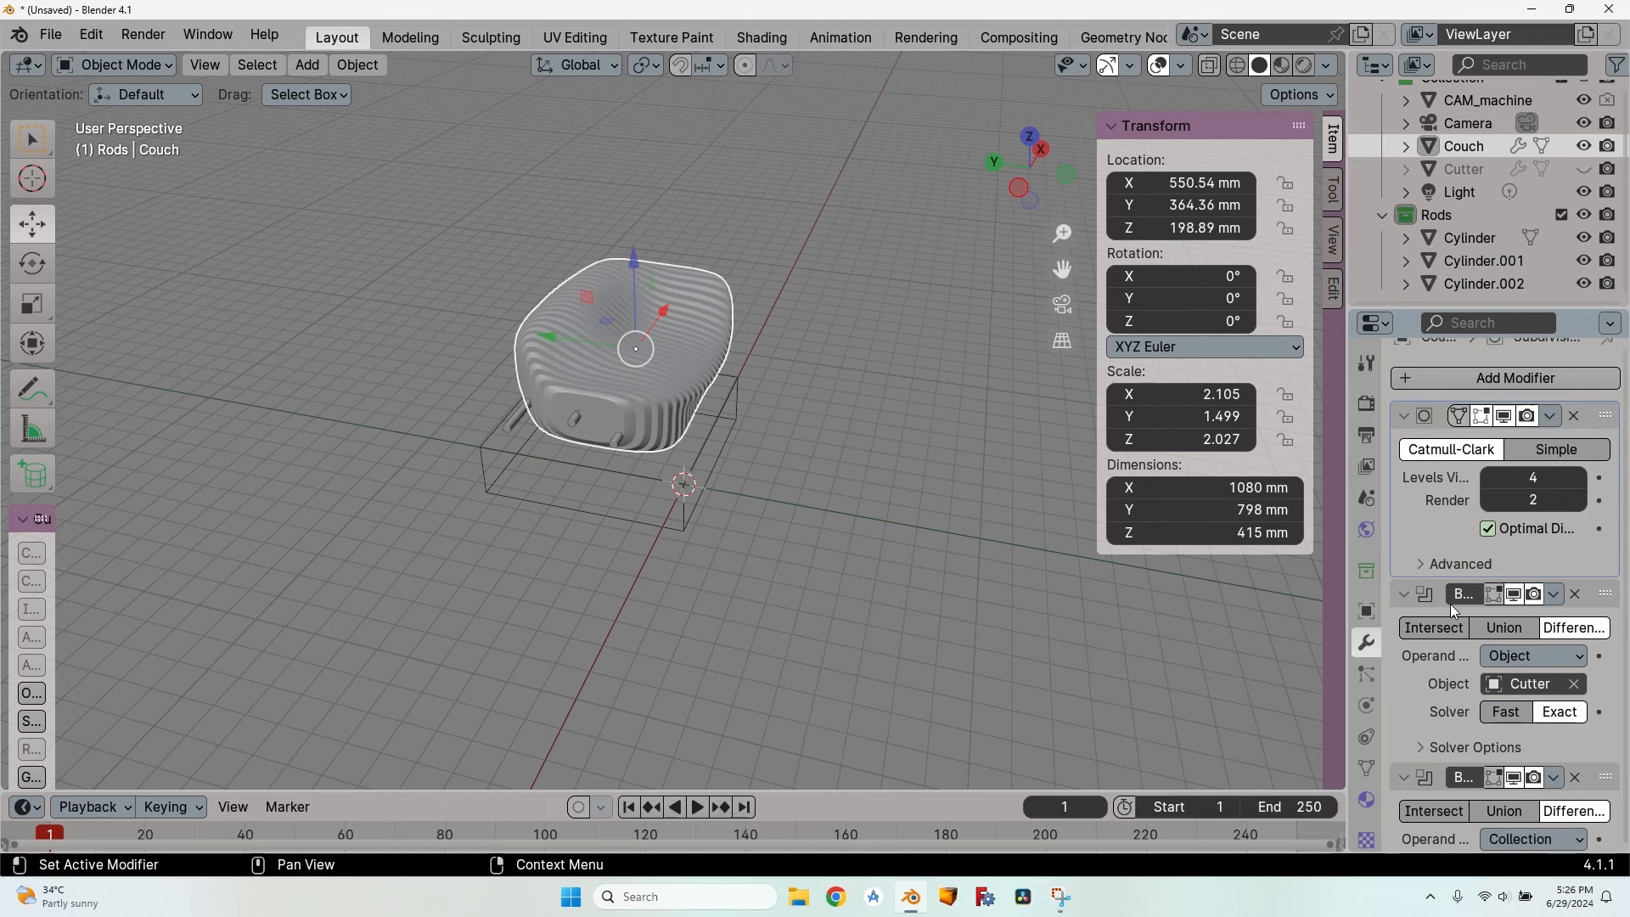
pyautogui.click(1548, 438)
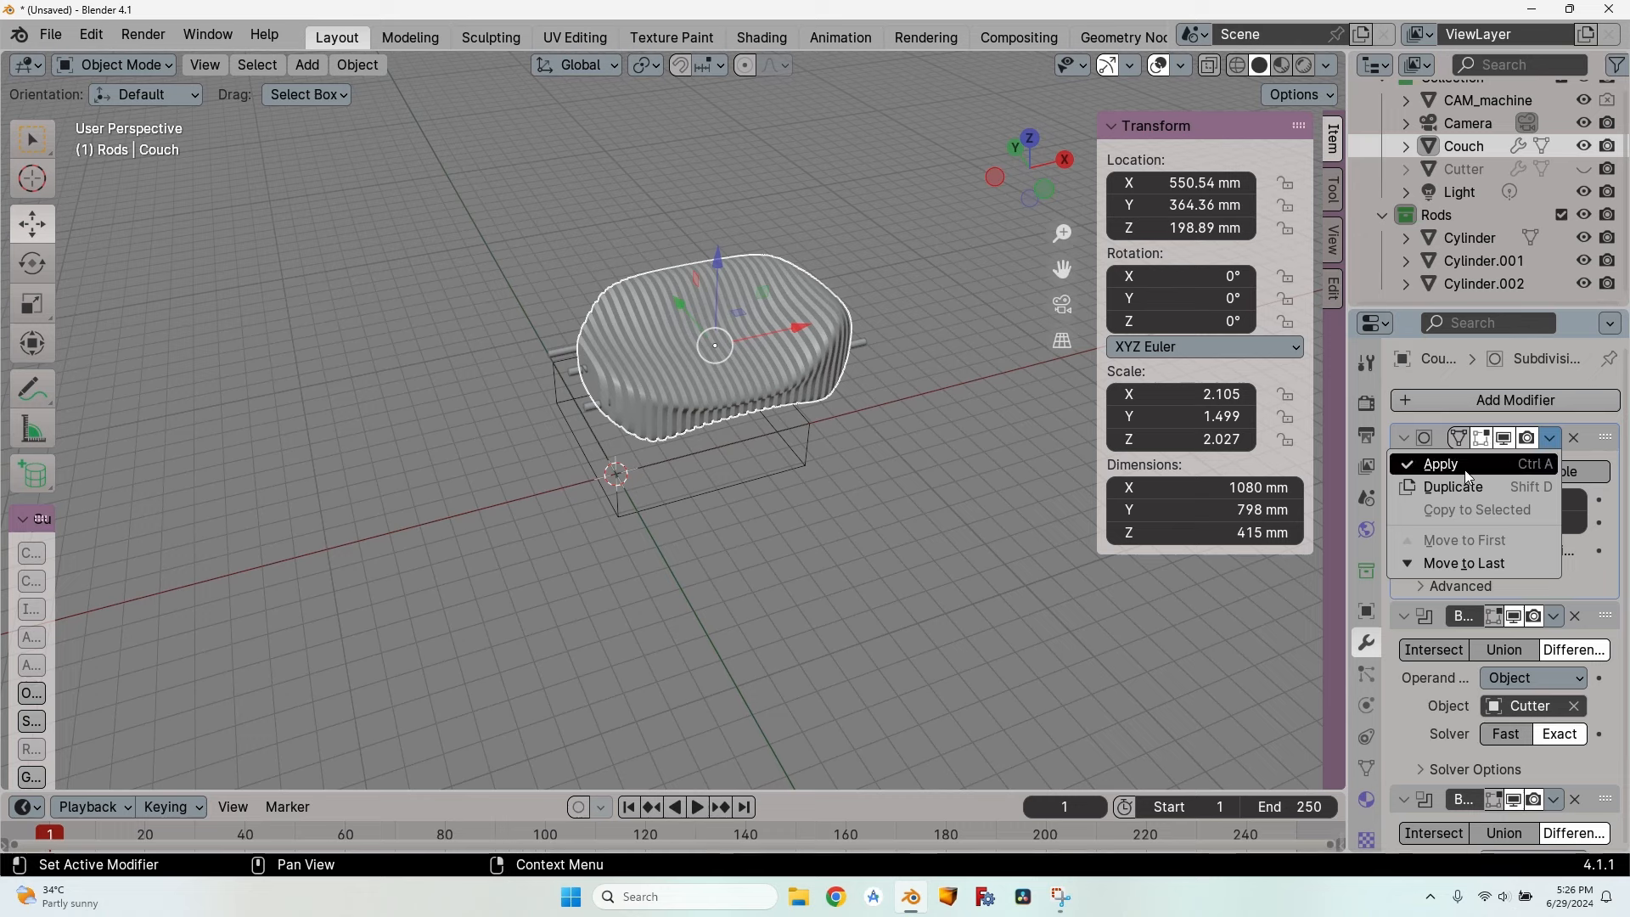
pyautogui.moveTo(583, 373)
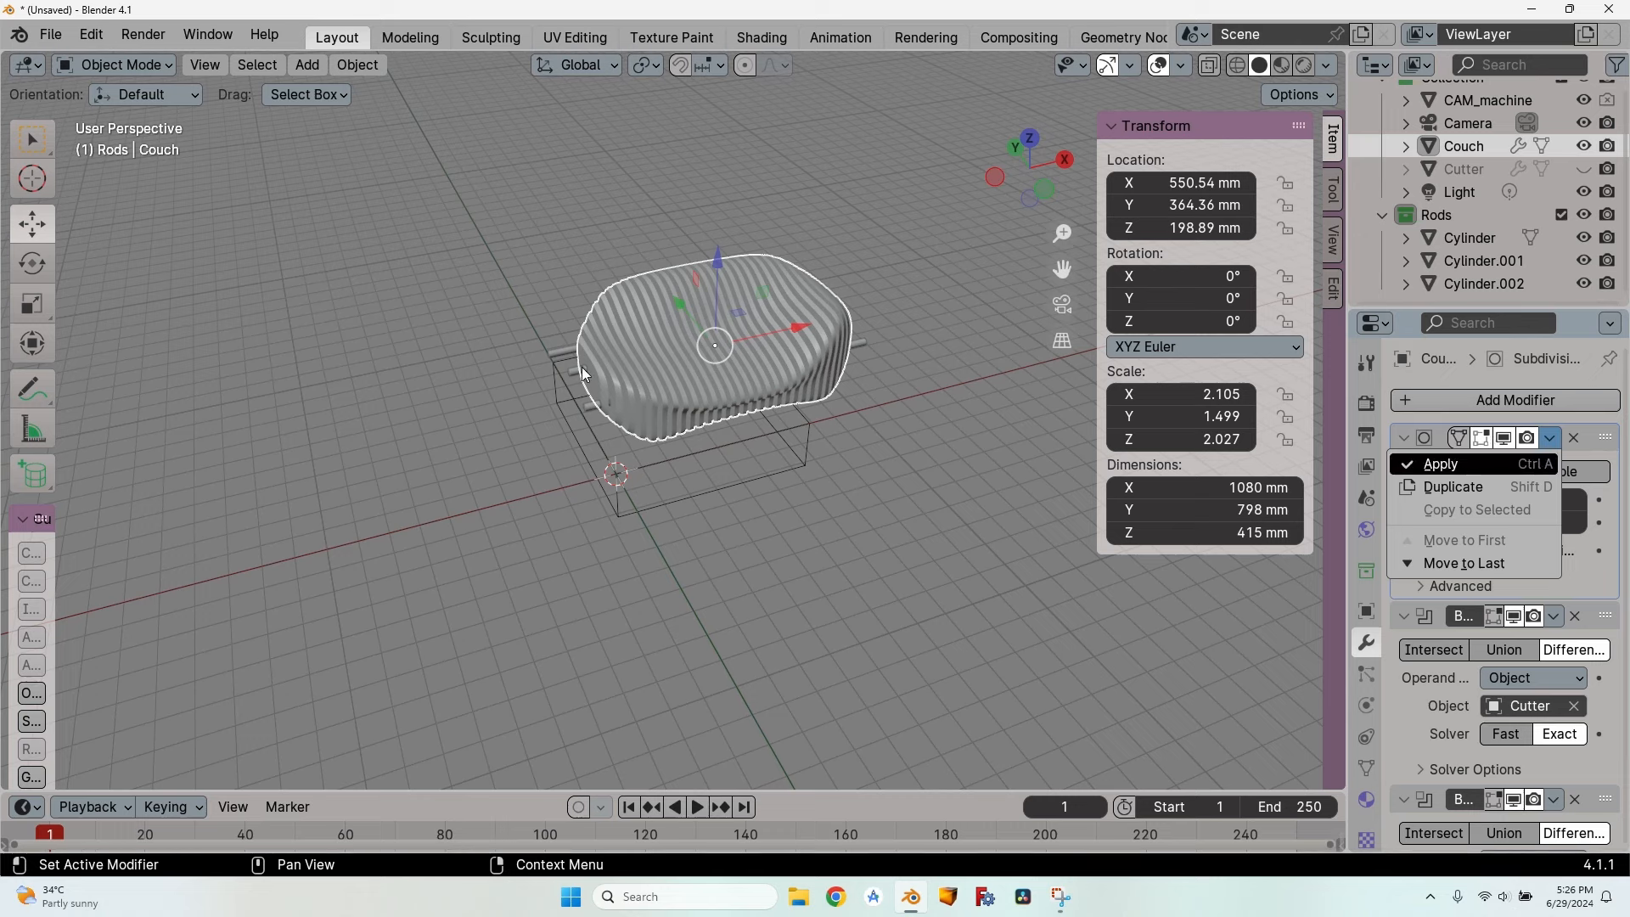
pyautogui.moveTo(819, 454)
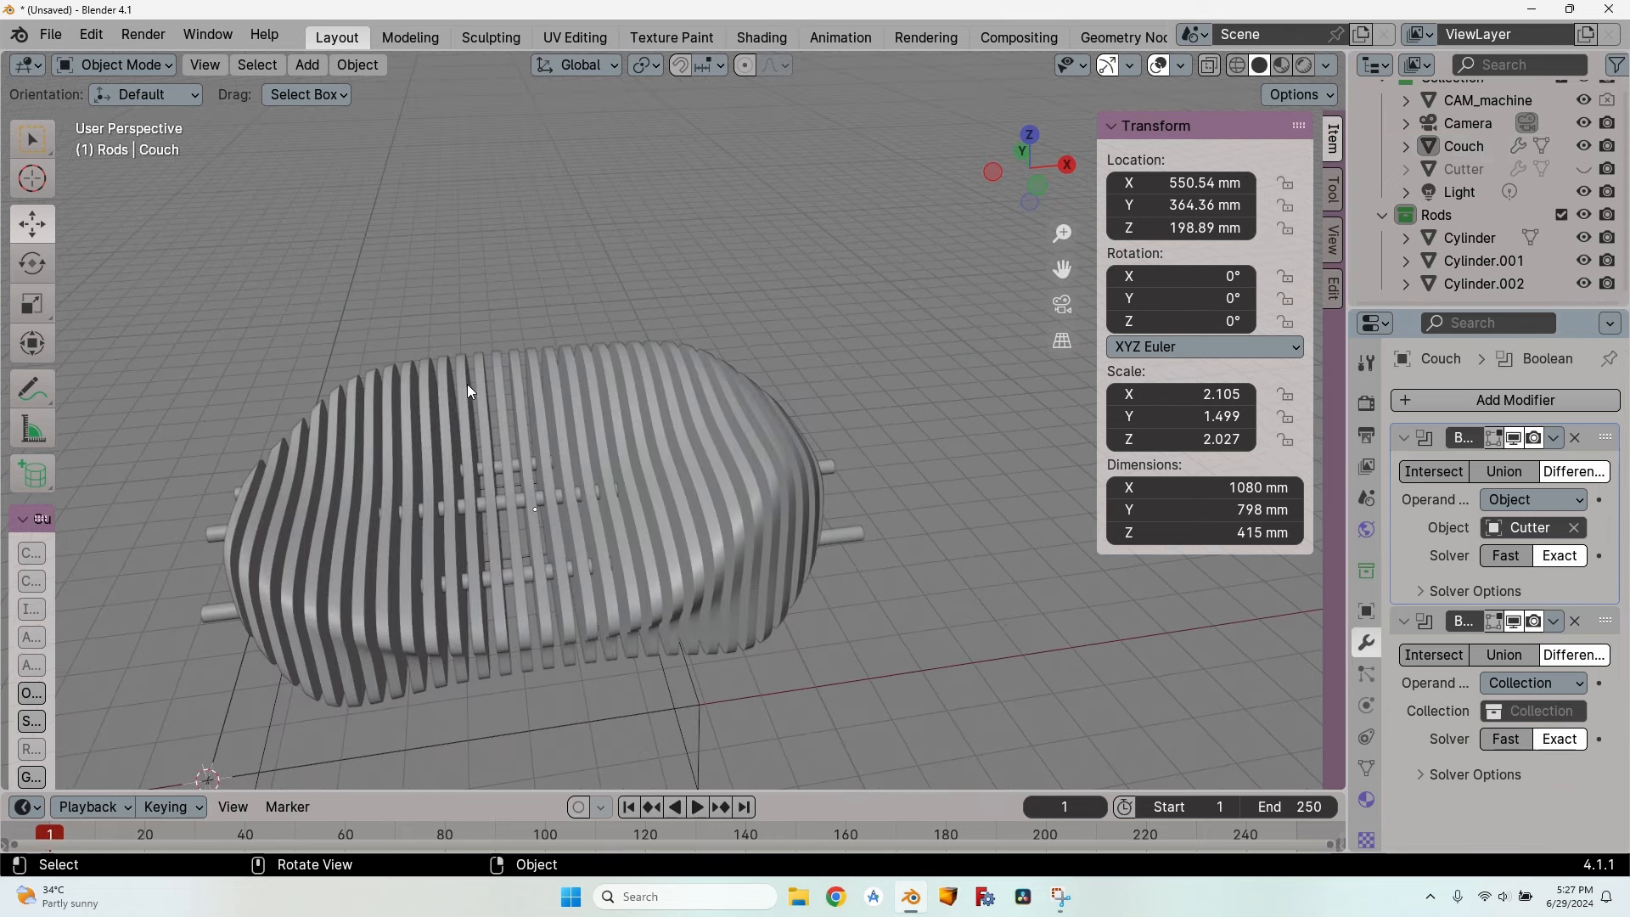
pyautogui.click(1495, 437)
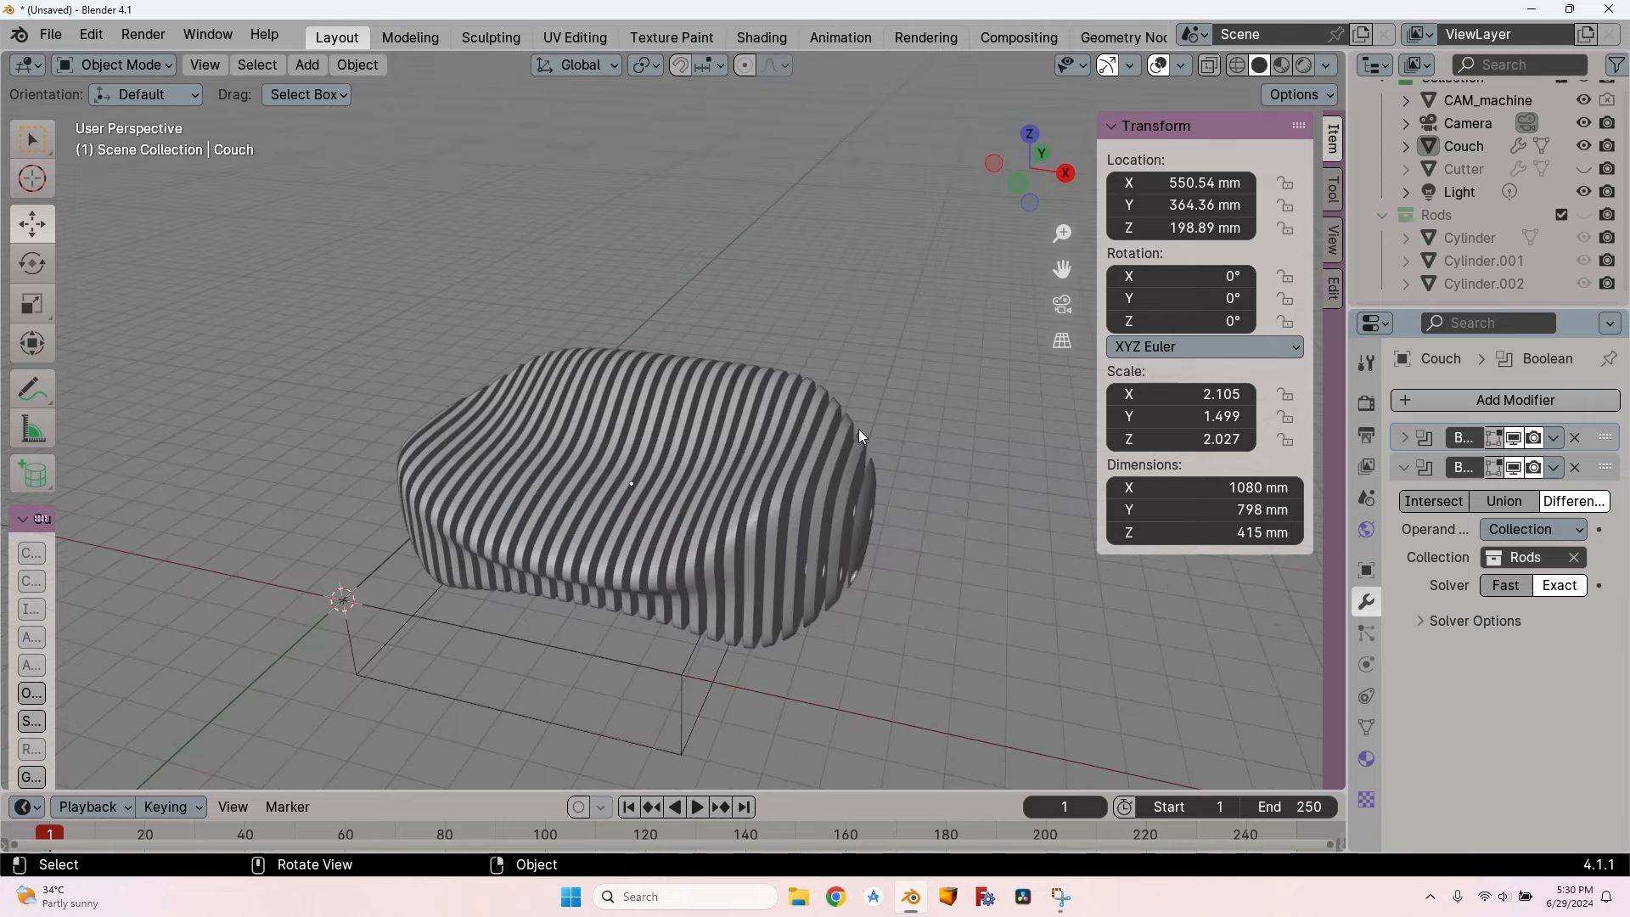
pyautogui.moveTo(859, 435); pyautogui.dragTo(867, 380)
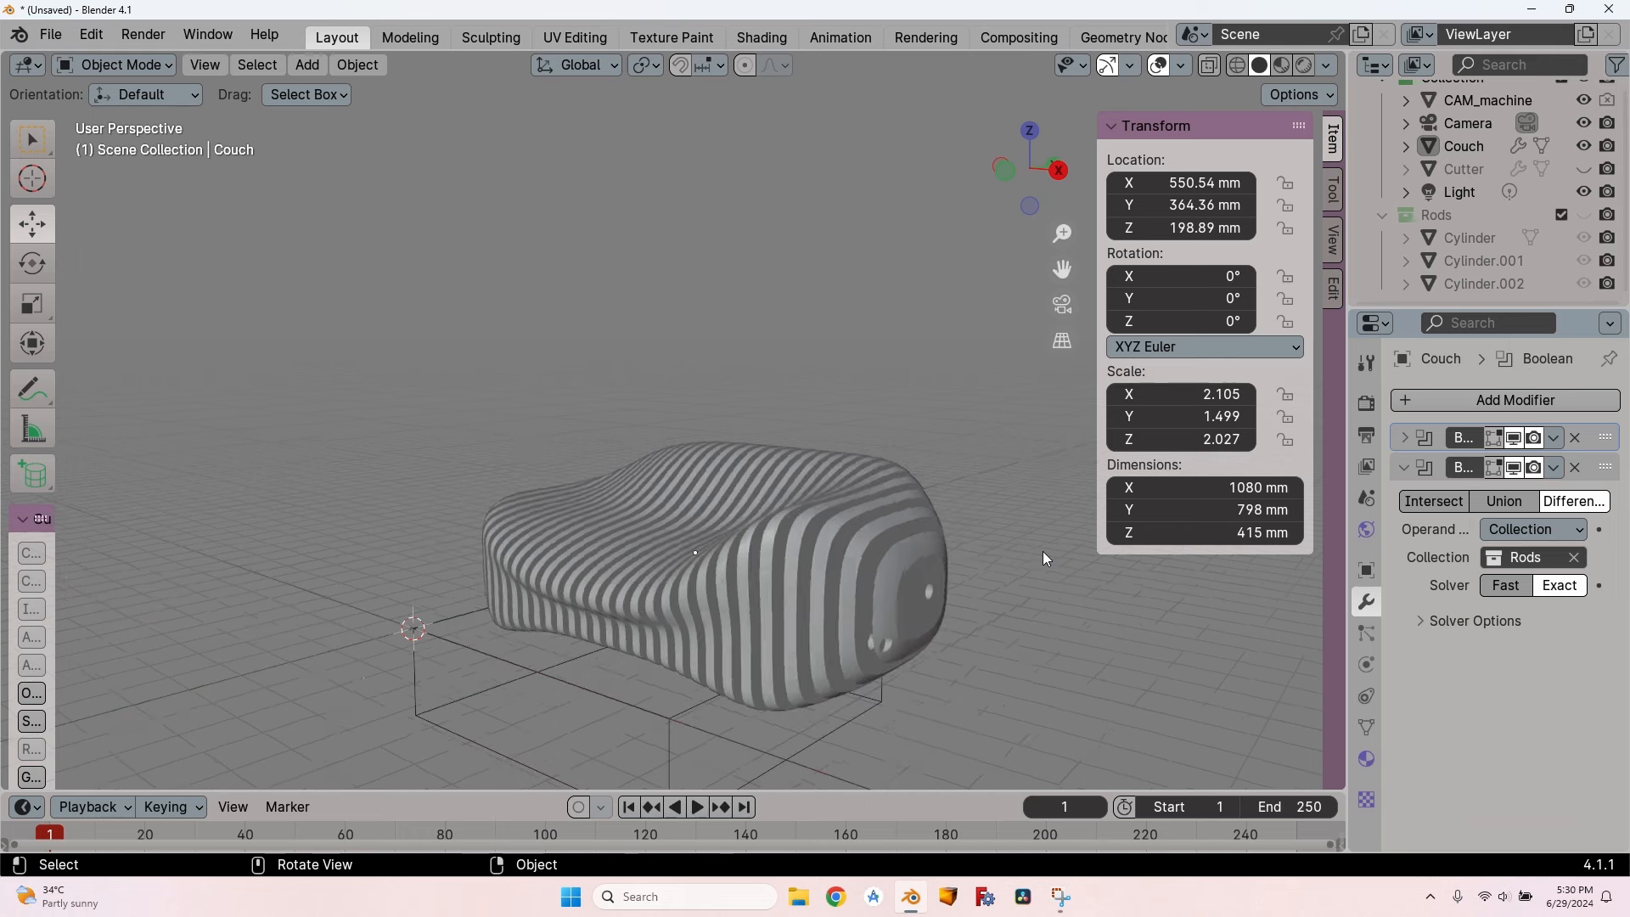
pyautogui.moveTo(1045, 560); pyautogui.dragTo(875, 505)
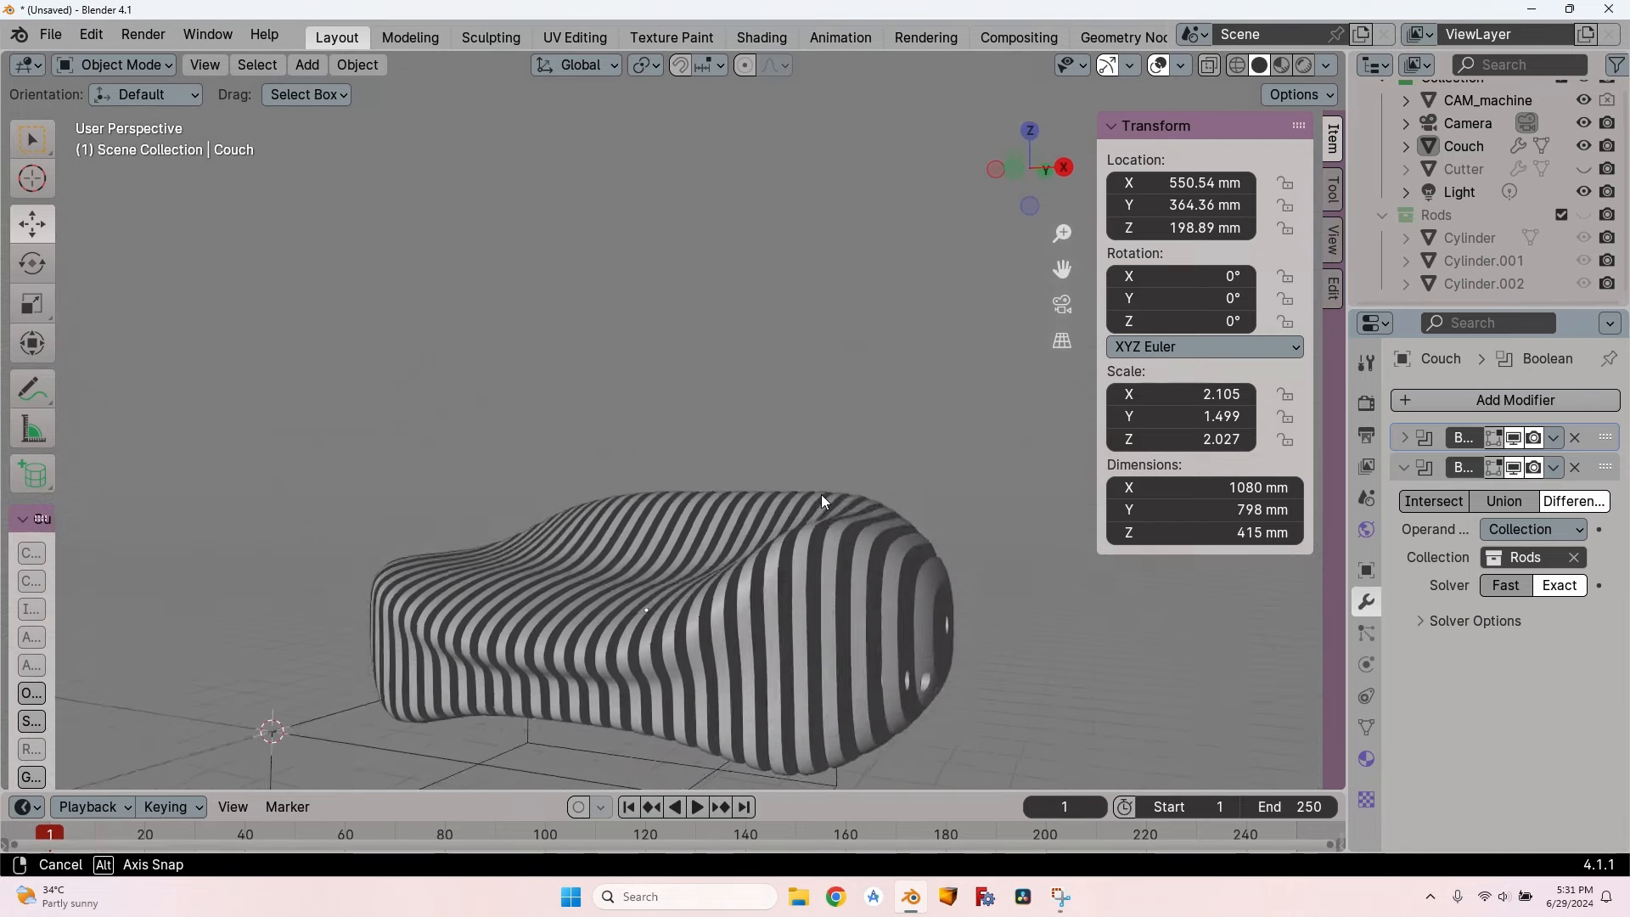
pyautogui.moveTo(821, 499); pyautogui.dragTo(894, 499)
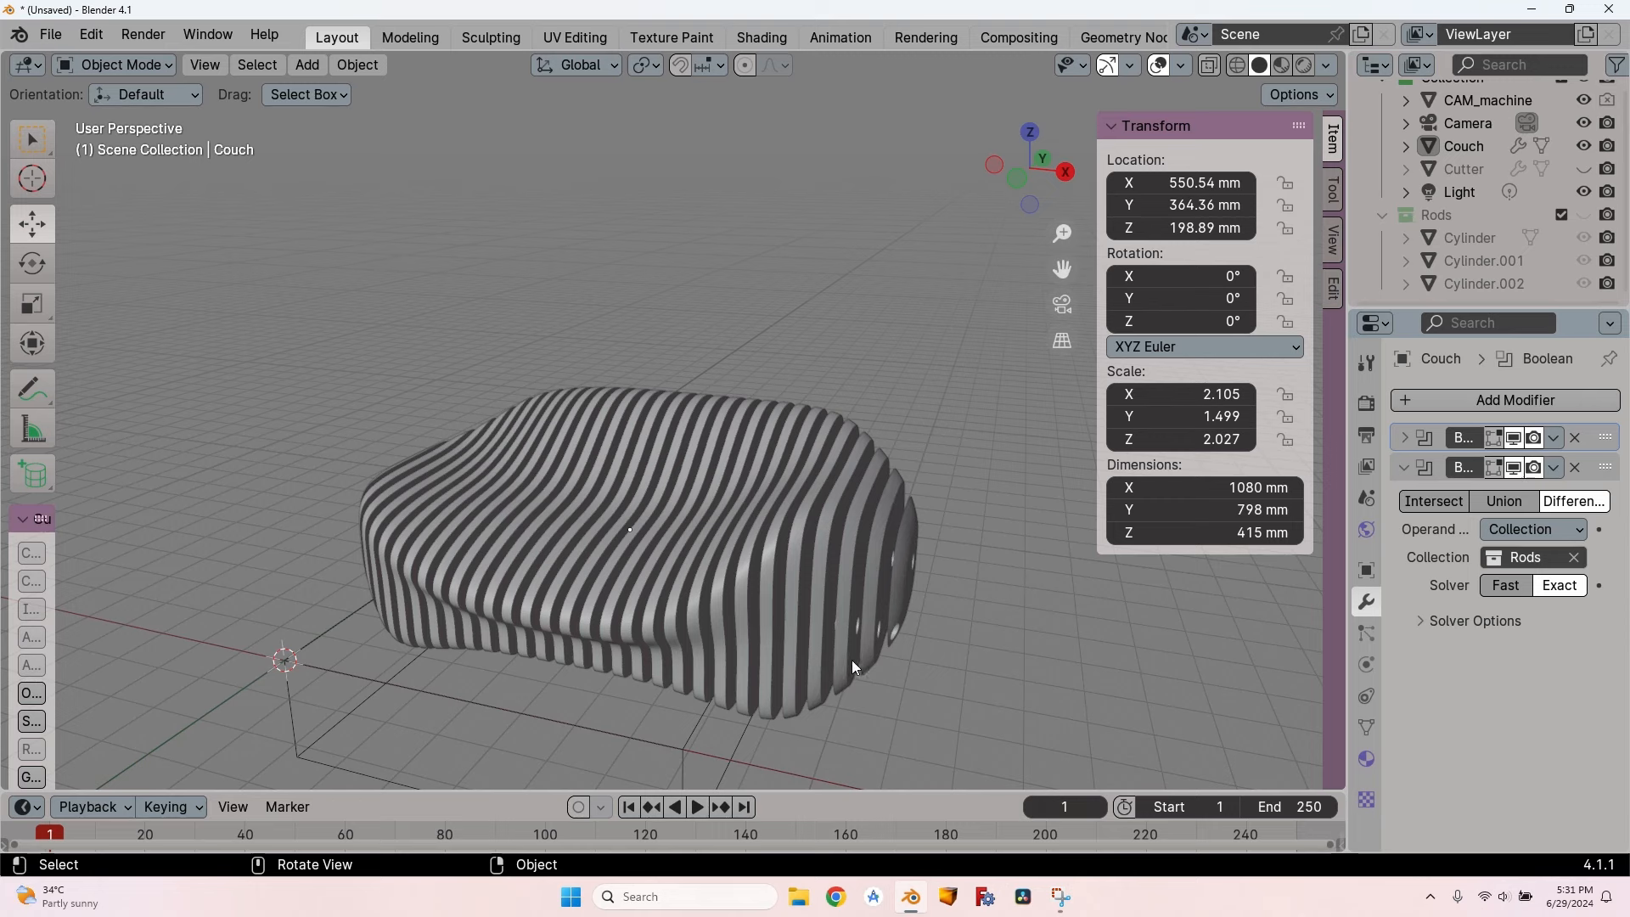
pyautogui.moveTo(852, 666); pyautogui.dragTo(889, 660)
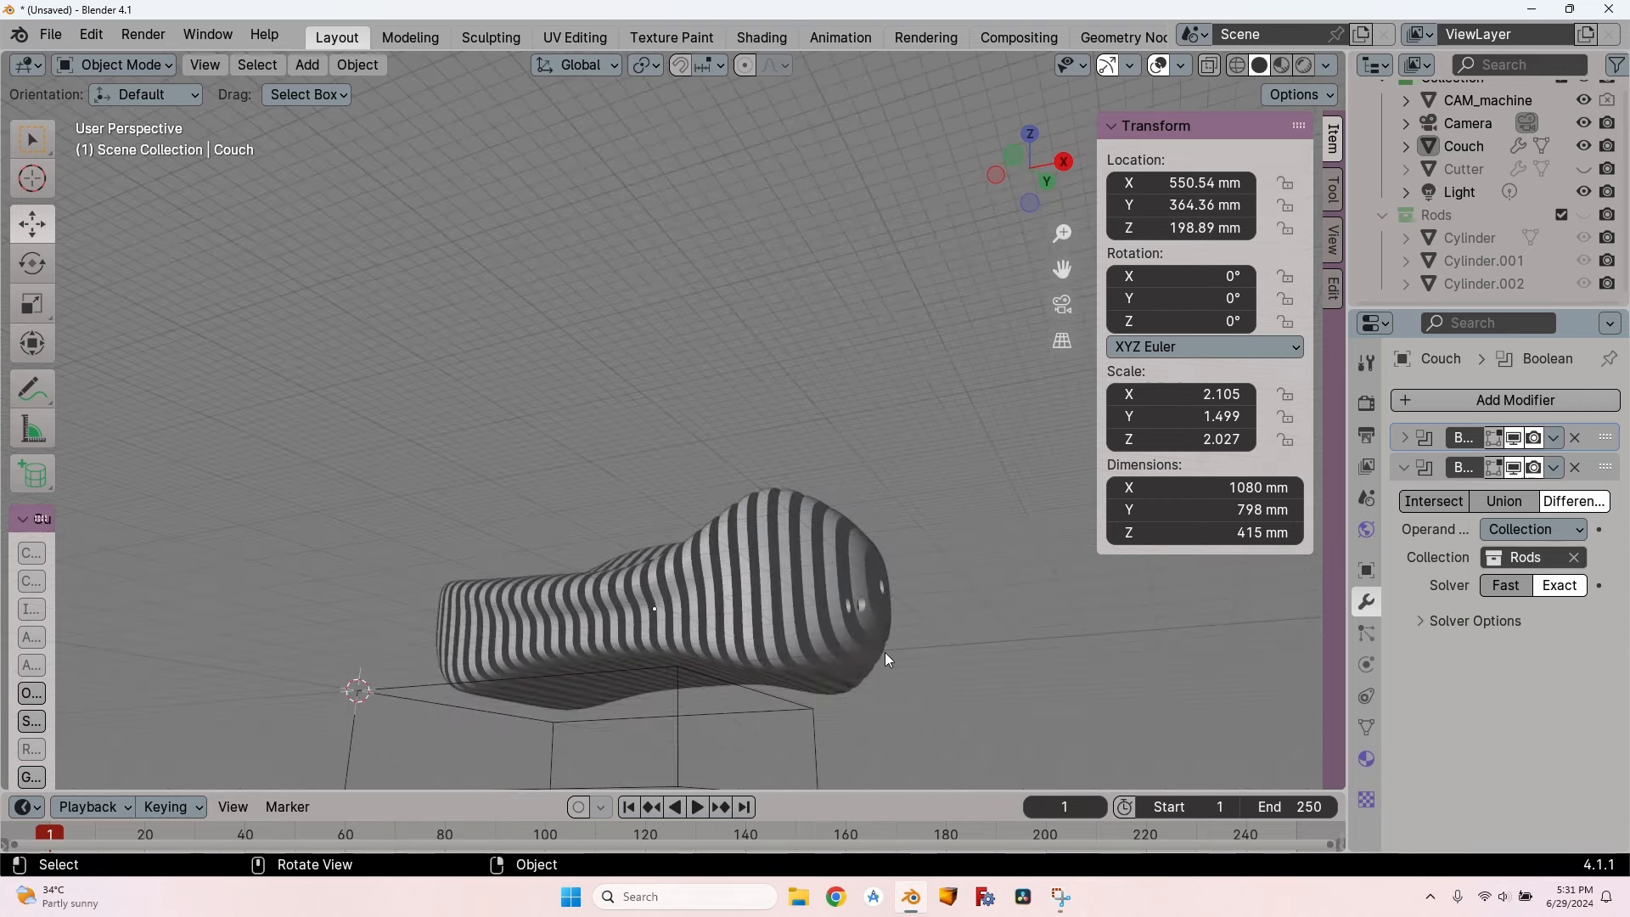
pyautogui.moveTo(883, 660); pyautogui.dragTo(801, 561)
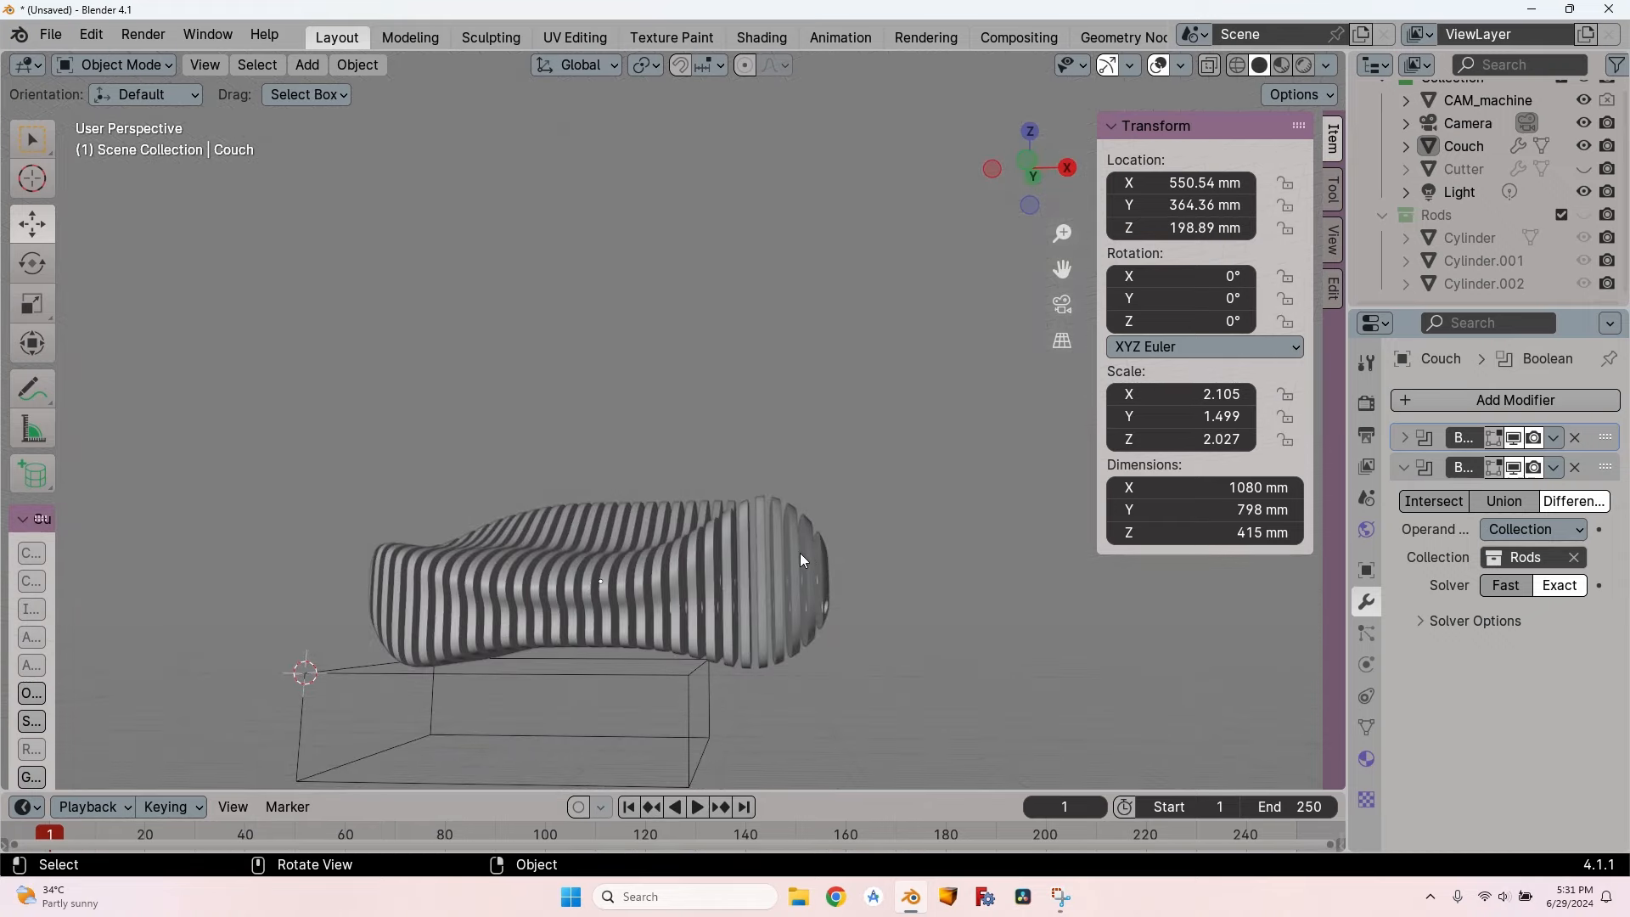
pyautogui.moveTo(800, 561); pyautogui.dragTo(602, 541)
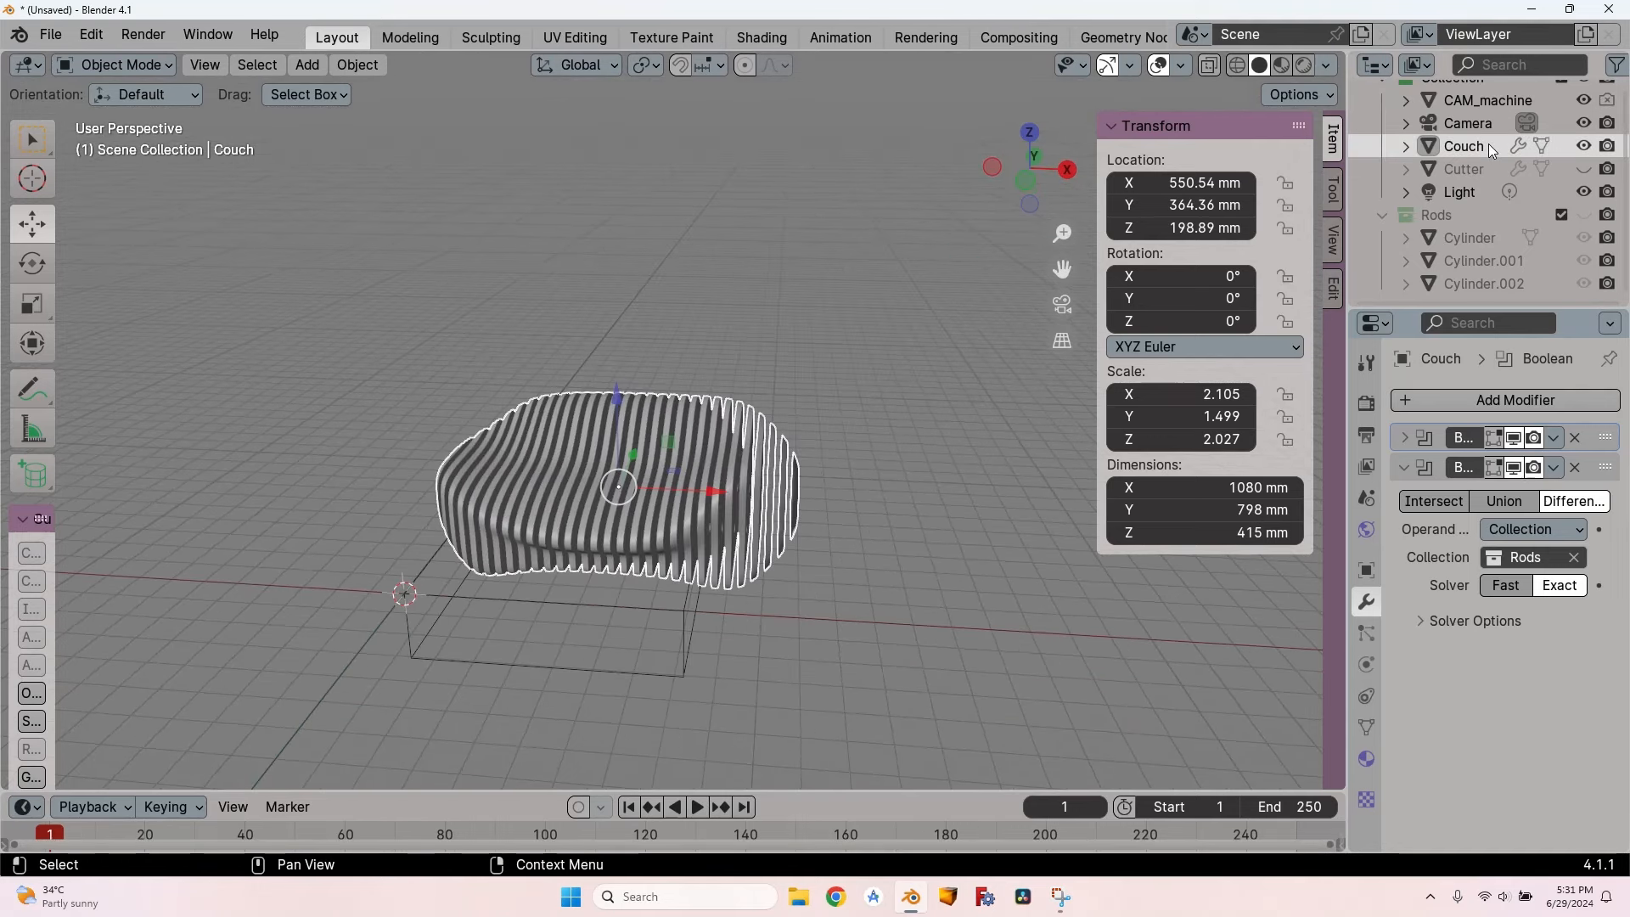
# Step: Copy and paste the couch setup, select the copied rod, and expand the Boolean settings
pyautogui.press('ctrl+c')
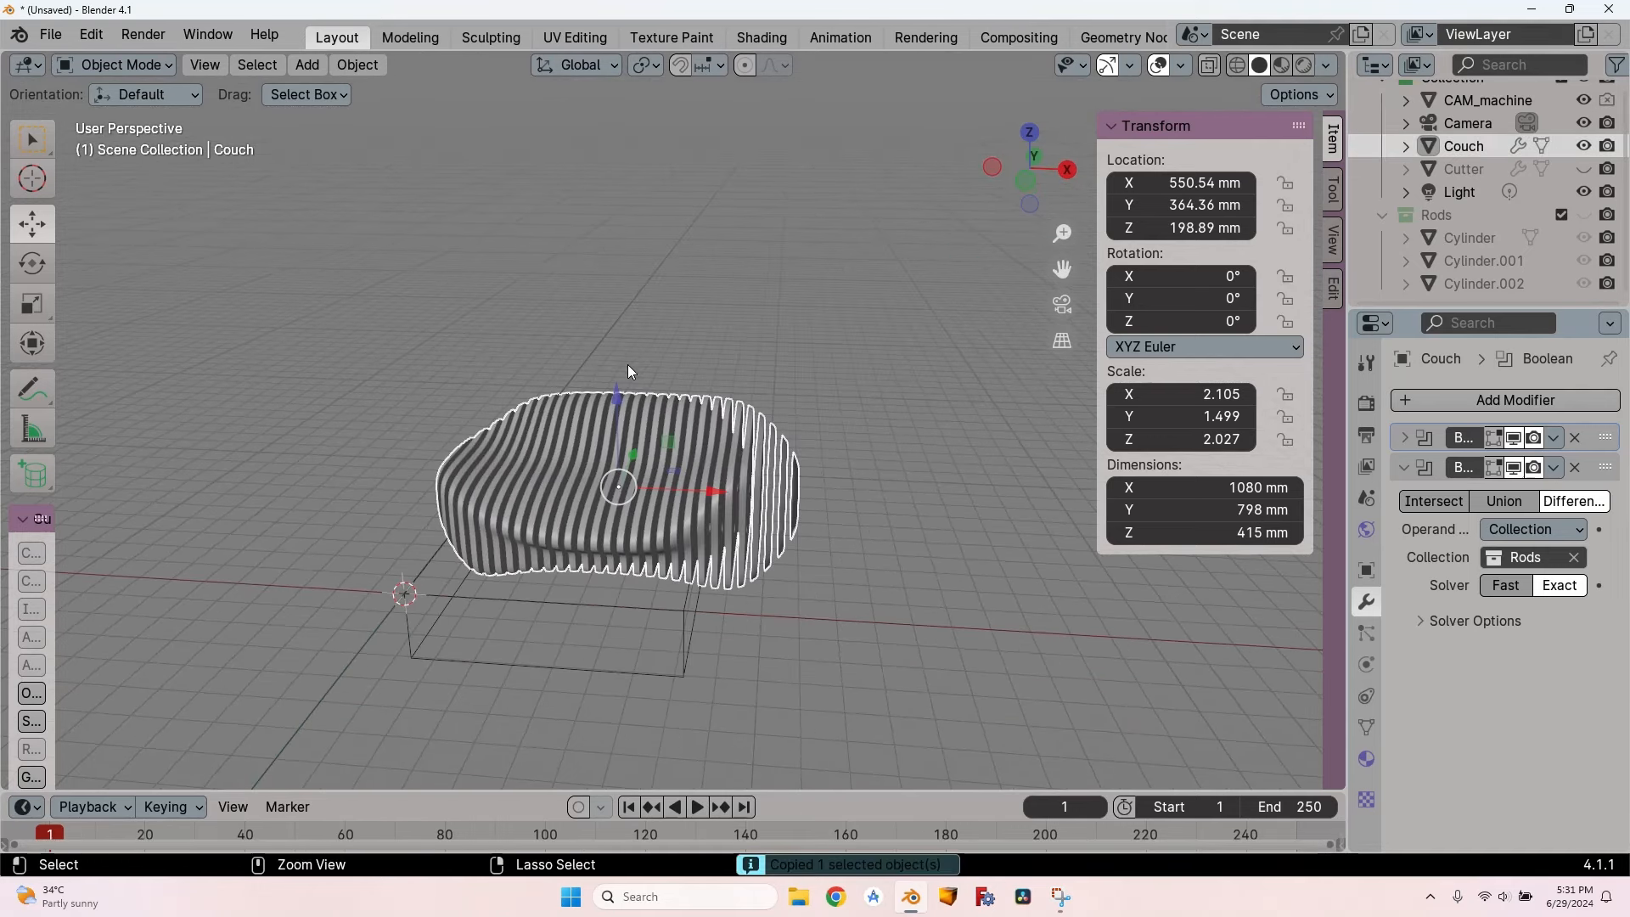
pyautogui.press('ctrl+v')
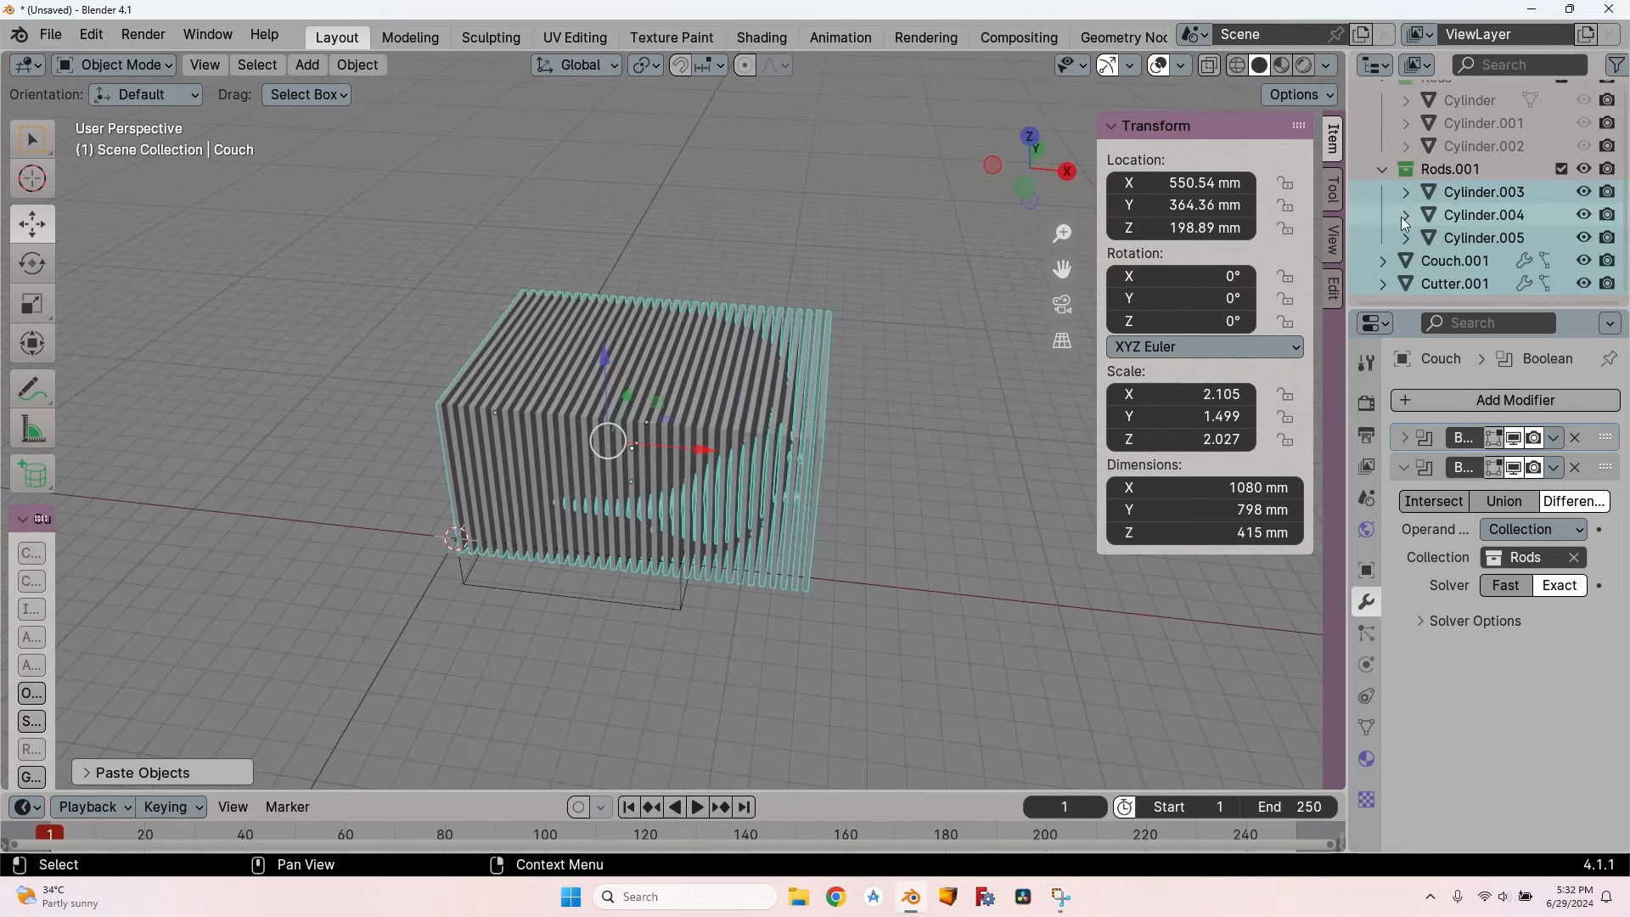
pyautogui.click(1485, 191)
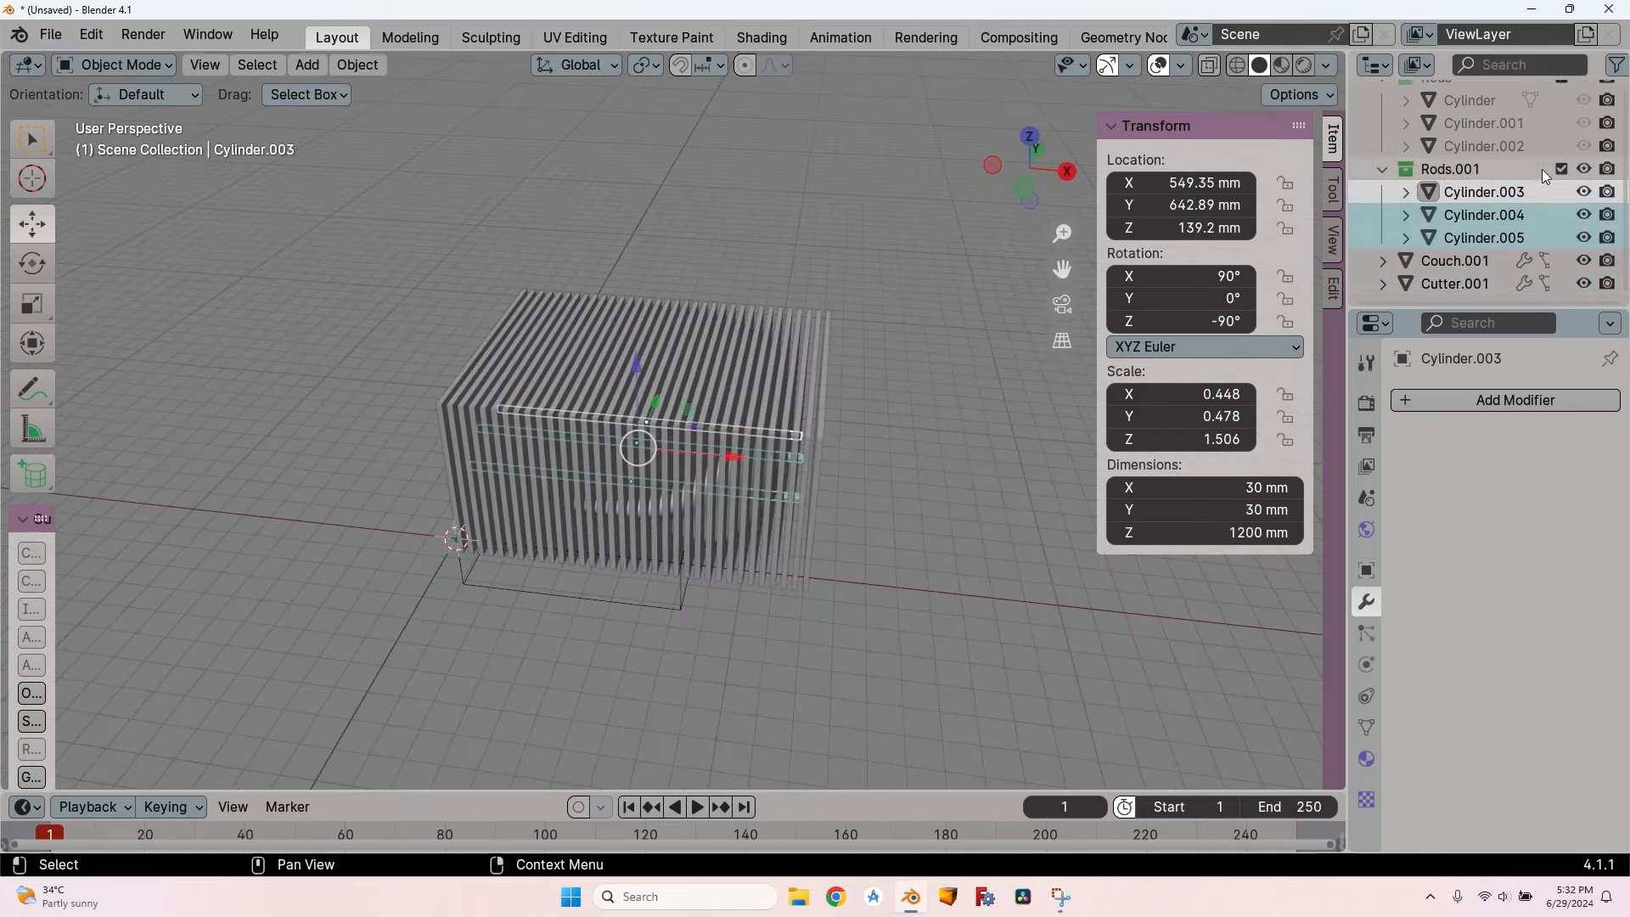
pyautogui.click(1455, 260)
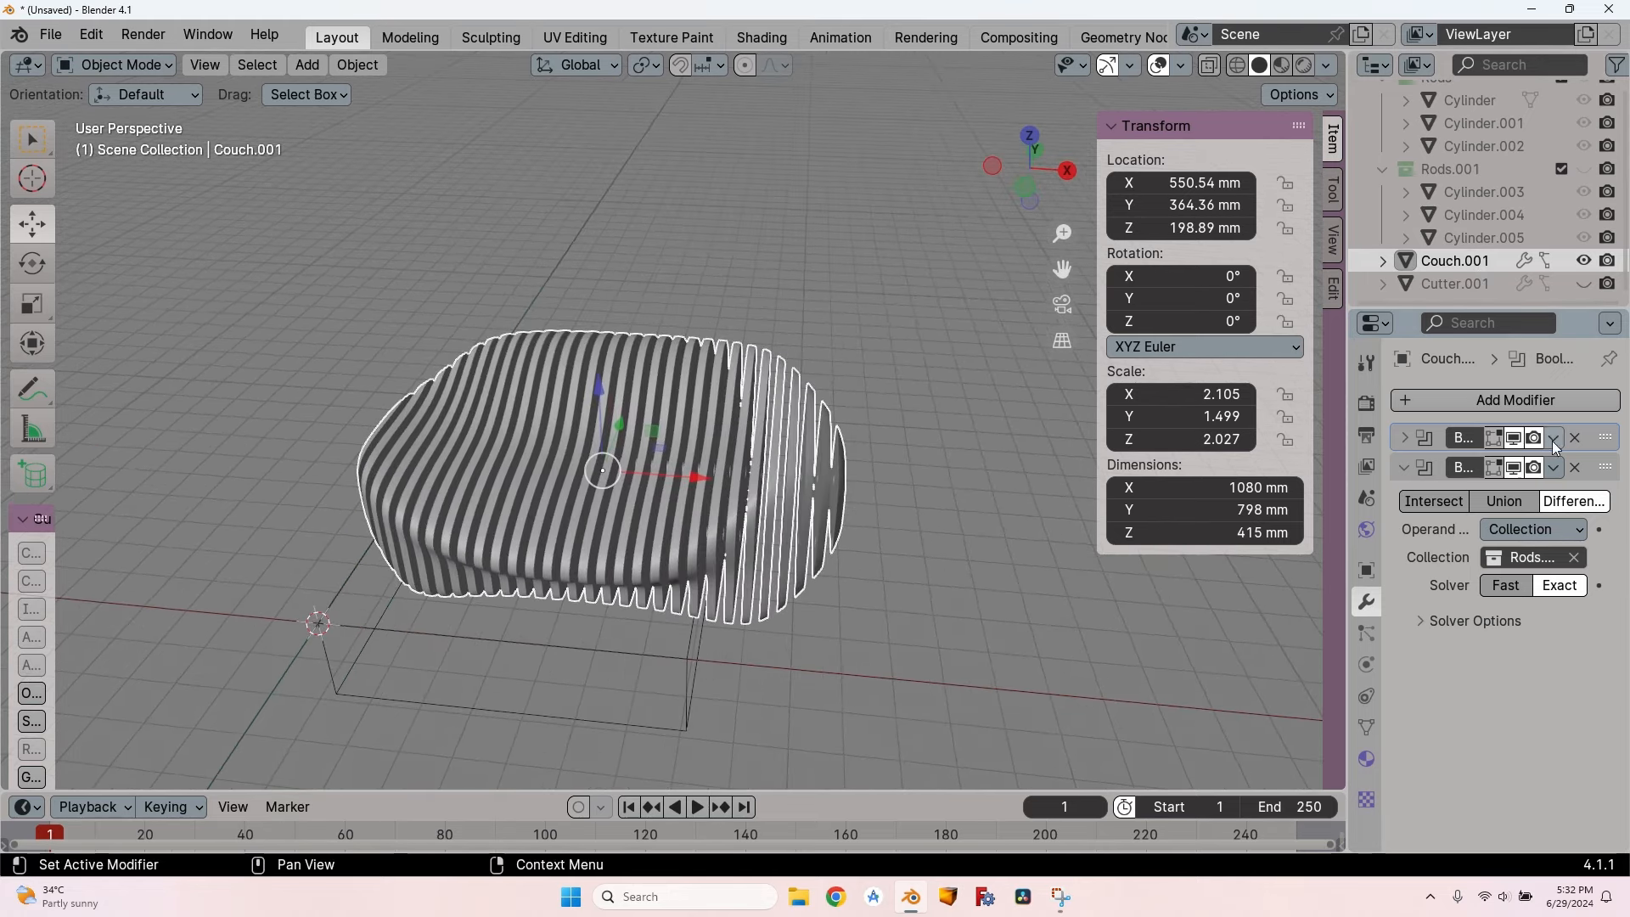
pyautogui.click(1404, 438)
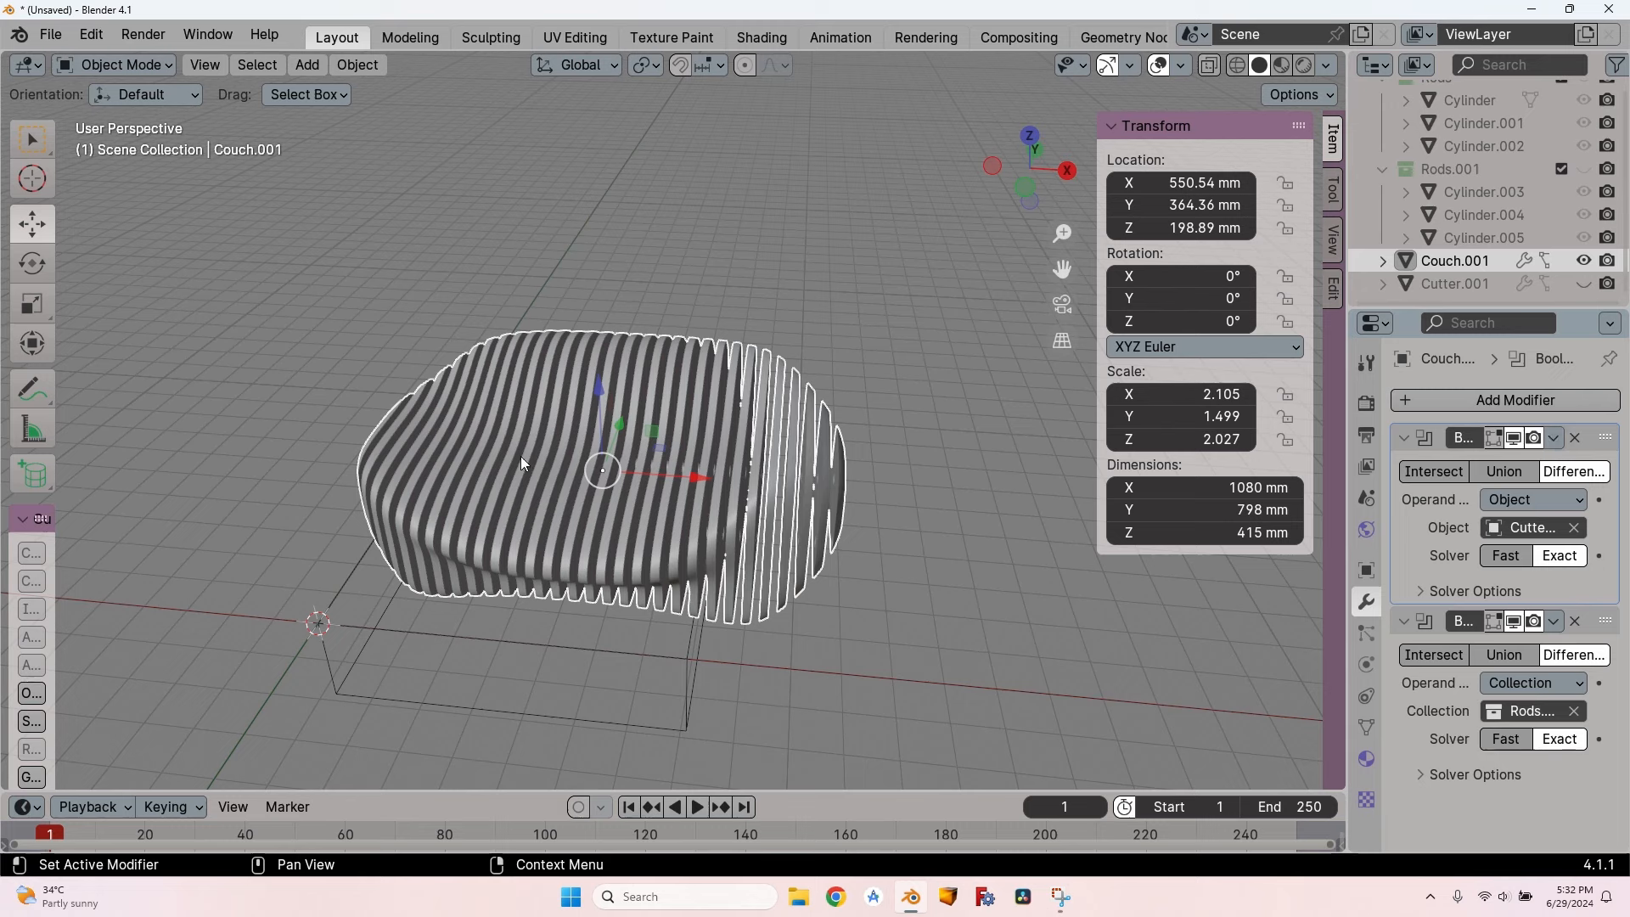
pyautogui.moveTo(762, 545)
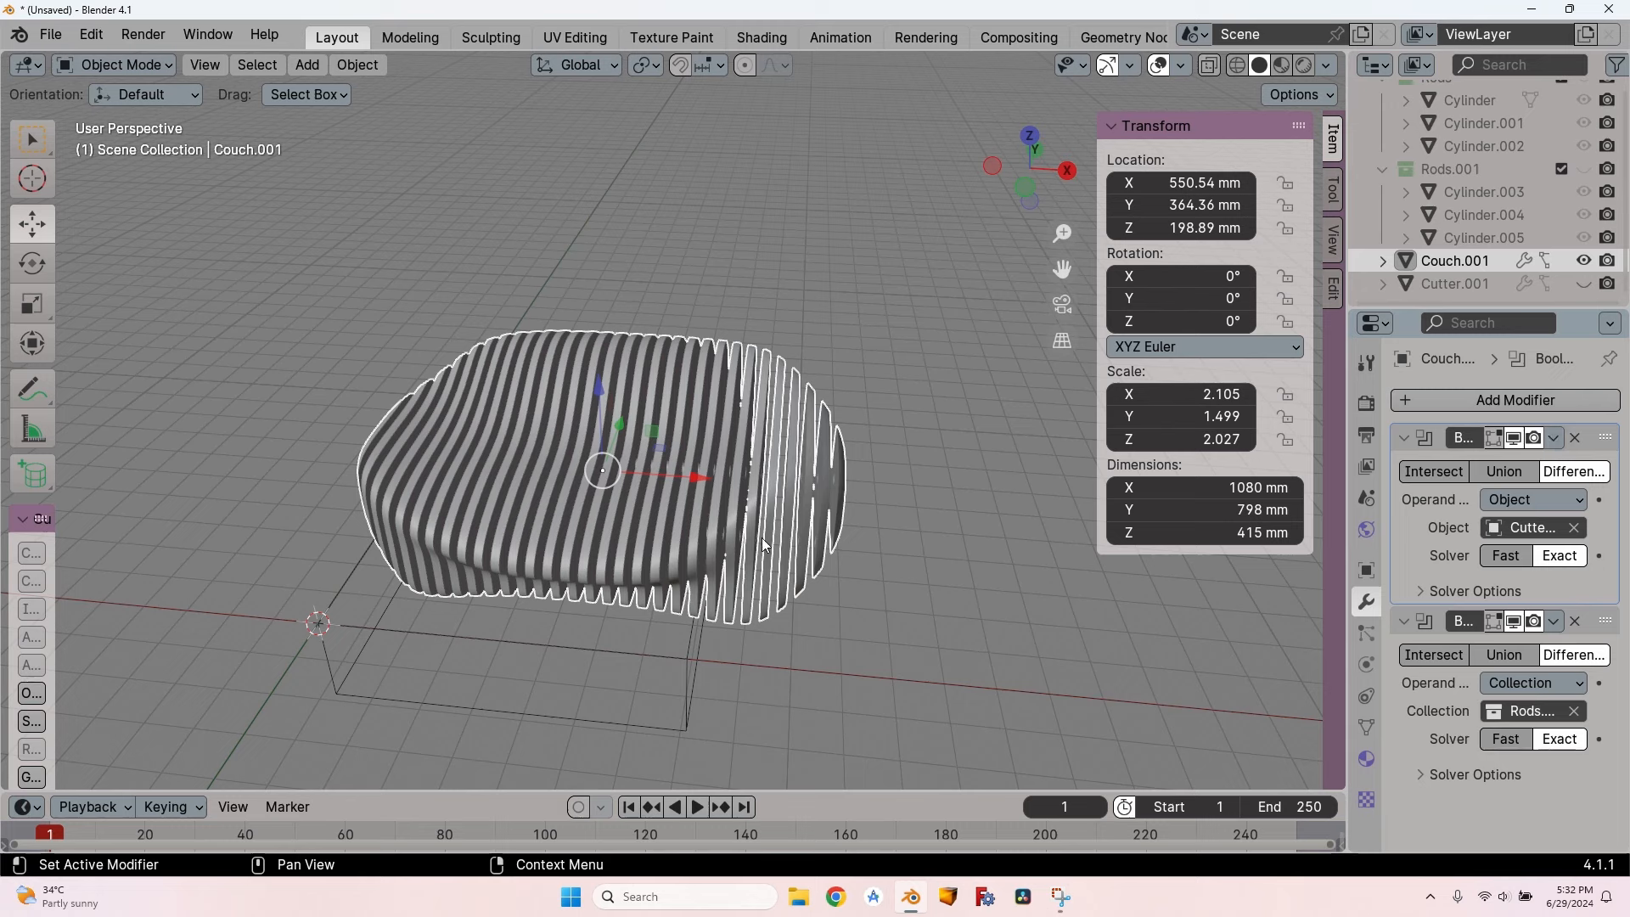
pyautogui.moveTo(1212, 296)
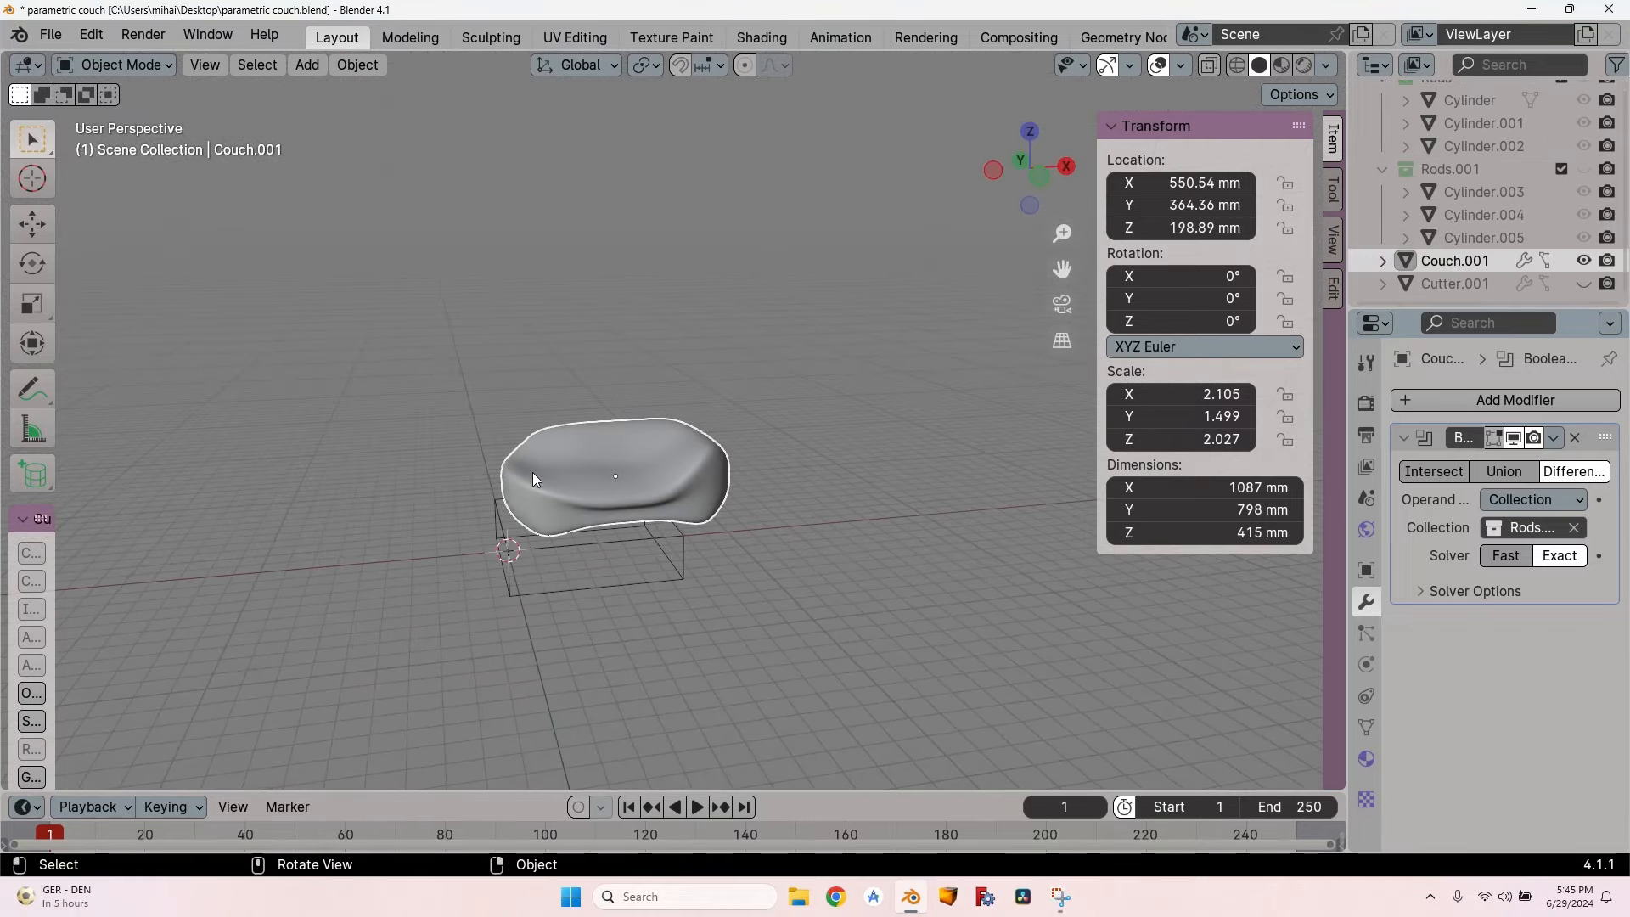
# Step: Apply the rod-hole Boolean on Couch.001 and orbit to view the result
pyautogui.click(1556, 436)
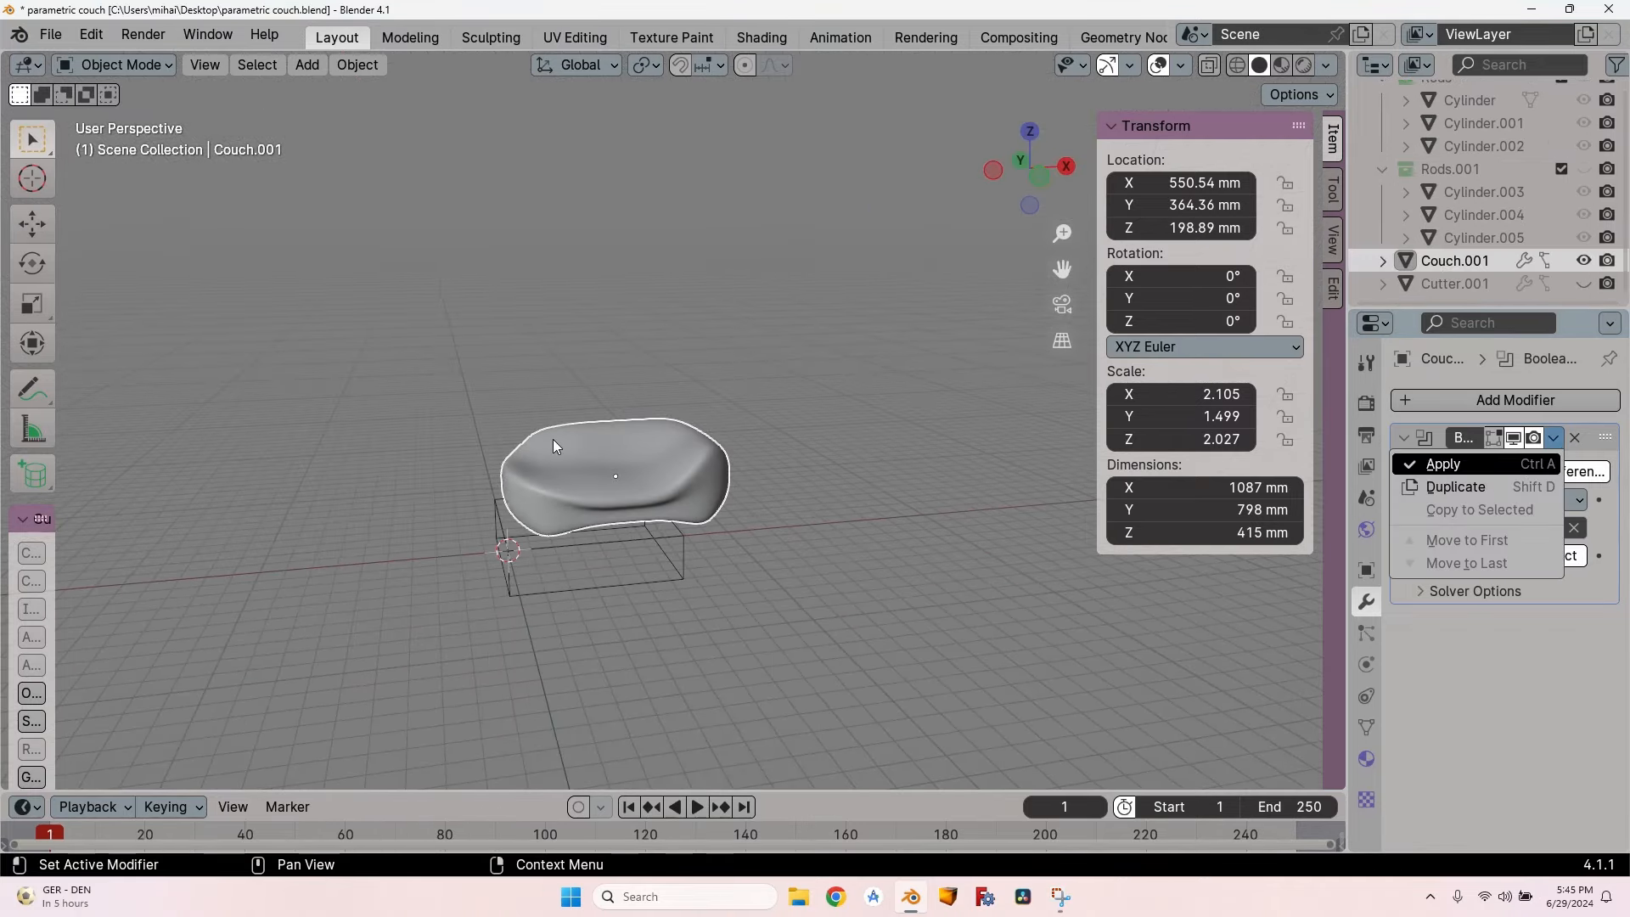
pyautogui.moveTo(504, 486)
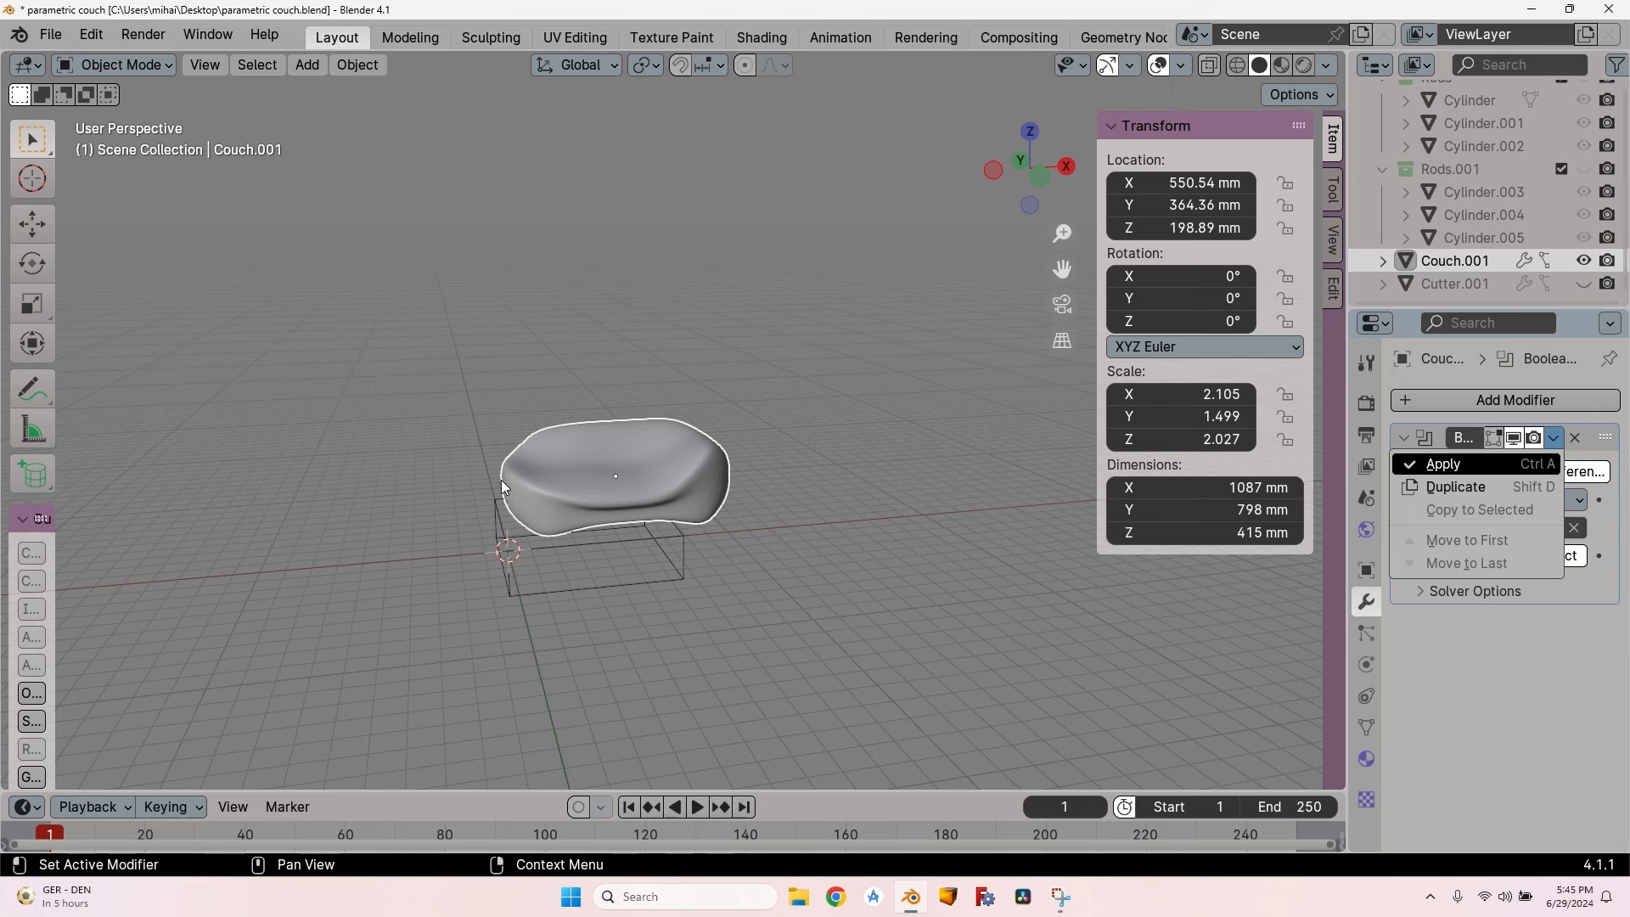
pyautogui.moveTo(732, 468)
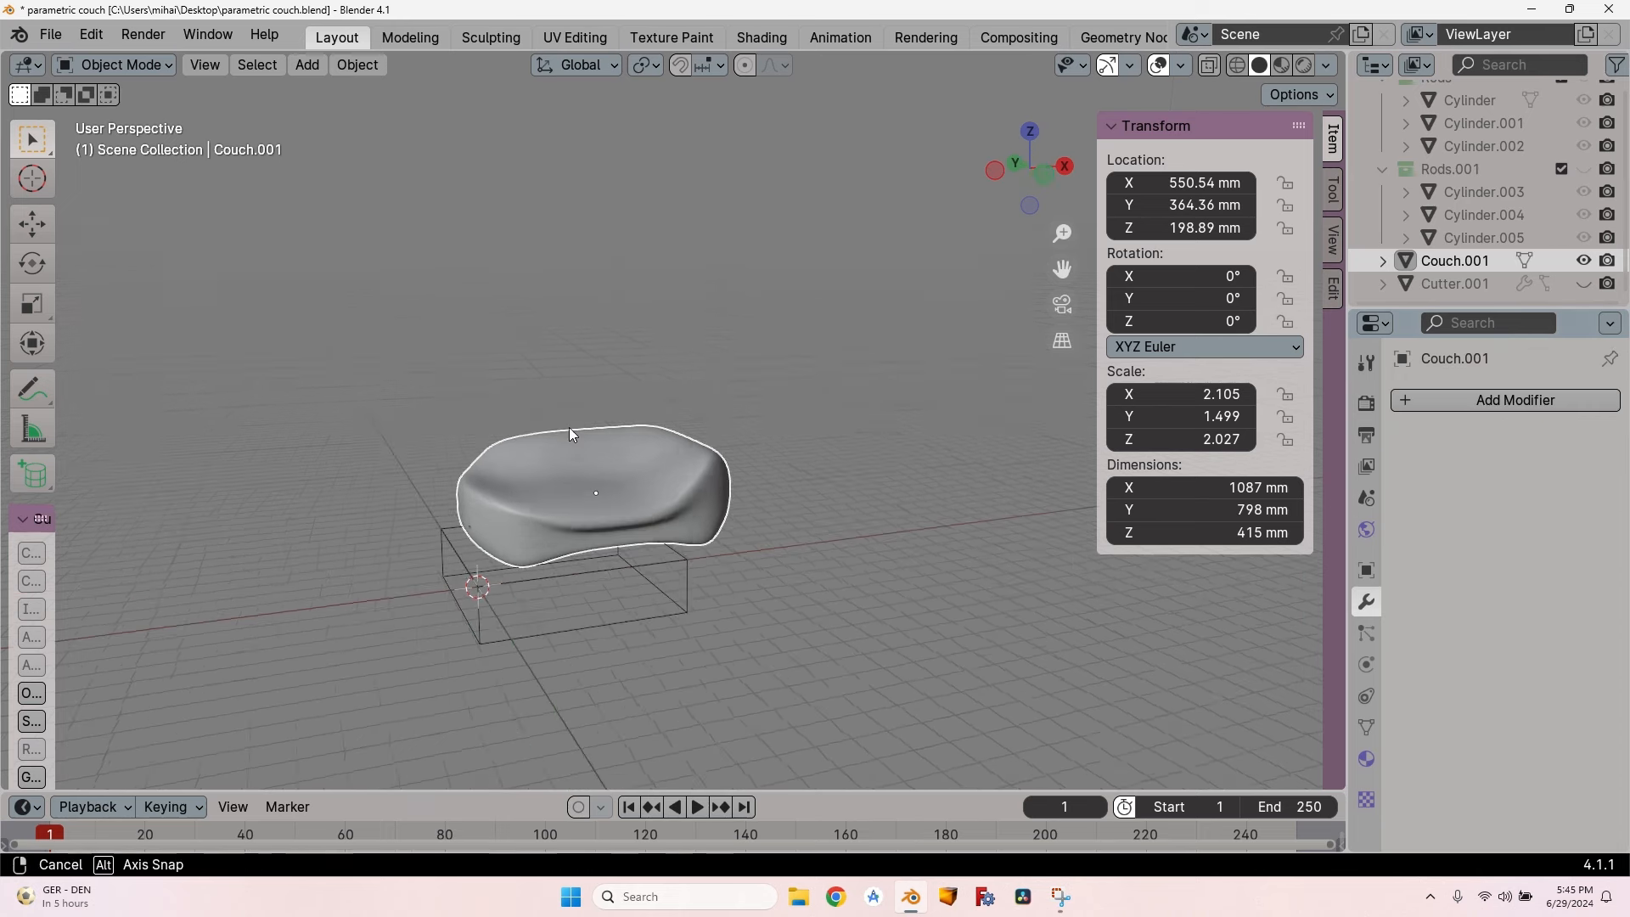
pyautogui.moveTo(568, 434); pyautogui.dragTo(649, 462)
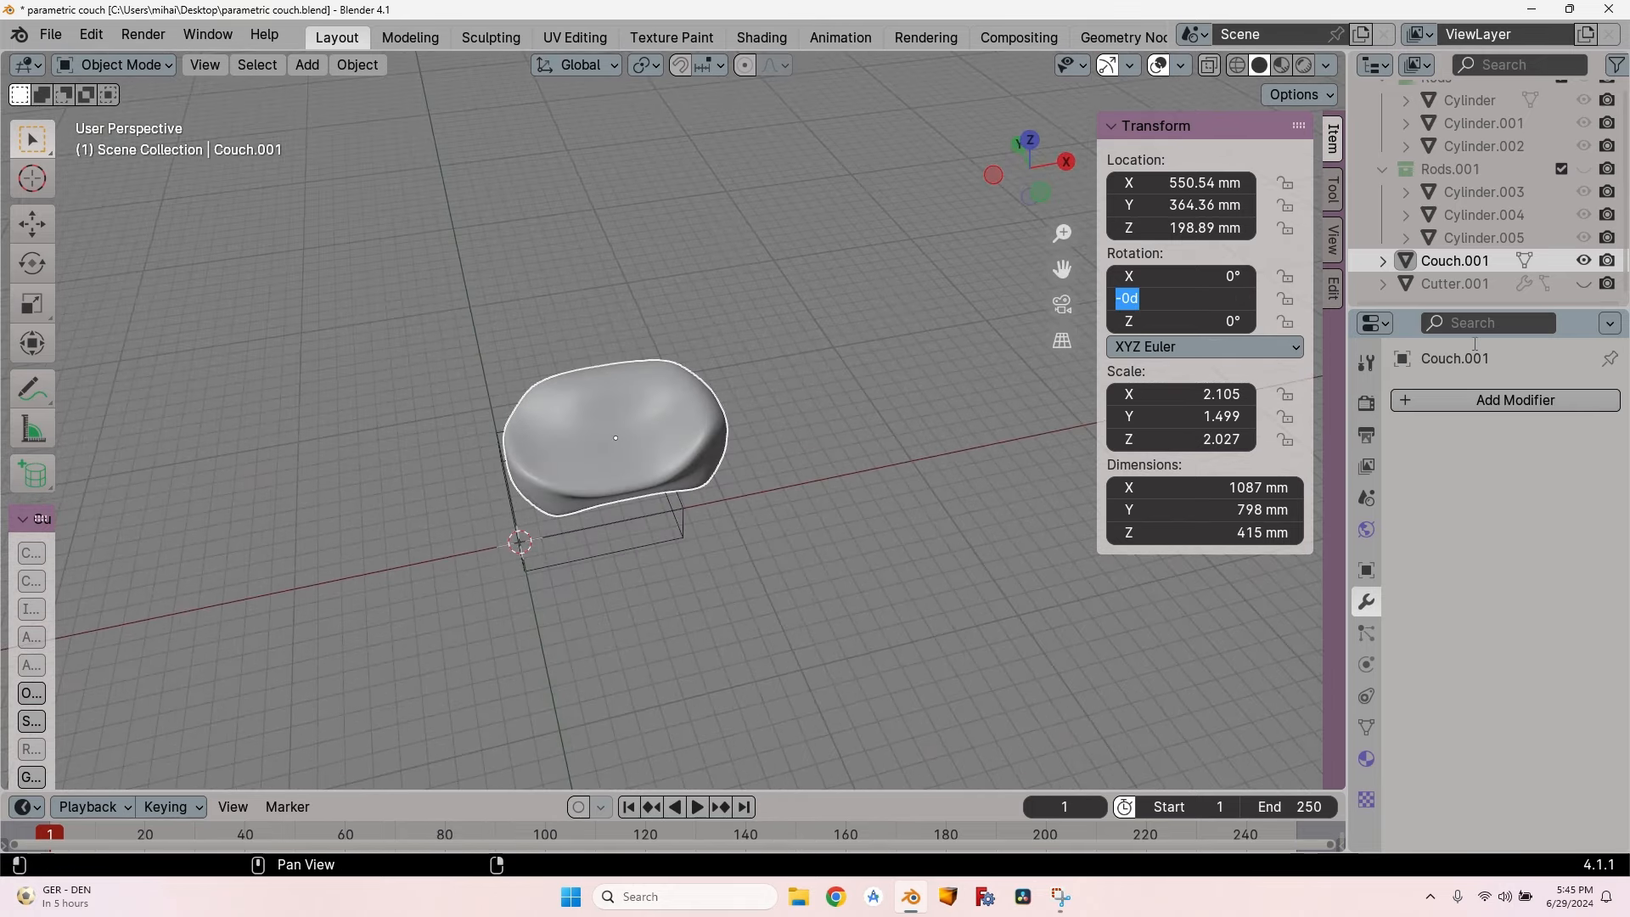
# Step: Rotate Couch.001 -90° about Y and move it to X 227.44, Z 545.55 mm
pyautogui.write('-90°')
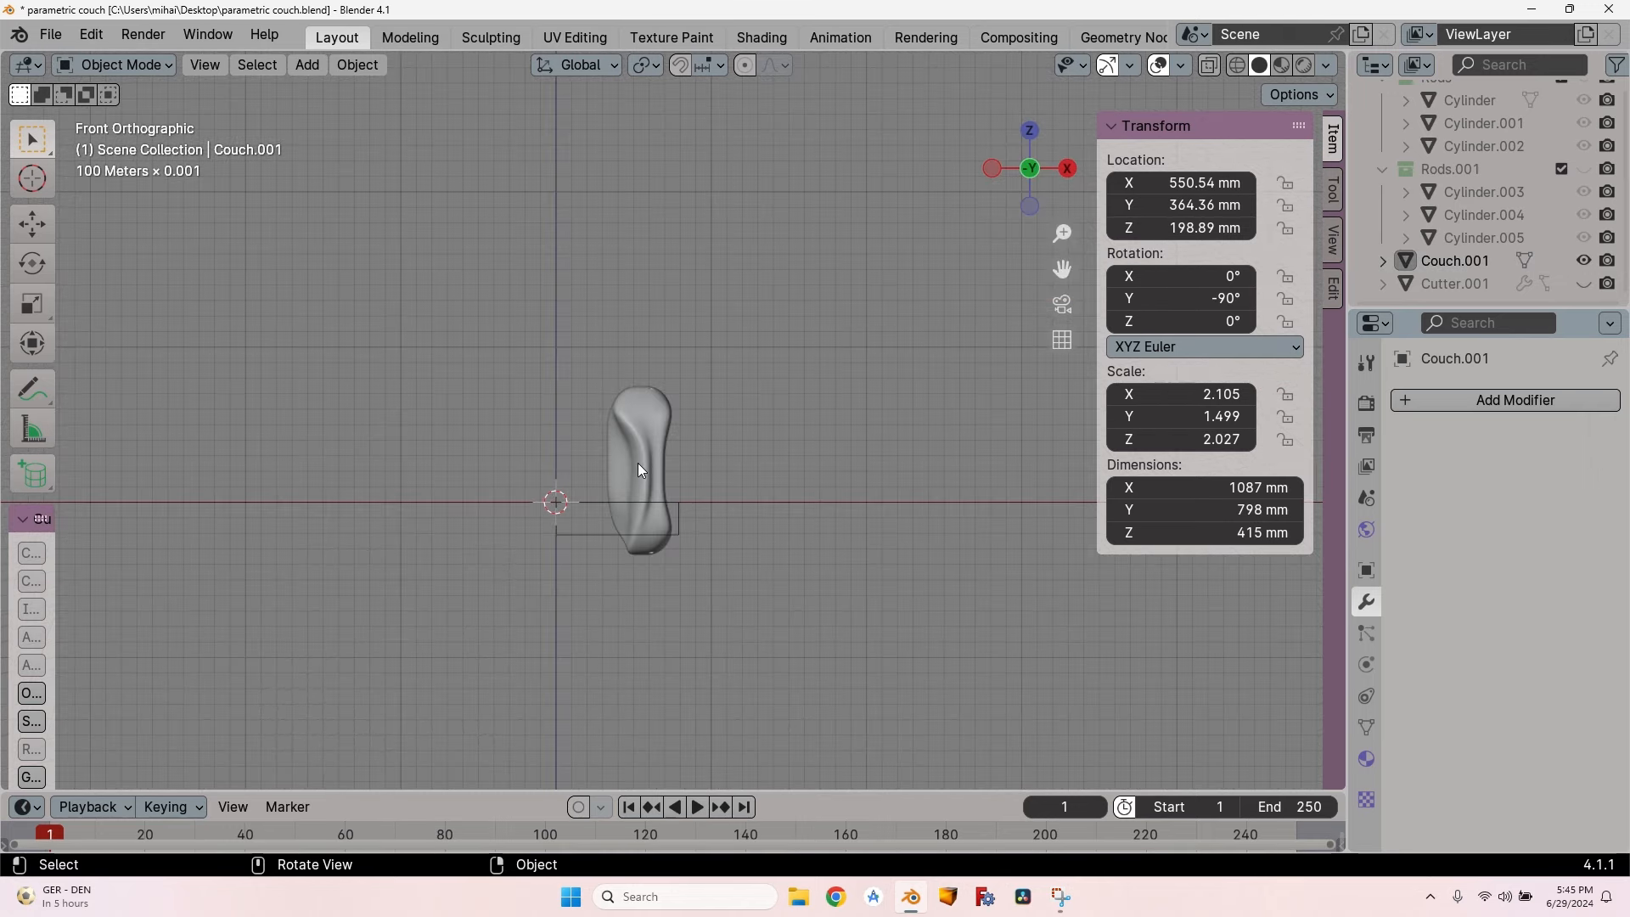
pyautogui.moveTo(641, 468); pyautogui.dragTo(641, 411)
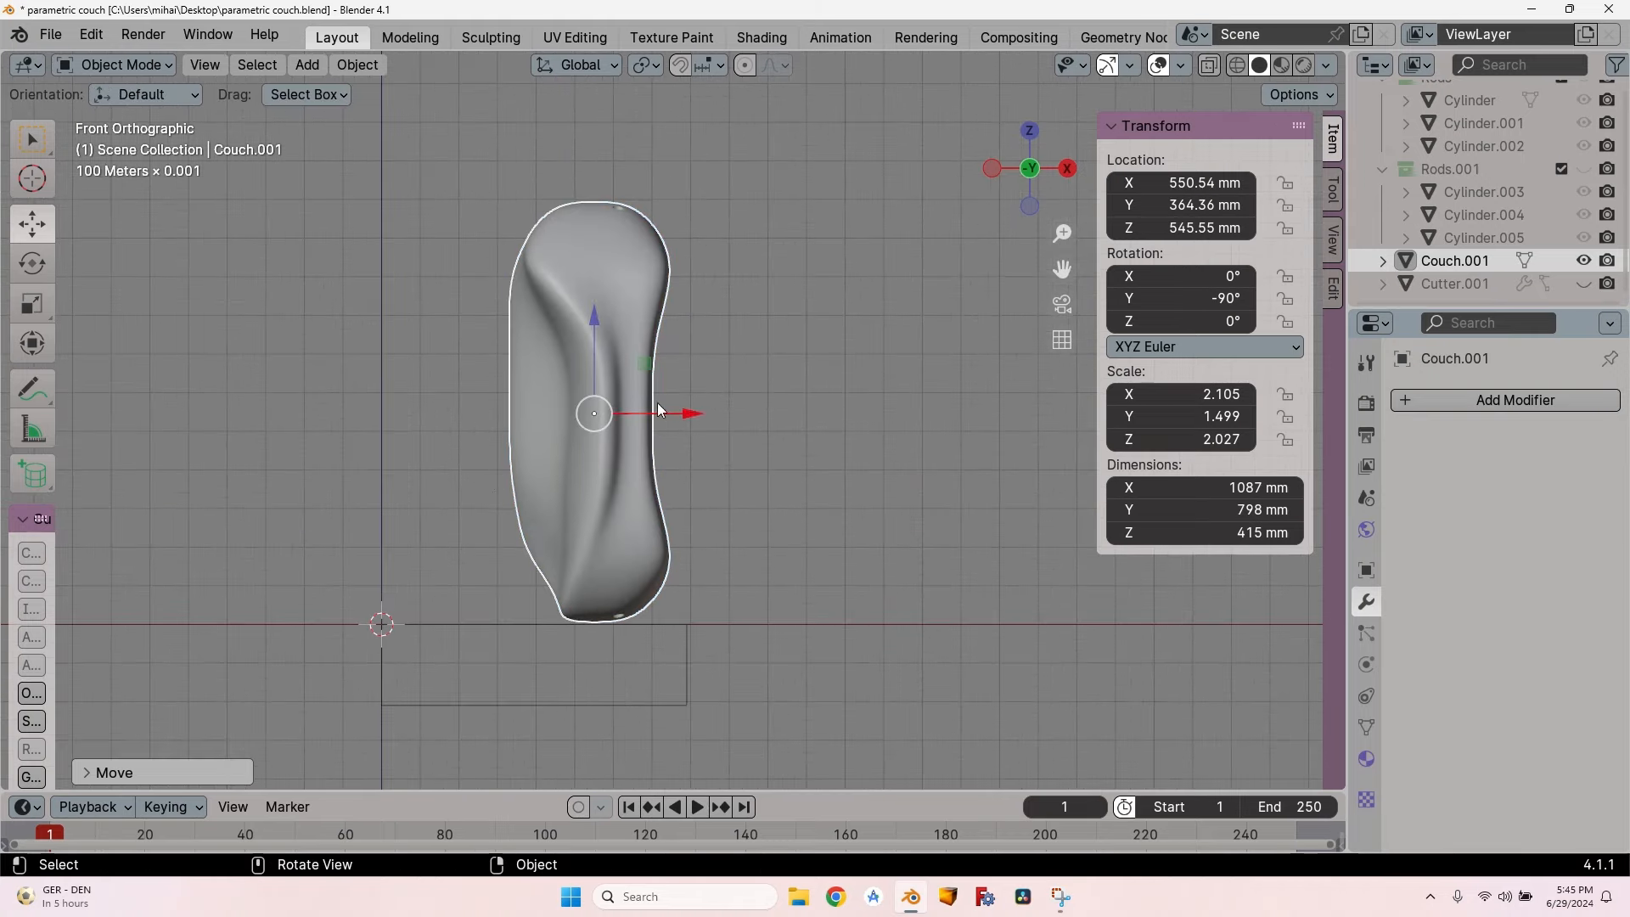
pyautogui.moveTo(657, 410); pyautogui.dragTo(566, 412)
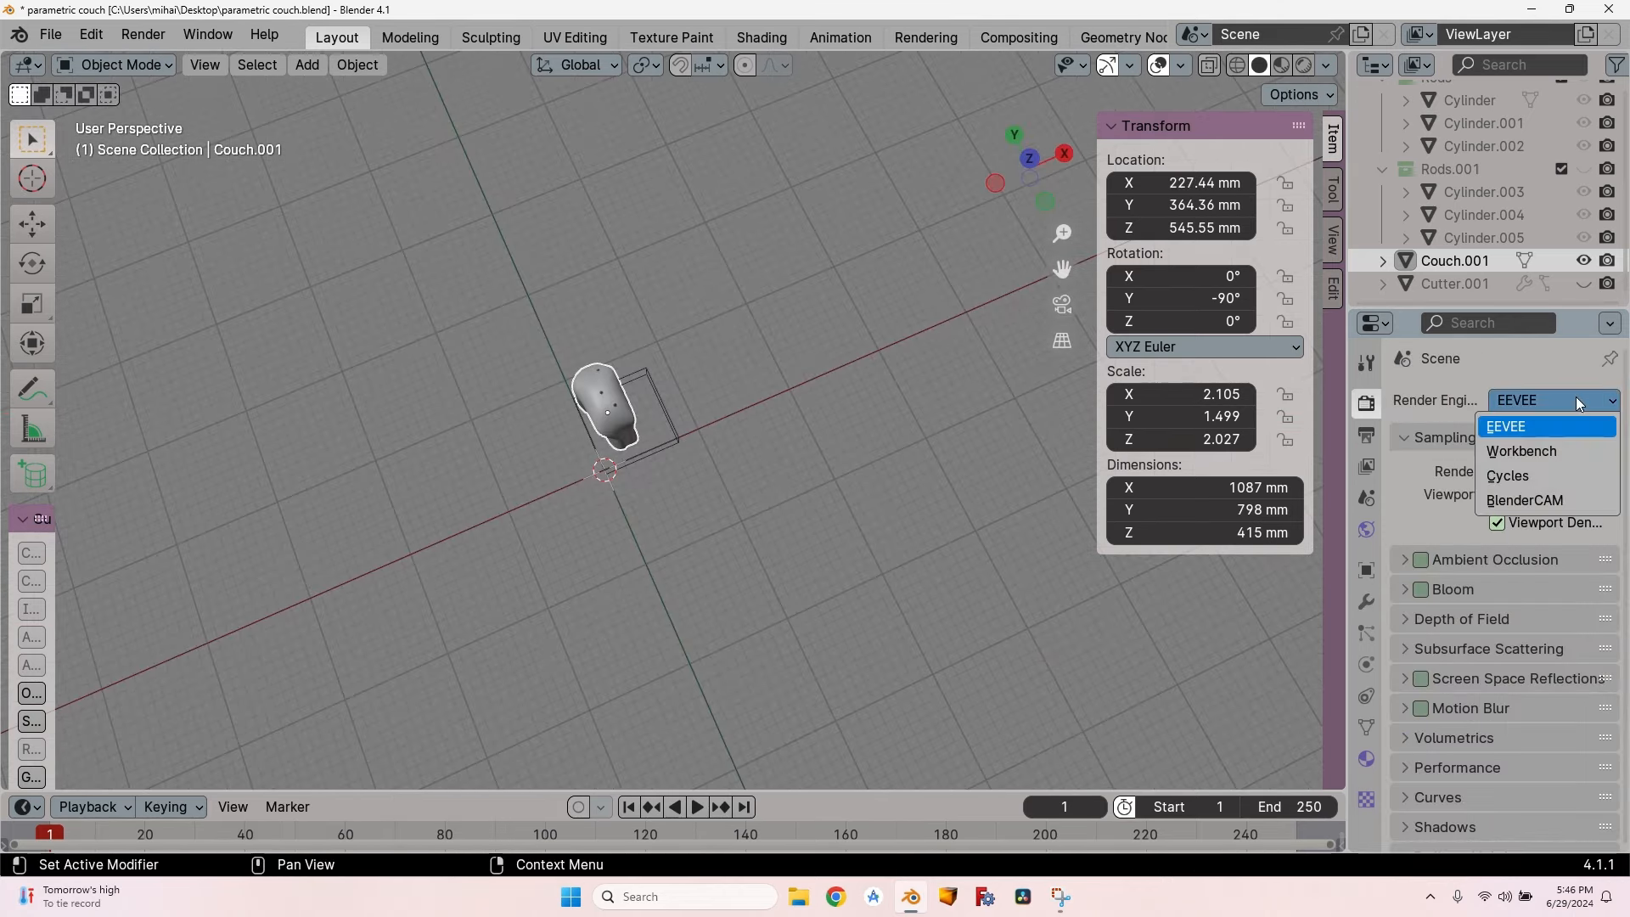
# Step: Make BlenderCAM the render engine and enter a 36 mm plywood Slicing Distance
pyautogui.click(1525, 500)
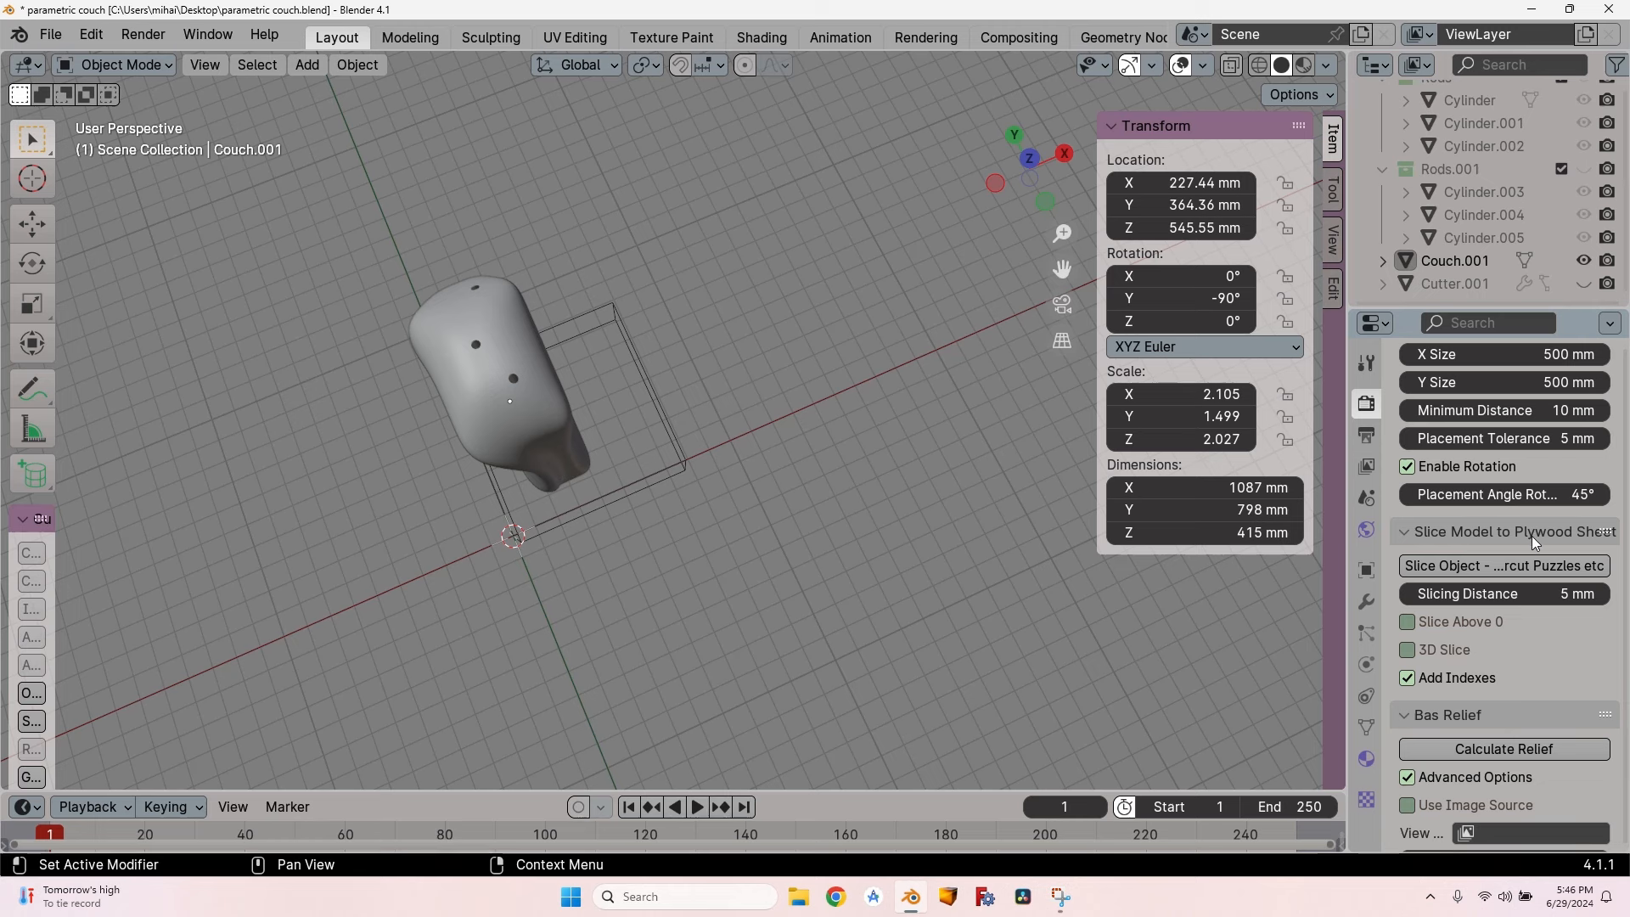
pyautogui.doubleClick(1468, 593)
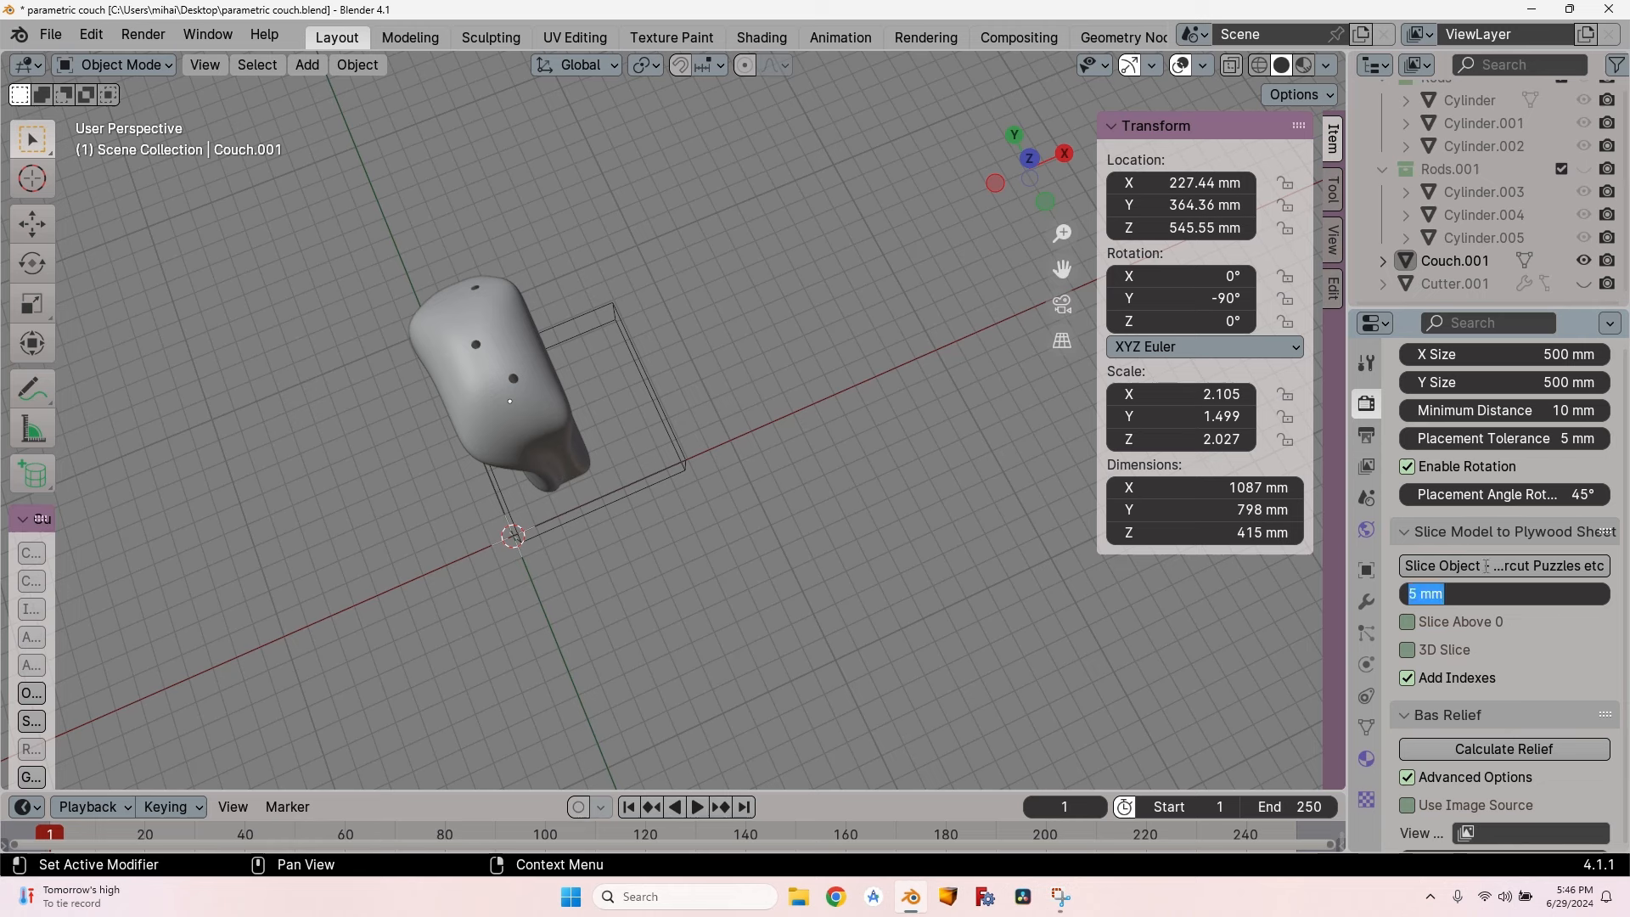
pyautogui.write('3')
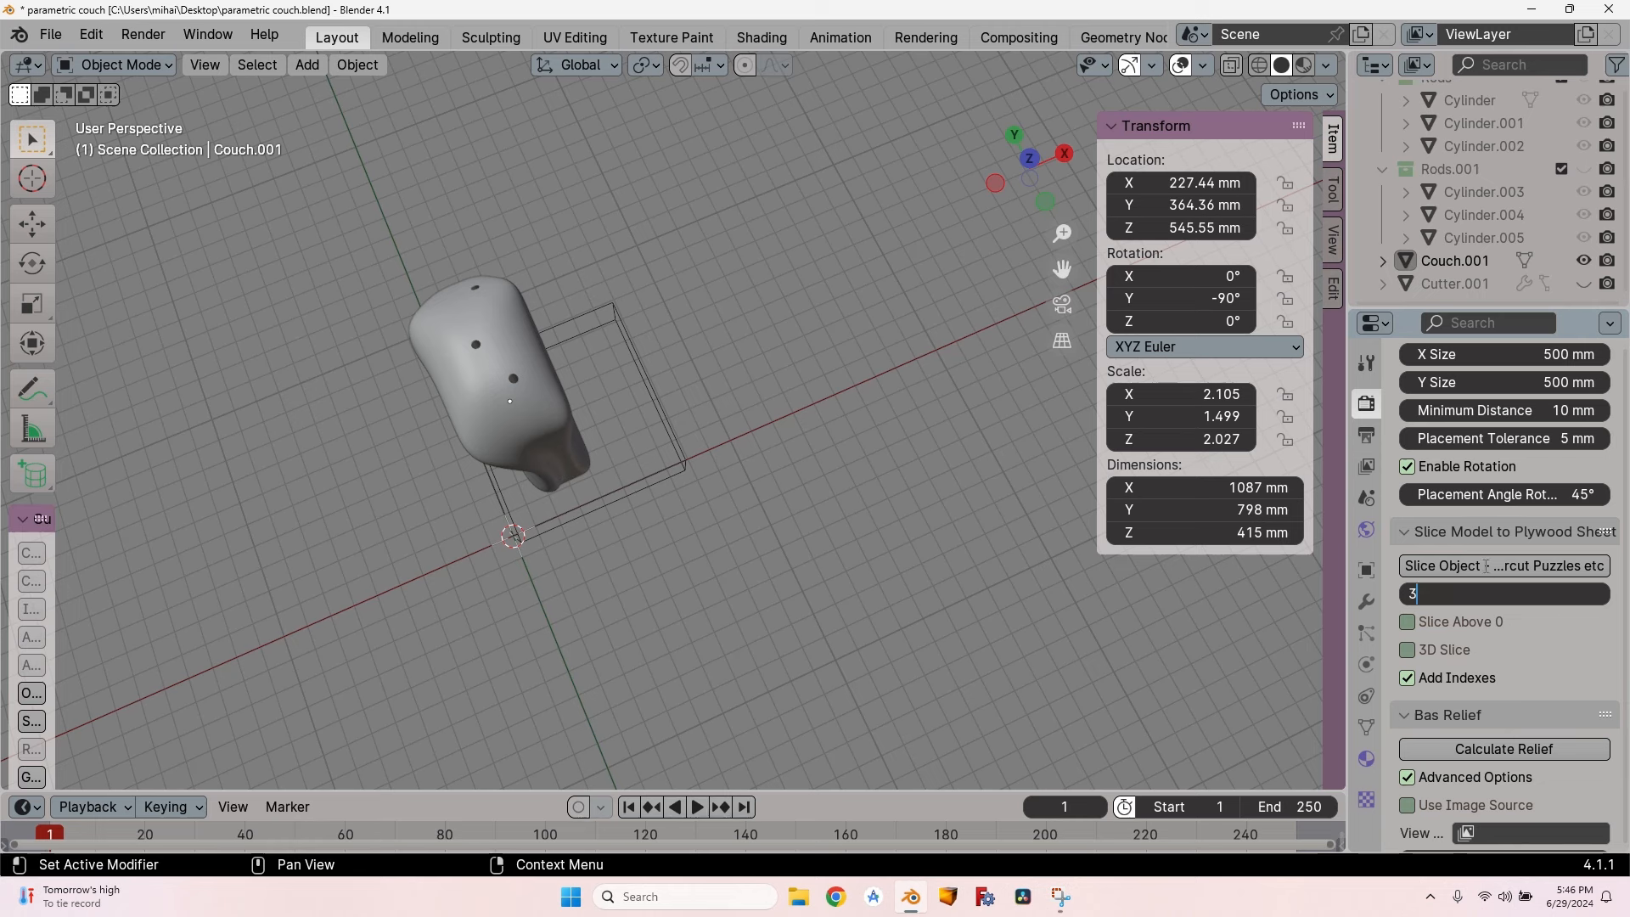
pyautogui.write('6 mm')
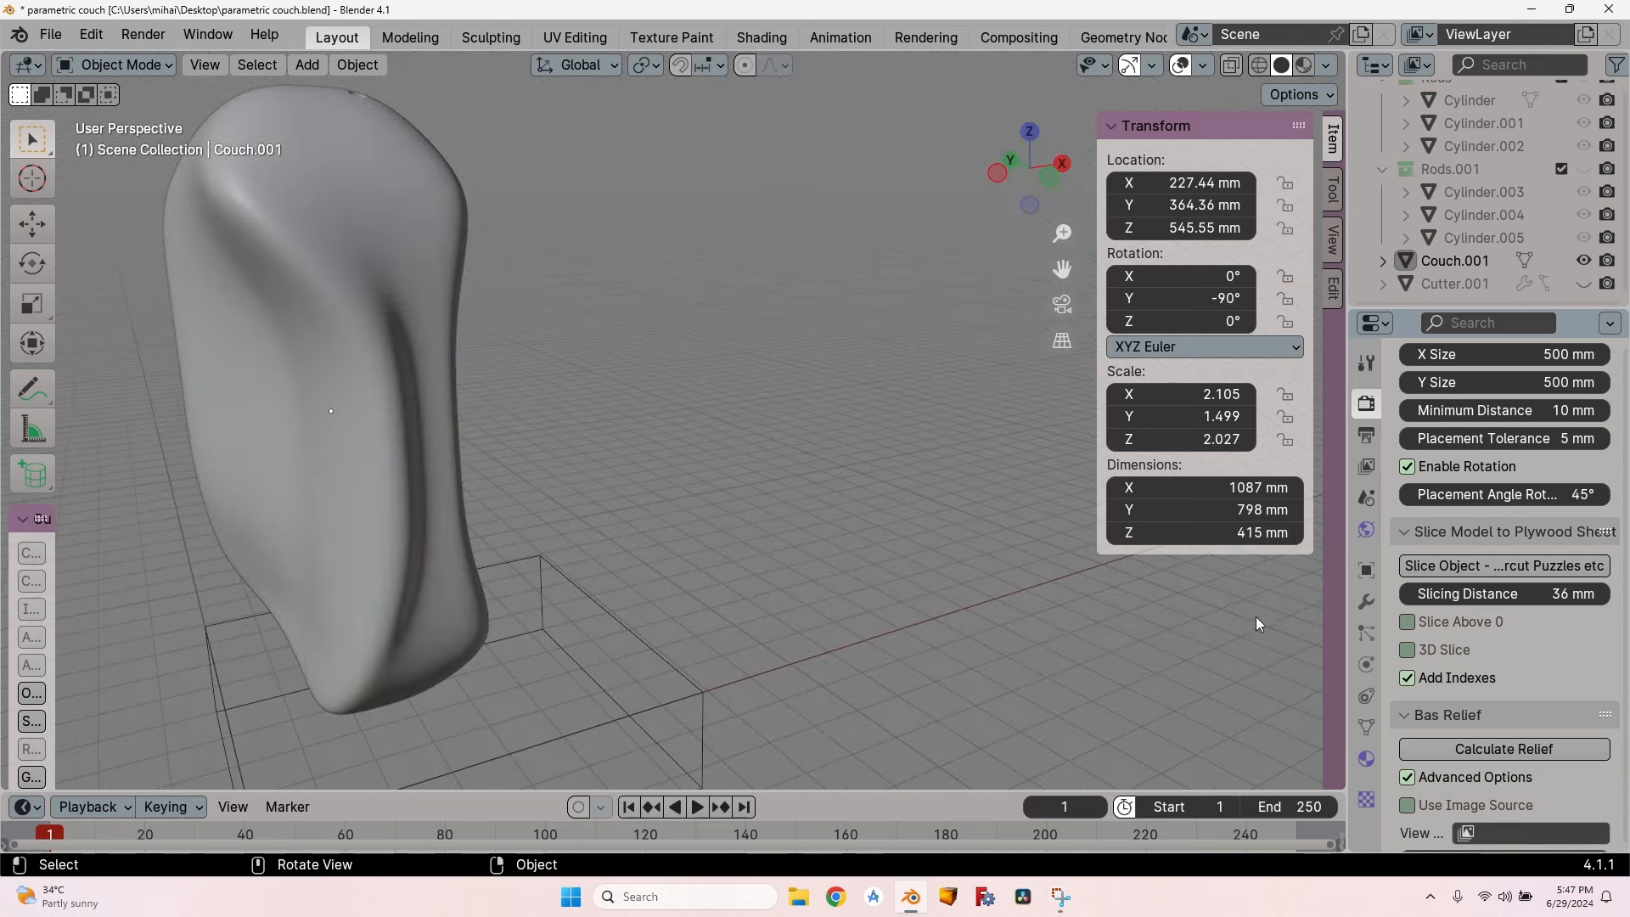
pyautogui.moveTo(1503, 565)
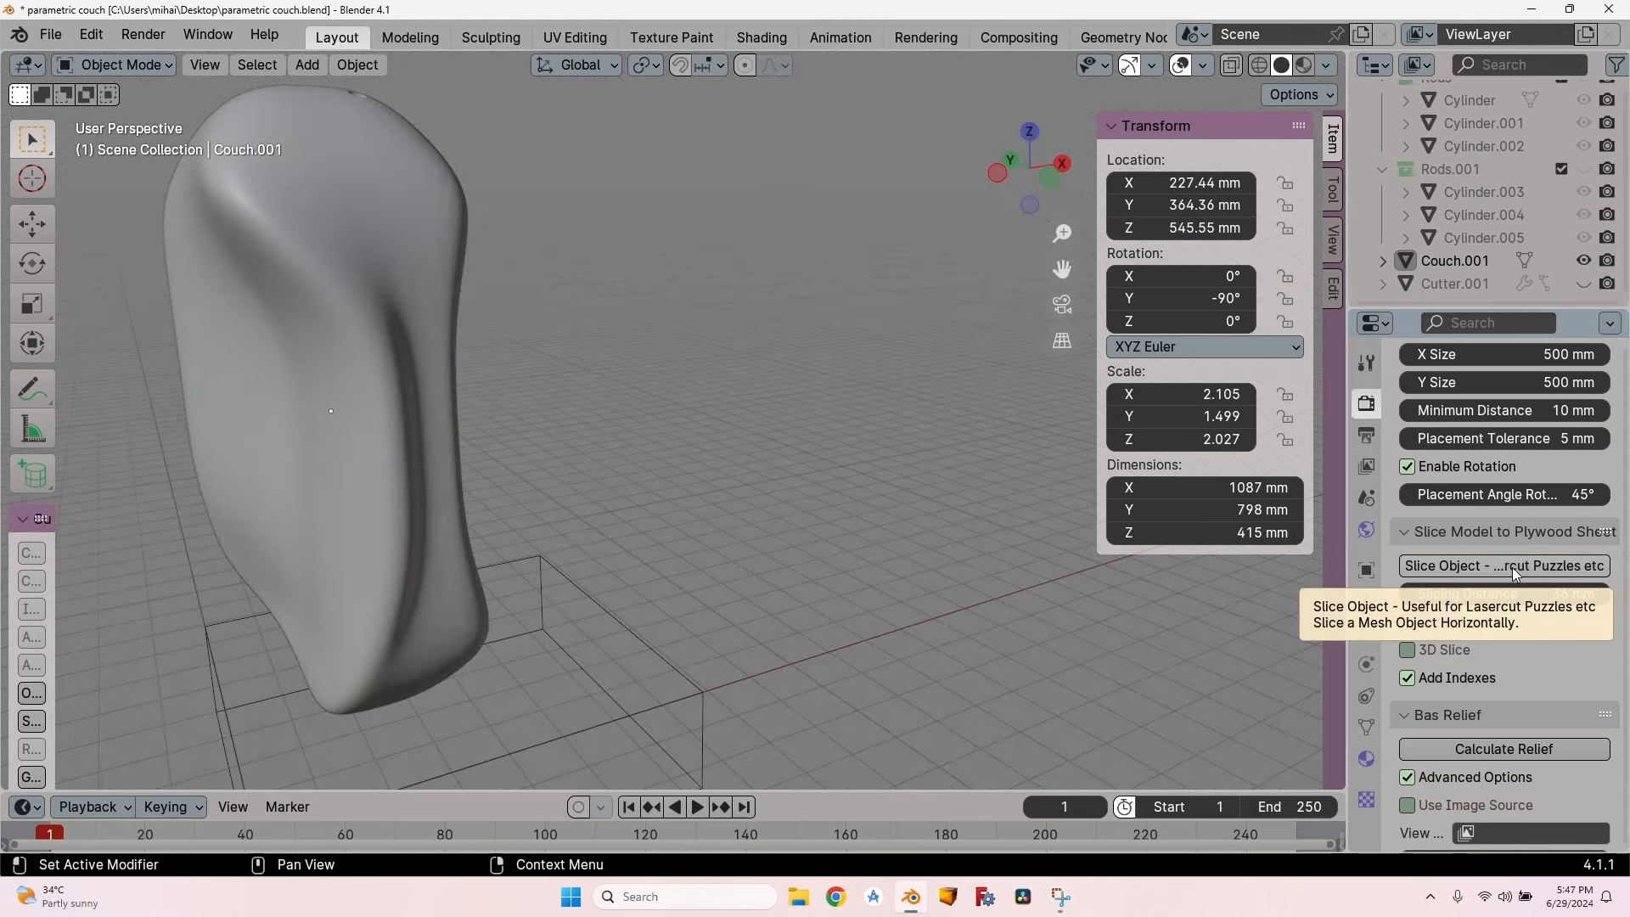
# Step: Run Slice Object, generating 31 slices (slice_0-0.0 to slice_30-1080.0) with index labels
pyautogui.click(1501, 565)
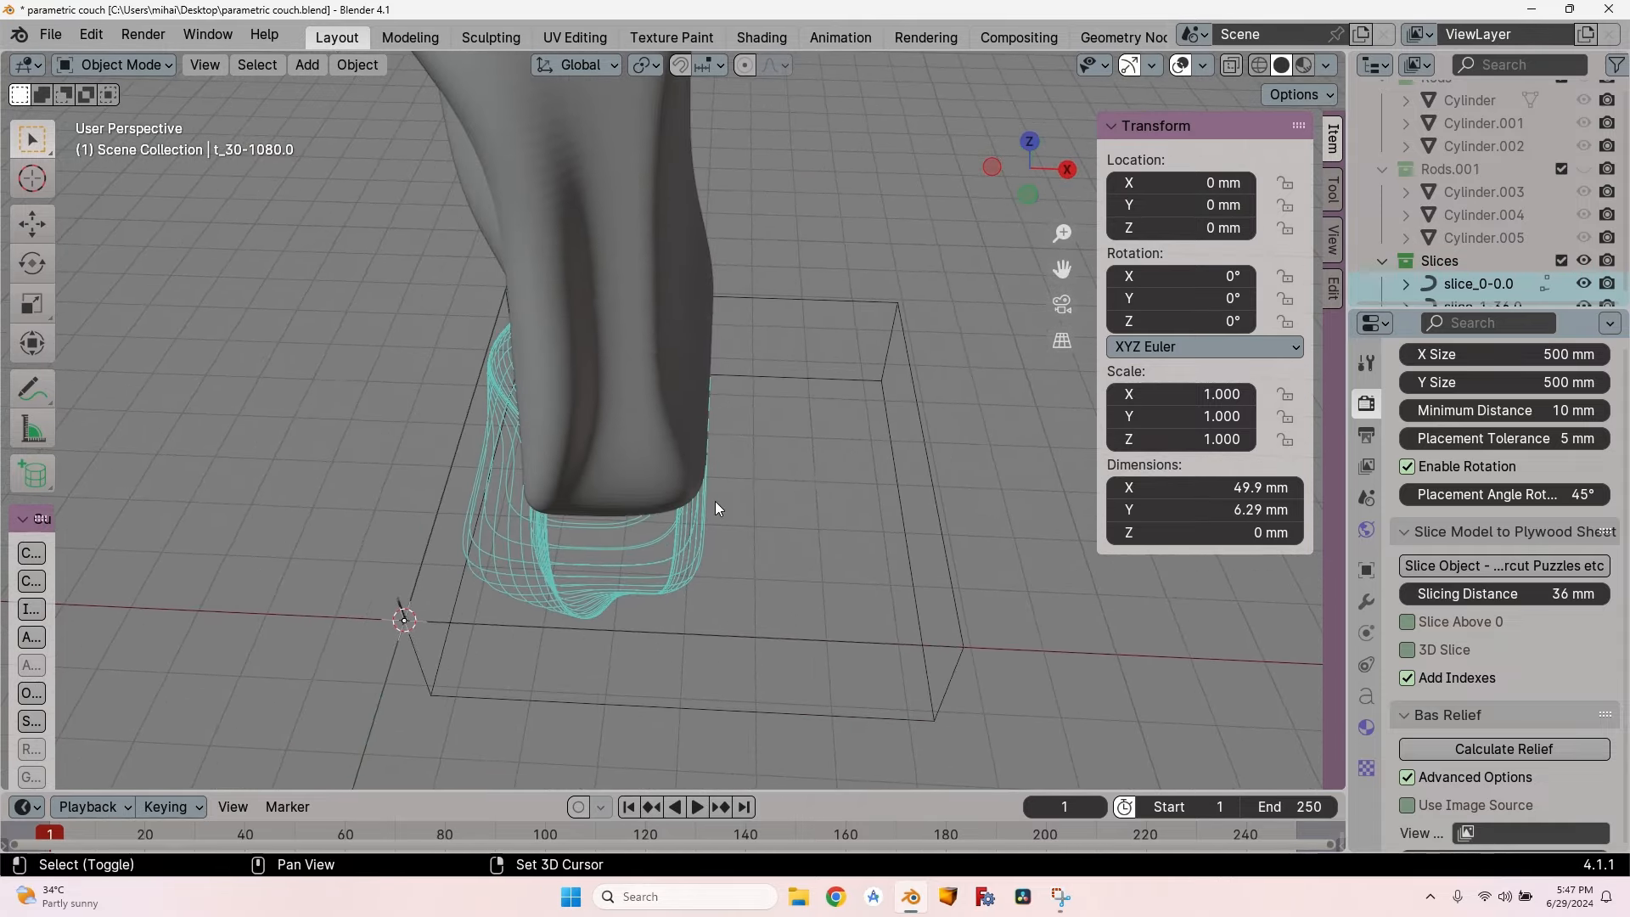
pyautogui.scroll(-3)
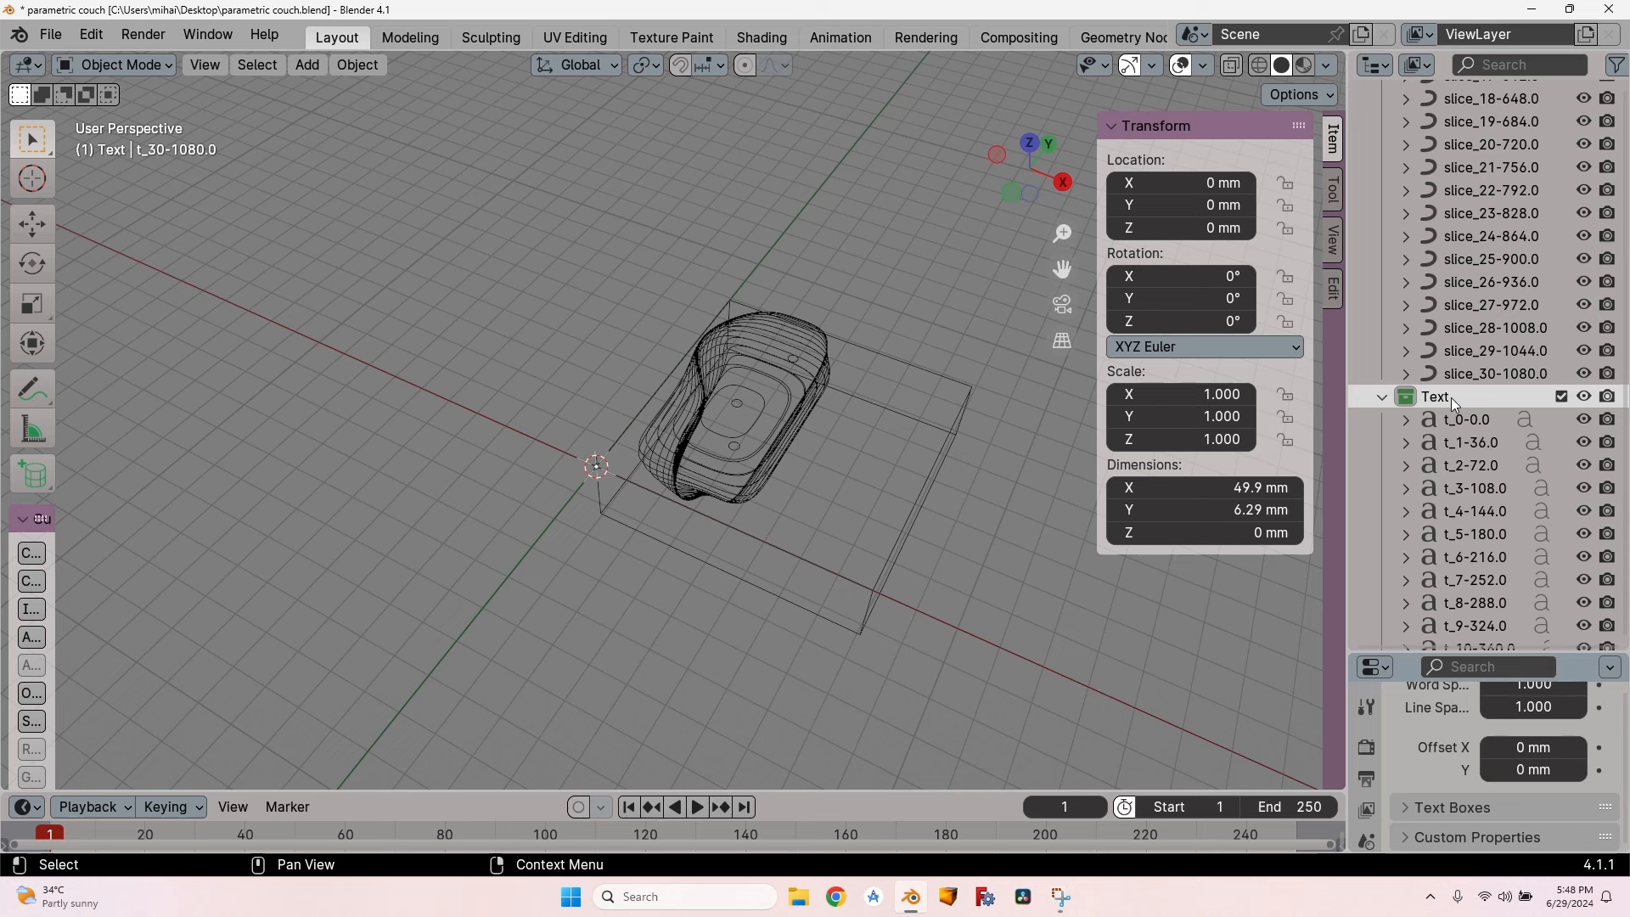
pyautogui.moveTo(774, 431)
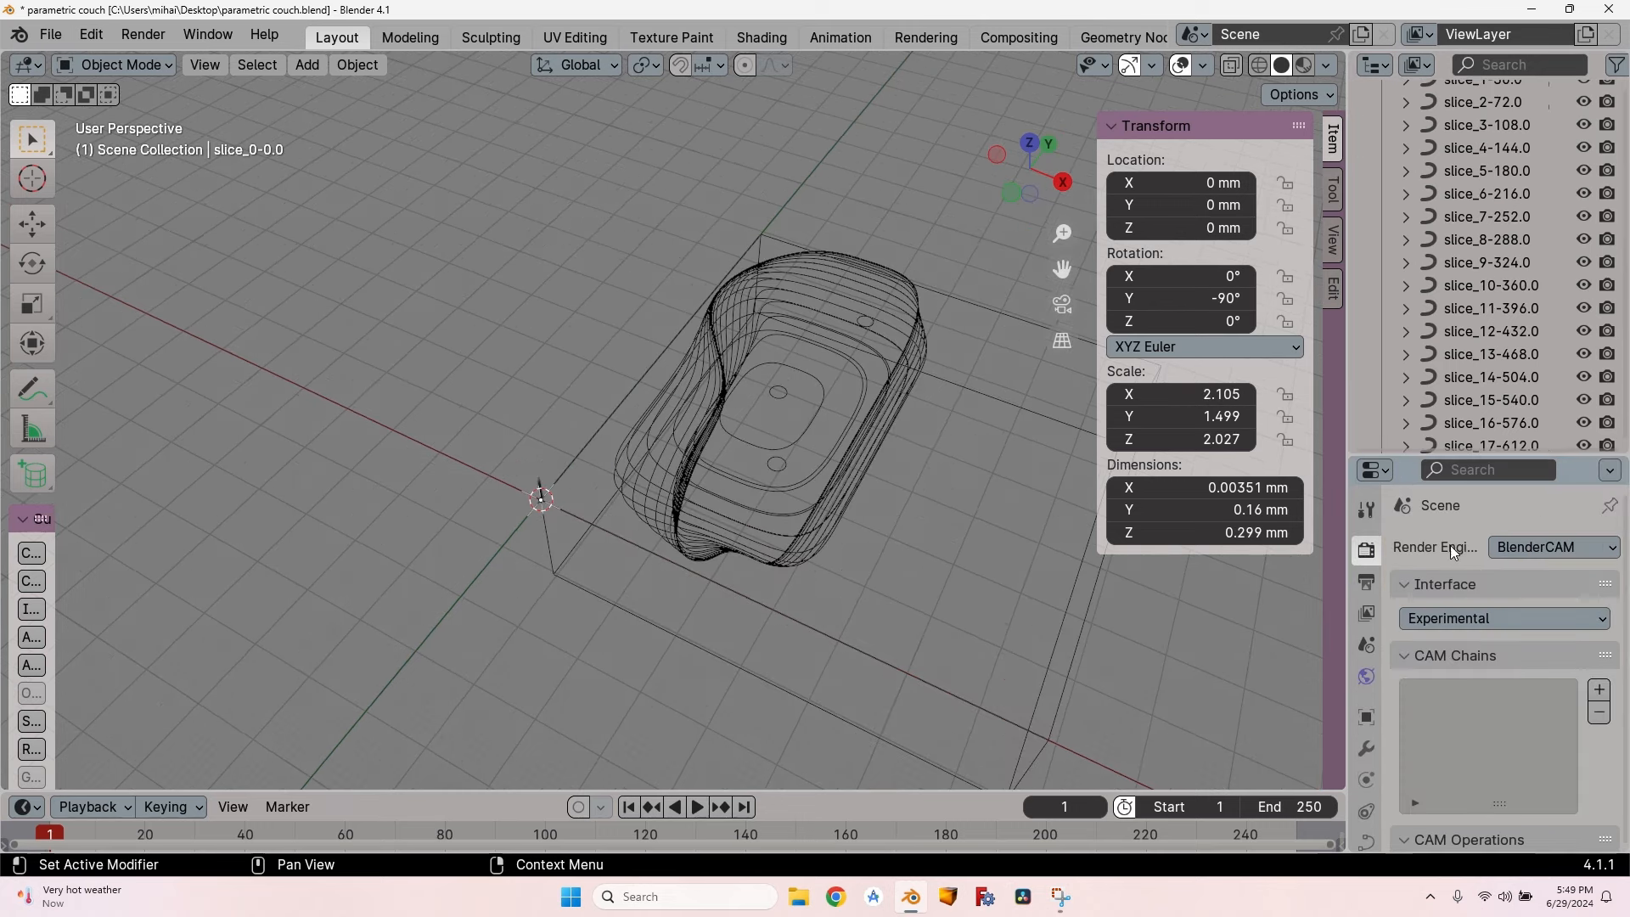
pyautogui.moveTo(1389, 655)
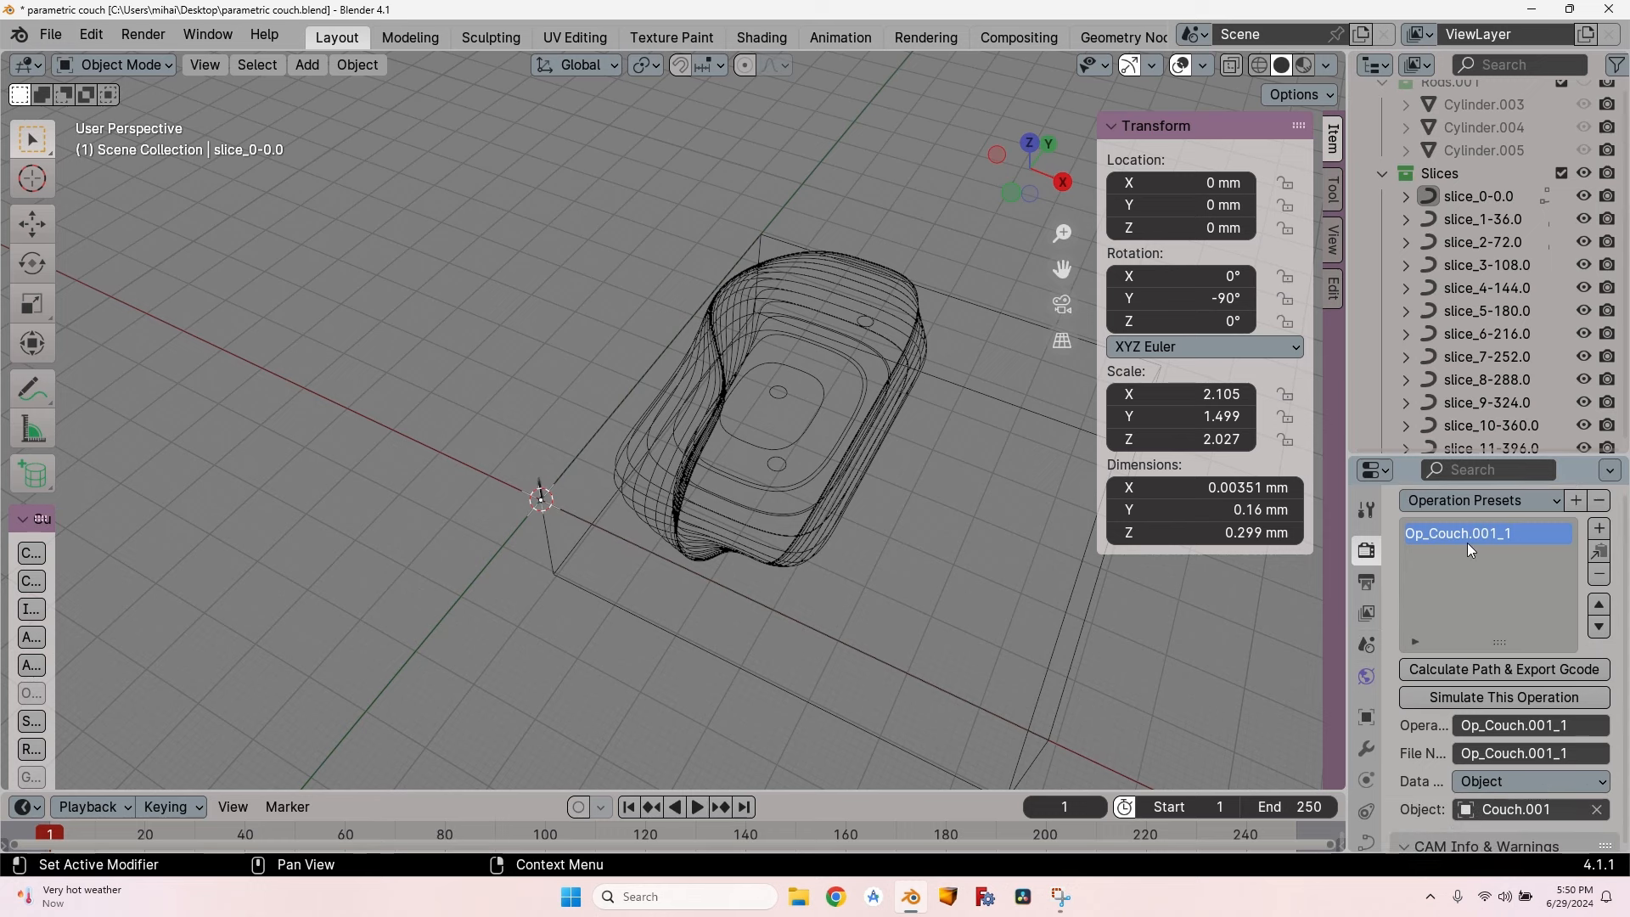
# Step: Enable 6 mm layers, 18 mm operation depth start and 28 mm free movement height
pyautogui.click(1520, 809)
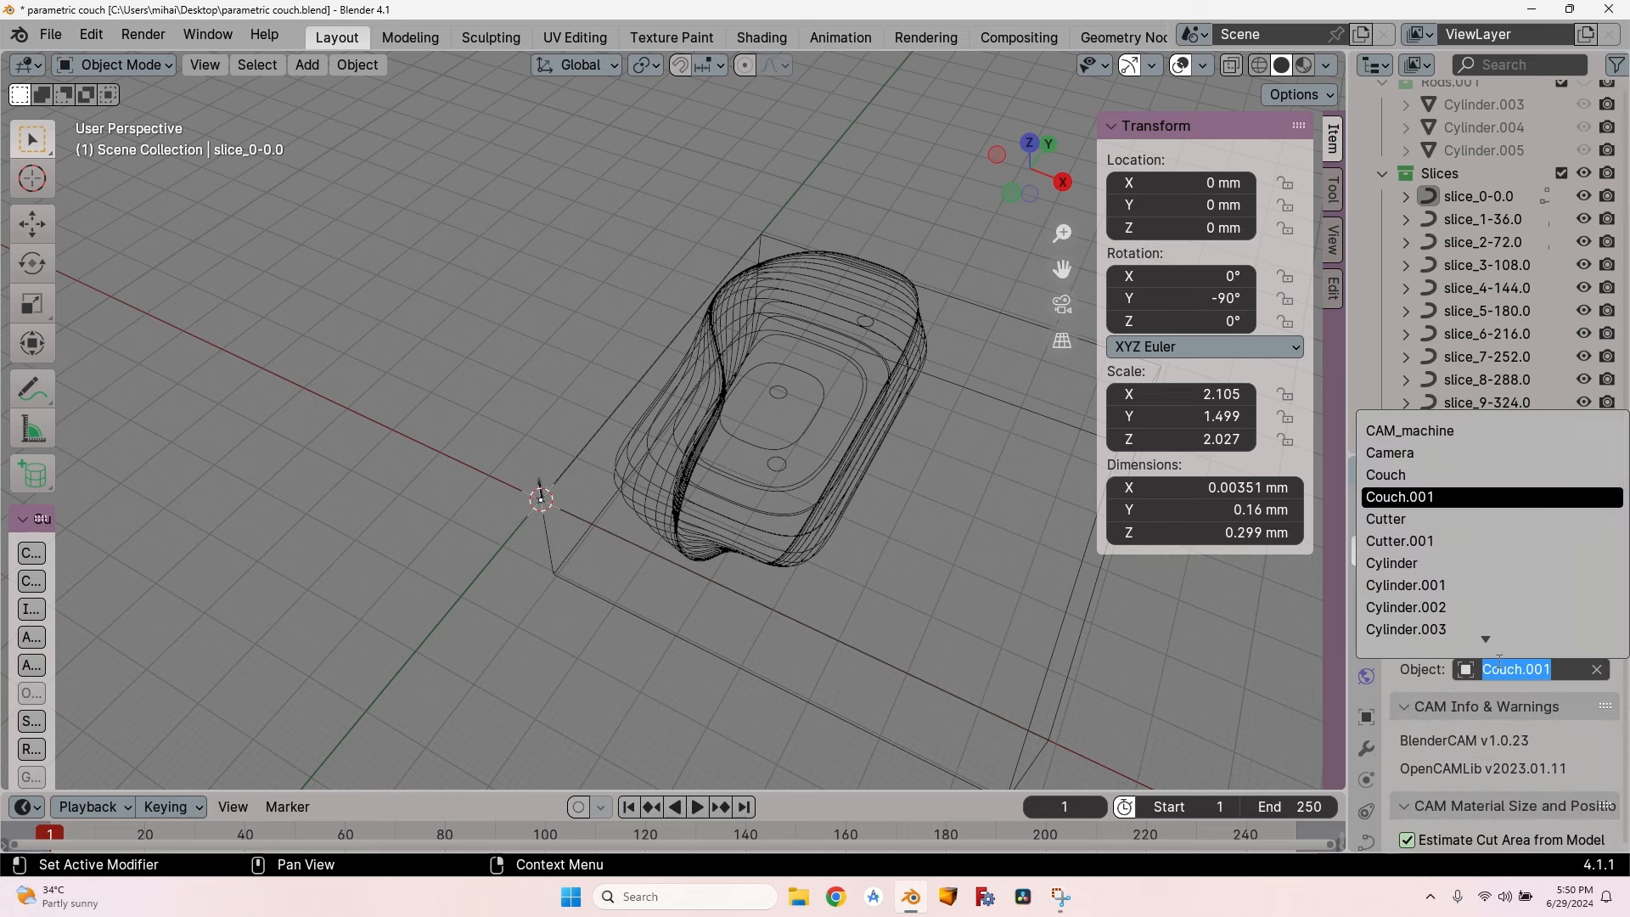
pyautogui.scroll(-3)
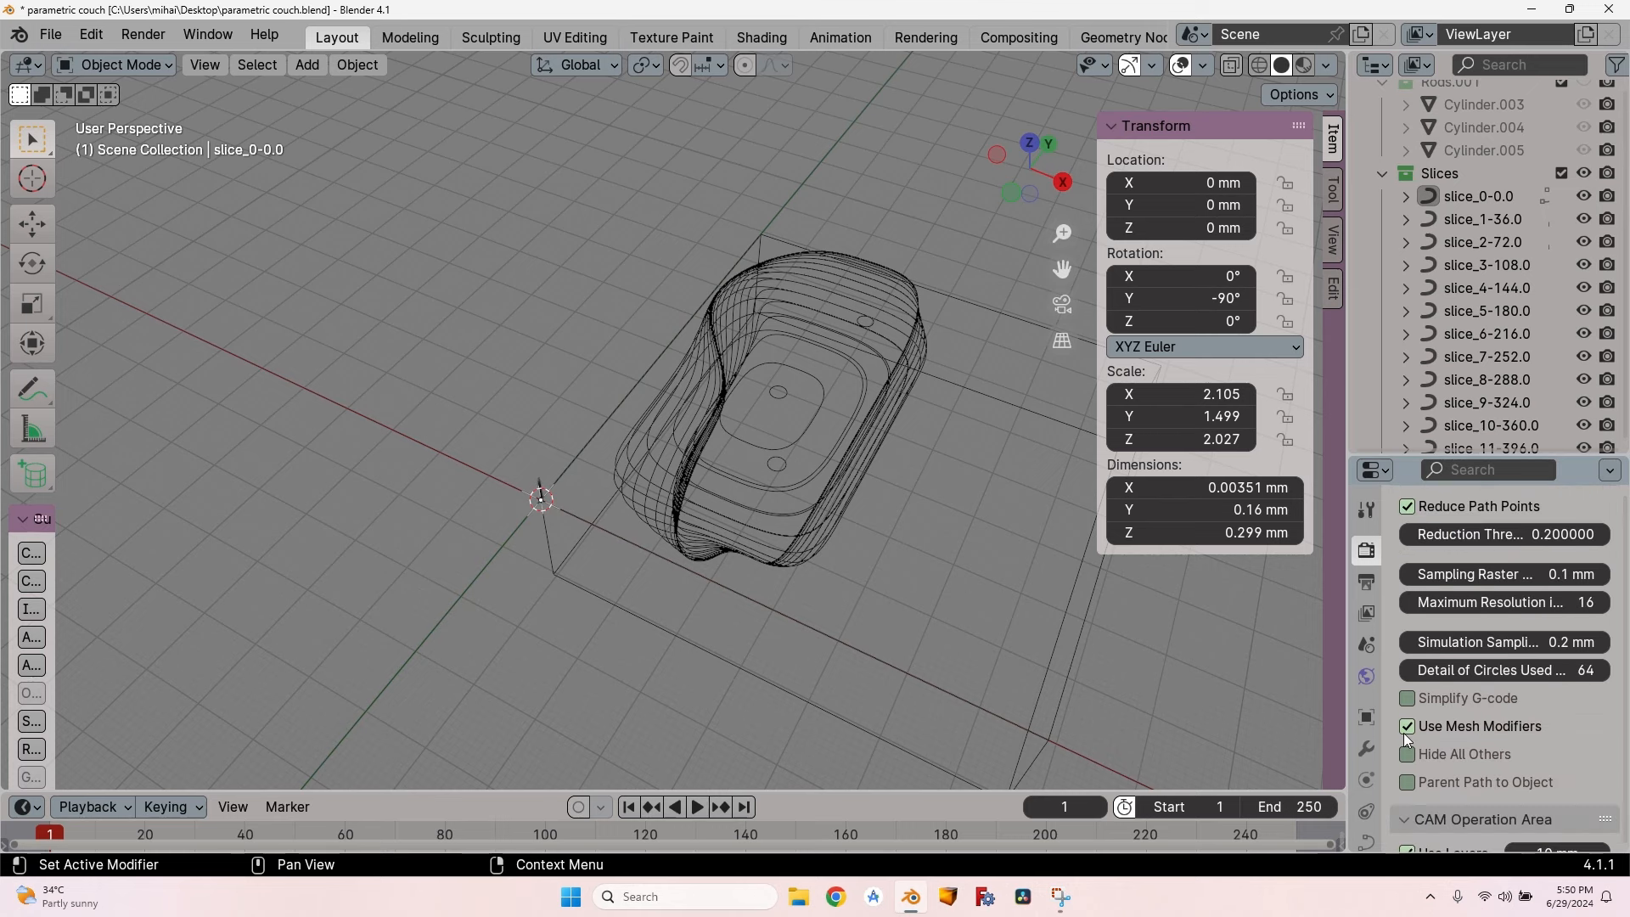
pyautogui.click(1407, 698)
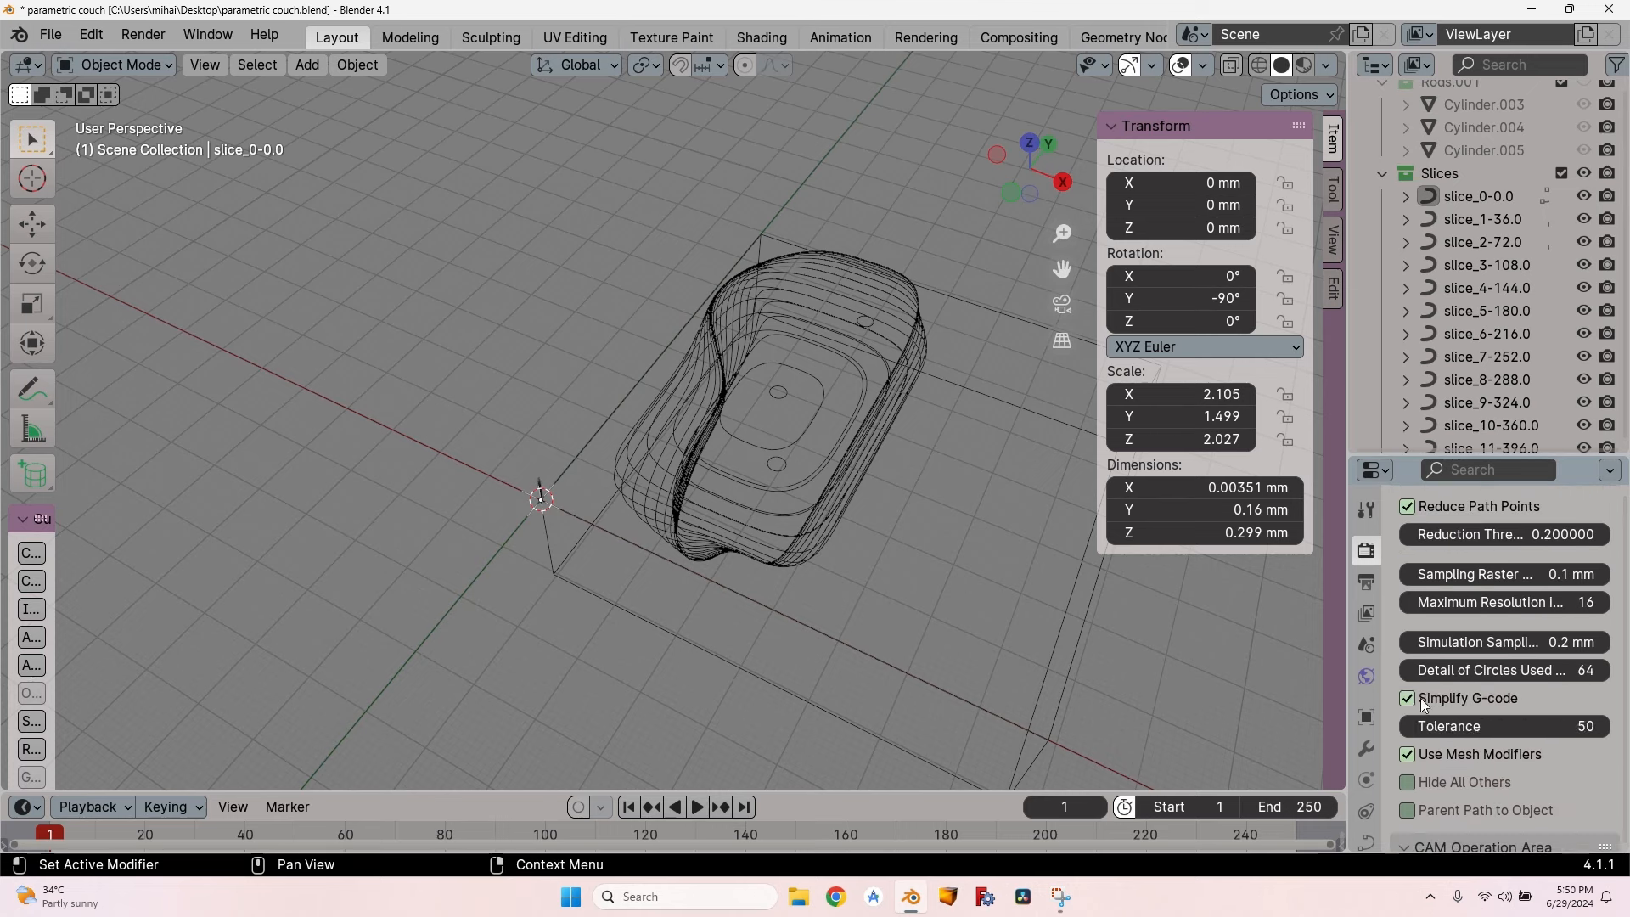
pyautogui.scroll(-3)
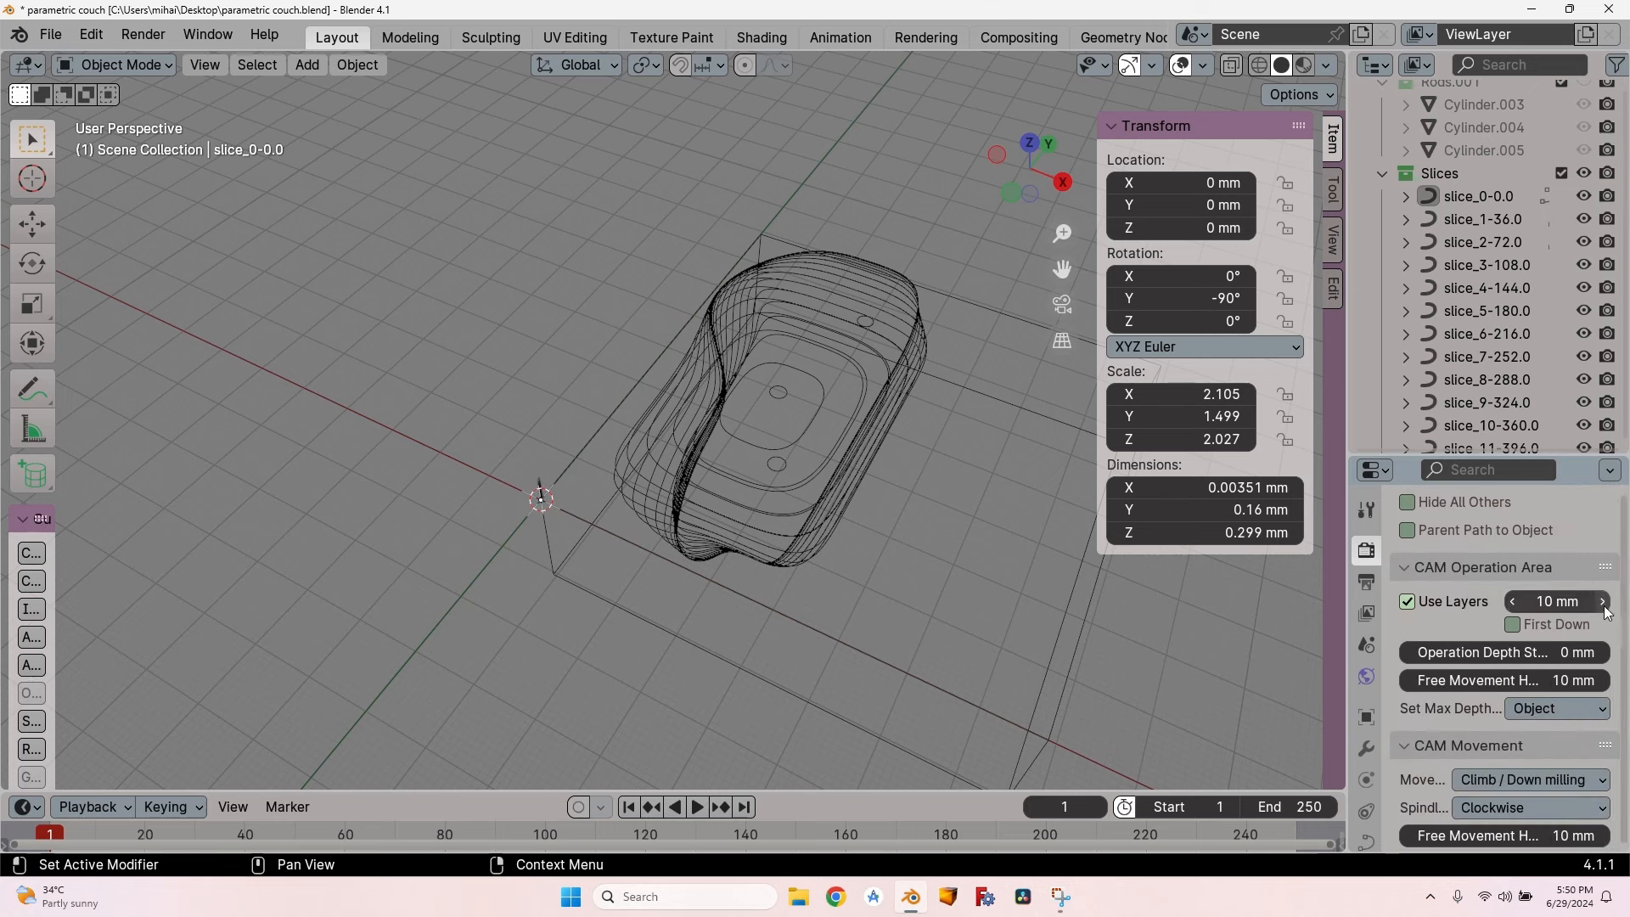
pyautogui.moveTo(1556, 601)
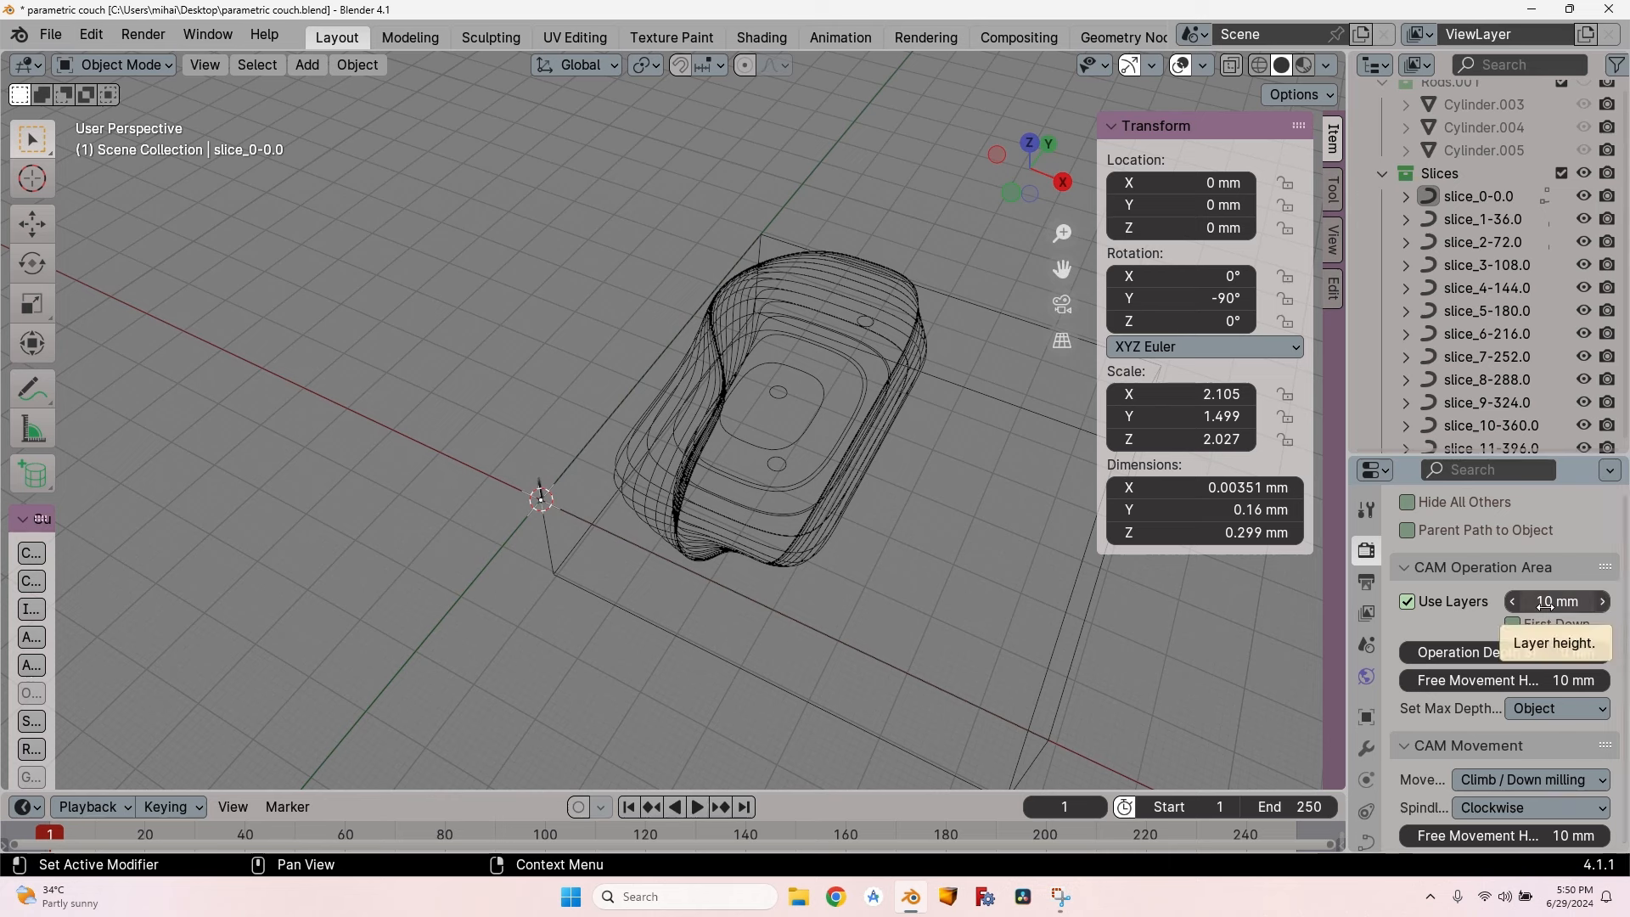
pyautogui.click(1556, 601)
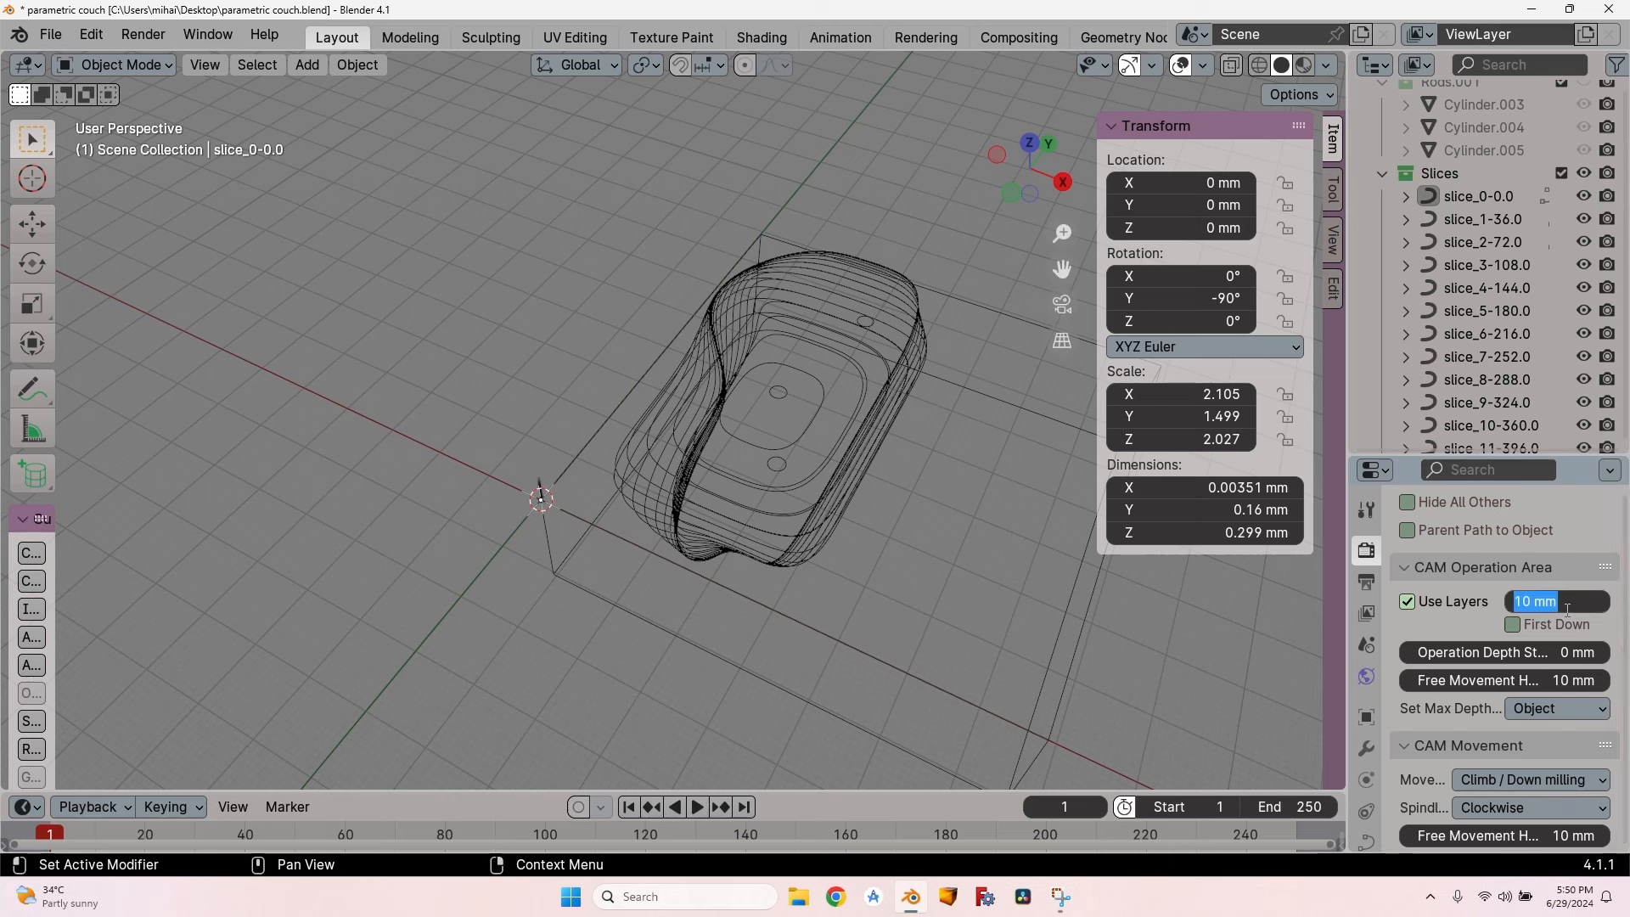
pyautogui.write('6')
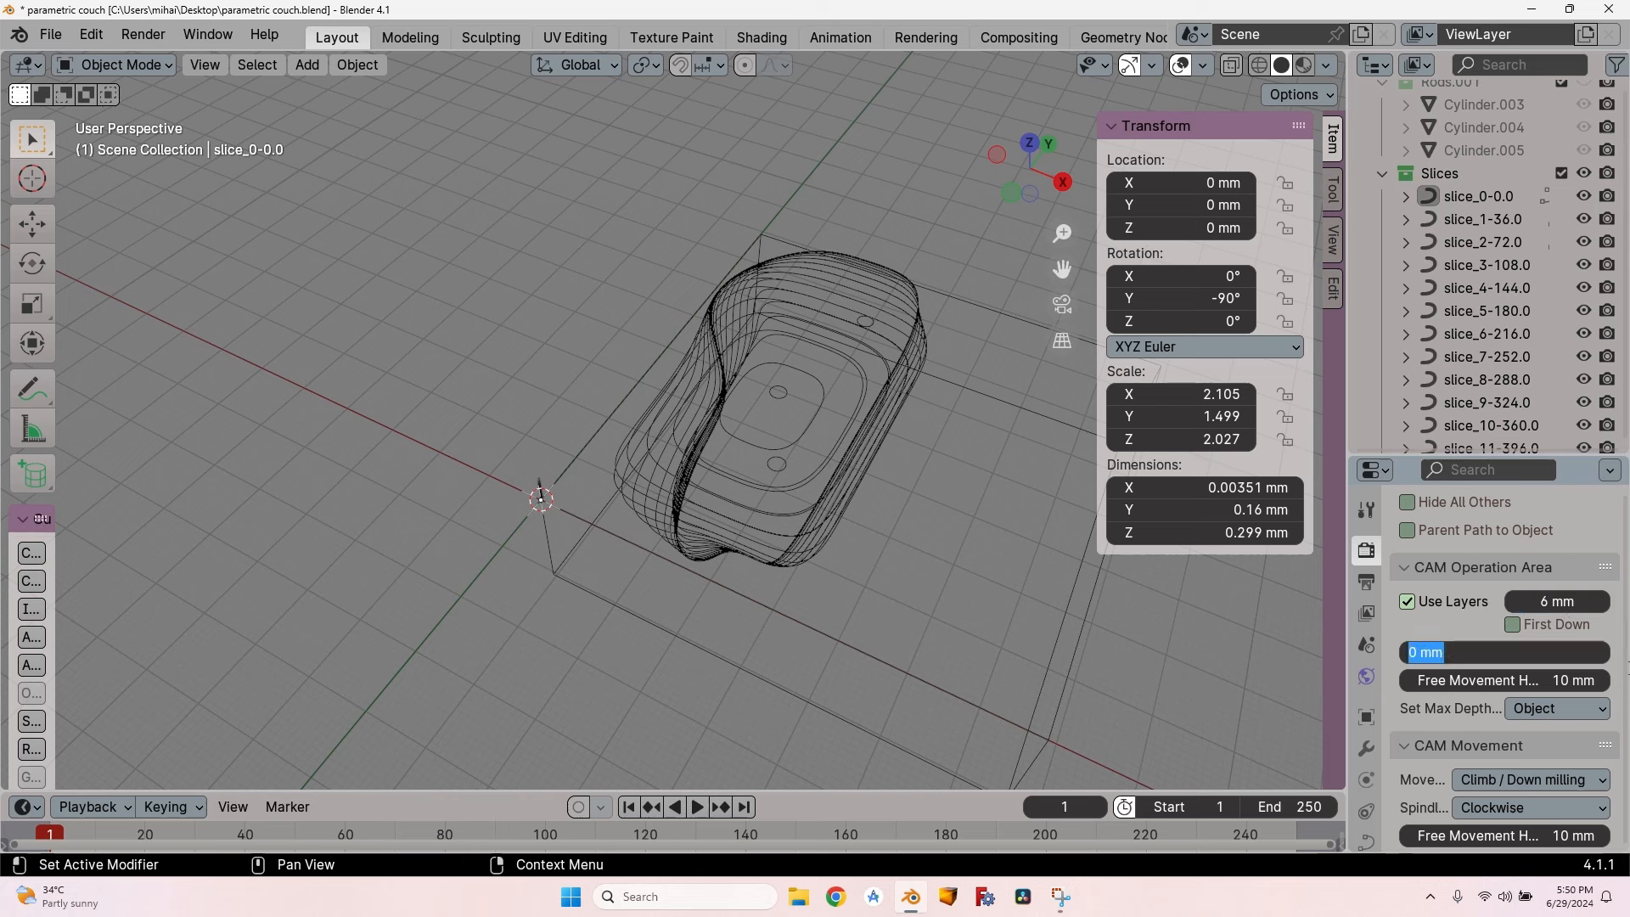
pyautogui.write('18')
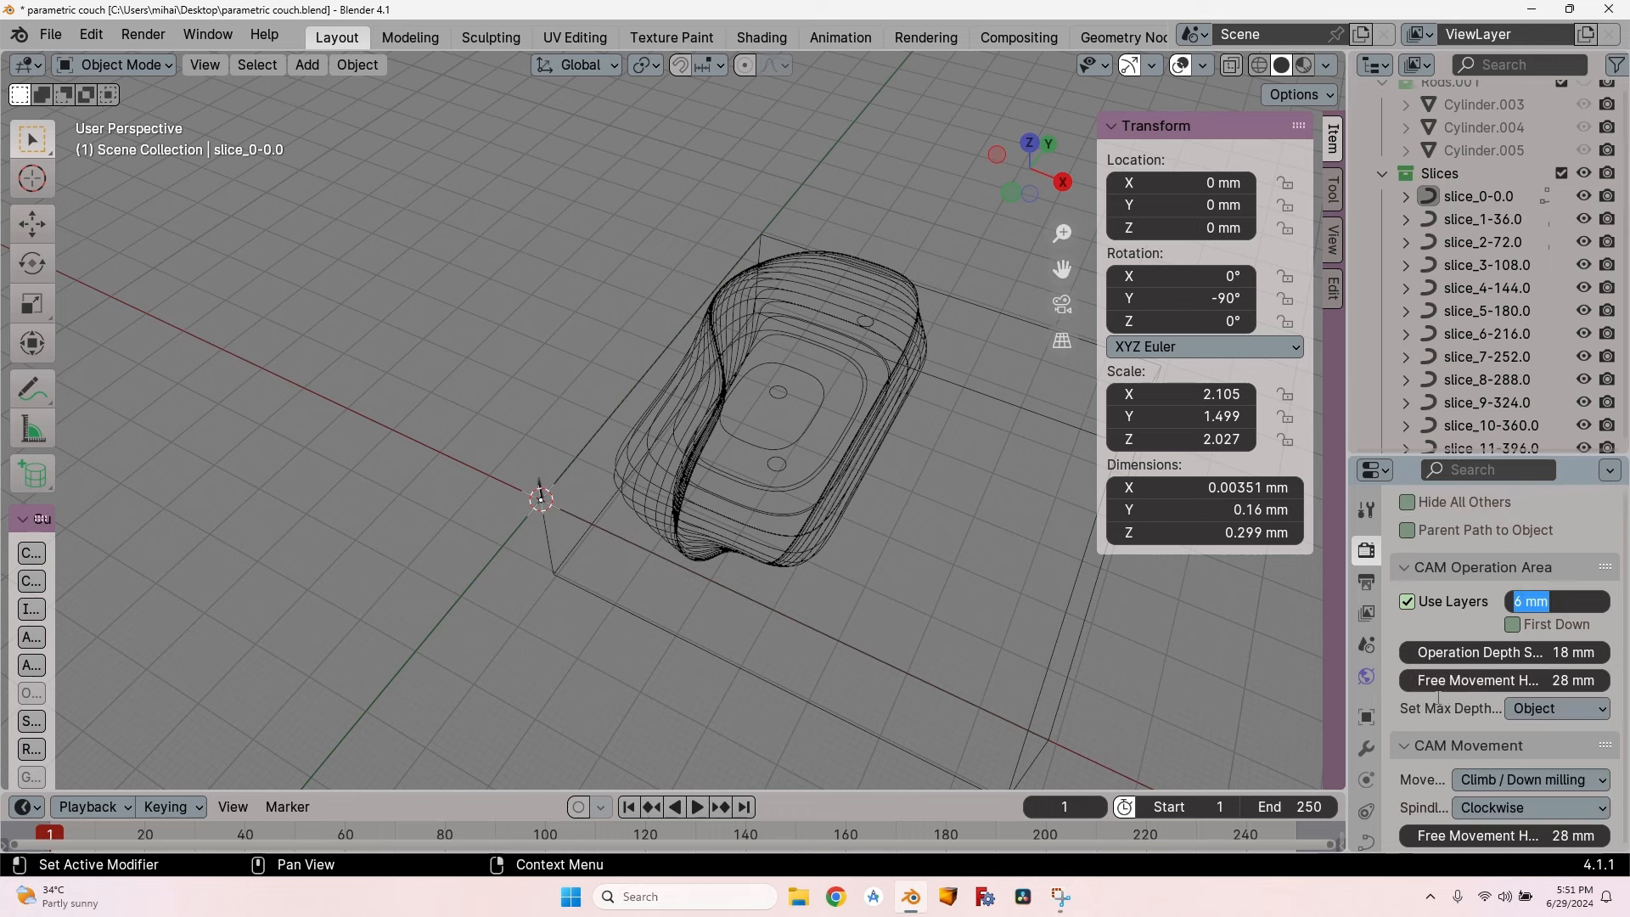
# Step: Set Max Depth From to Custom and the feedrate to 3000 mm
pyautogui.click(1556, 568)
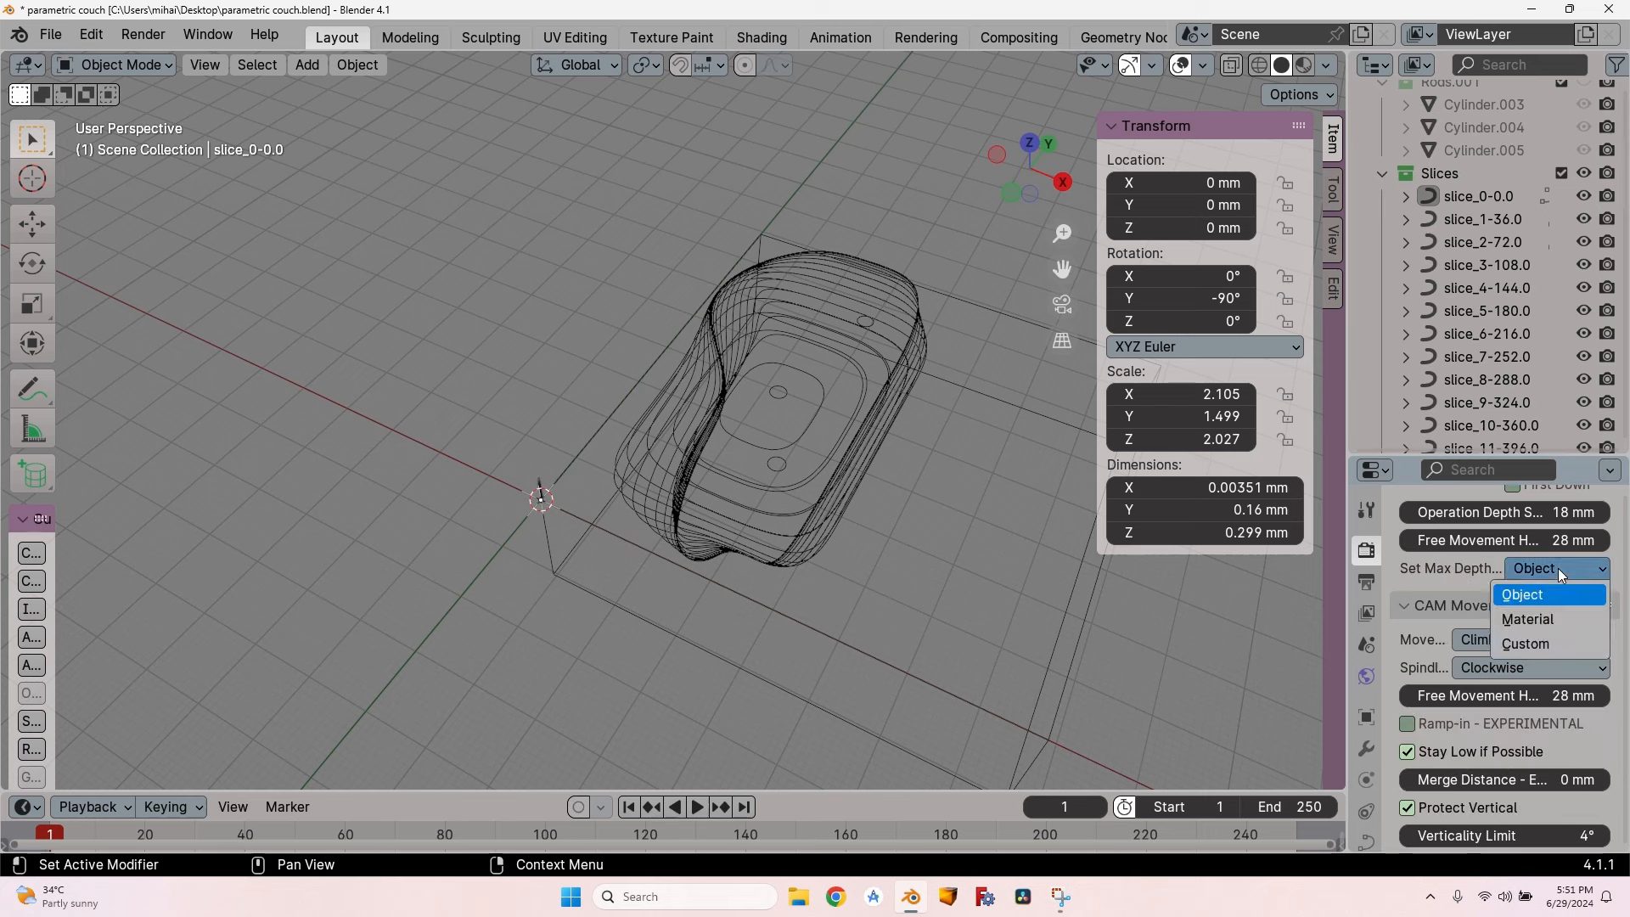
pyautogui.click(1524, 644)
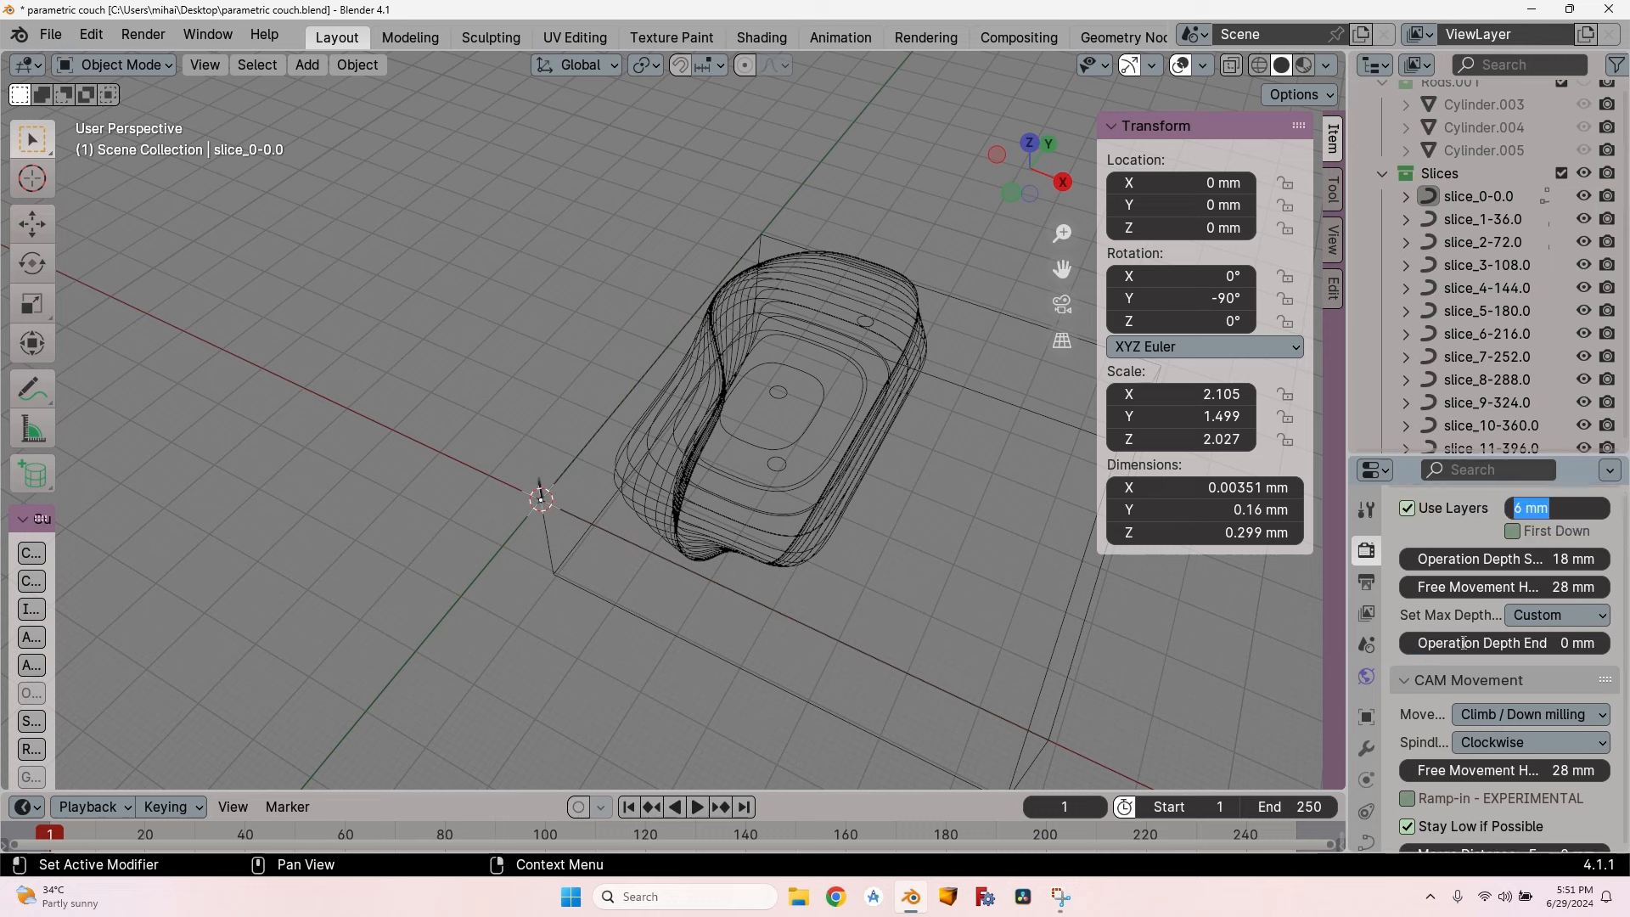
pyautogui.scroll(-3)
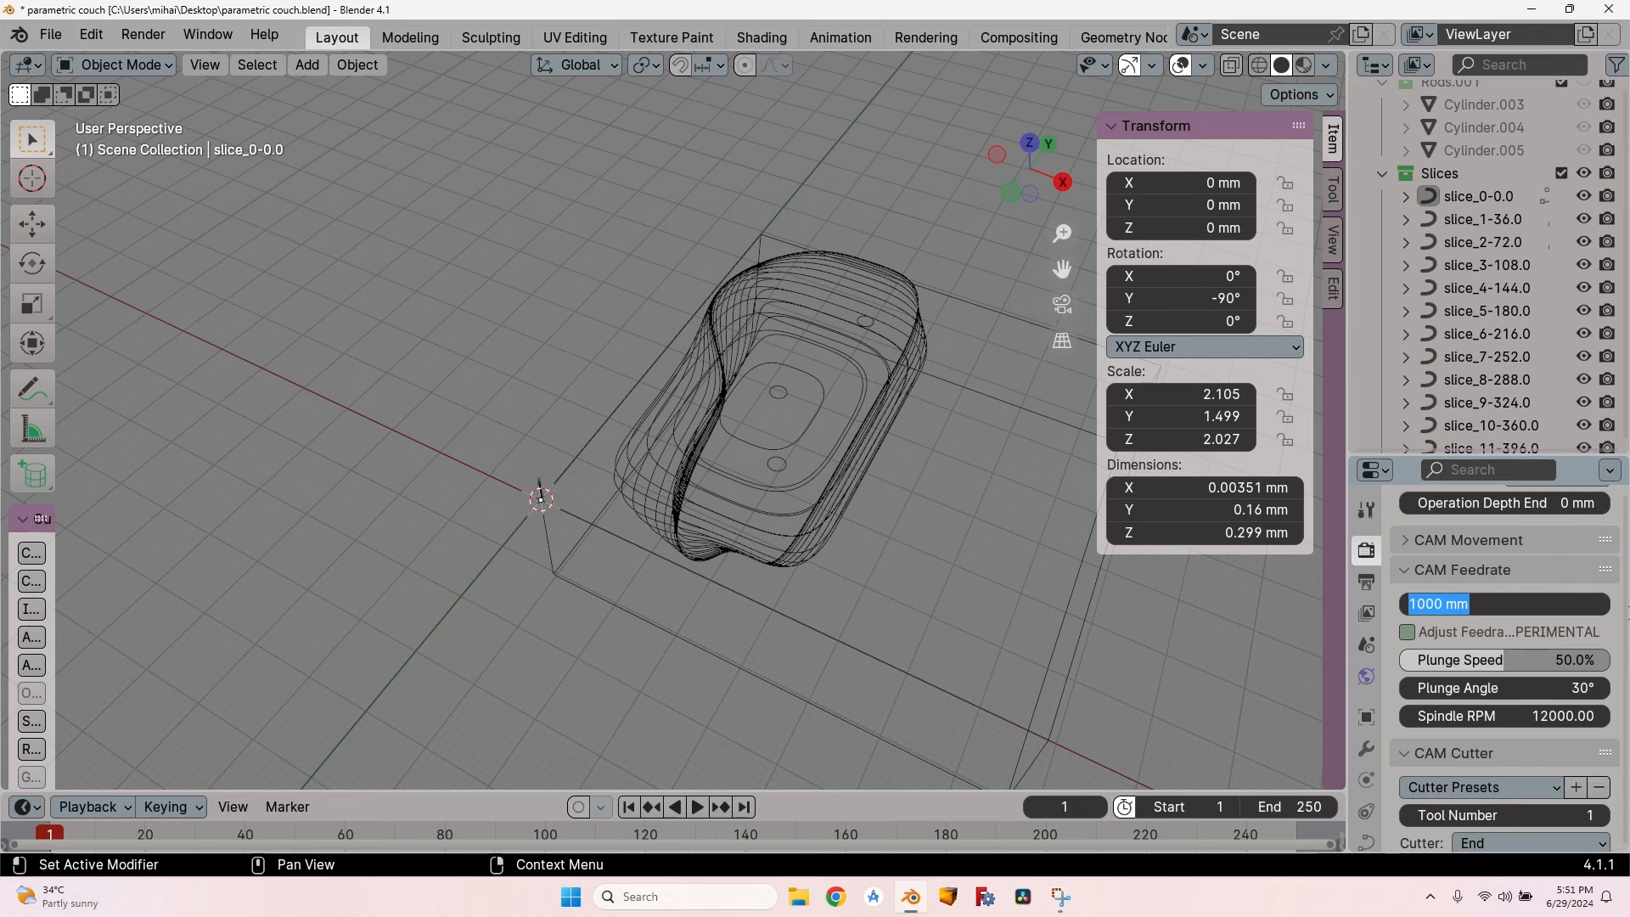
pyautogui.write('3000')
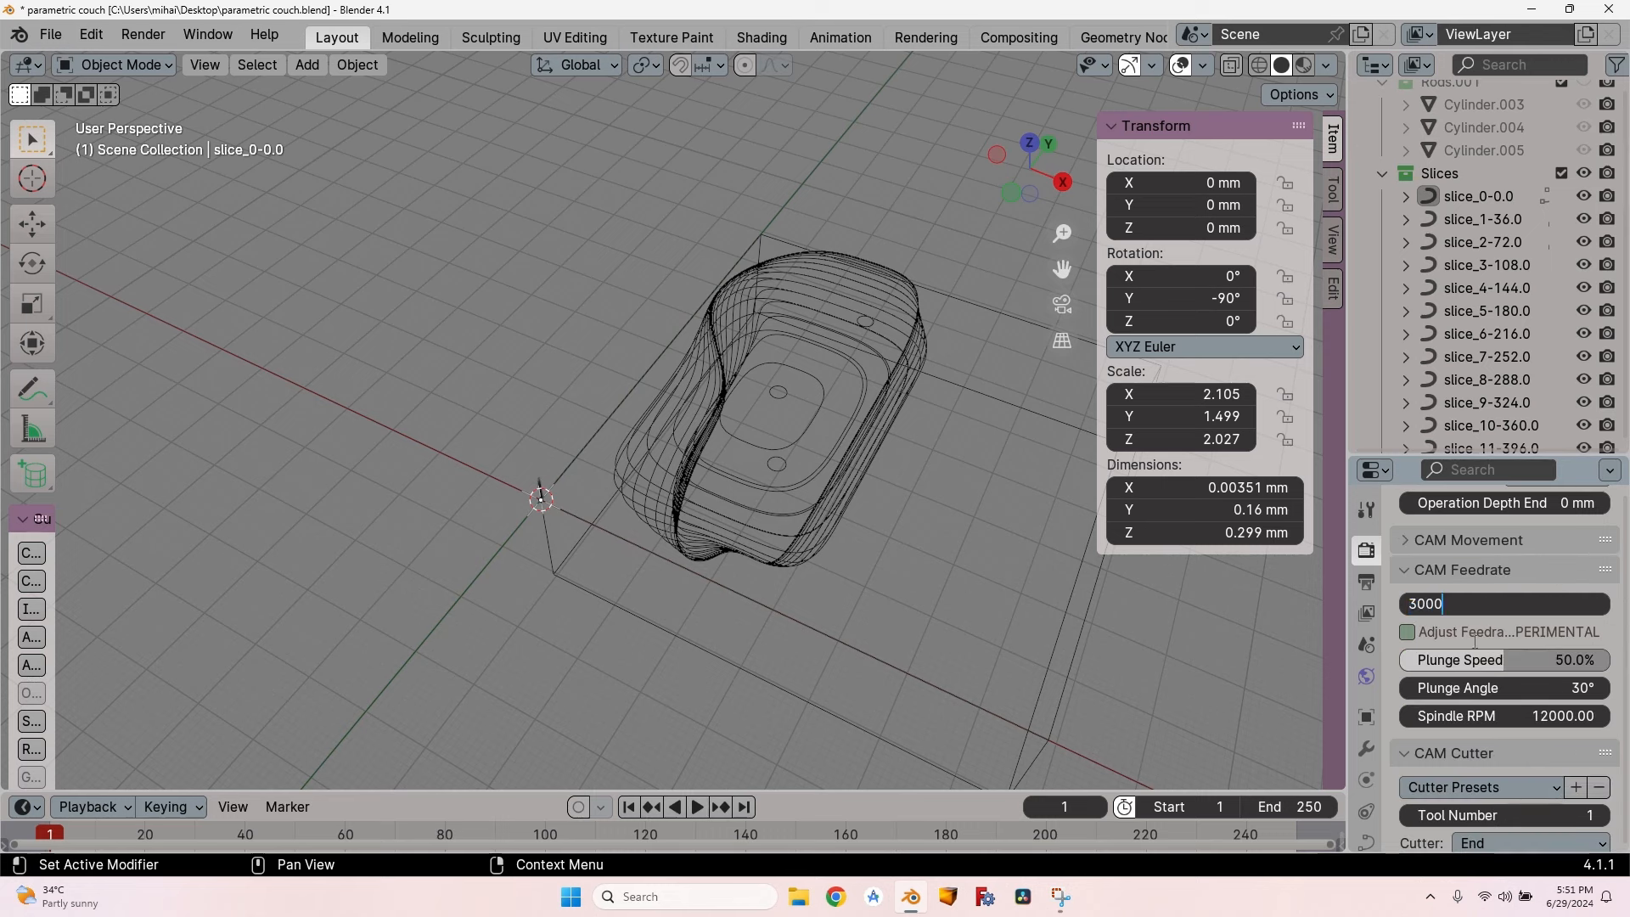
# Step: Set spindle speed to 18500 RPM and add an M05 G-code trailer
pyautogui.click(1502, 715)
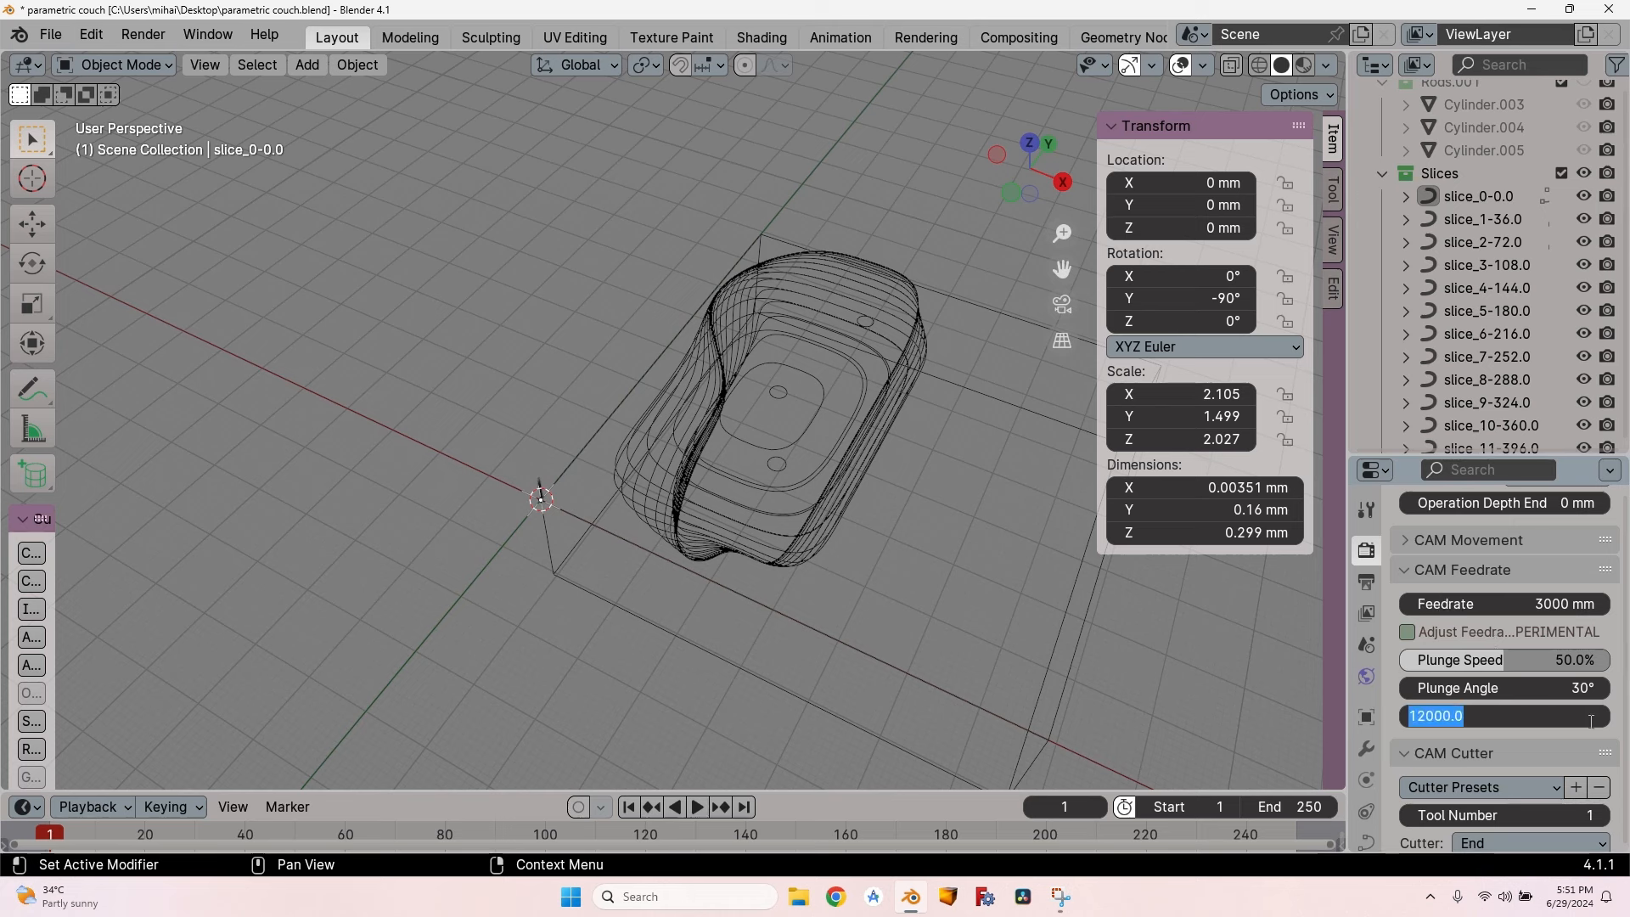
pyautogui.write('18500')
pyautogui.write('M0')
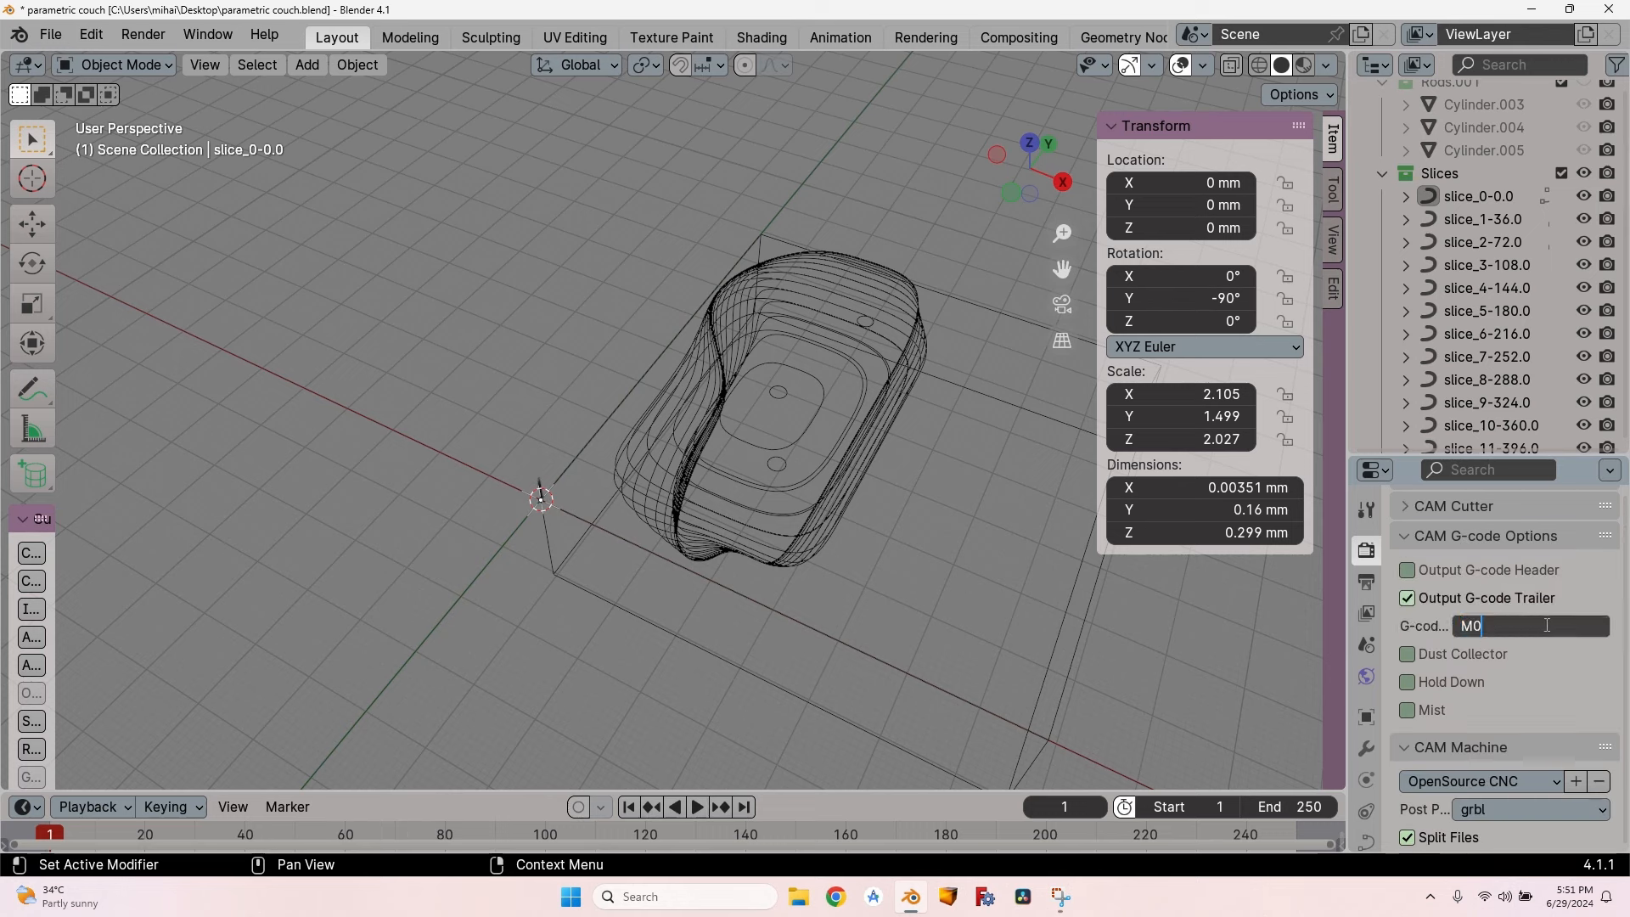
pyautogui.write('5')
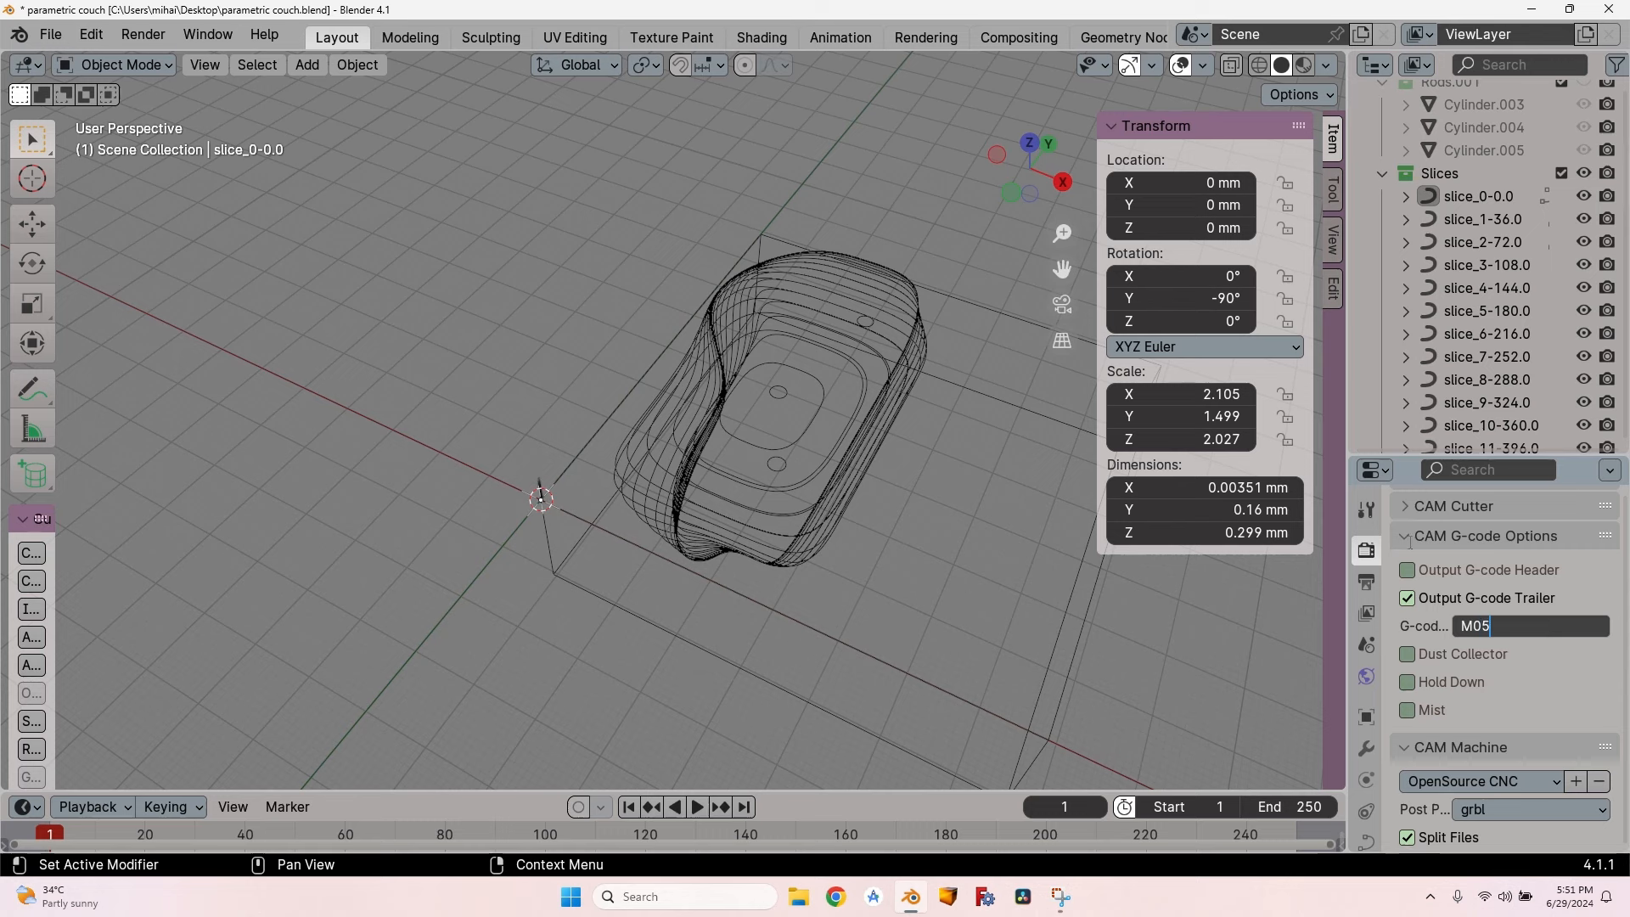
pyautogui.moveTo(1403, 539)
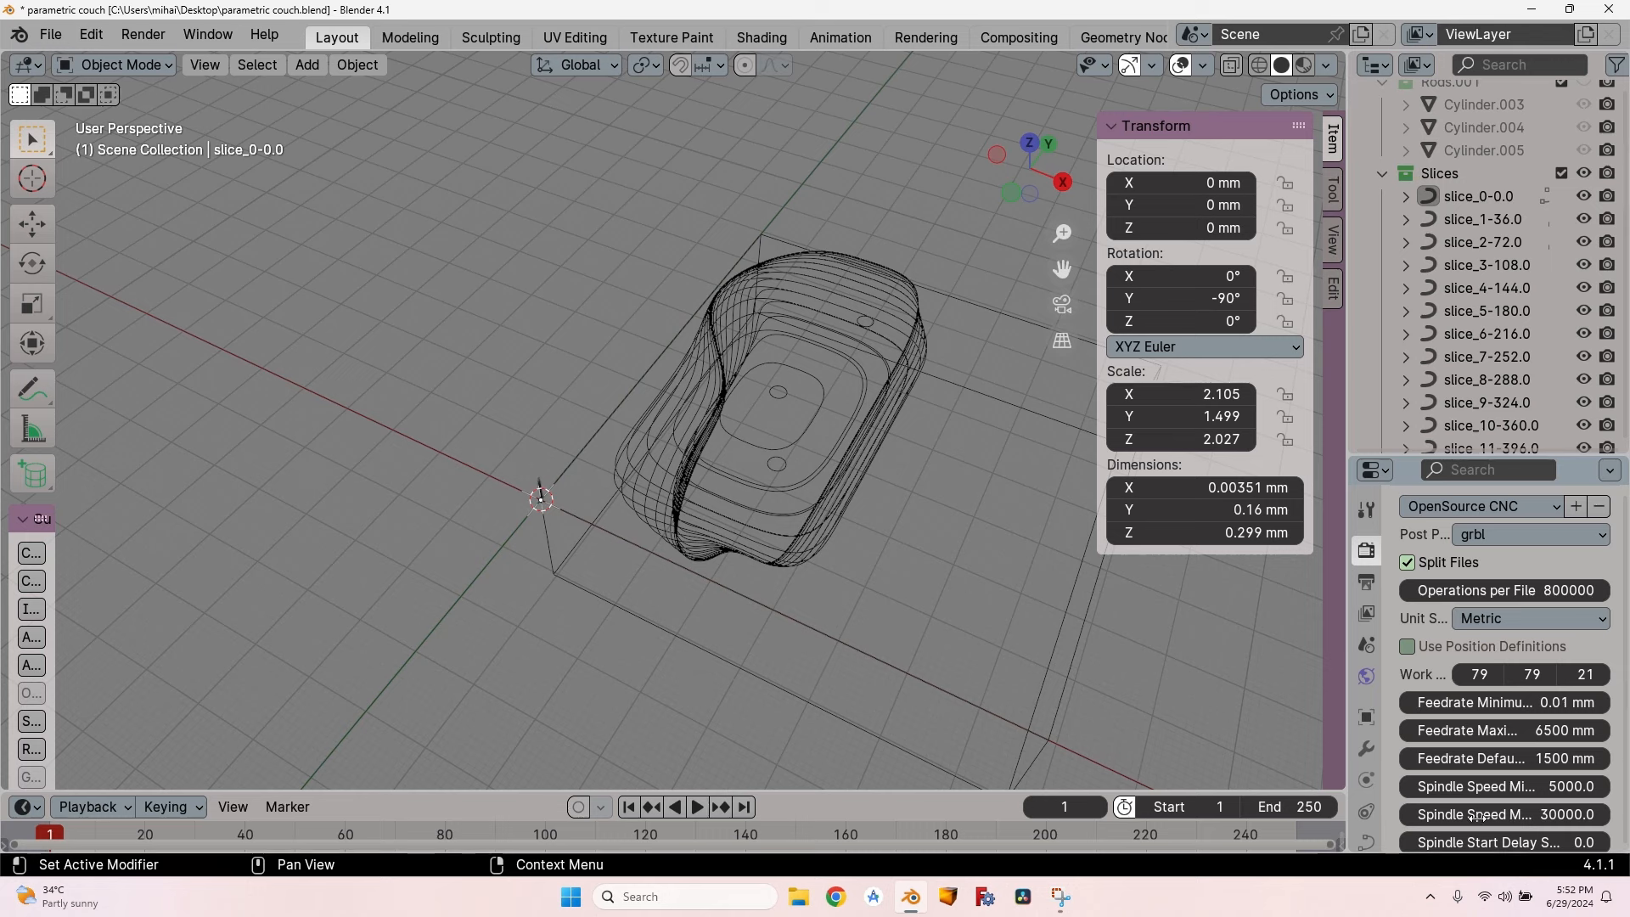
pyautogui.click(1462, 489)
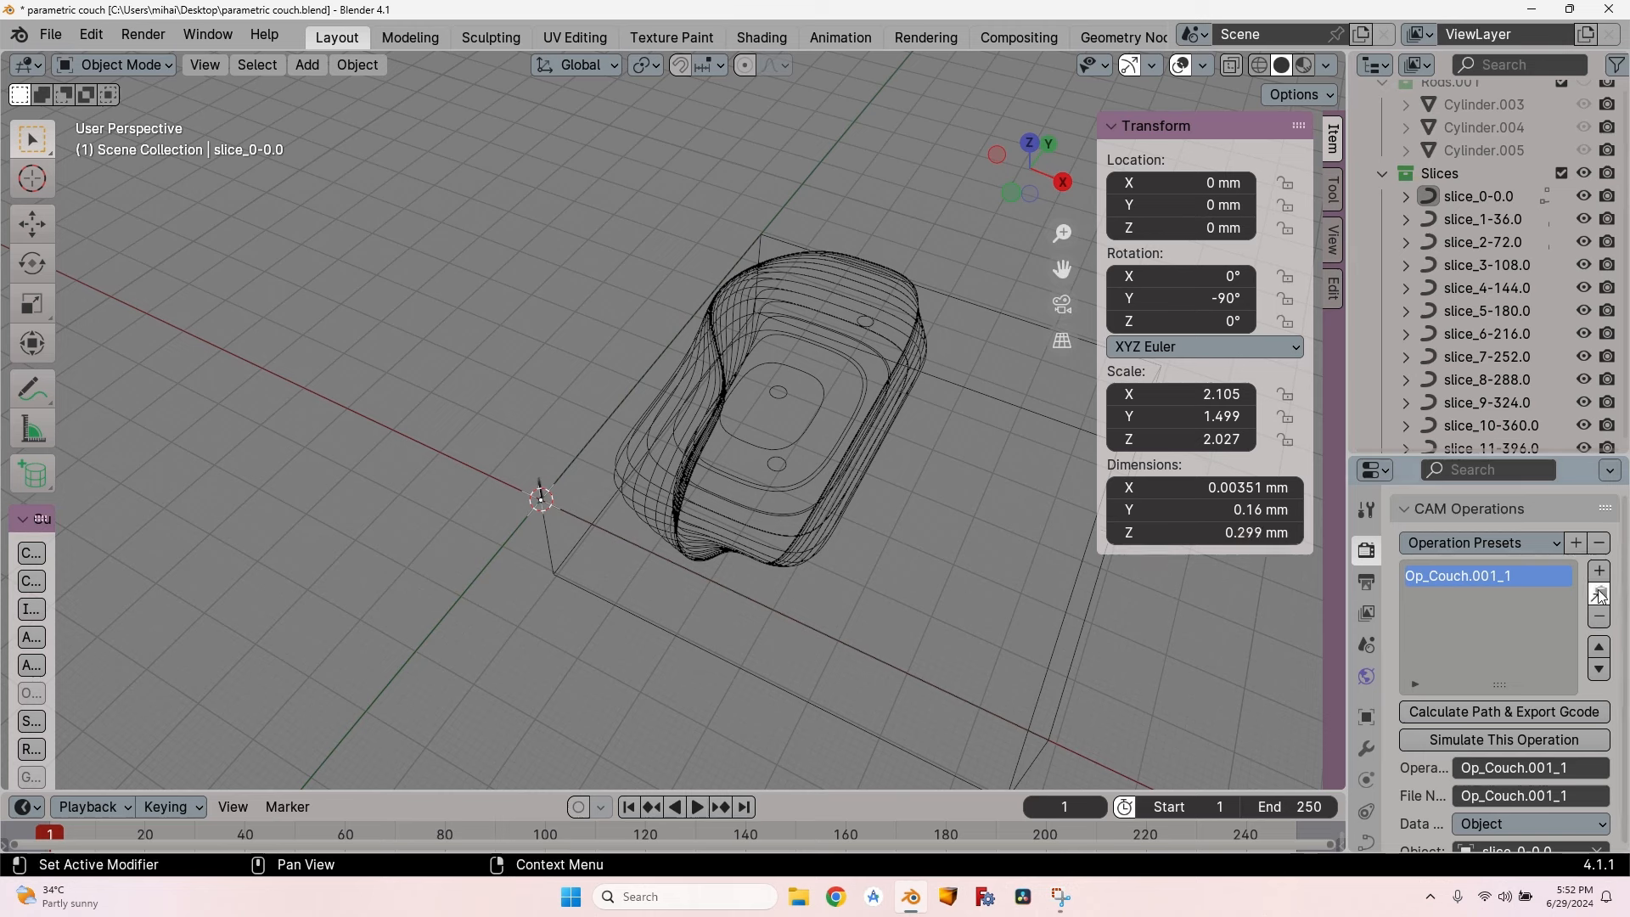
# Step: Duplicate the CAM operation and target the copy at slice_1-36.0
pyautogui.click(1598, 570)
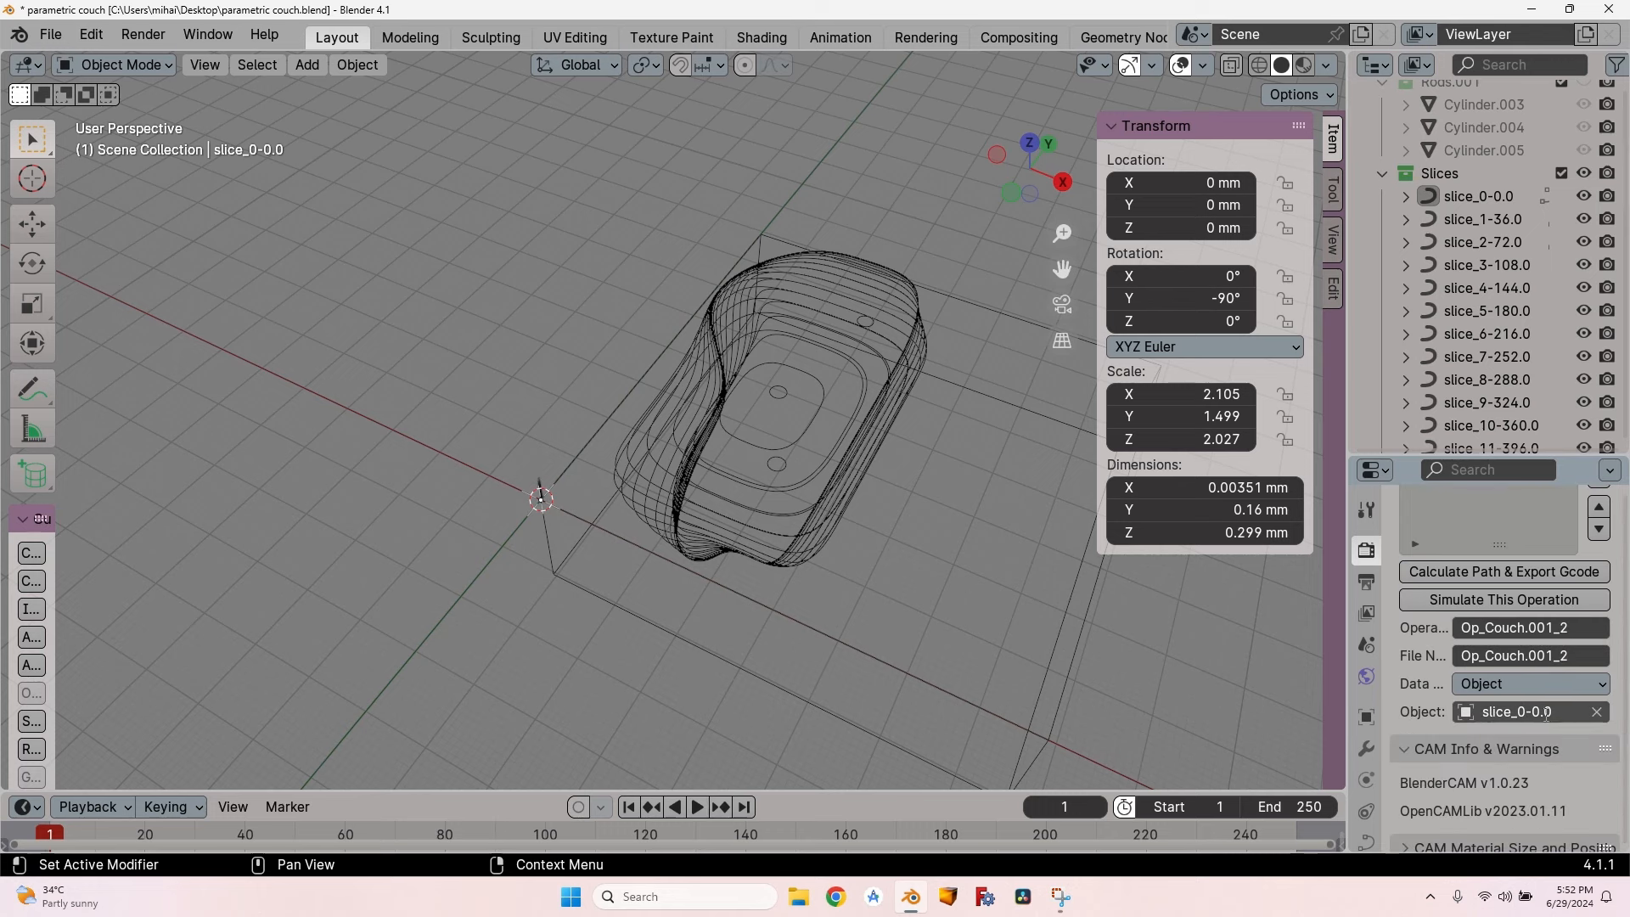
pyautogui.click(1523, 712)
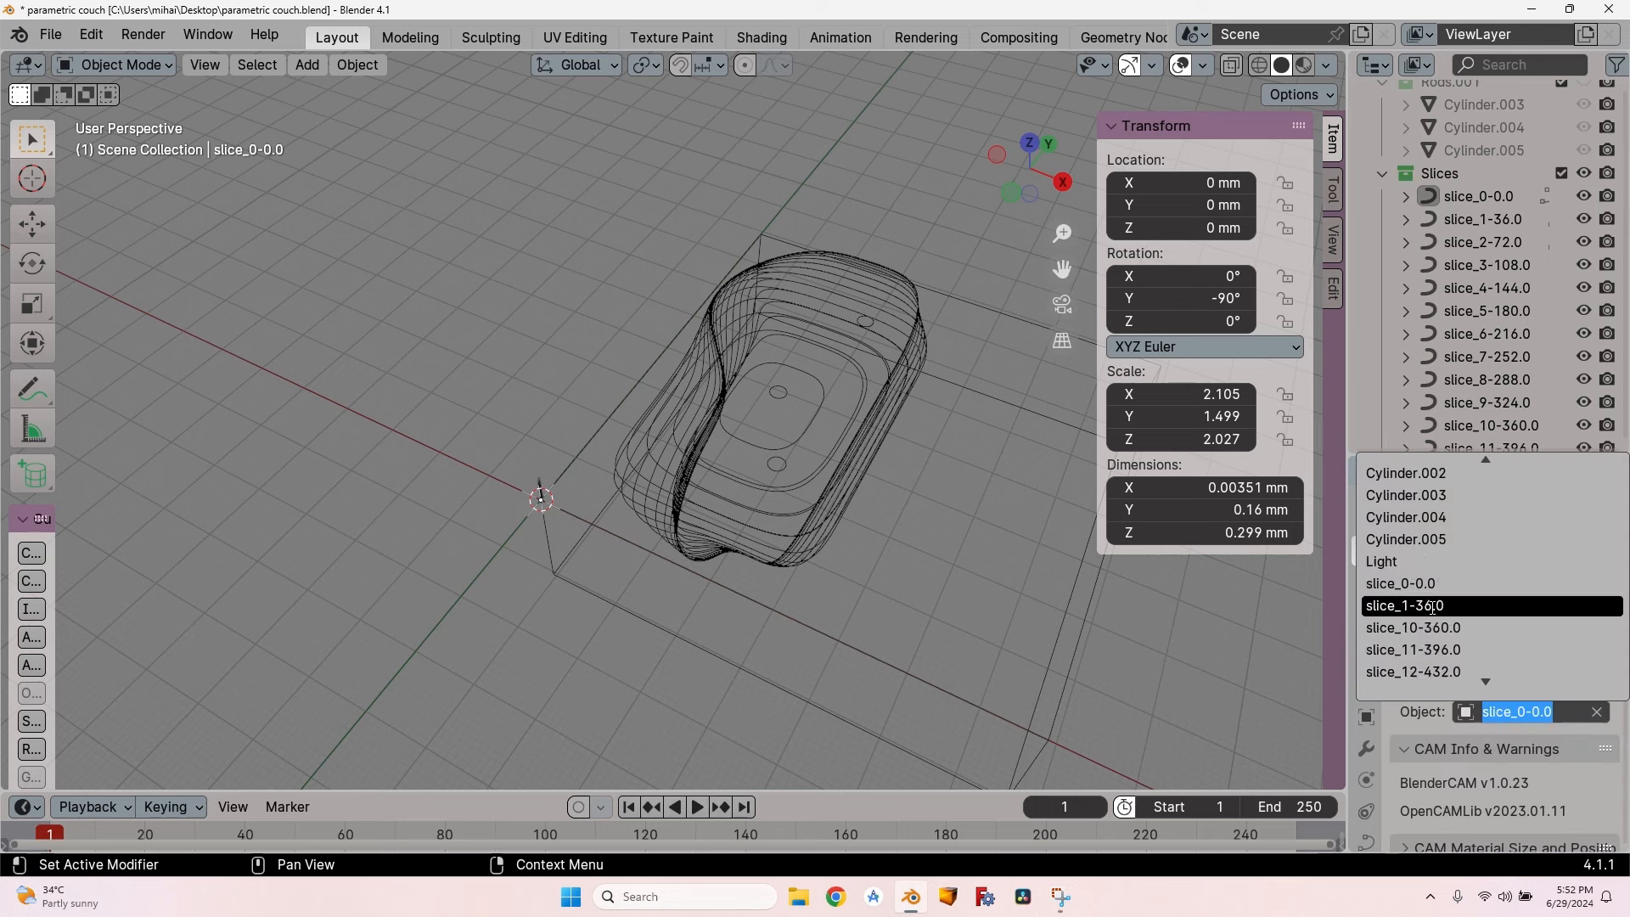
pyautogui.click(1404, 605)
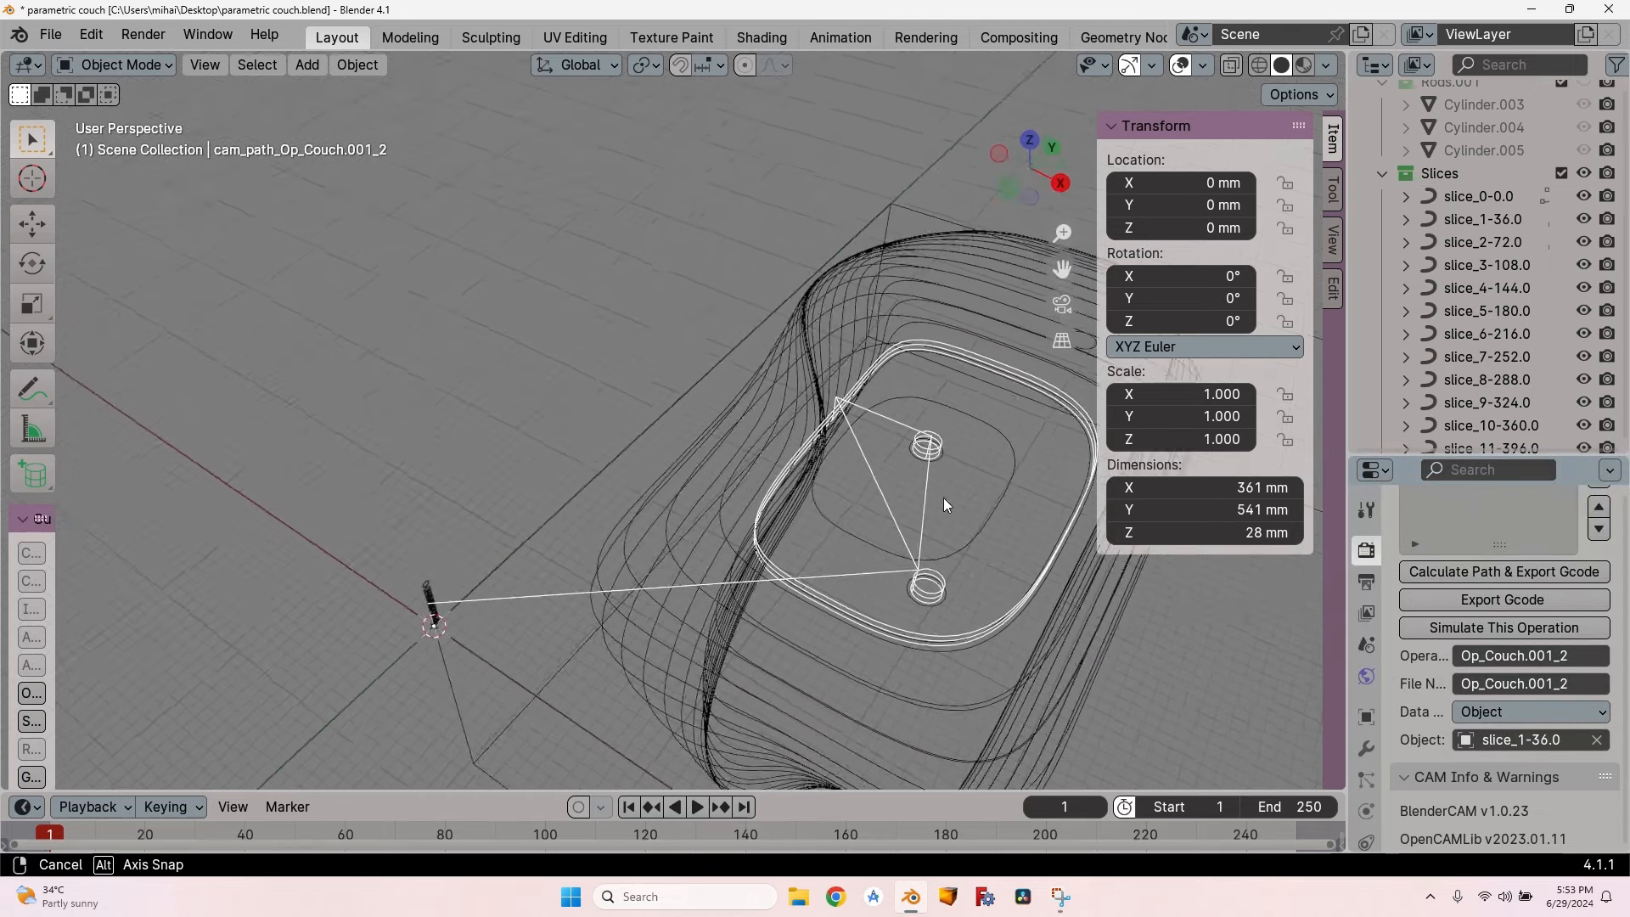
pyautogui.moveTo(936, 499); pyautogui.dragTo(666, 529)
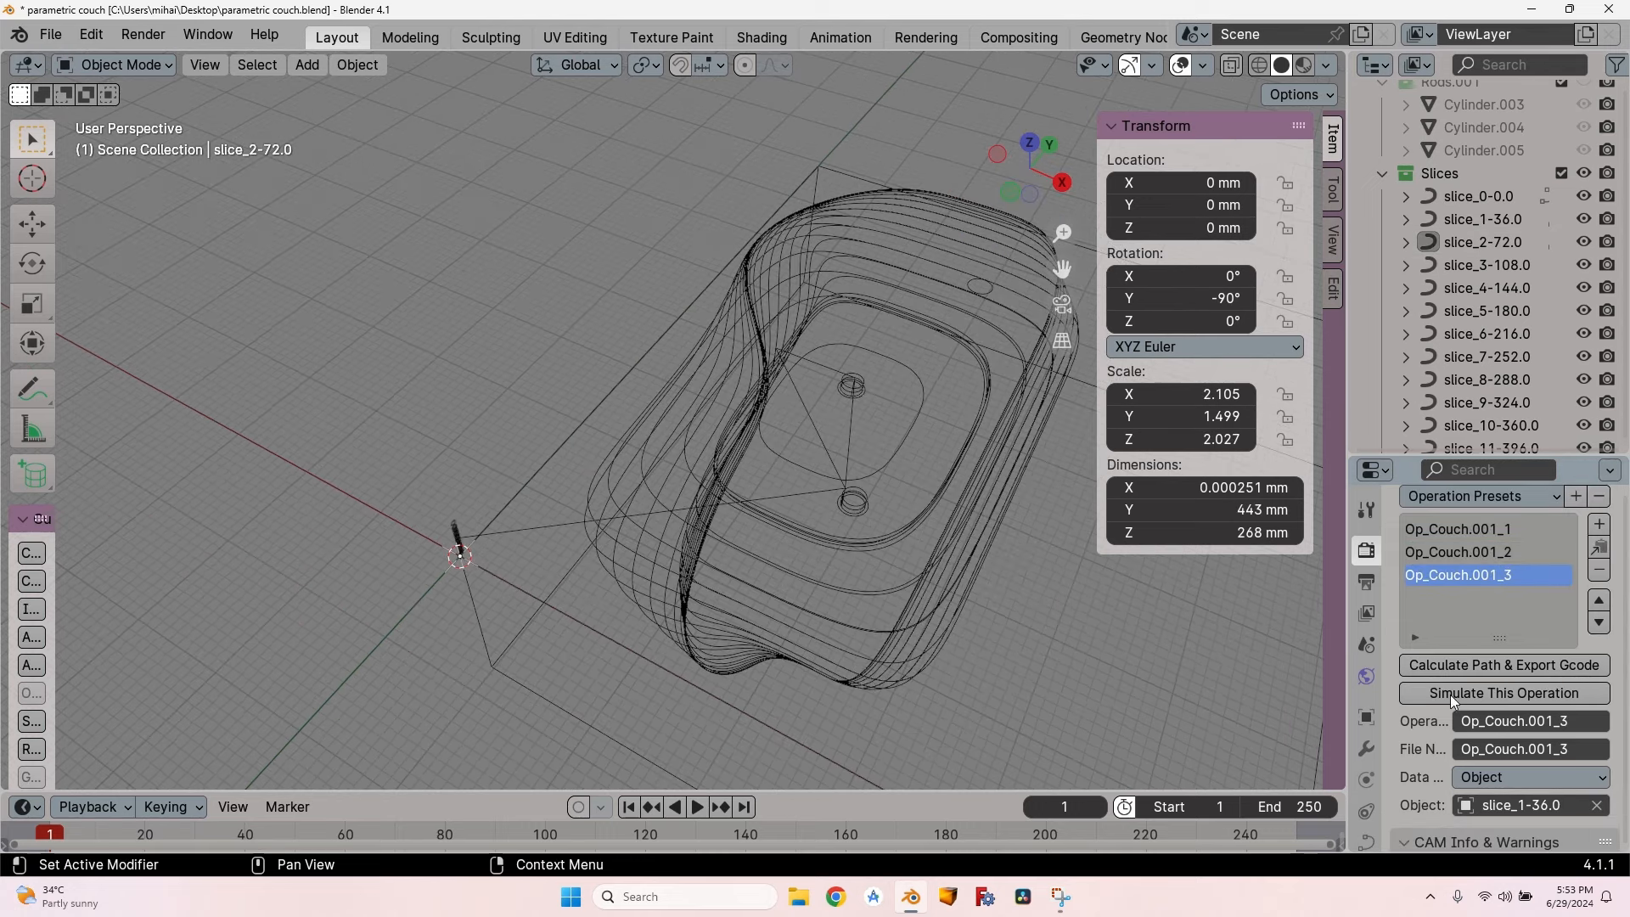
# Step: Target the newest operation at slice_2-72.0 and calculate its toolpath
pyautogui.click(1522, 663)
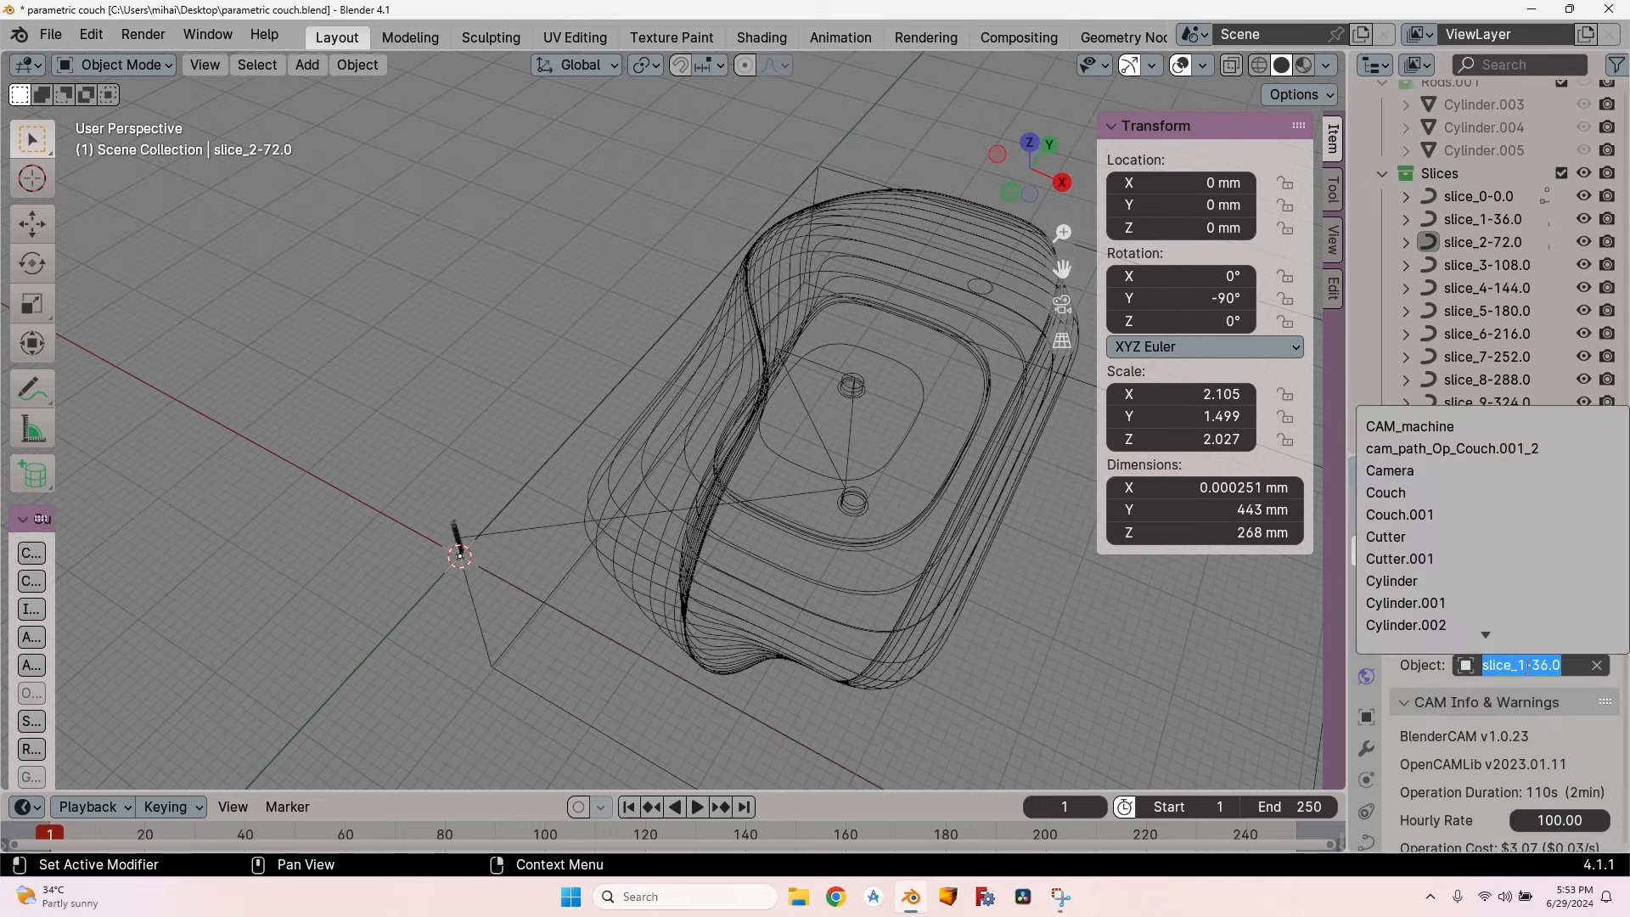
pyautogui.scroll(-3)
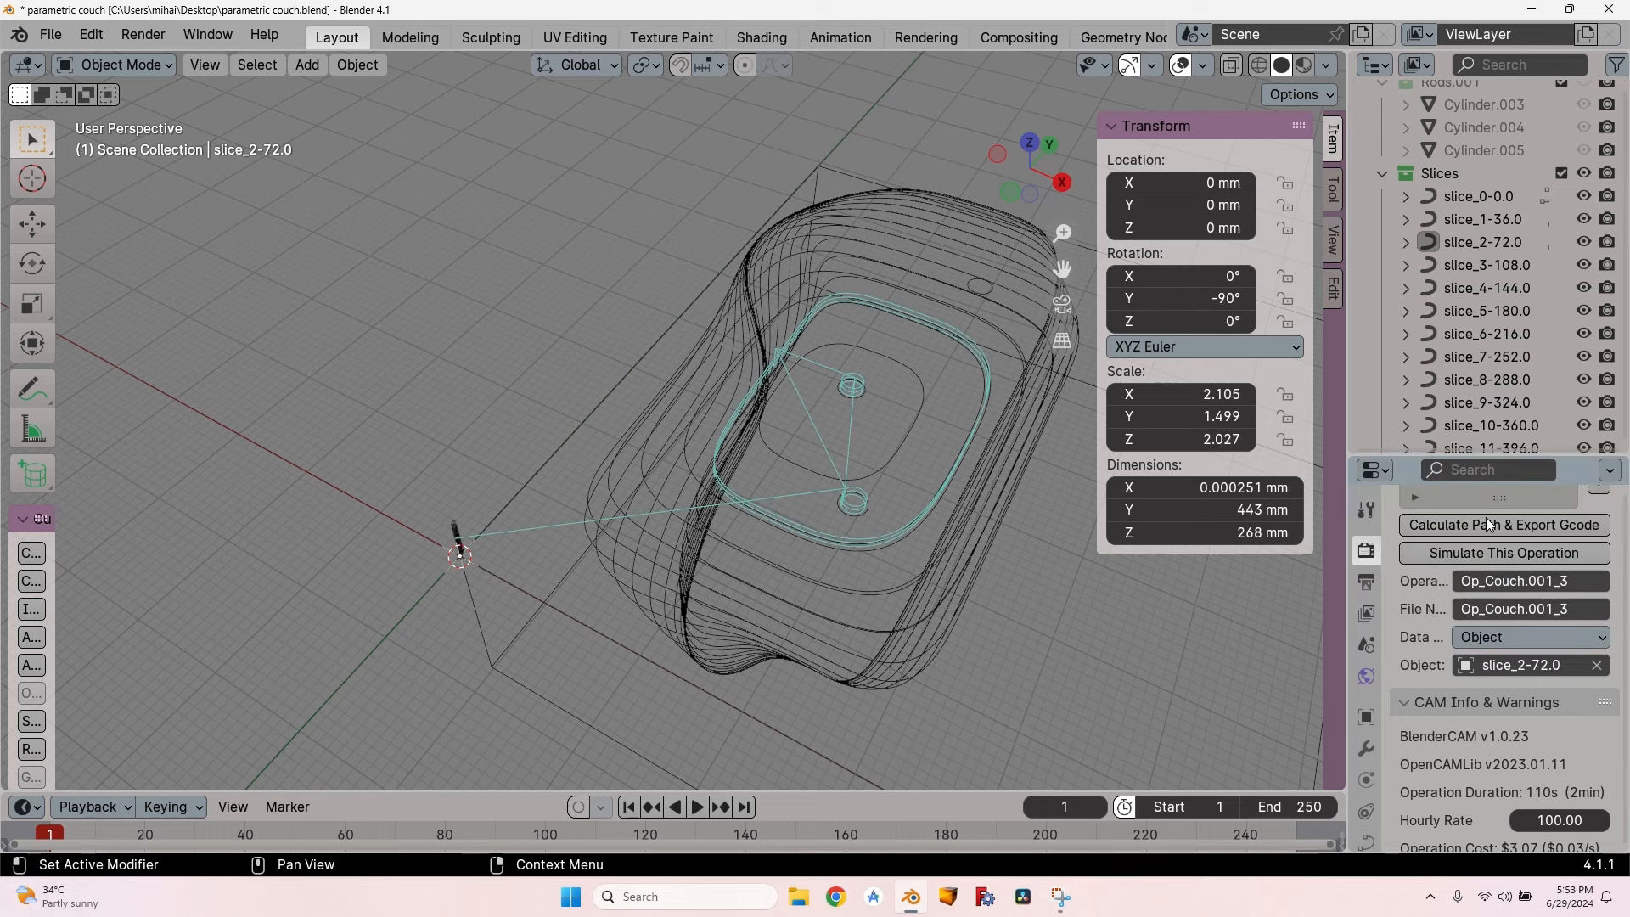
pyautogui.click(1500, 523)
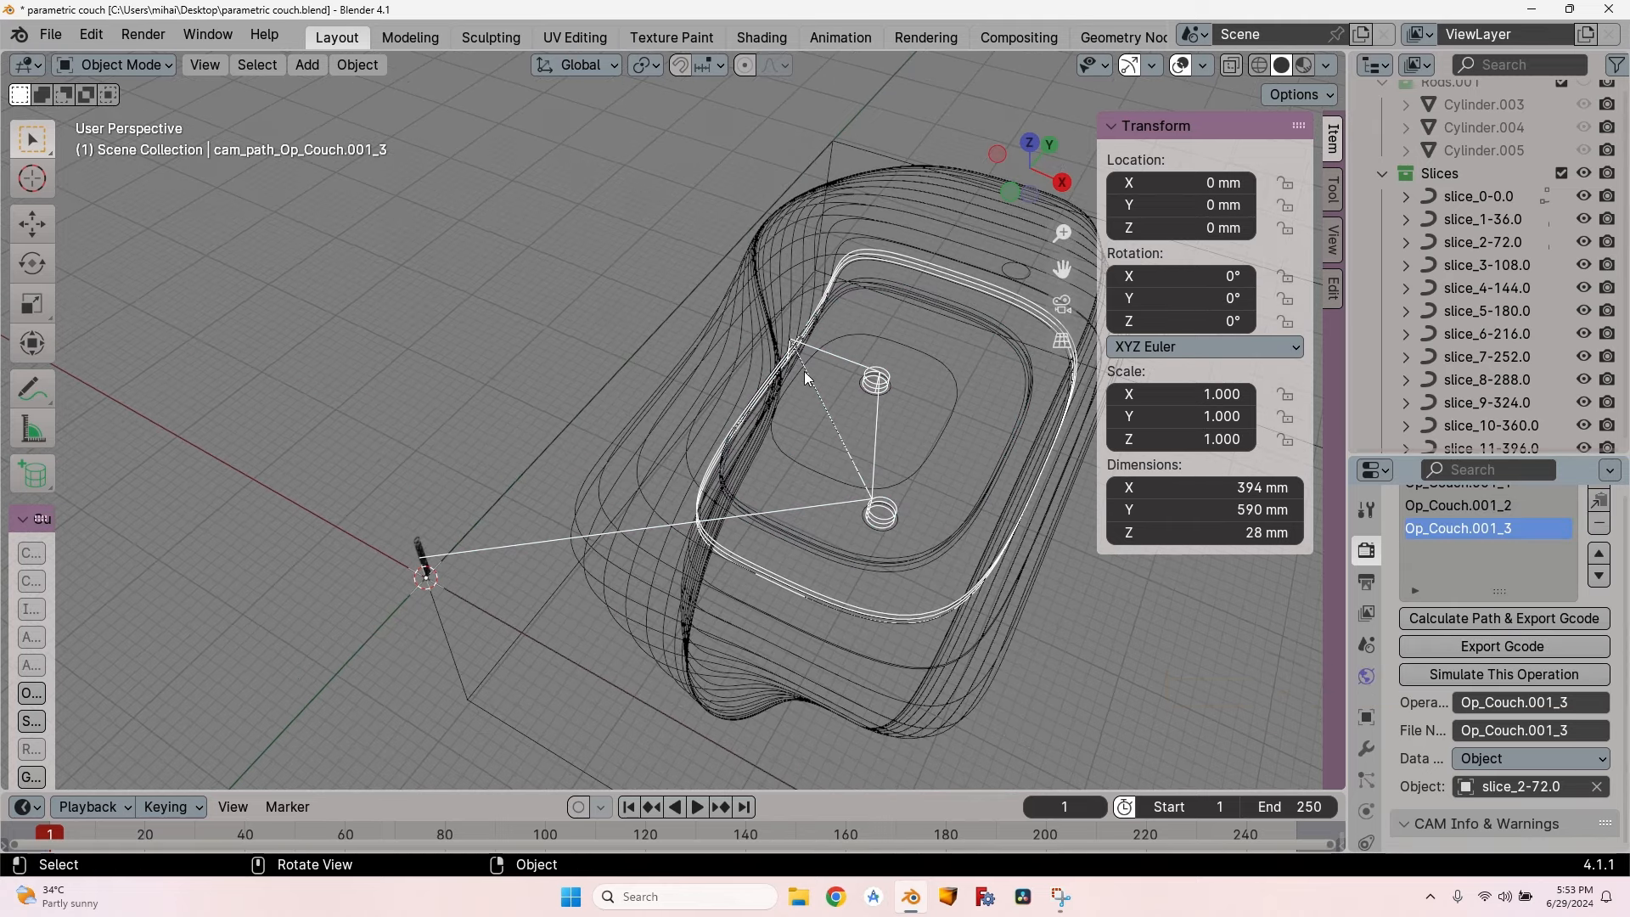
pyautogui.moveTo(140, 19)
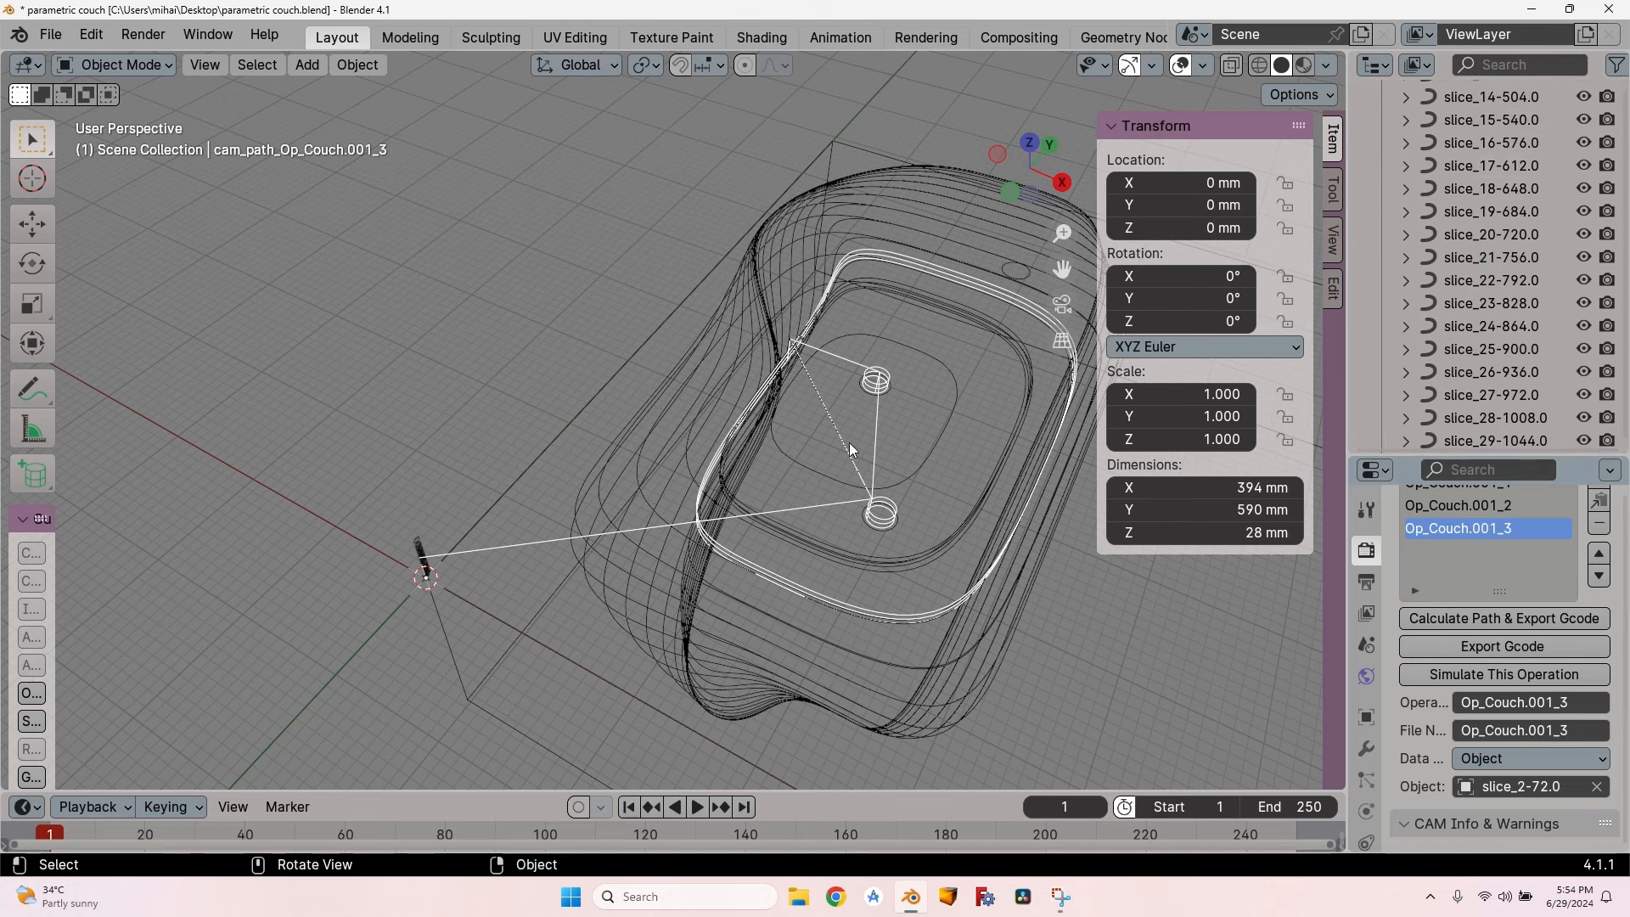
pyautogui.moveTo(893, 367)
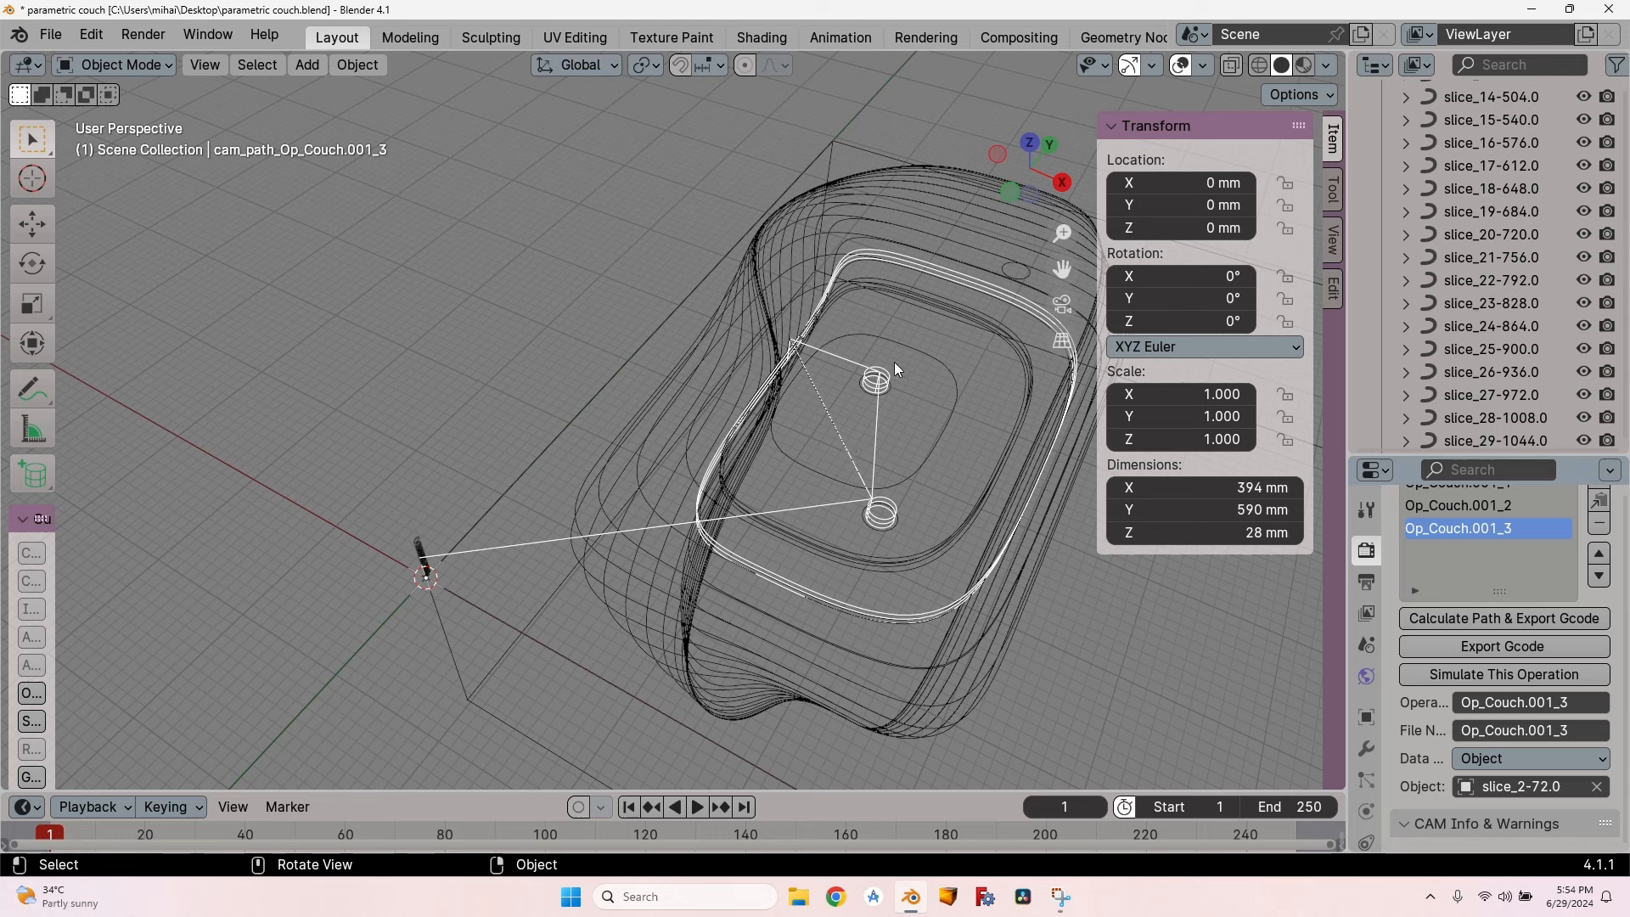
pyautogui.moveTo(661, 193)
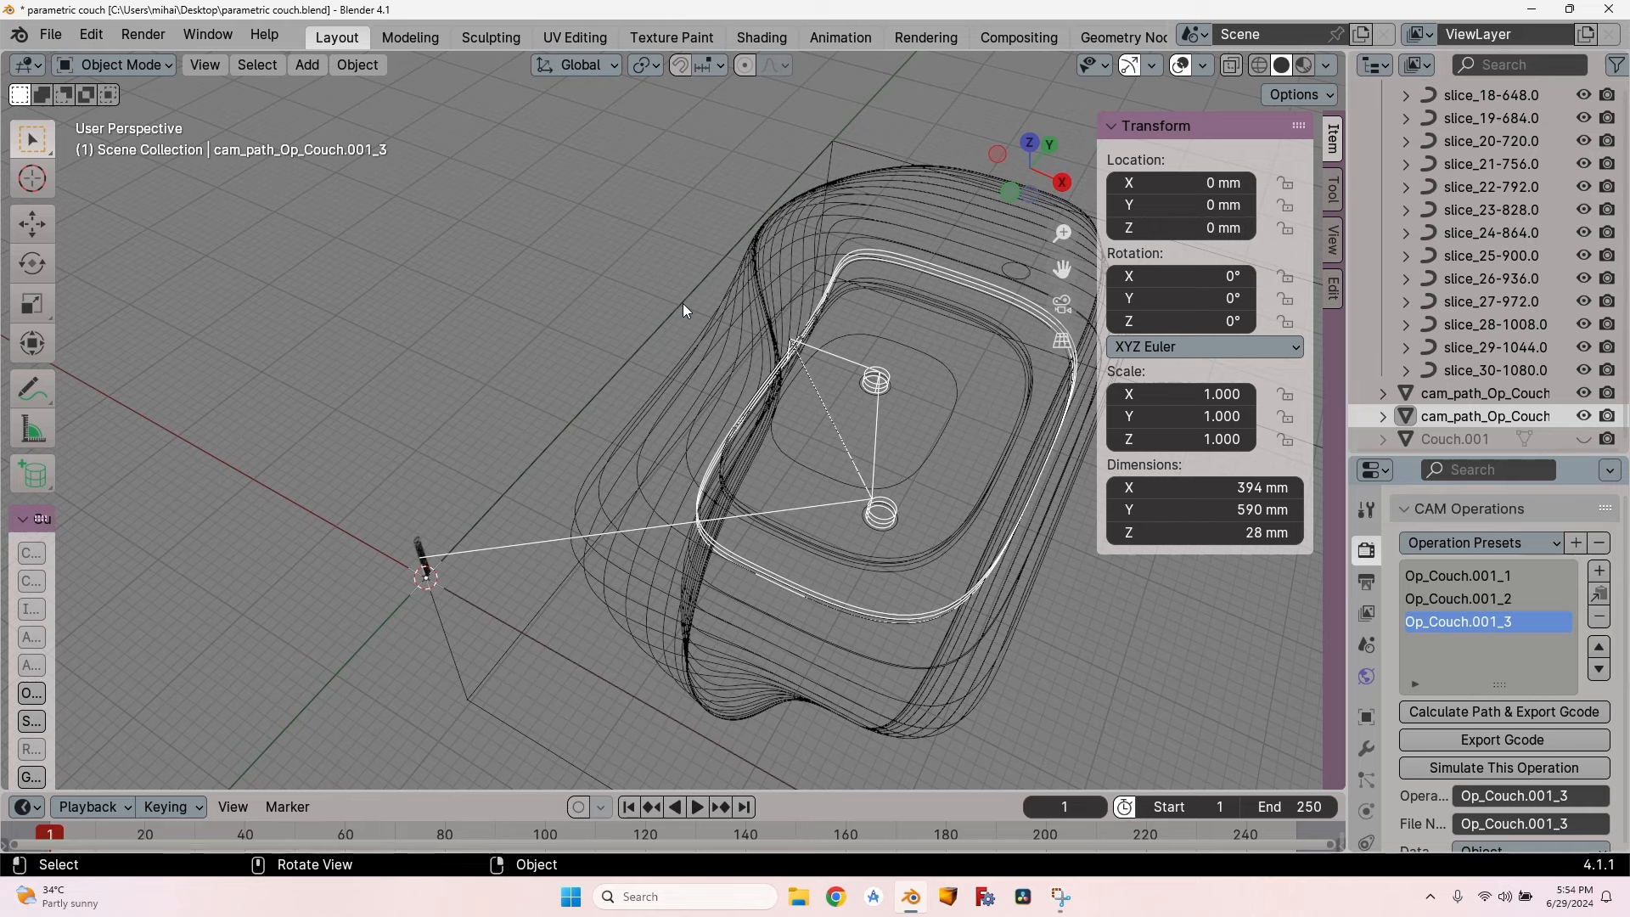
pyautogui.moveTo(735, 418)
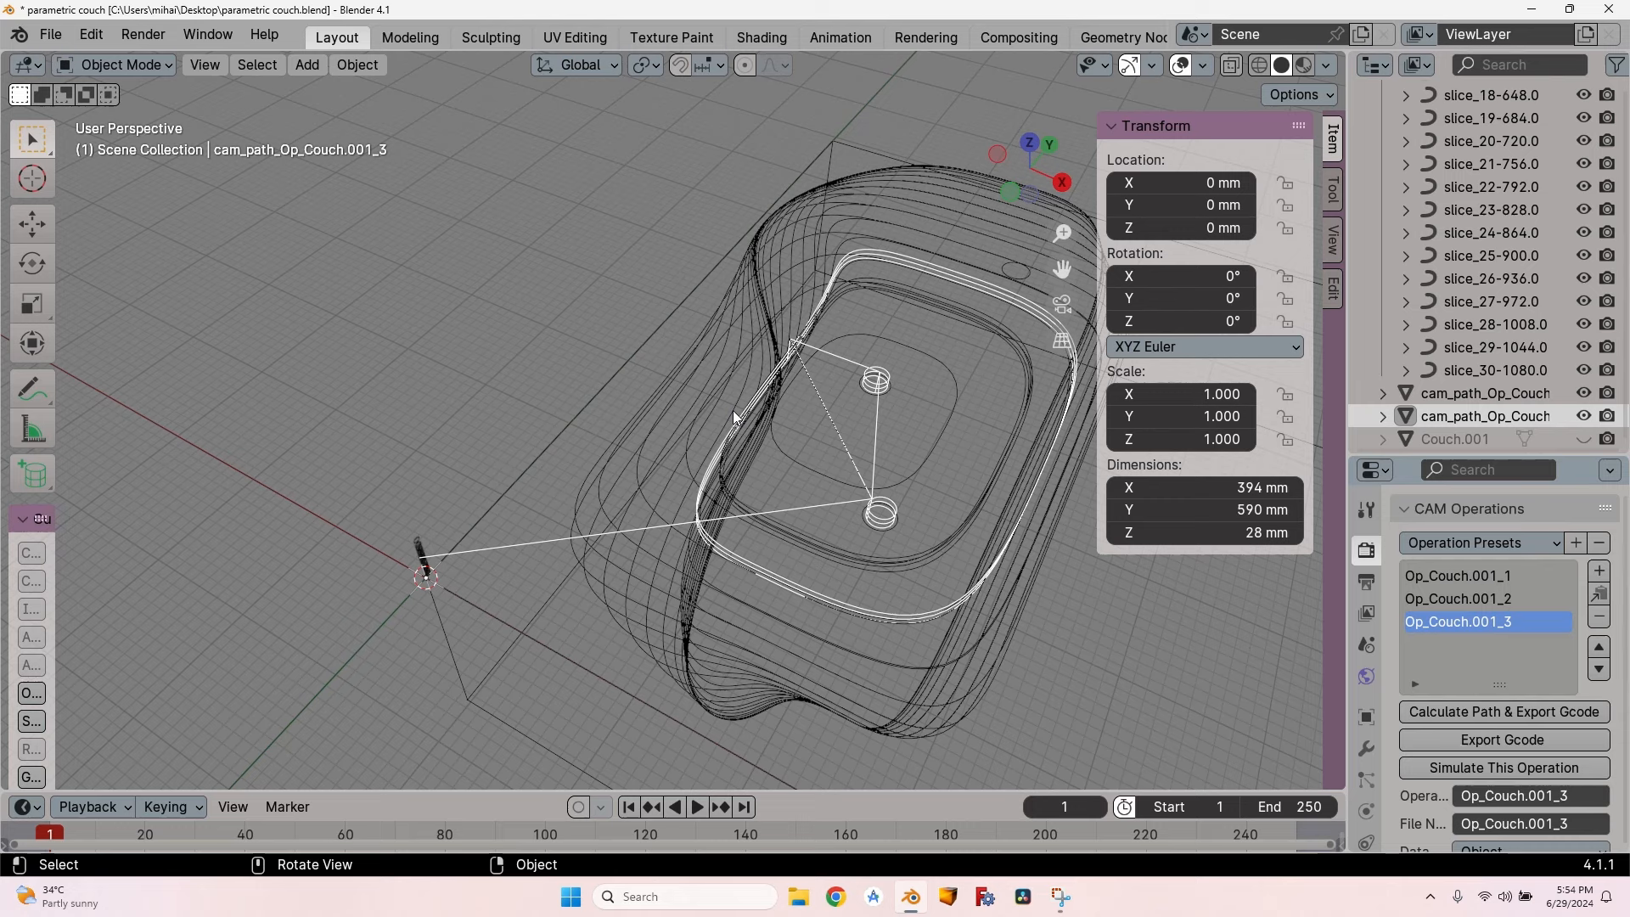
pyautogui.moveTo(867, 397)
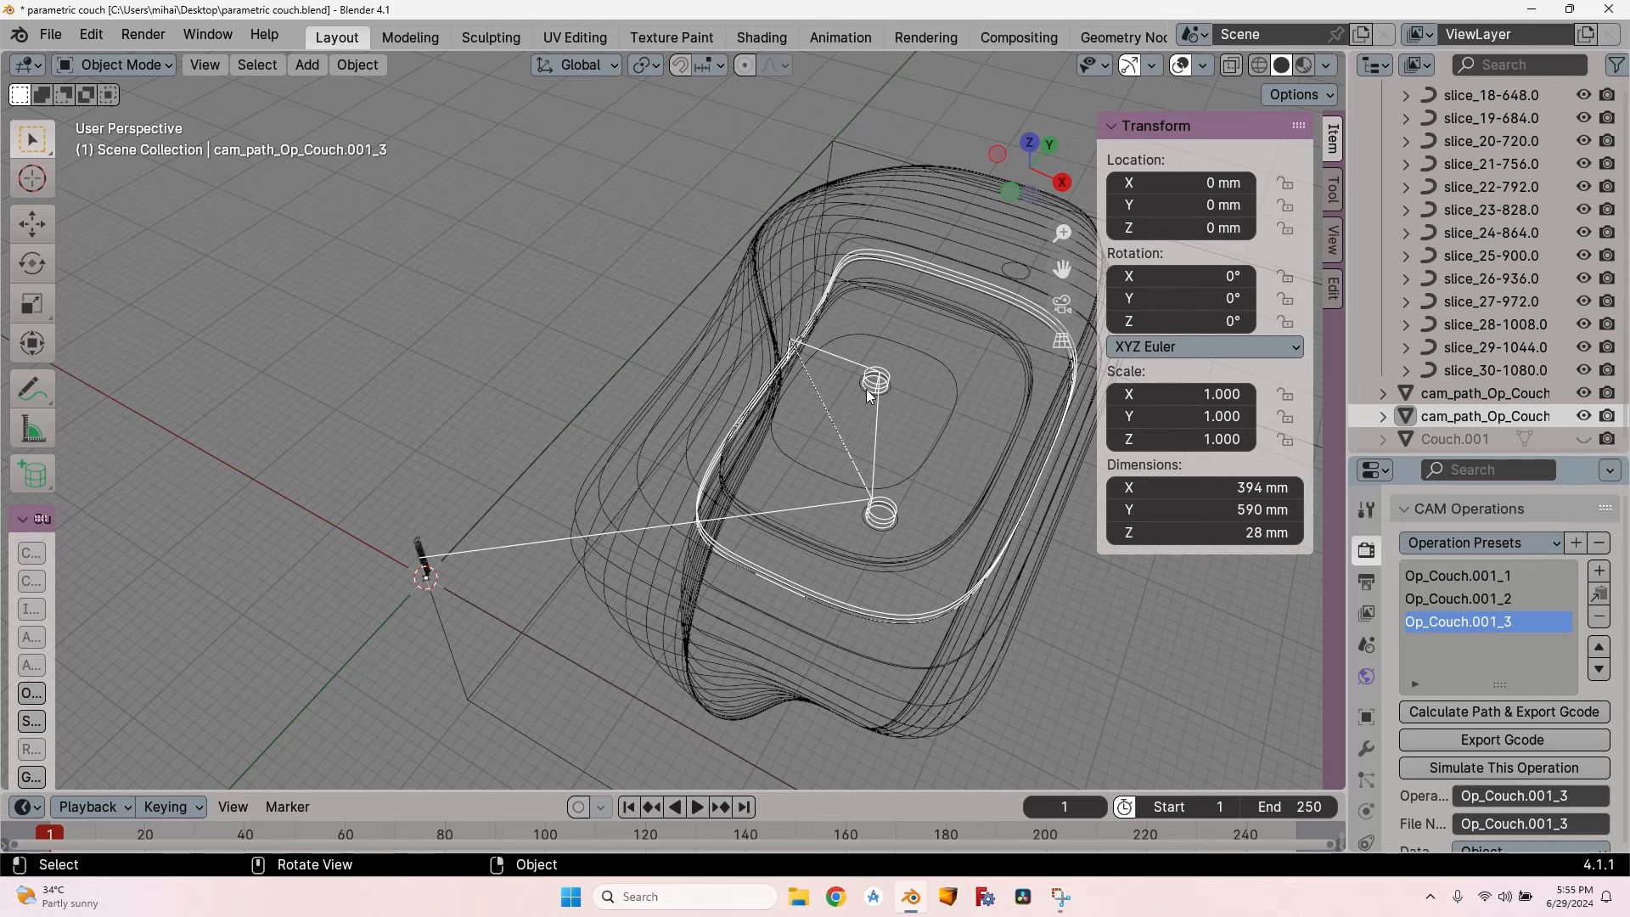
pyautogui.moveTo(897, 281)
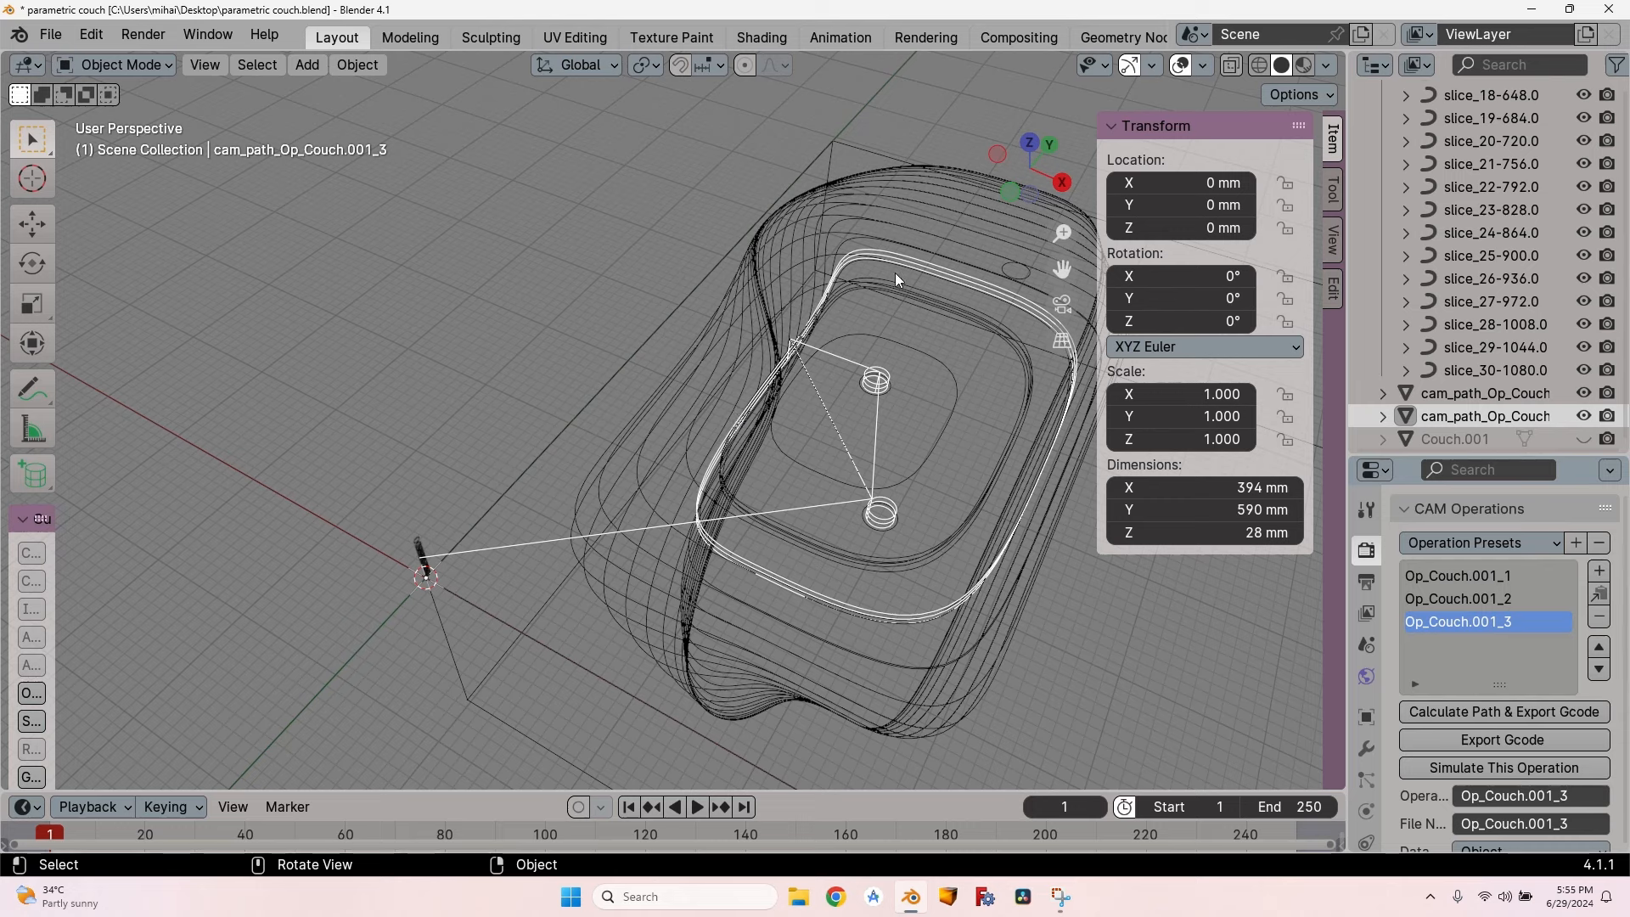